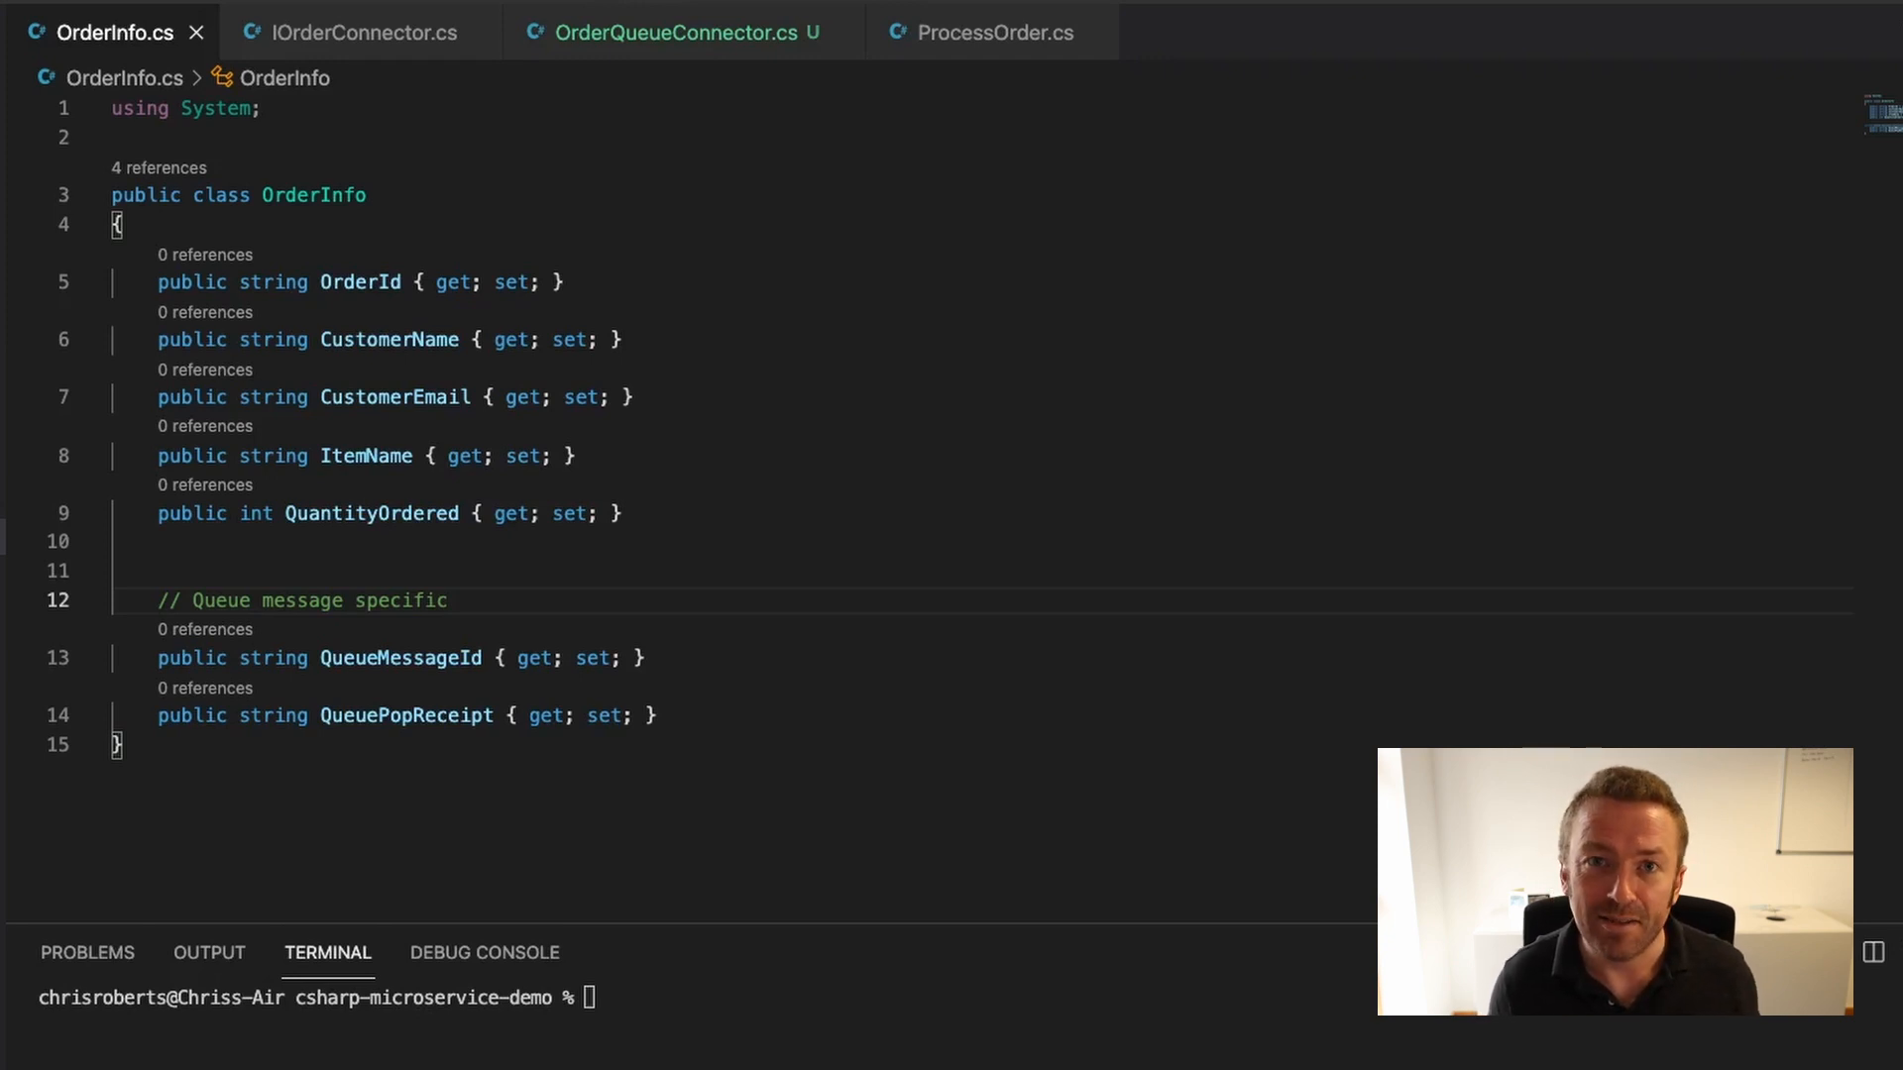
- Review the IOrderConnector interface, then bring up the stubbed OrderQueueConnector class
left_click(361, 32)
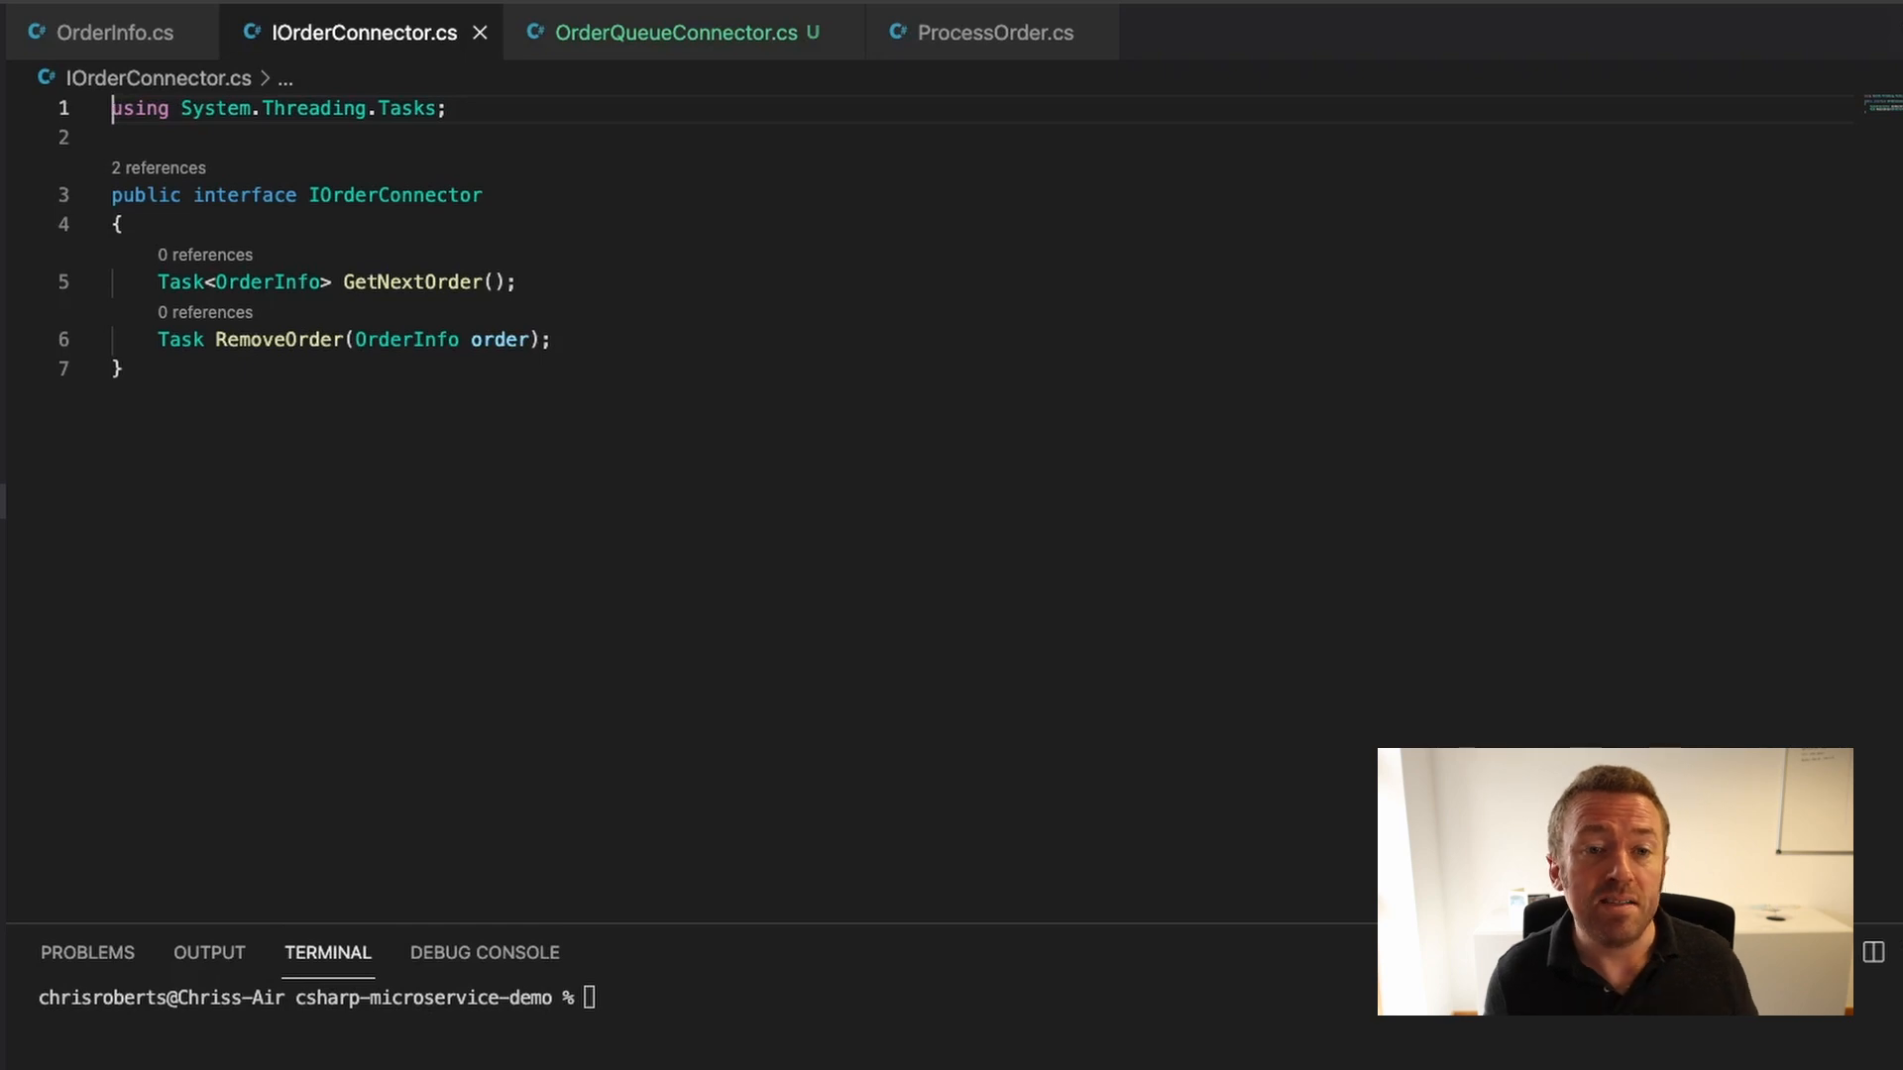
left_click(680, 32)
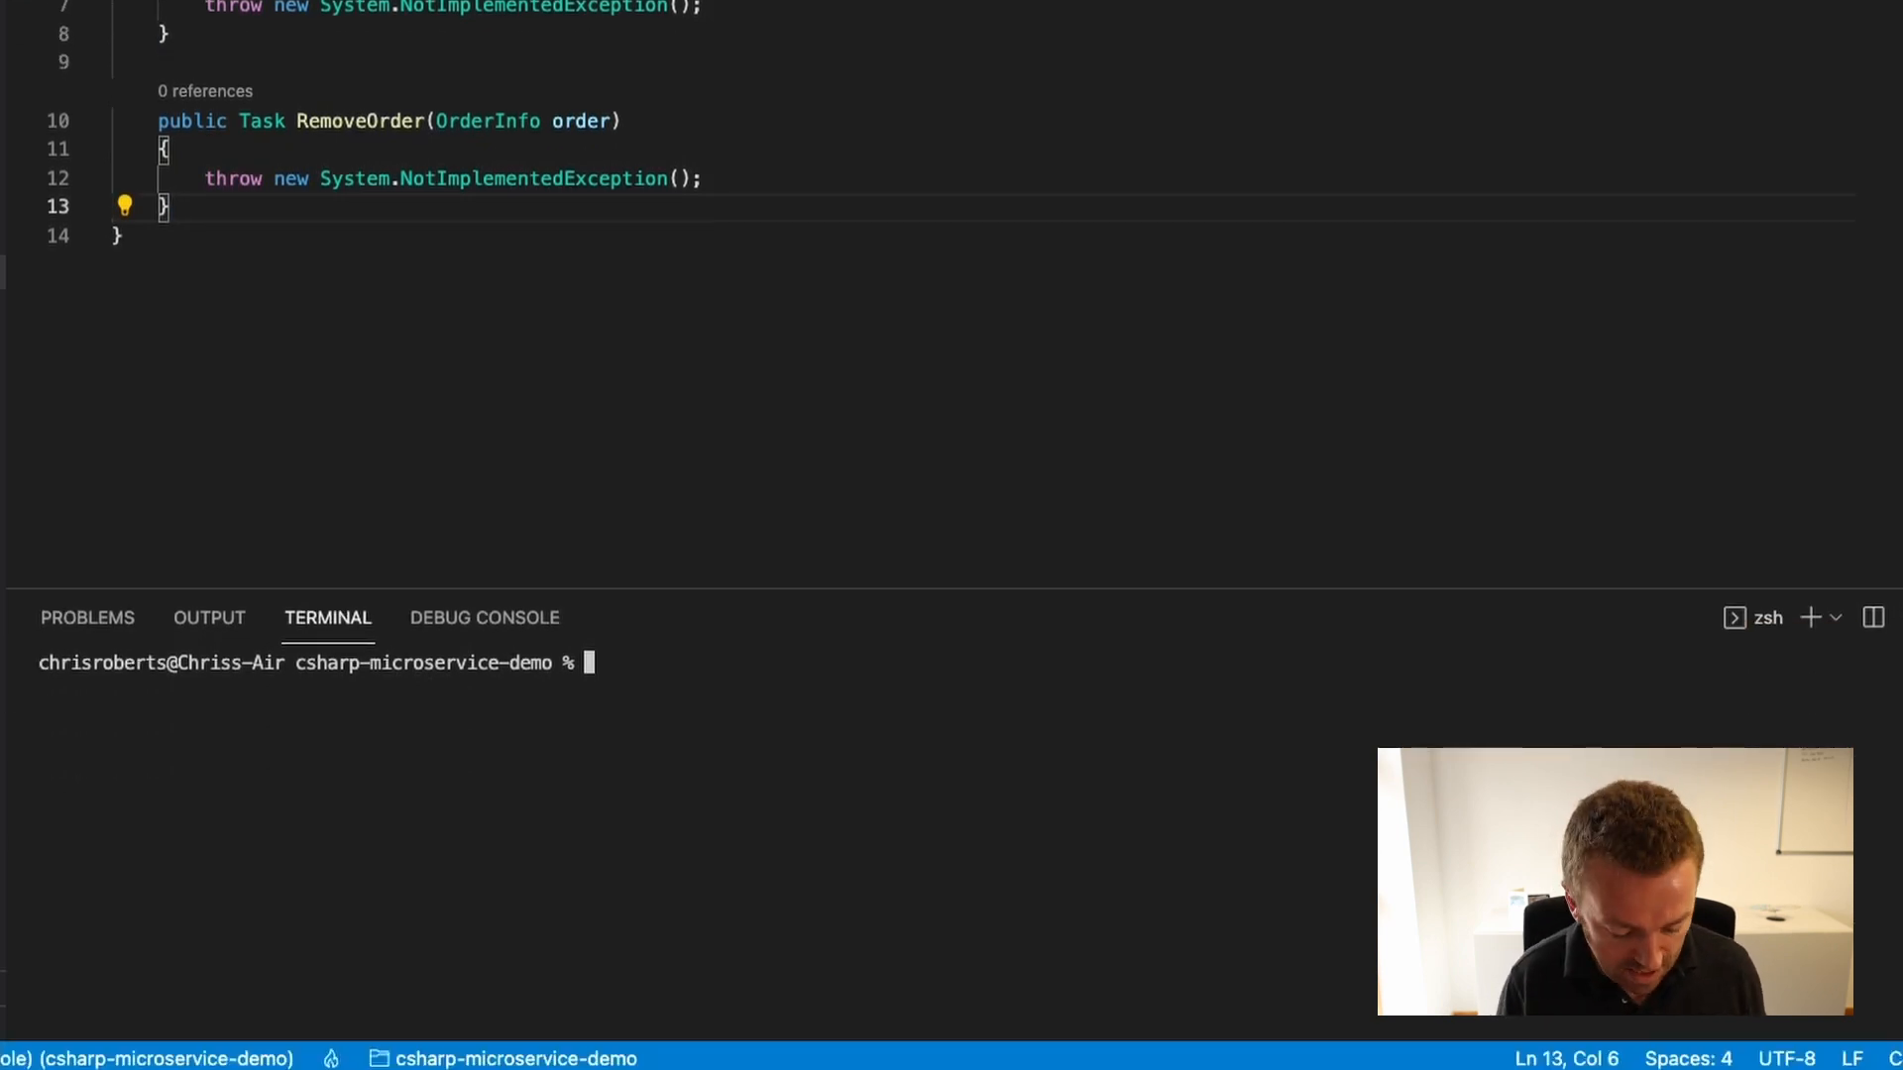
- Add the Azure.Storage.Queues package with dotnet add package and confirm it in OrderProcessingWorker.csproj
type("dotnet add")
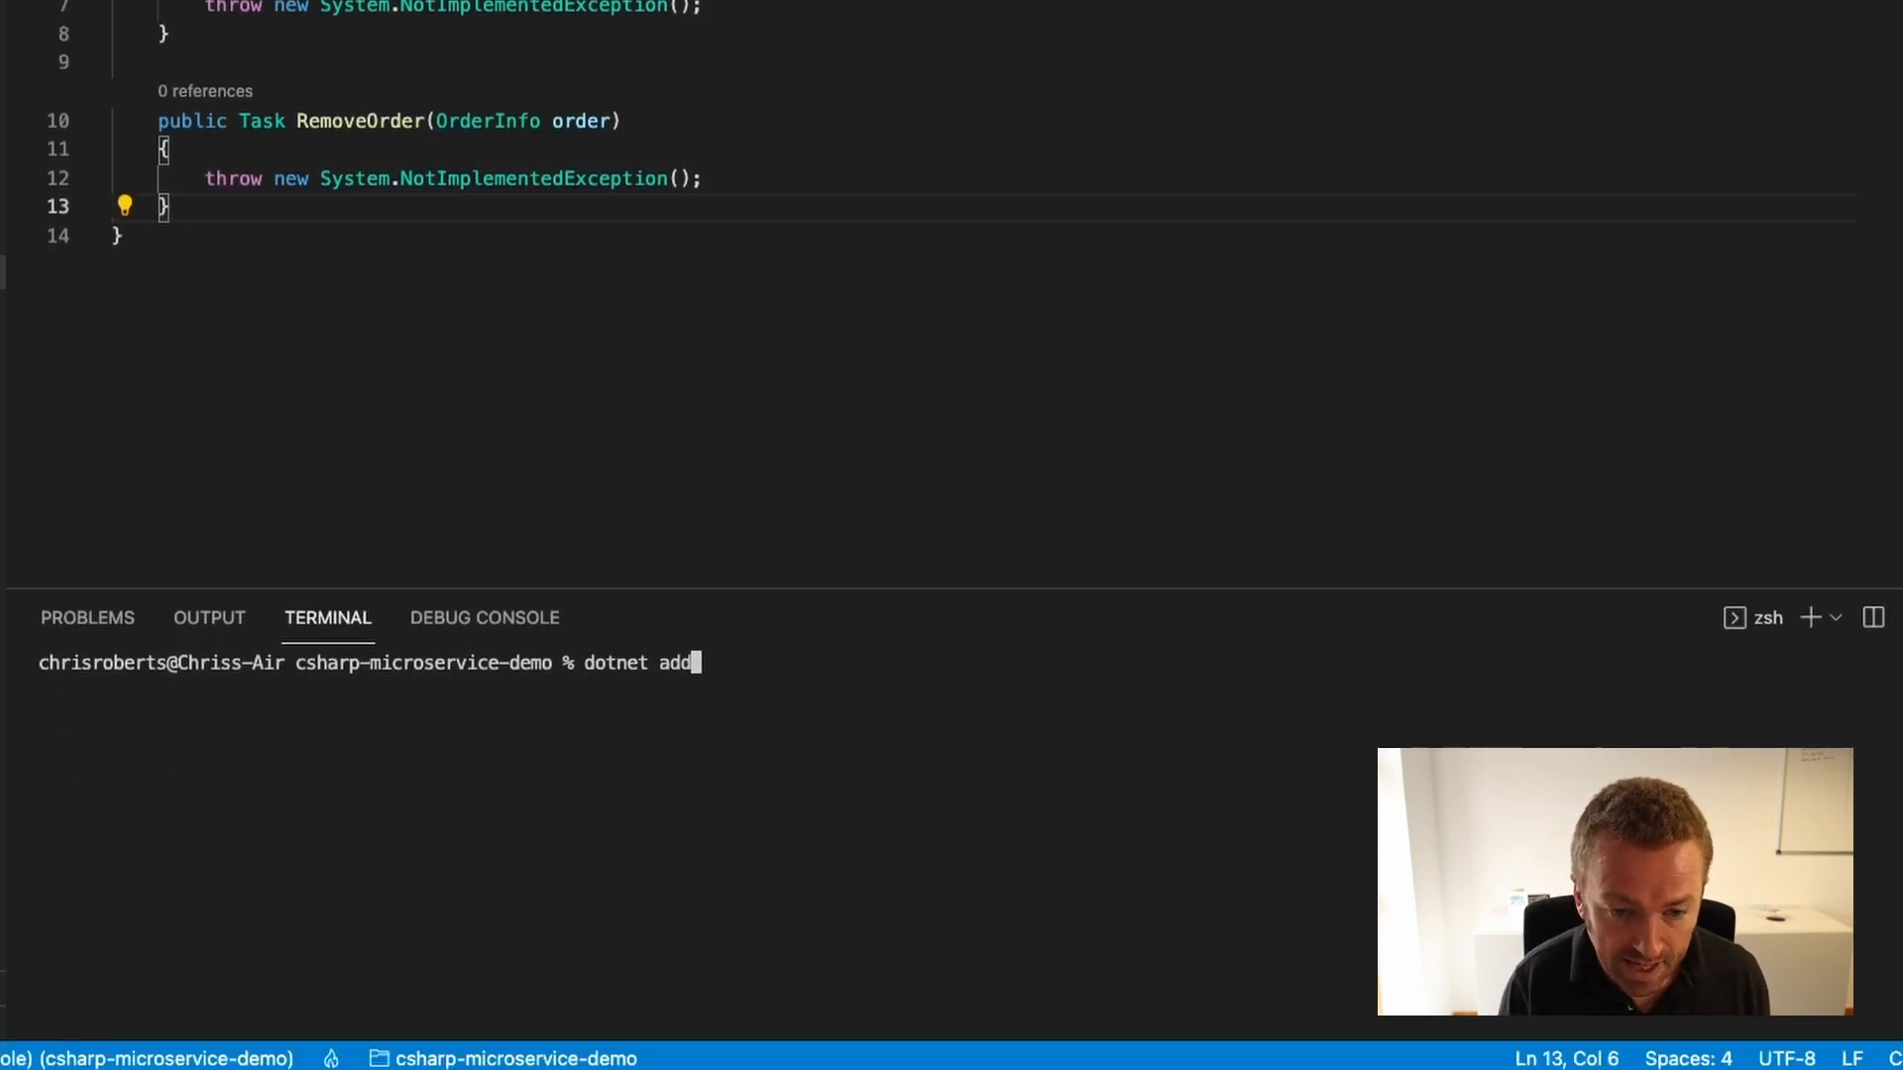
type("package Azure")
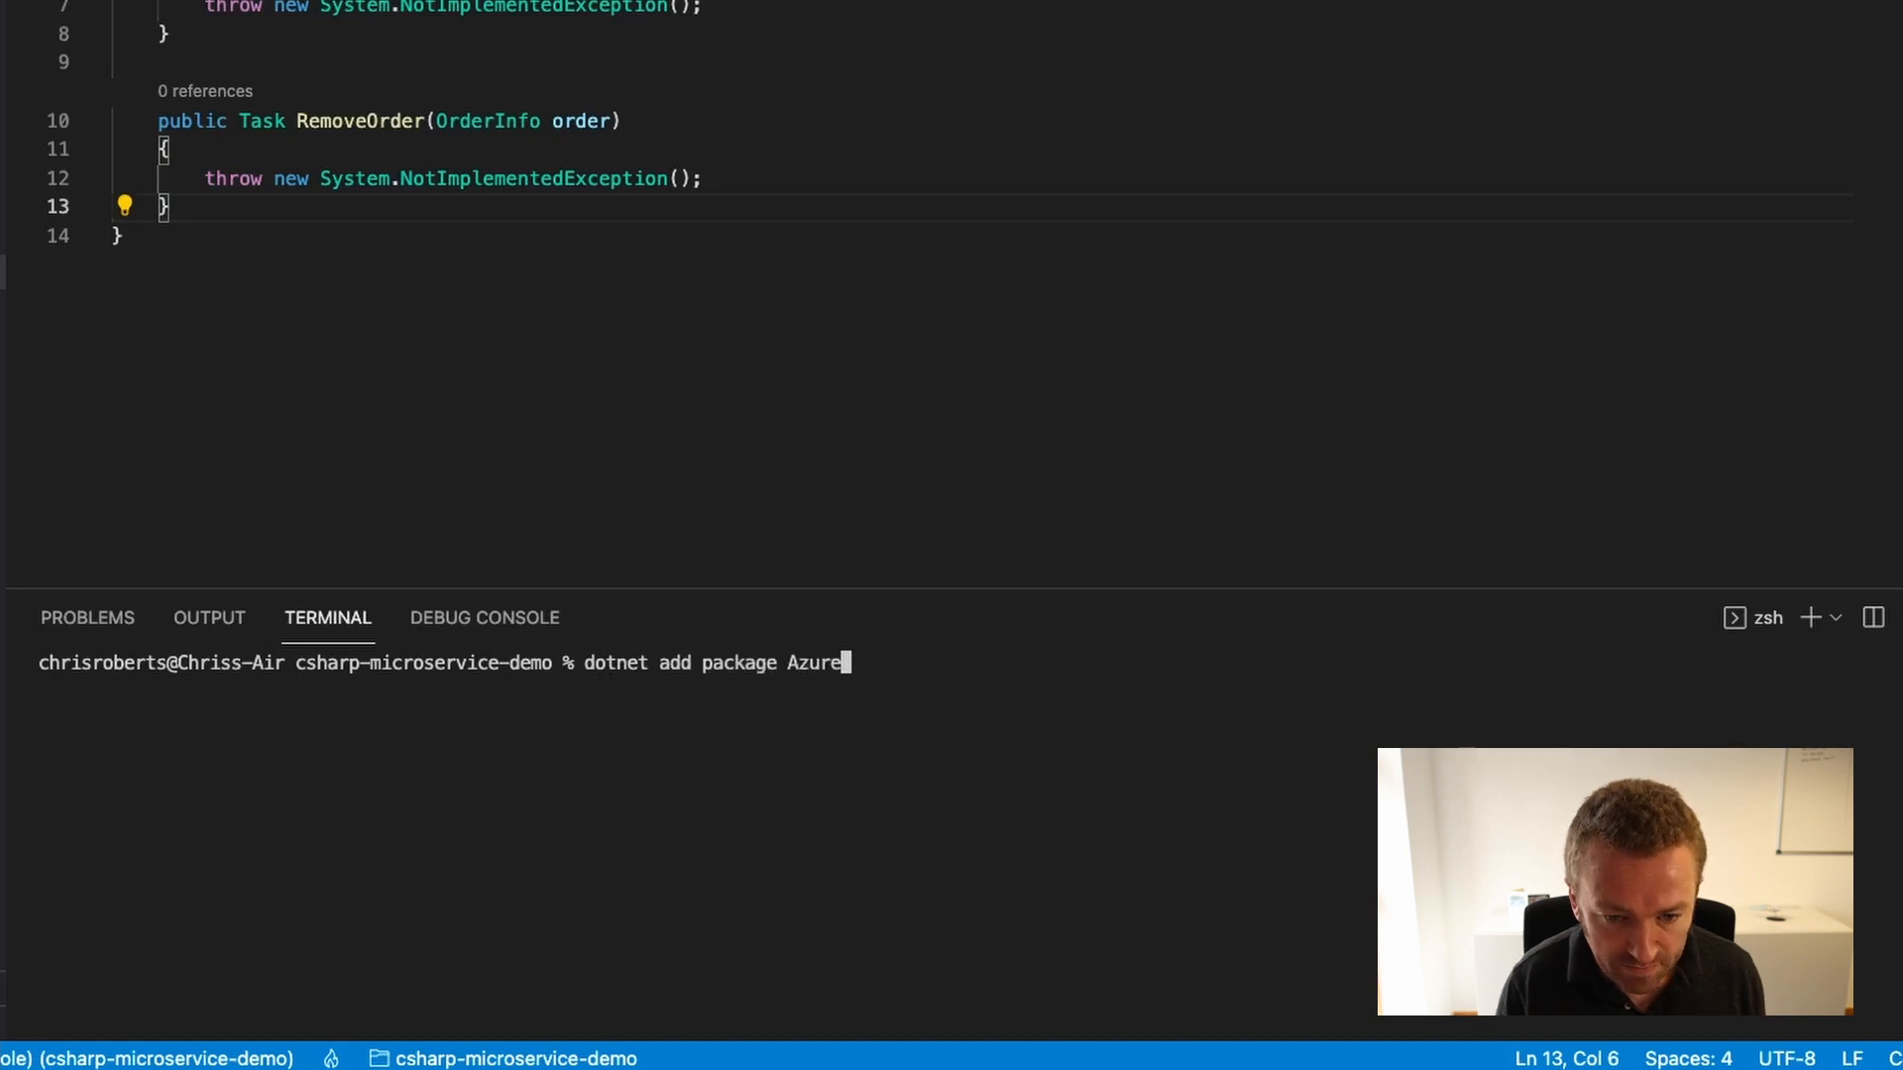
type(".Storage.Queues")
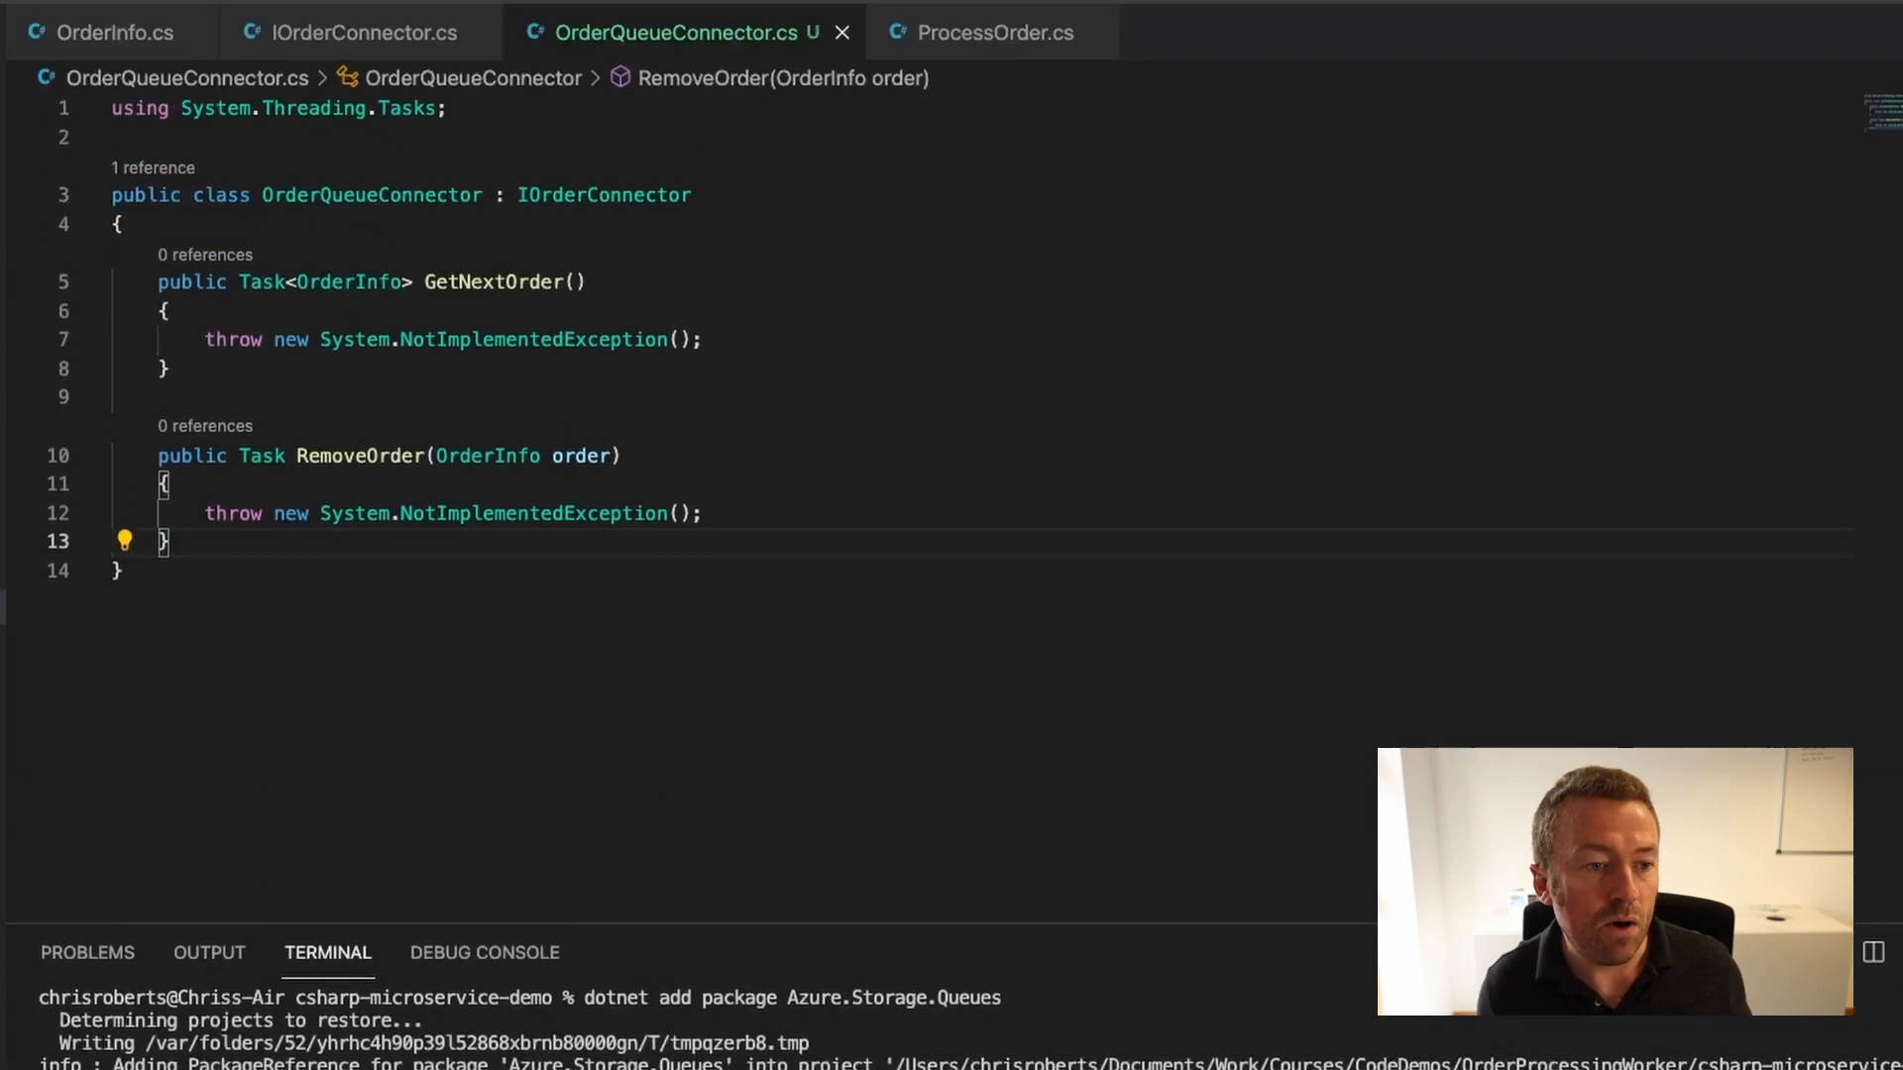
left_click(1068, 32)
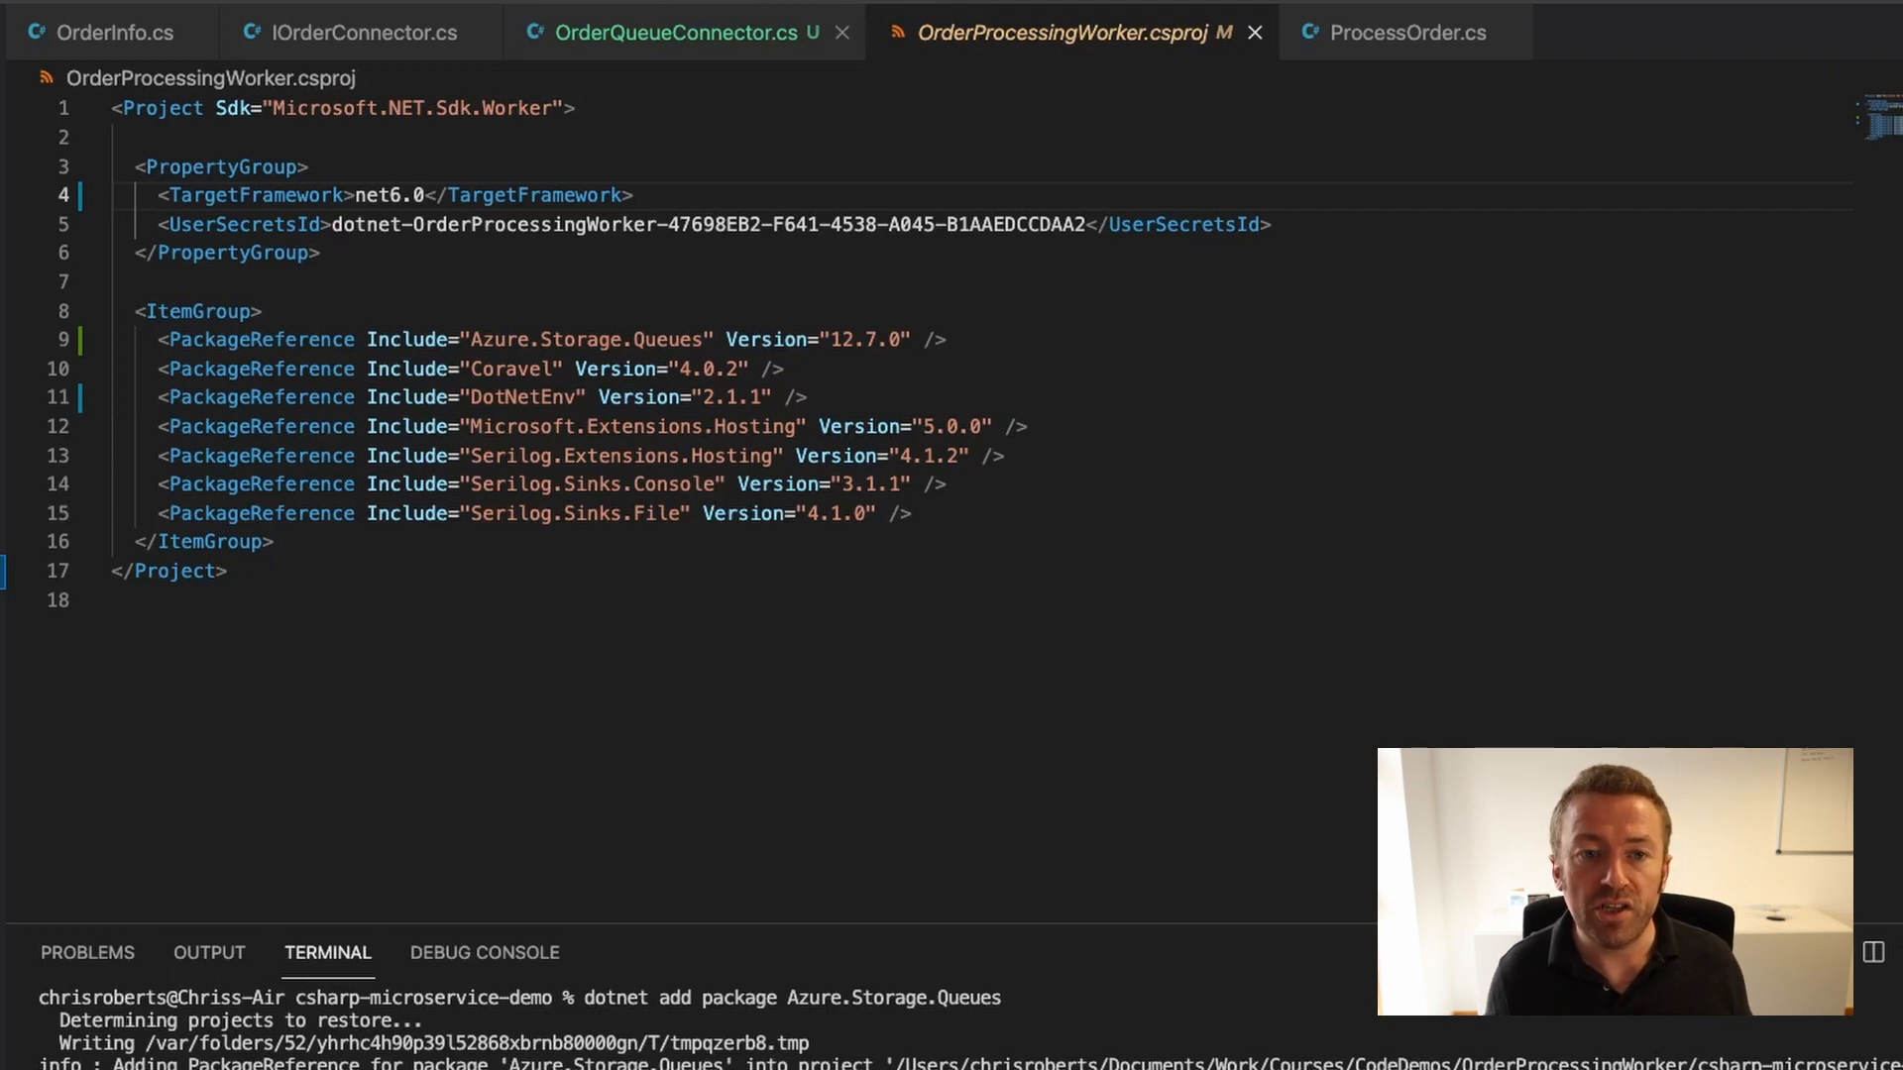
left_click(674, 32)
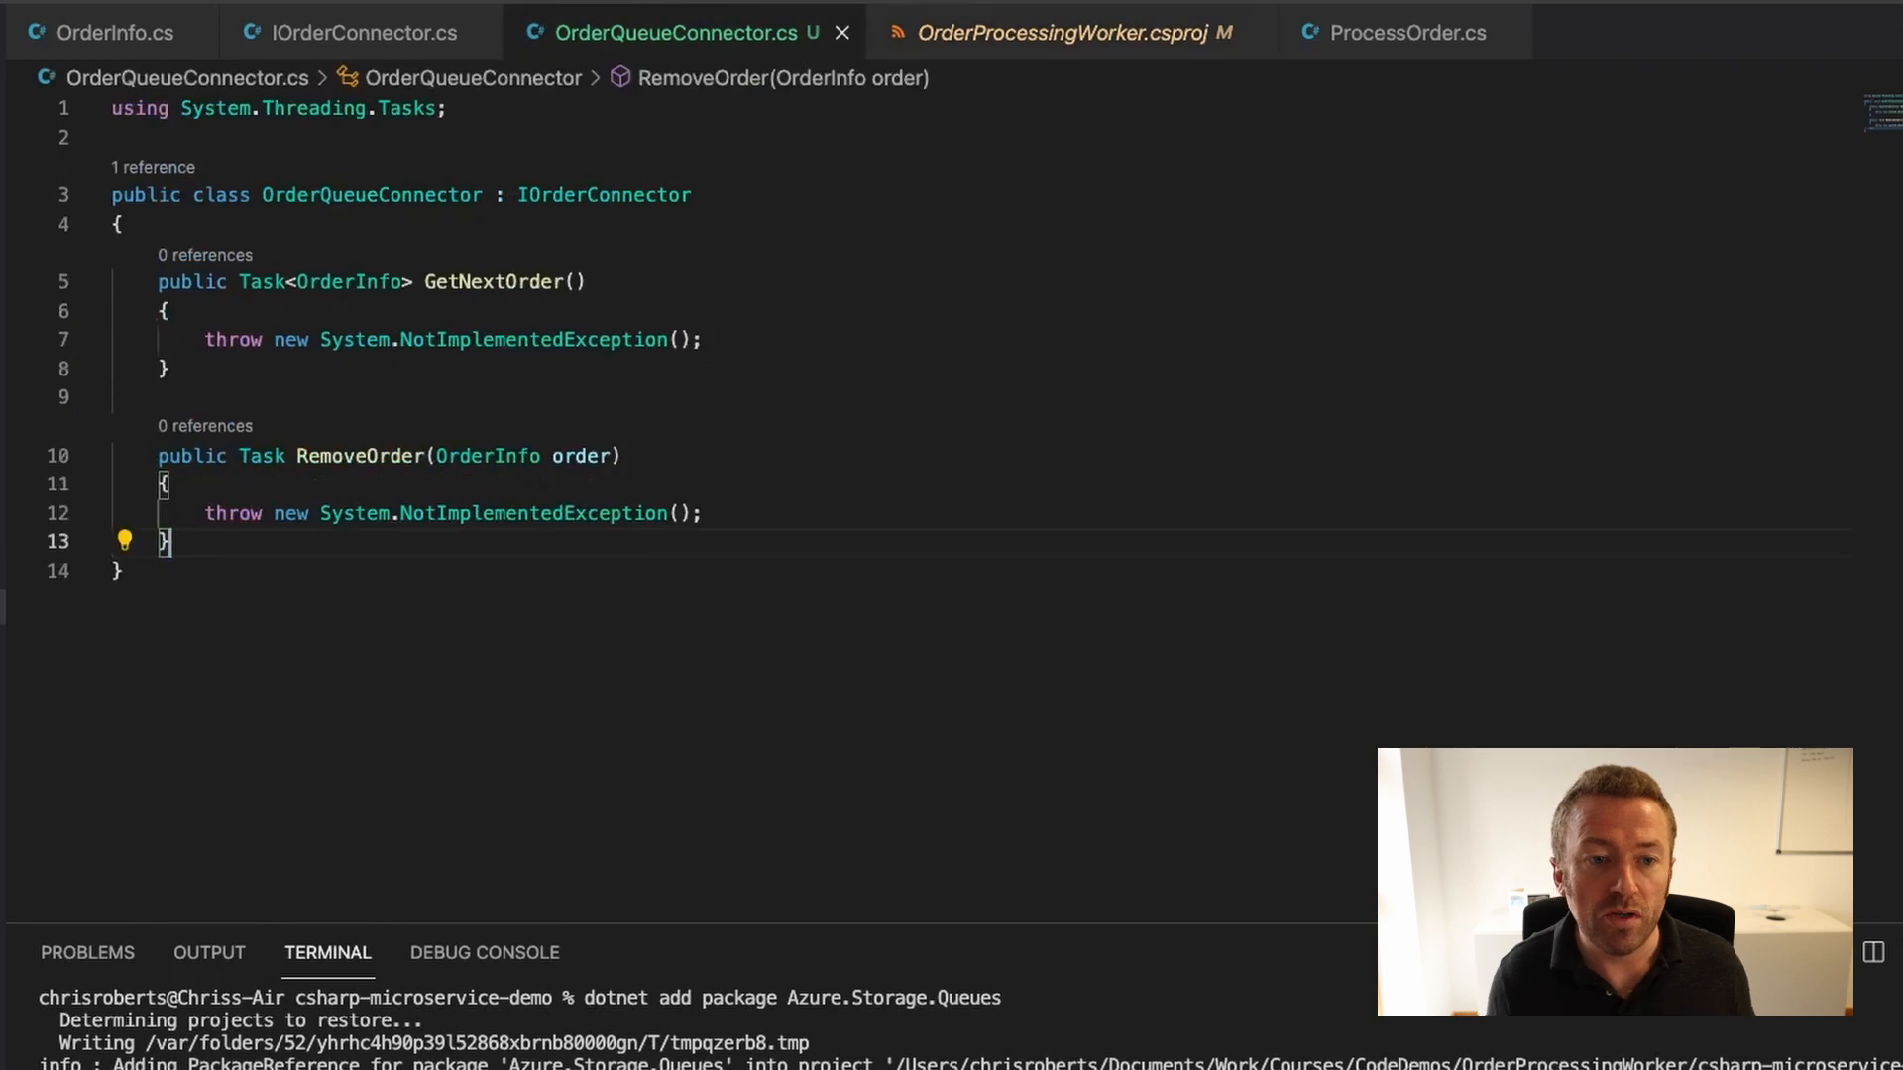
- Add a private readonly ILogger<OrderQueueConnector> logger field with using Microsoft.Extensions.Logging
key("enter")
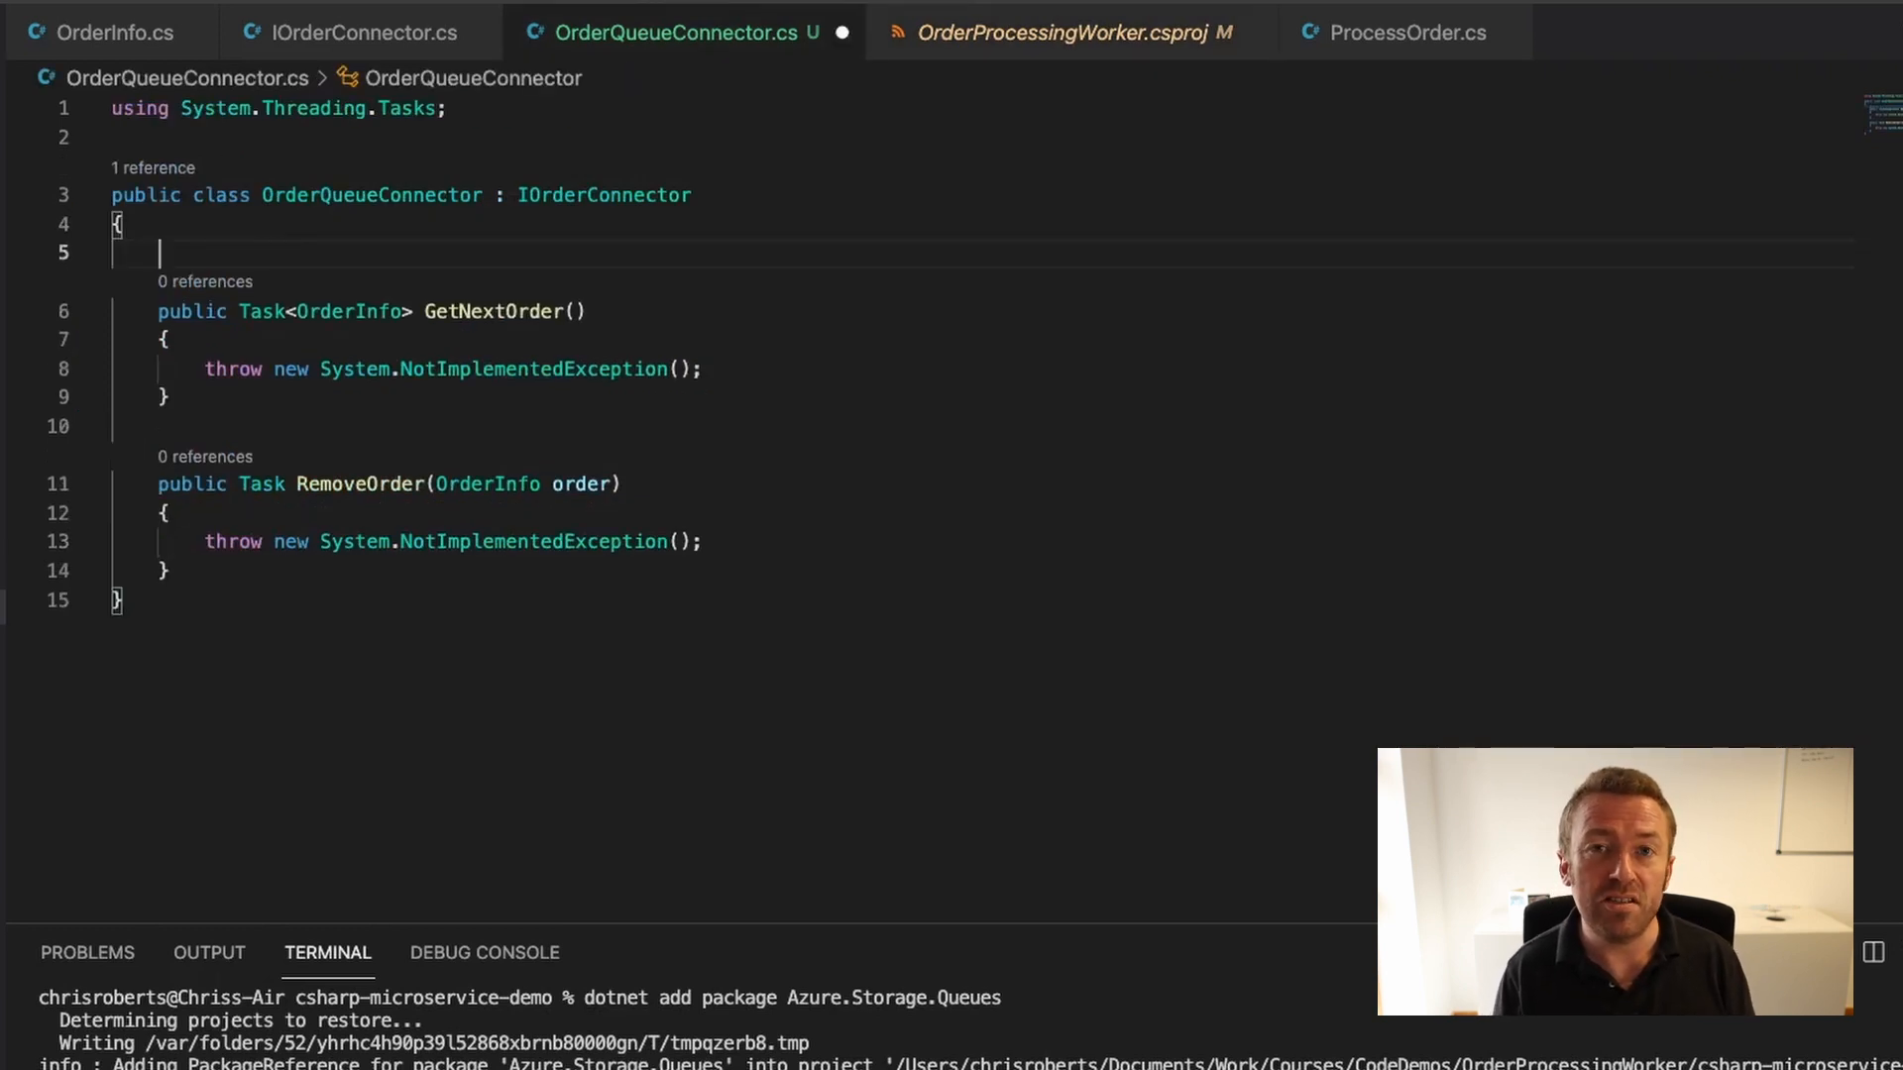
type("private readonly ILogger<OrderQueueConnector> logger;")
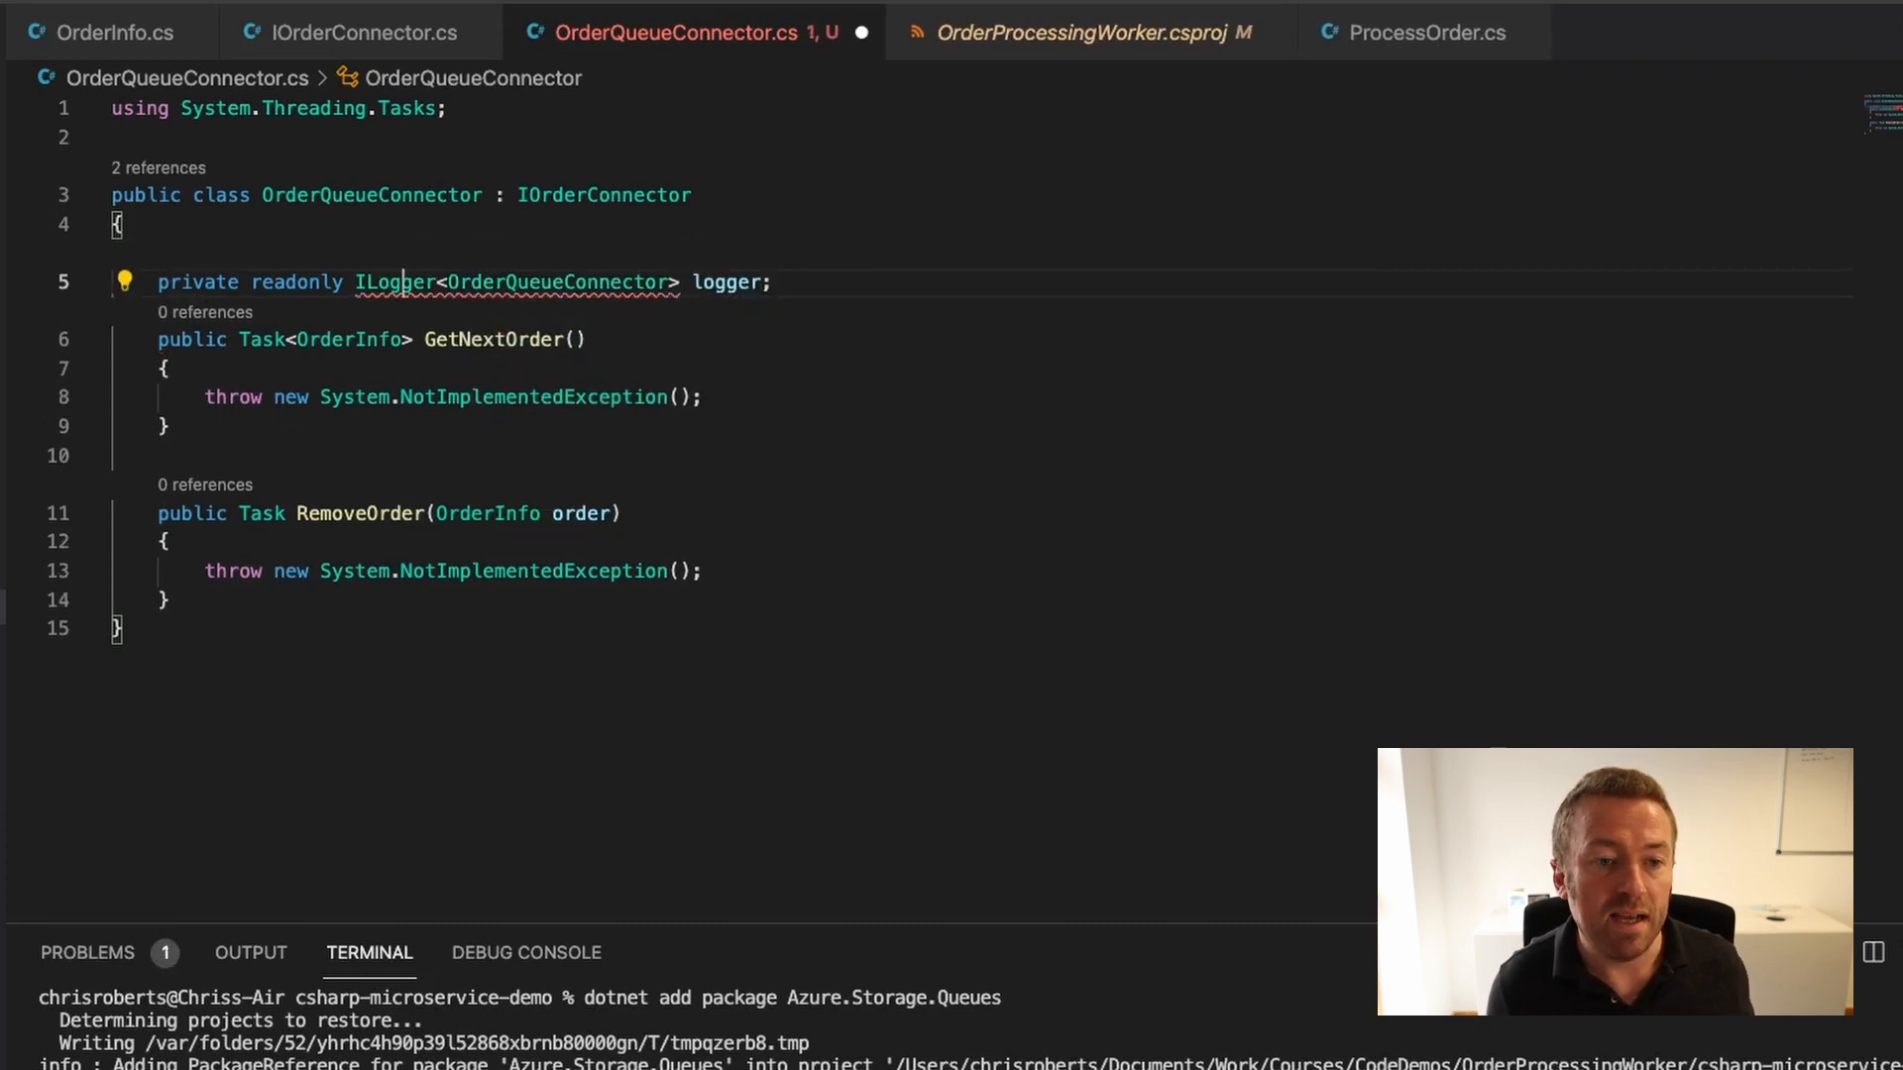
type("using Microsoft.Extensions.Logging;")
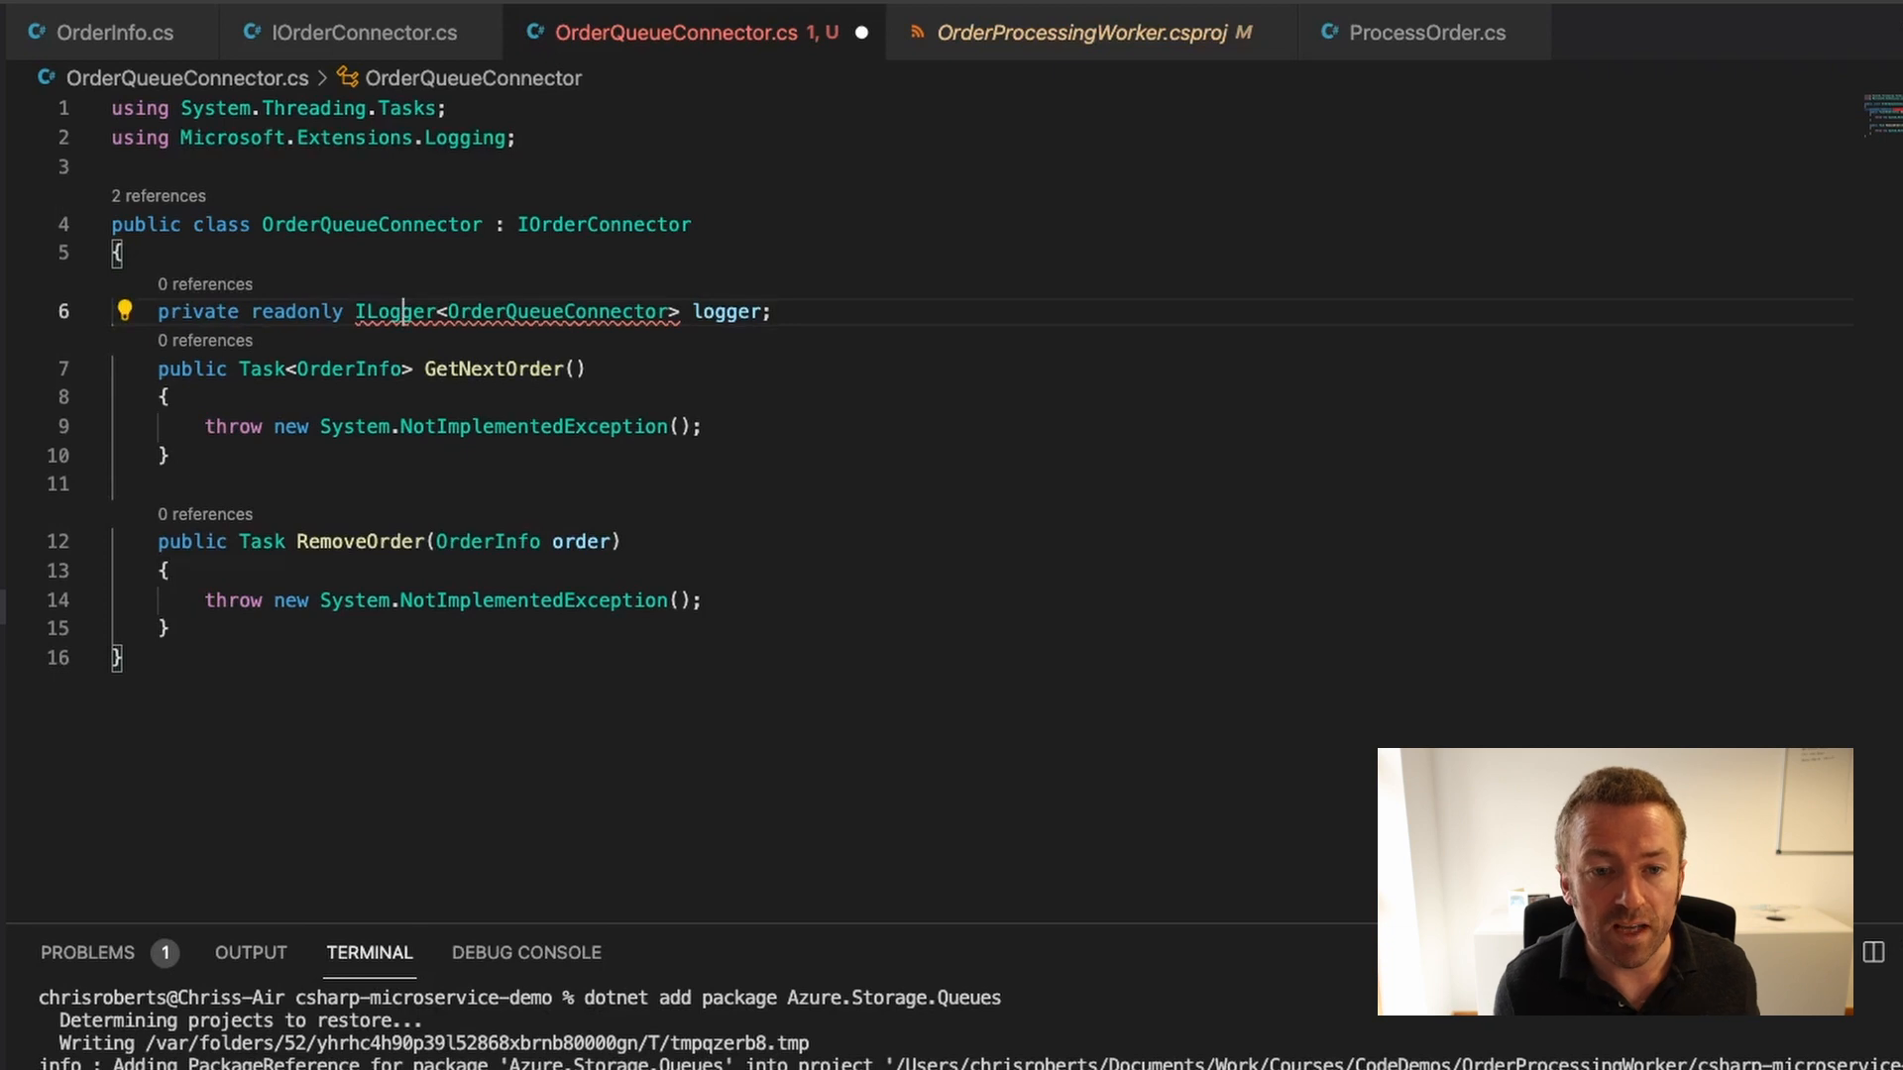
- Add a private readonly QueueClient orderQueueClient field with using Azure.Storage.Queues
key("Enter")
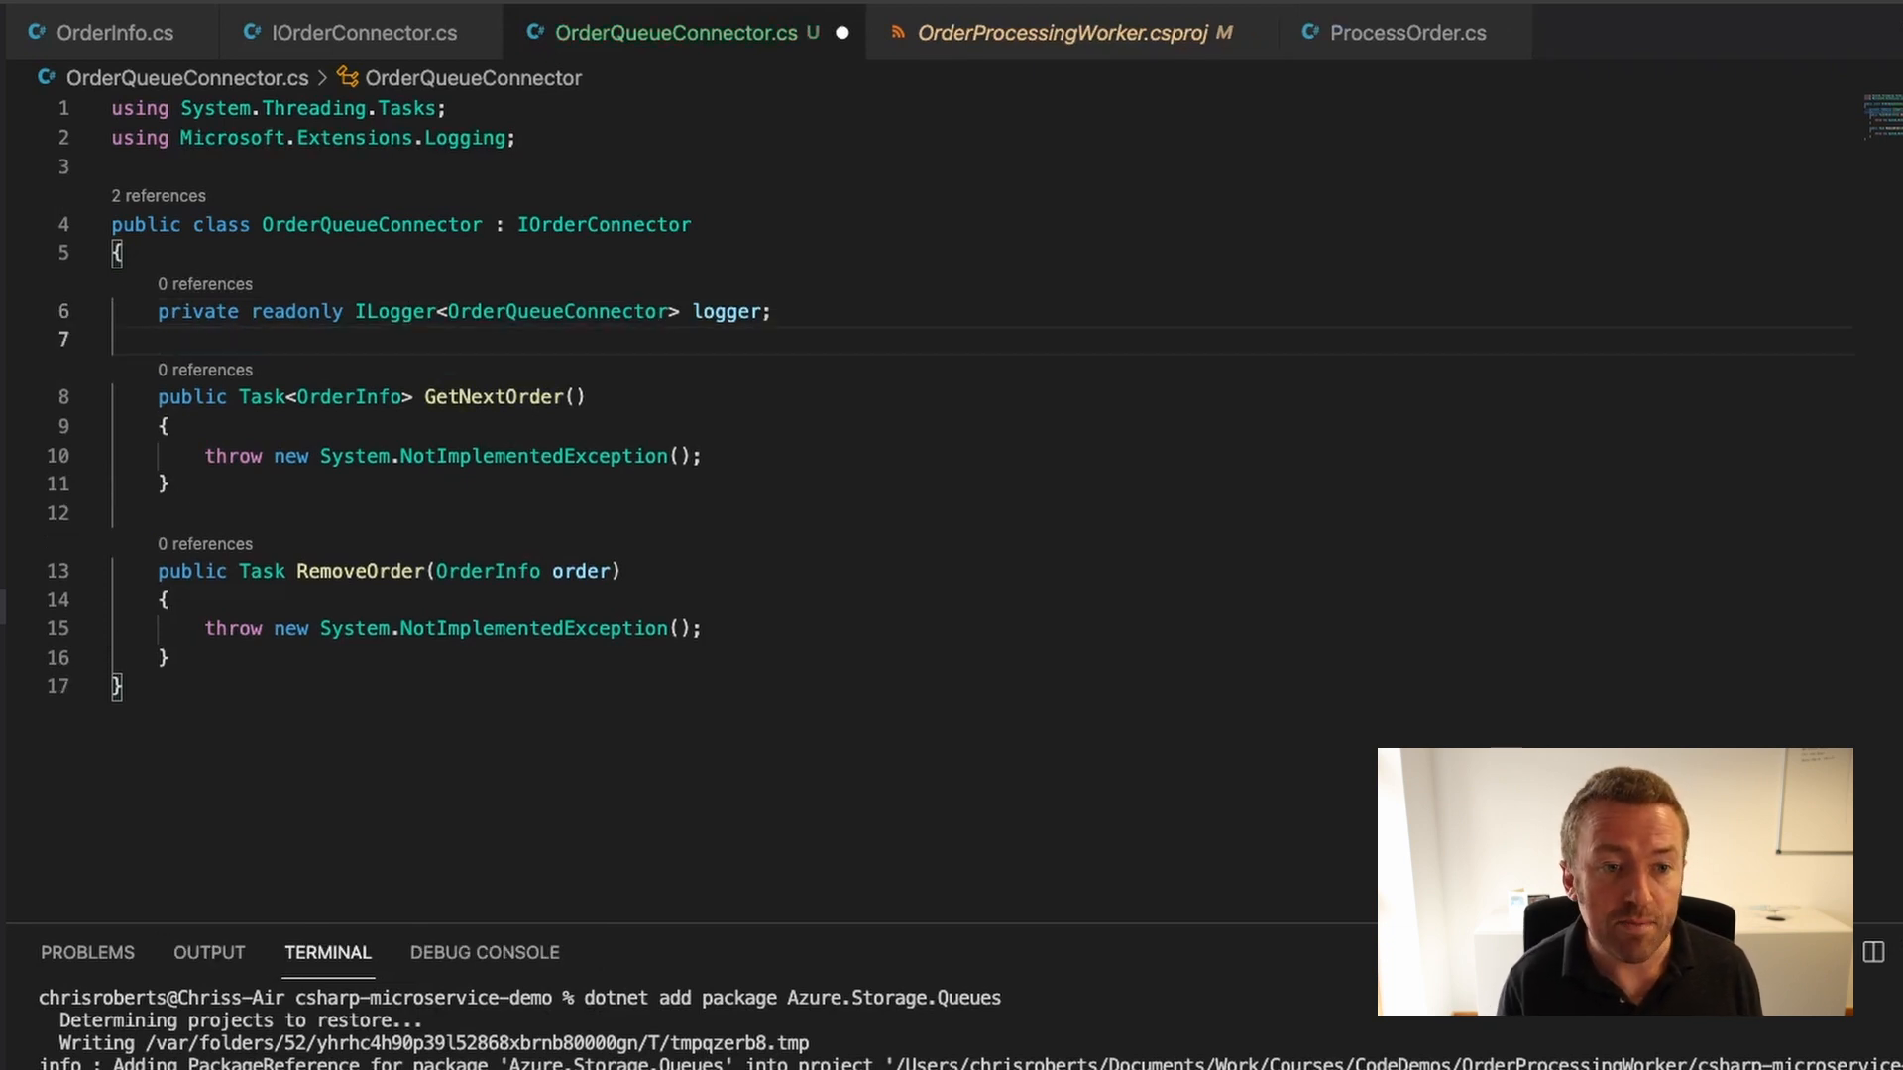
type("private readonly")
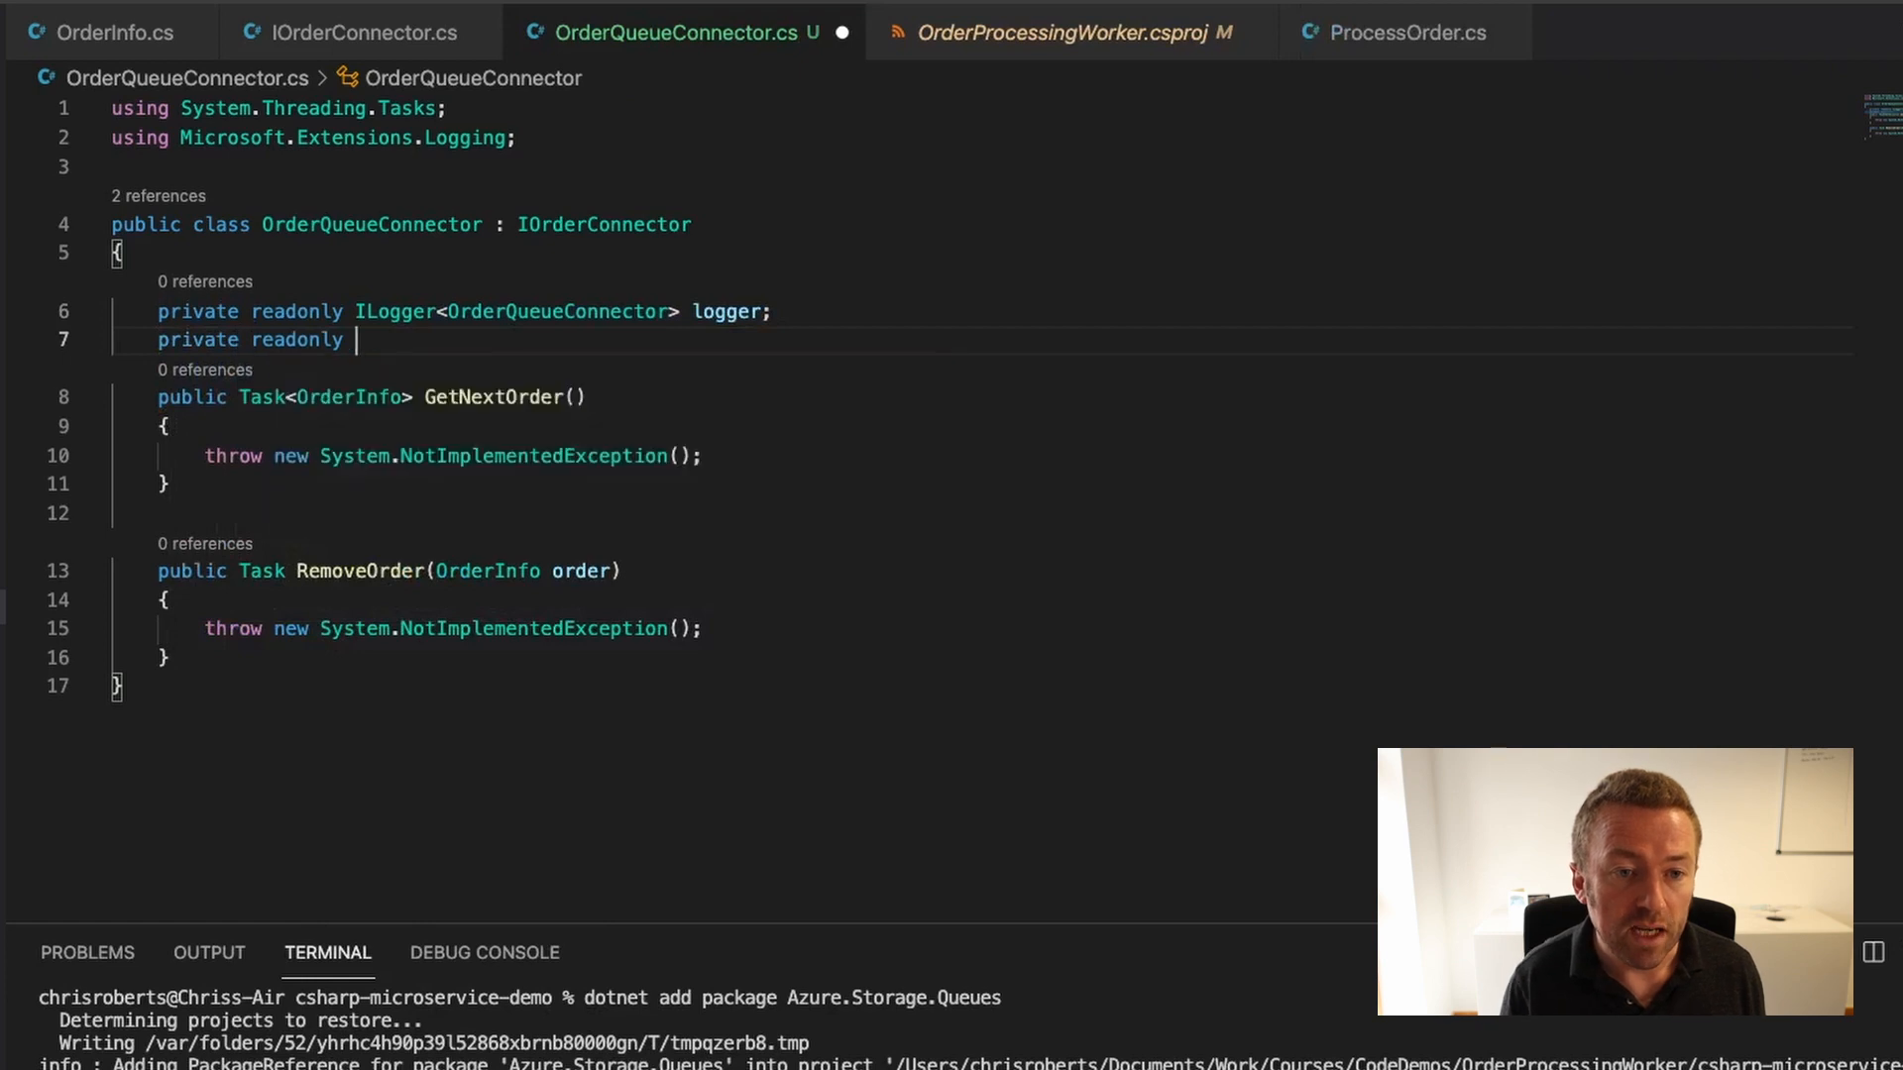
type("QueueClient orderQueueClient;")
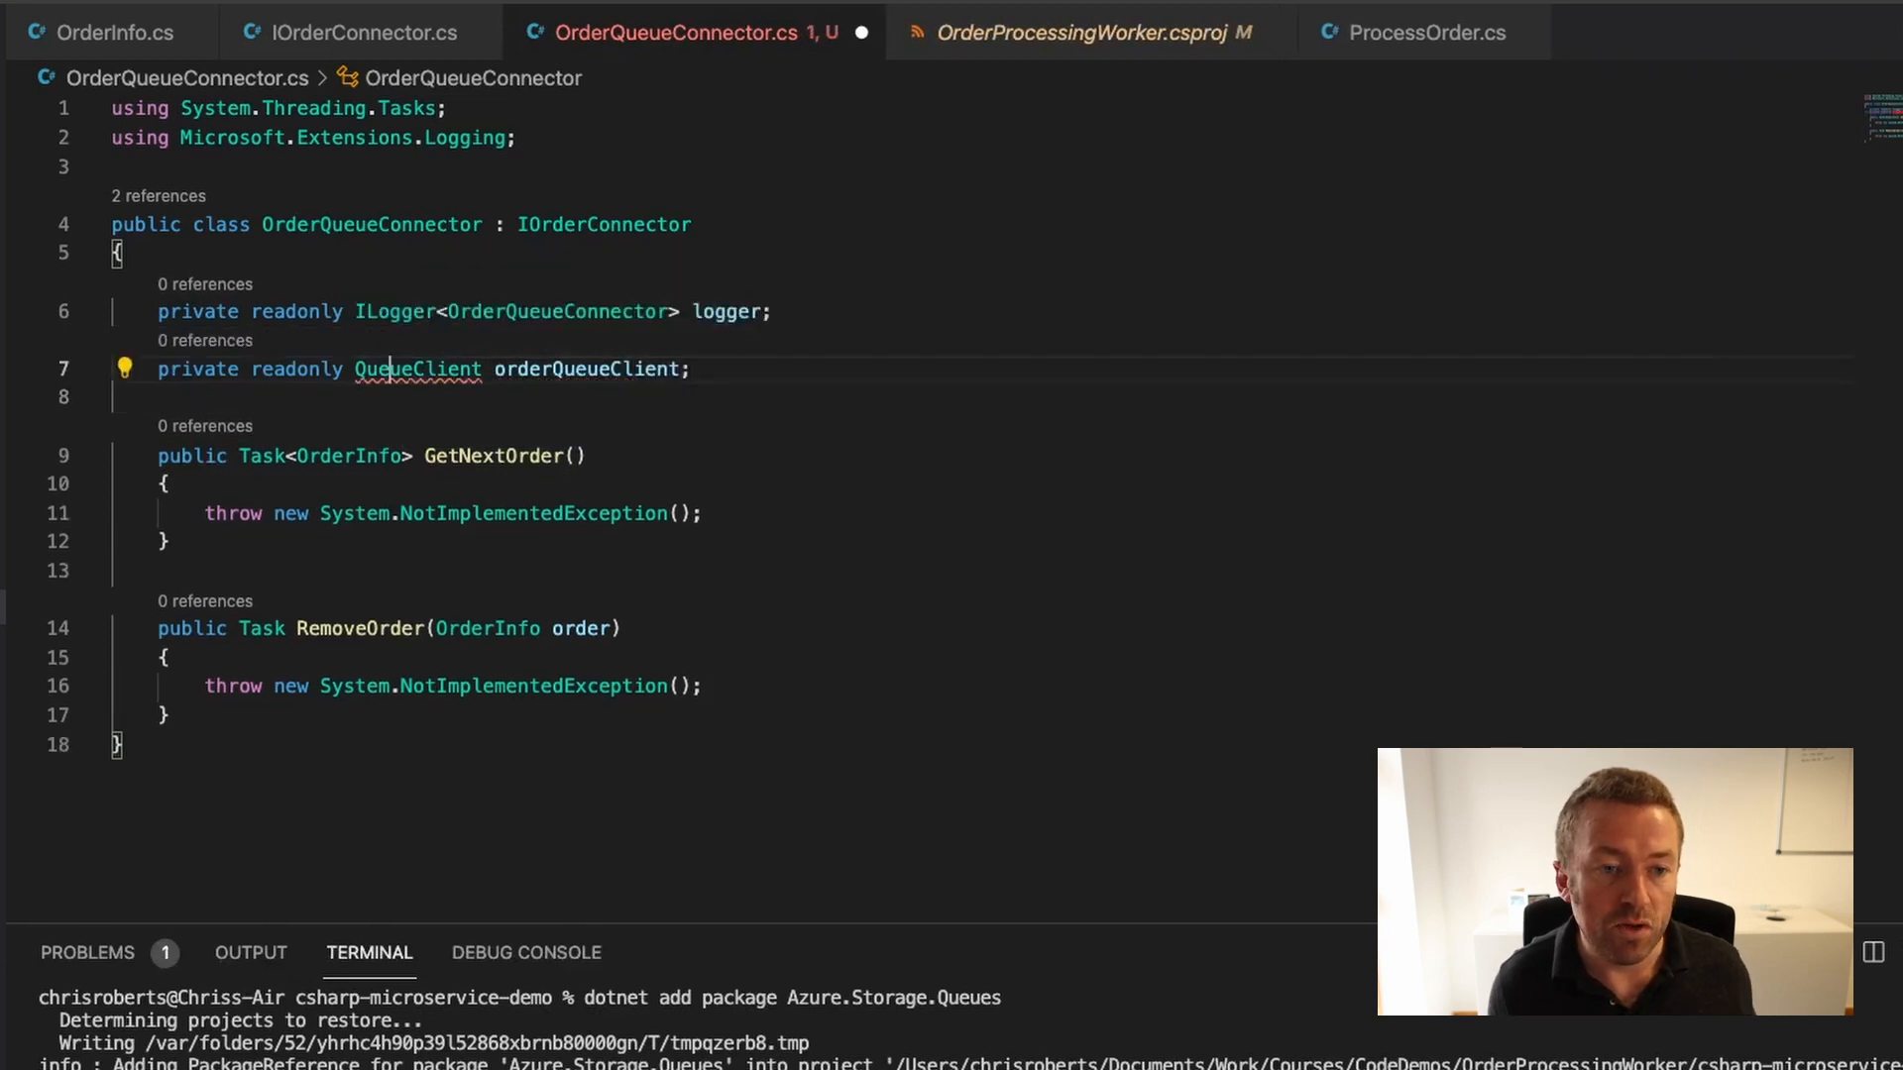
type("using Azure.Storage.Queues;")
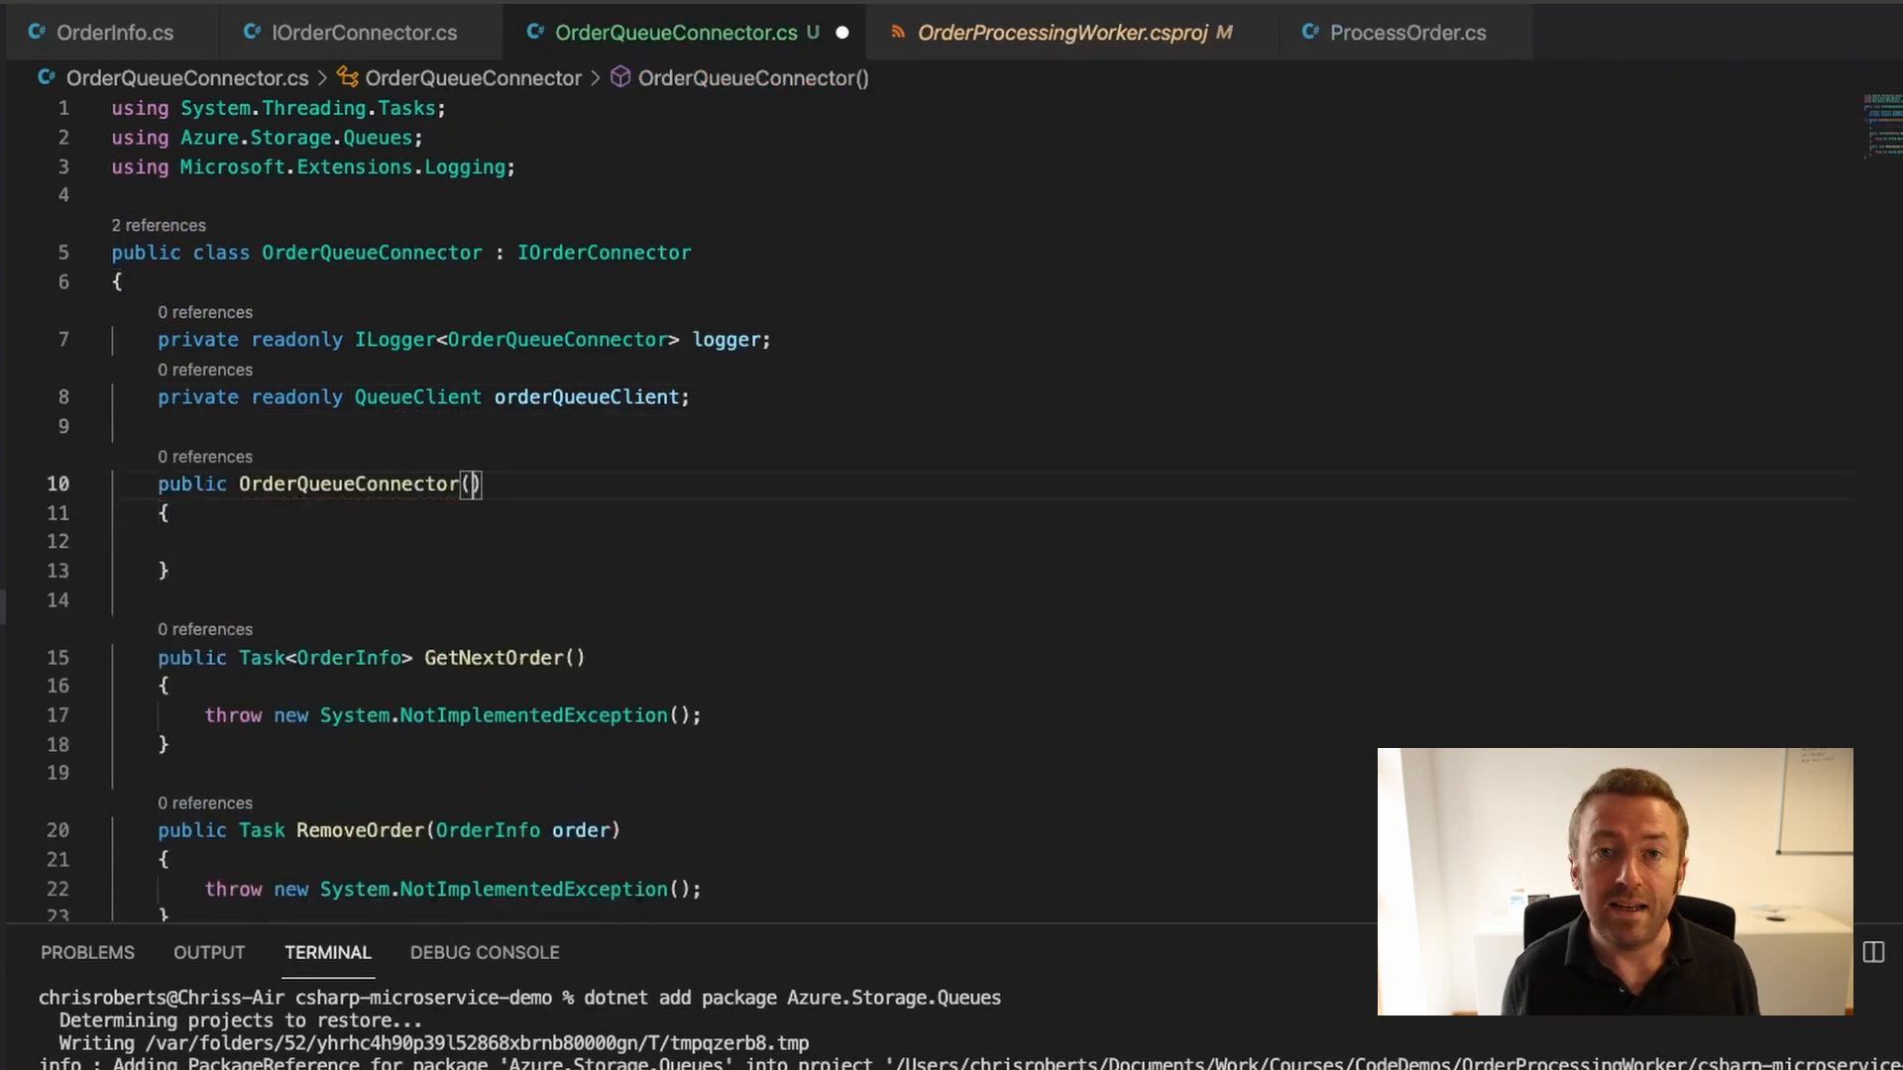
- Write a constructor taking ILogger<OrderQueueConnector> logger and assigning this.logger = logger
type("ILogger")
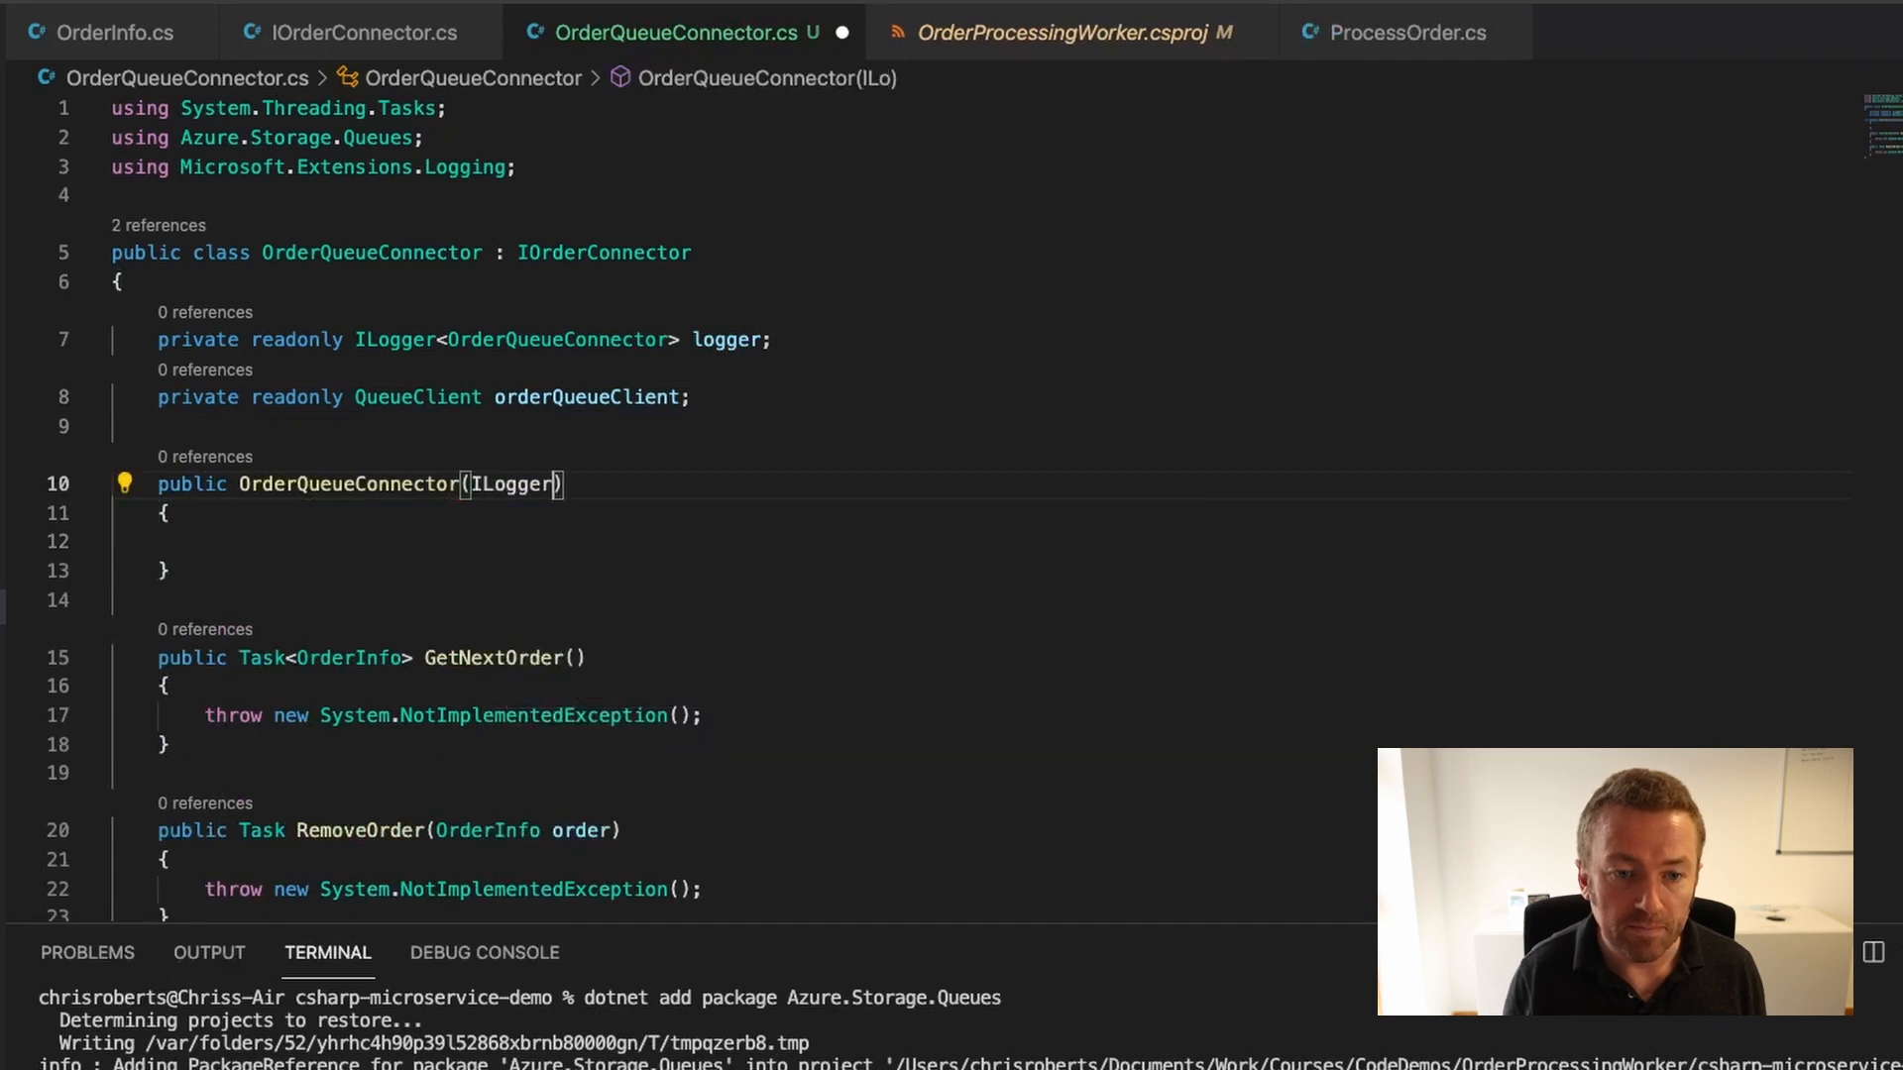
type("<OrderQueueConnector>")
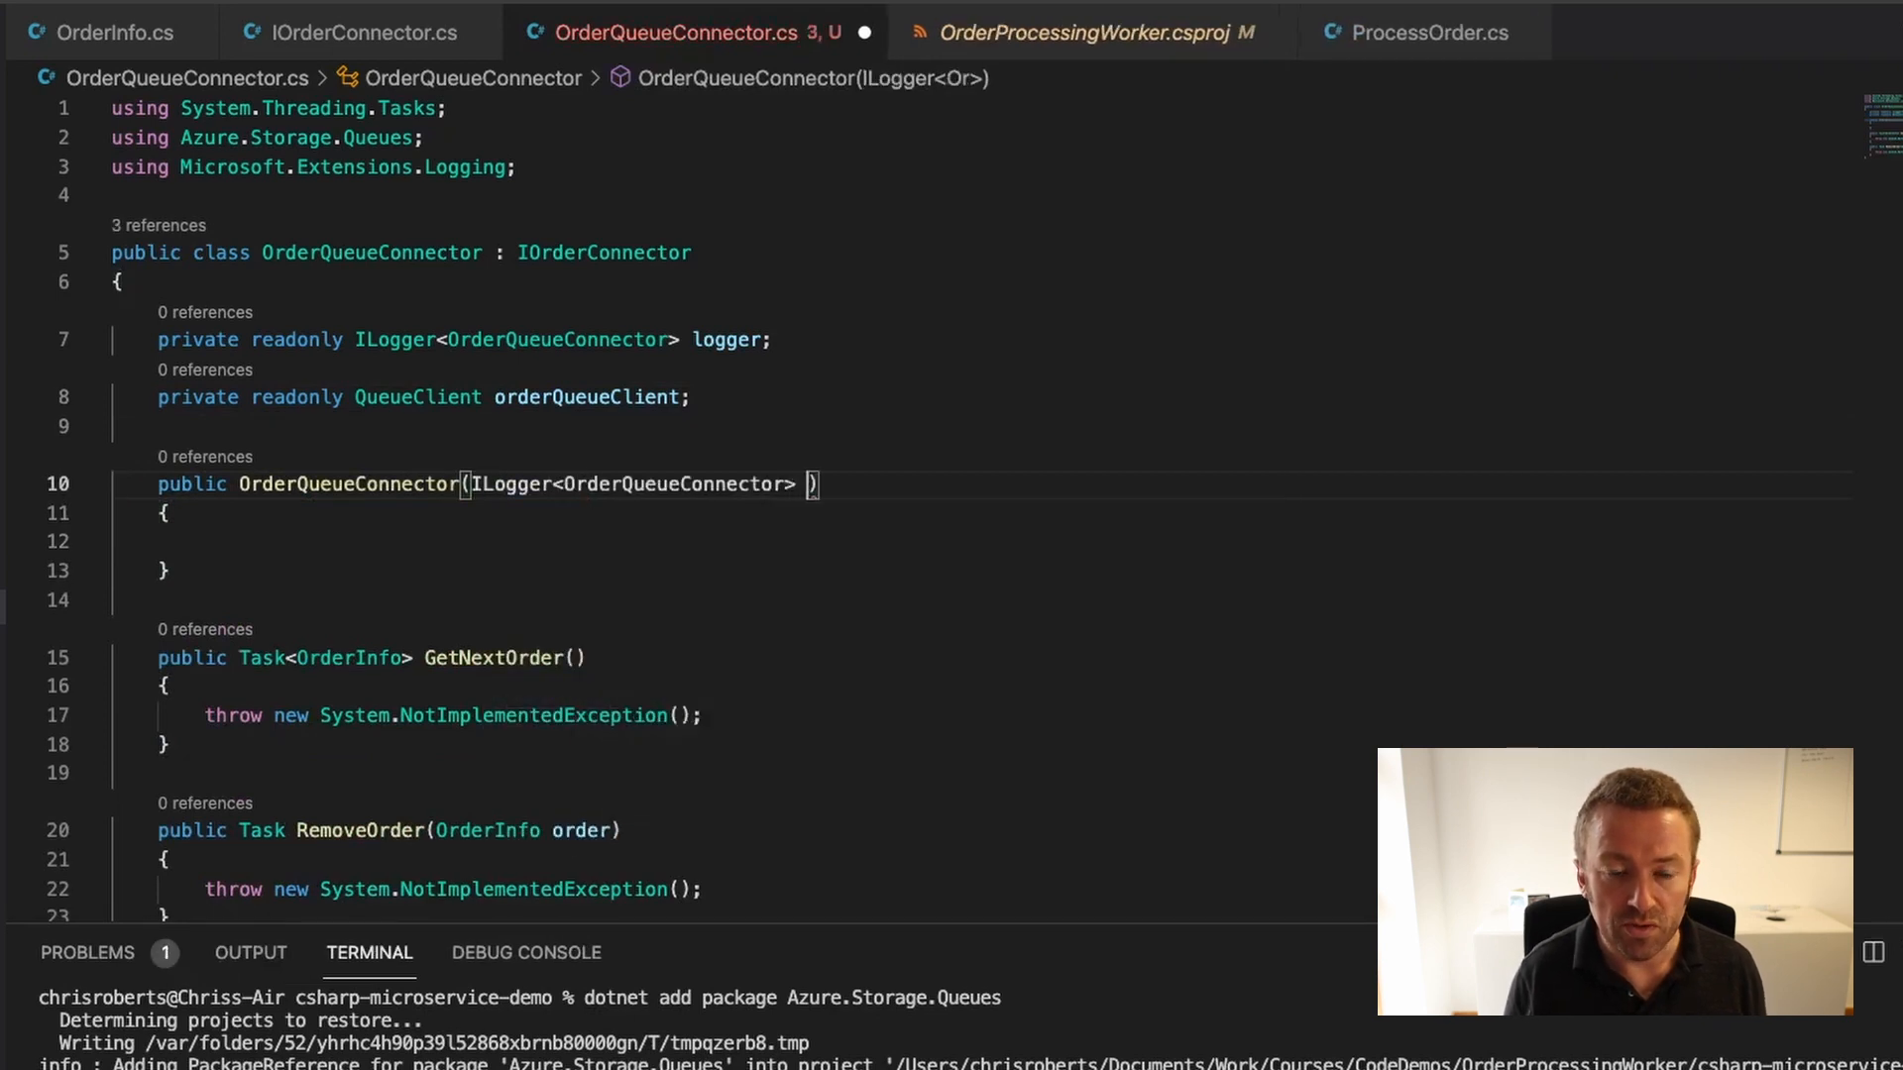
type("logger")
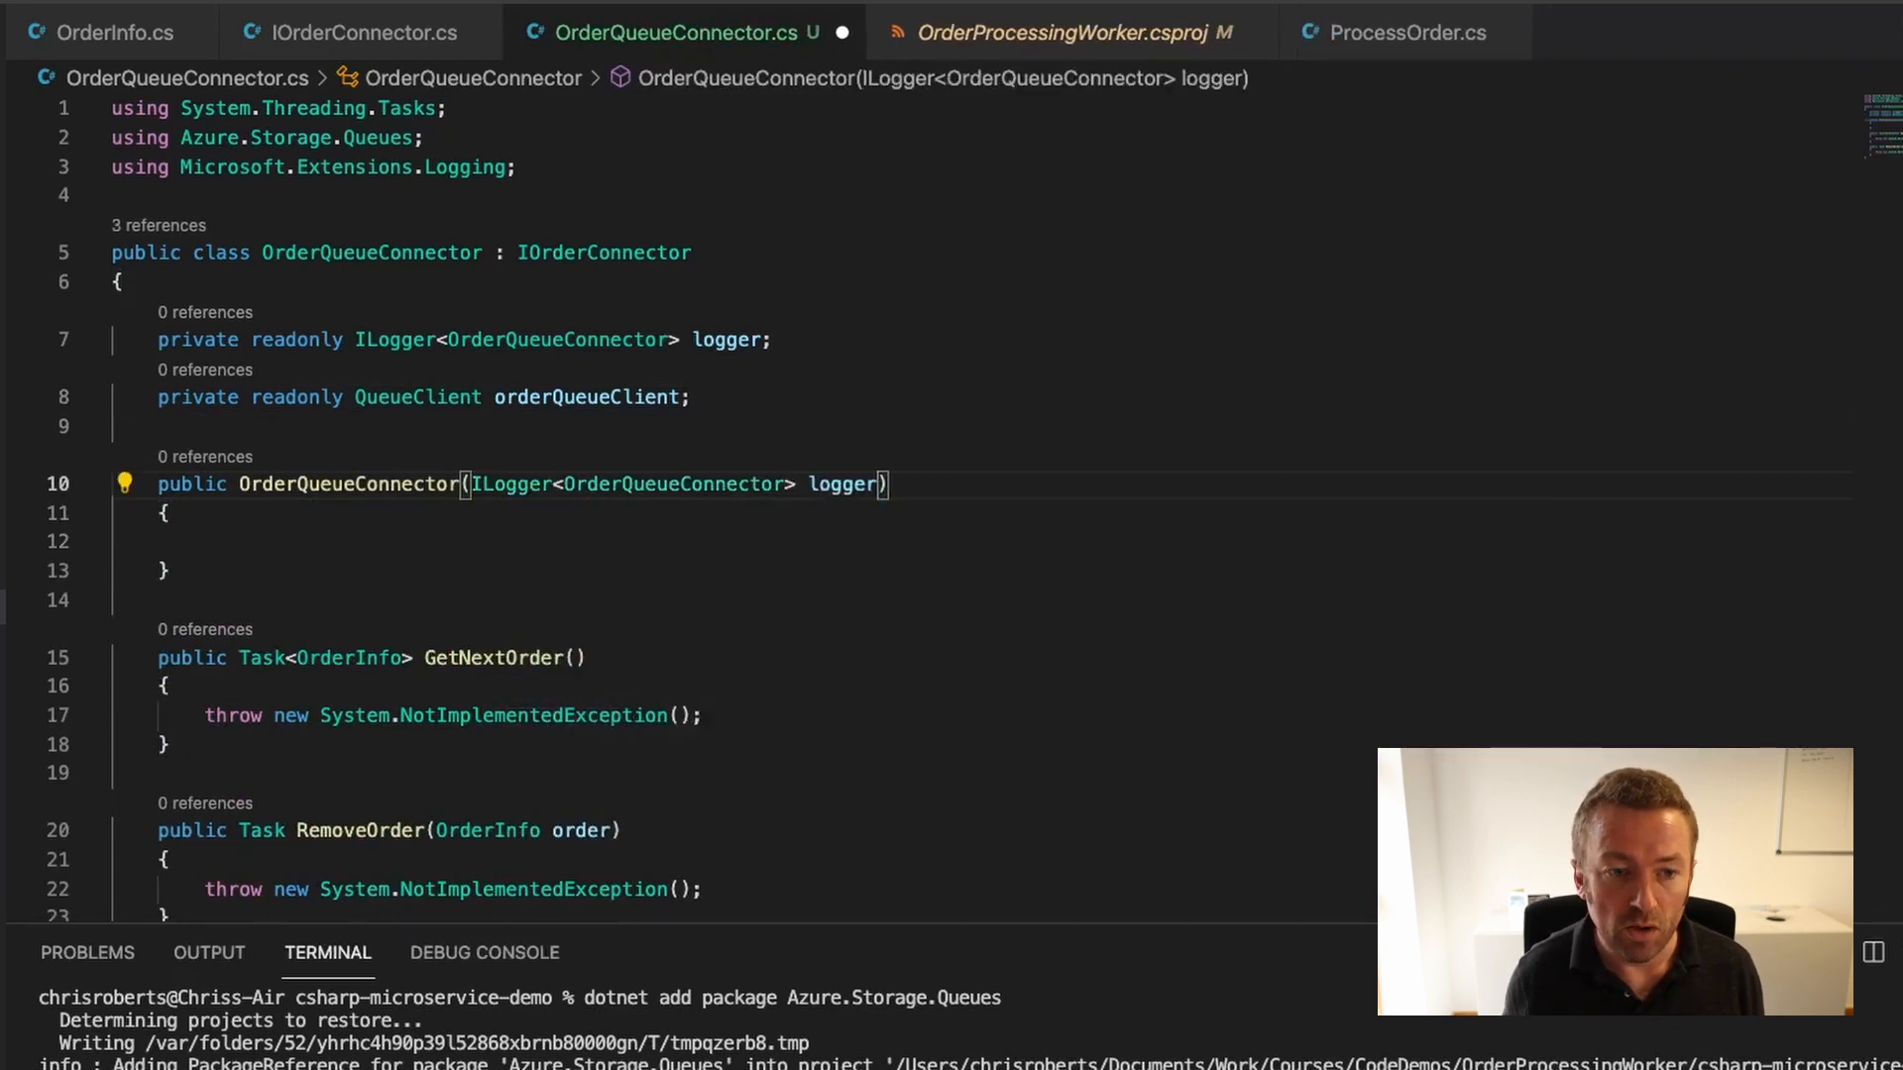
type("this.logger")
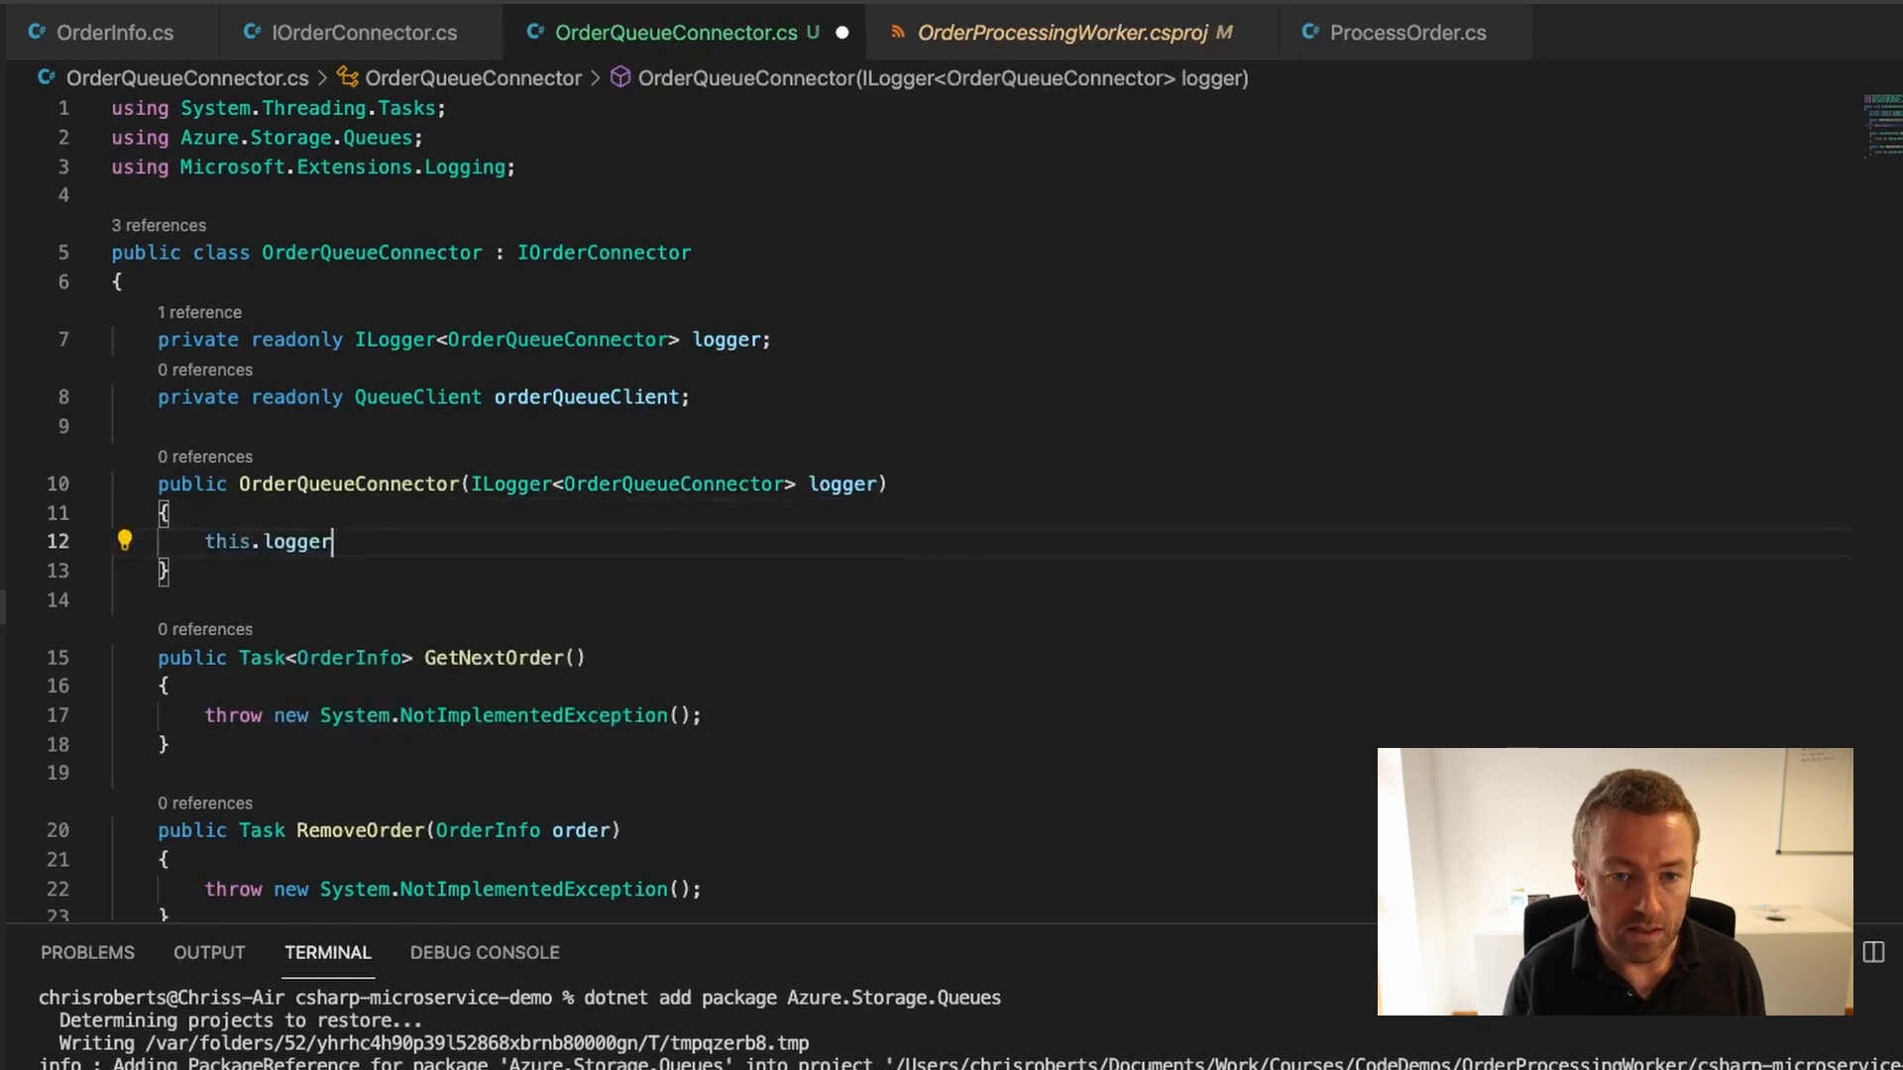
type("= logger;")
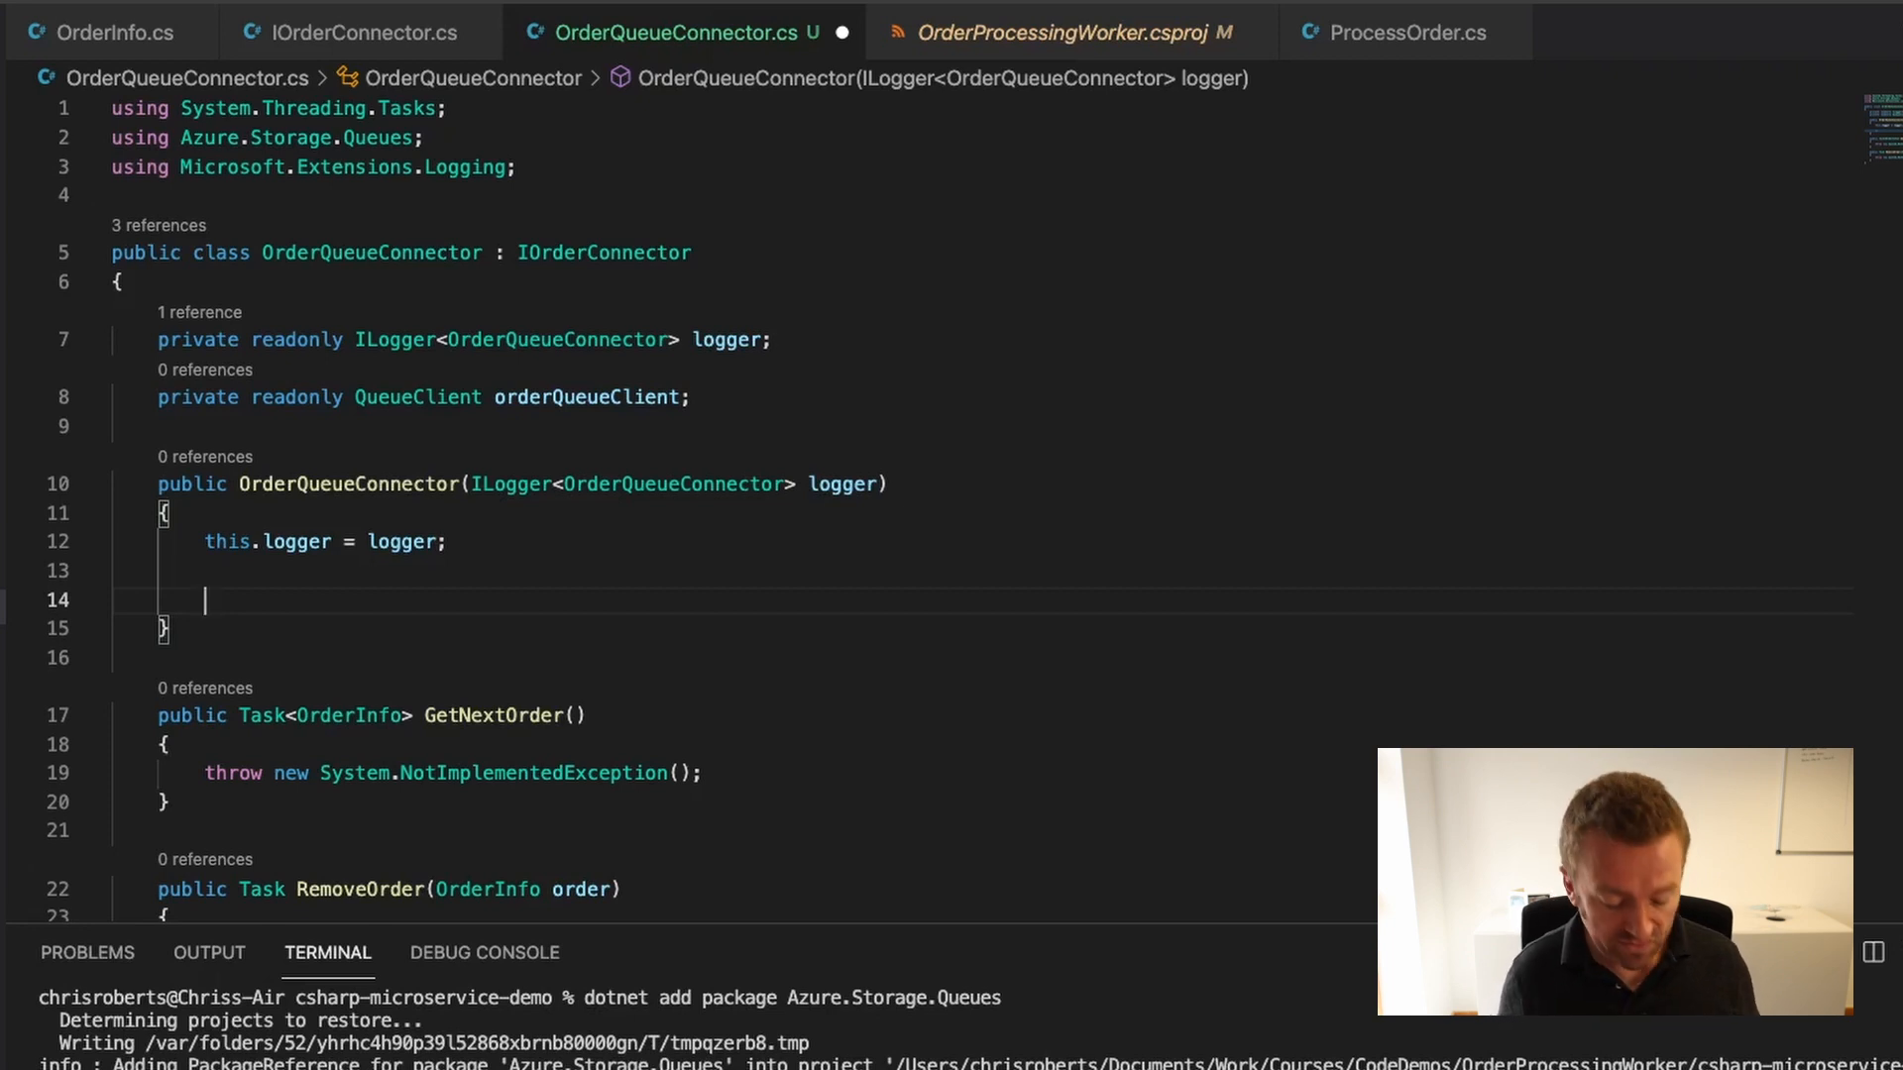
- Read the STORAGE_CONNECTION environment variable into var connectionString
type("var con")
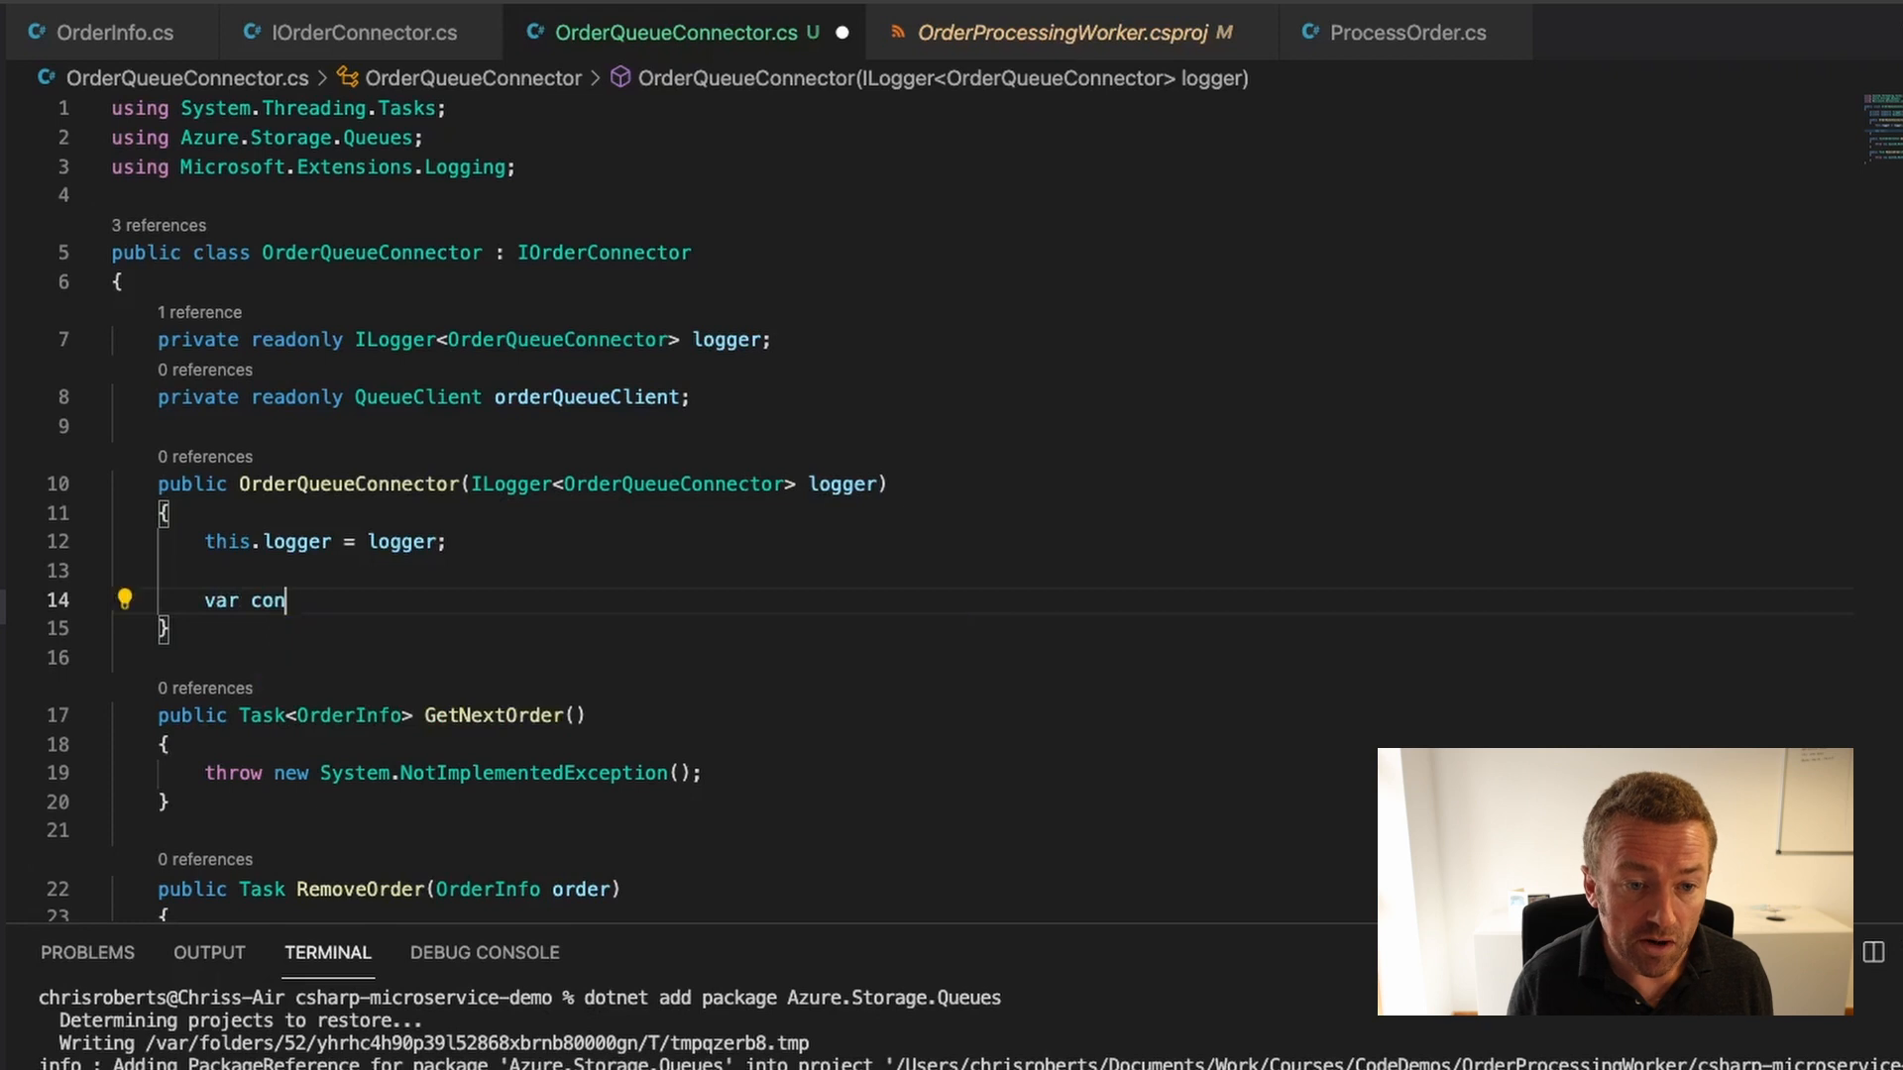
type("nectionString = Environment.GetEnvironmentVariable(\"STORAGE_CO")
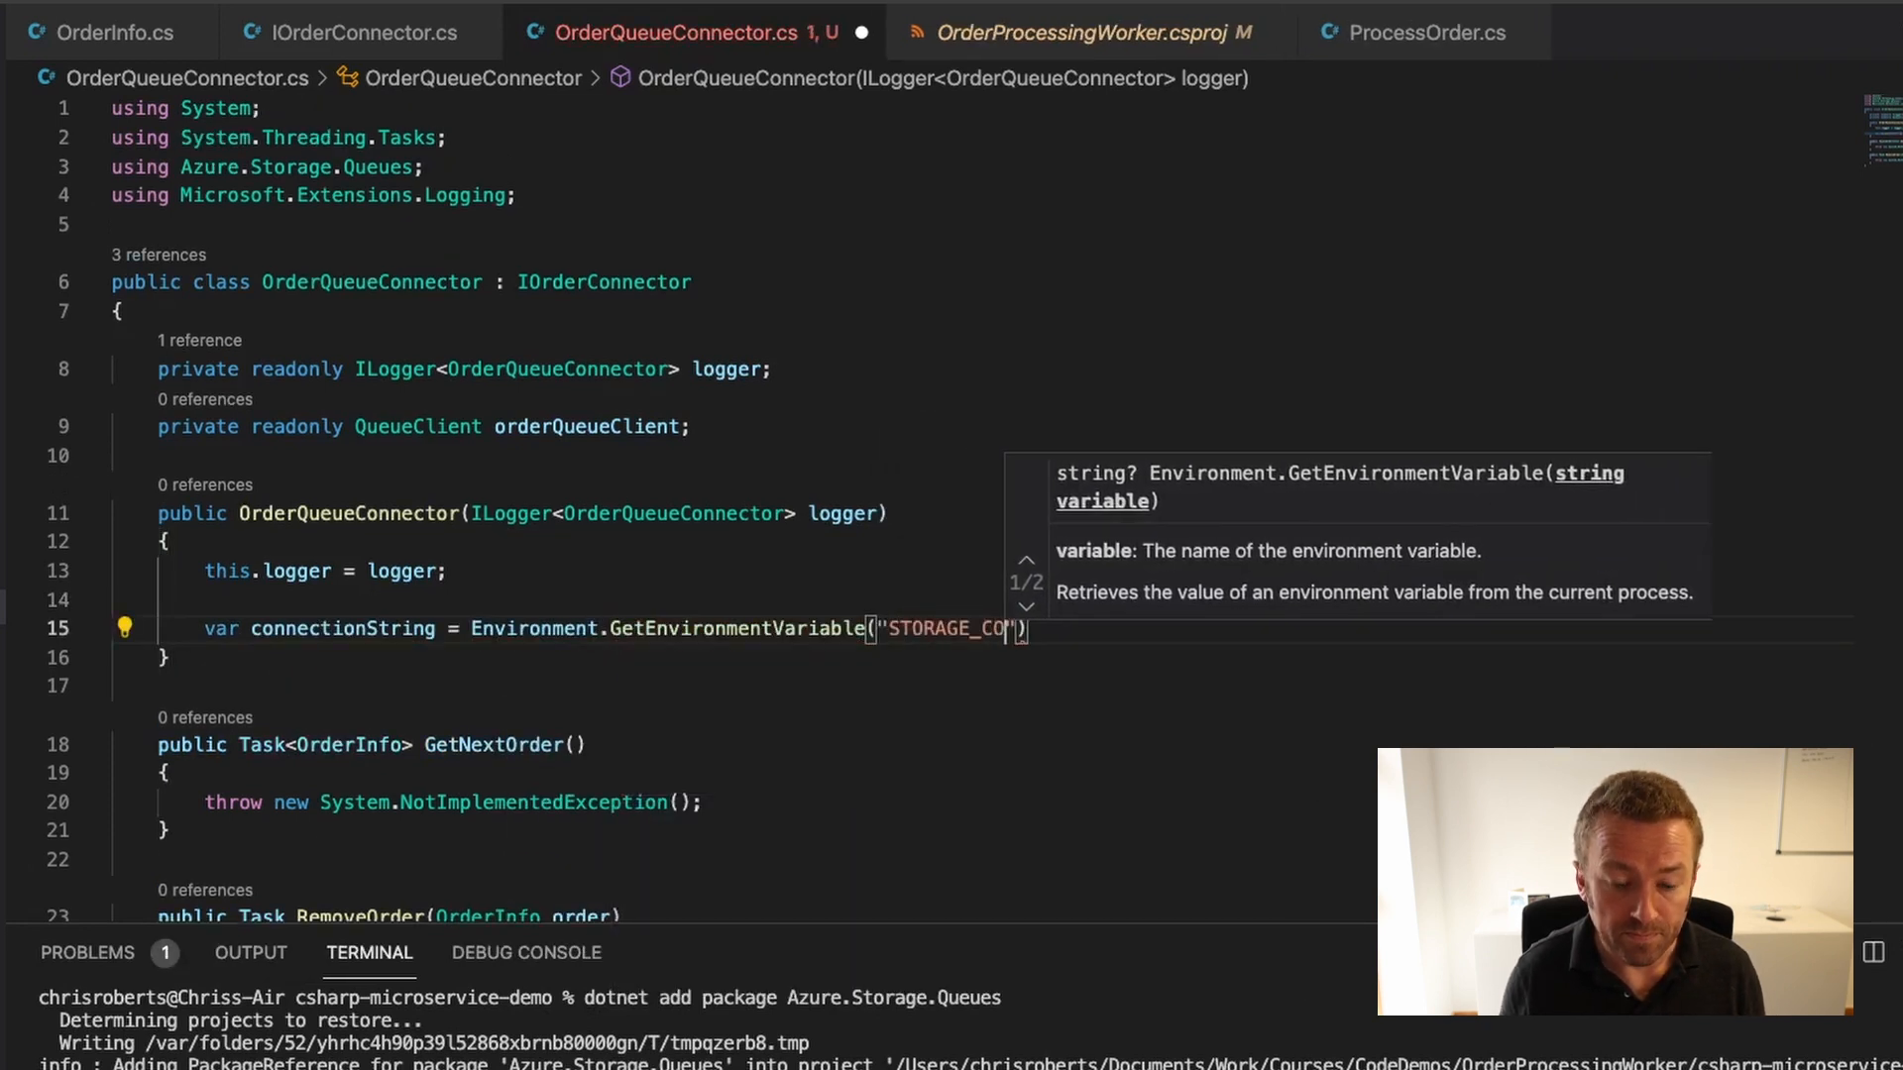
type("NNECTION")
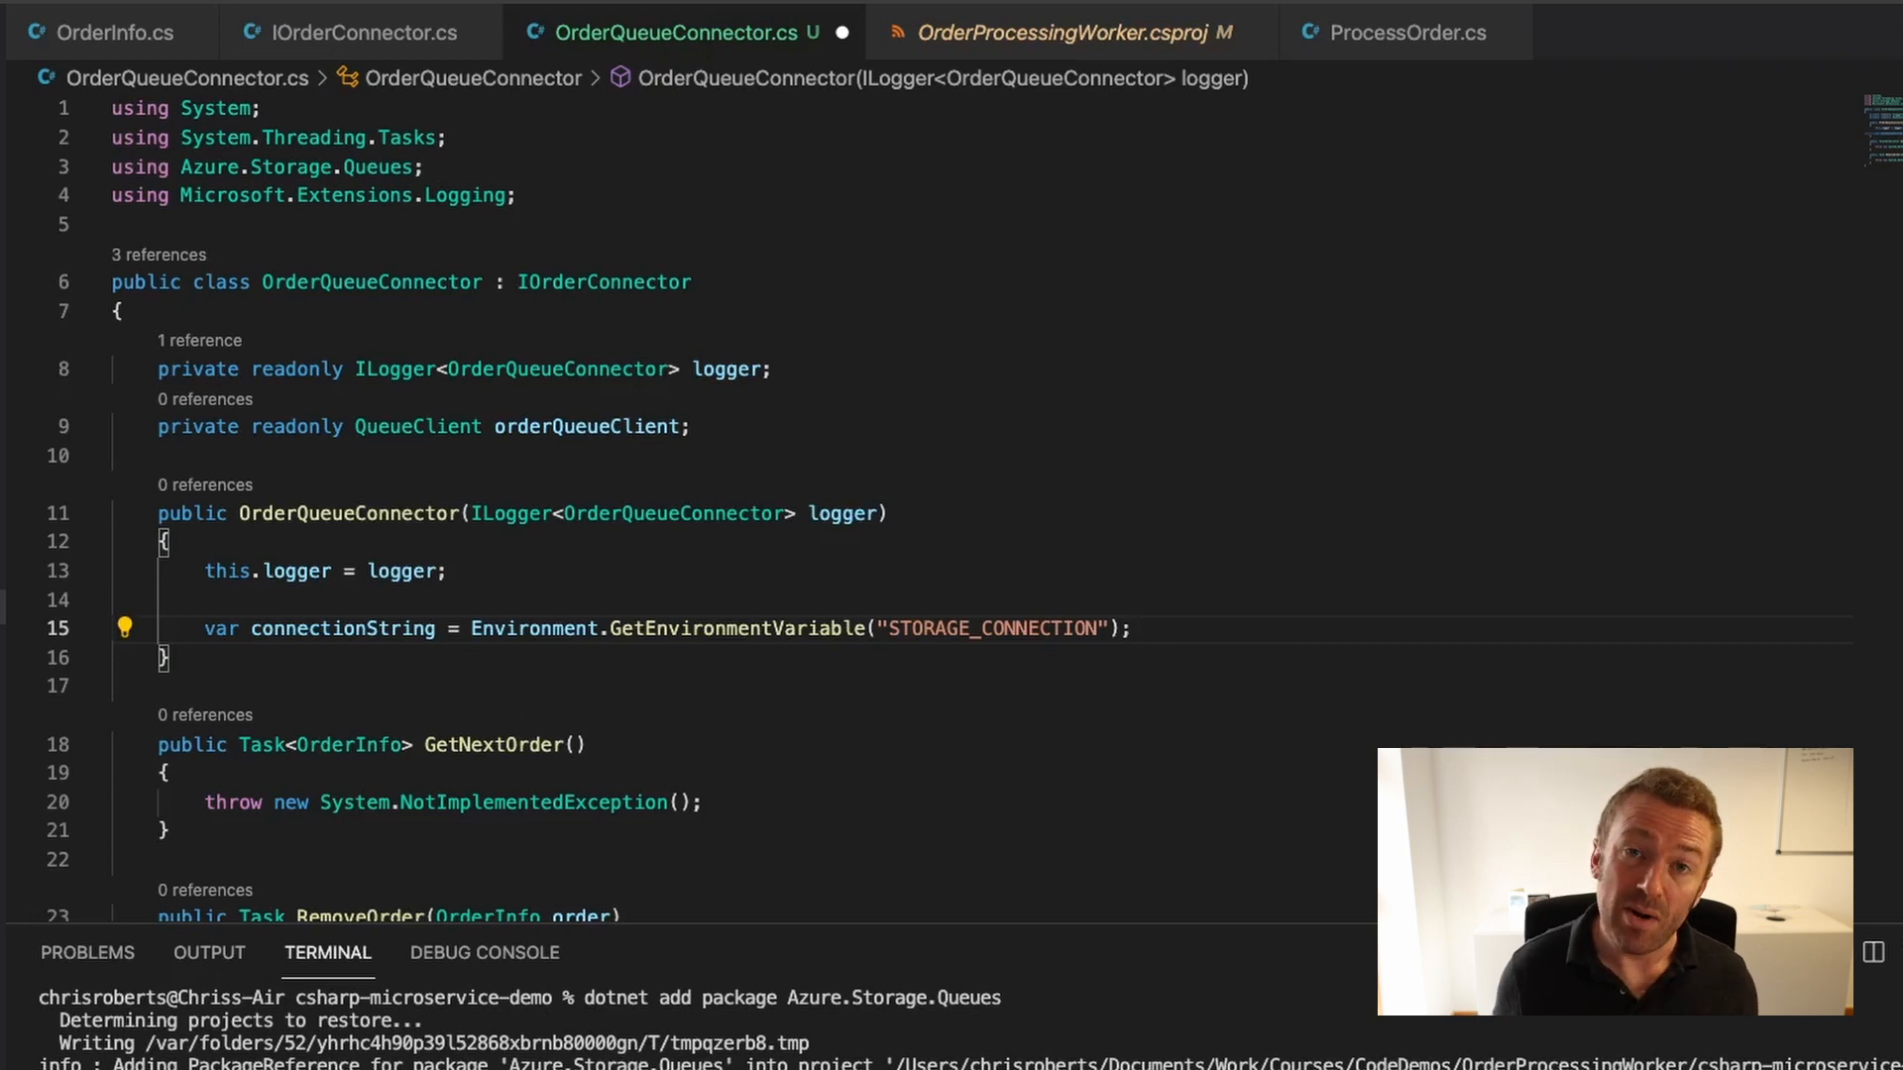
- Declare QueueClientOptions queueOpts with MessageEncoding set to QueueMessageEncoding.Base64
key("Enter")
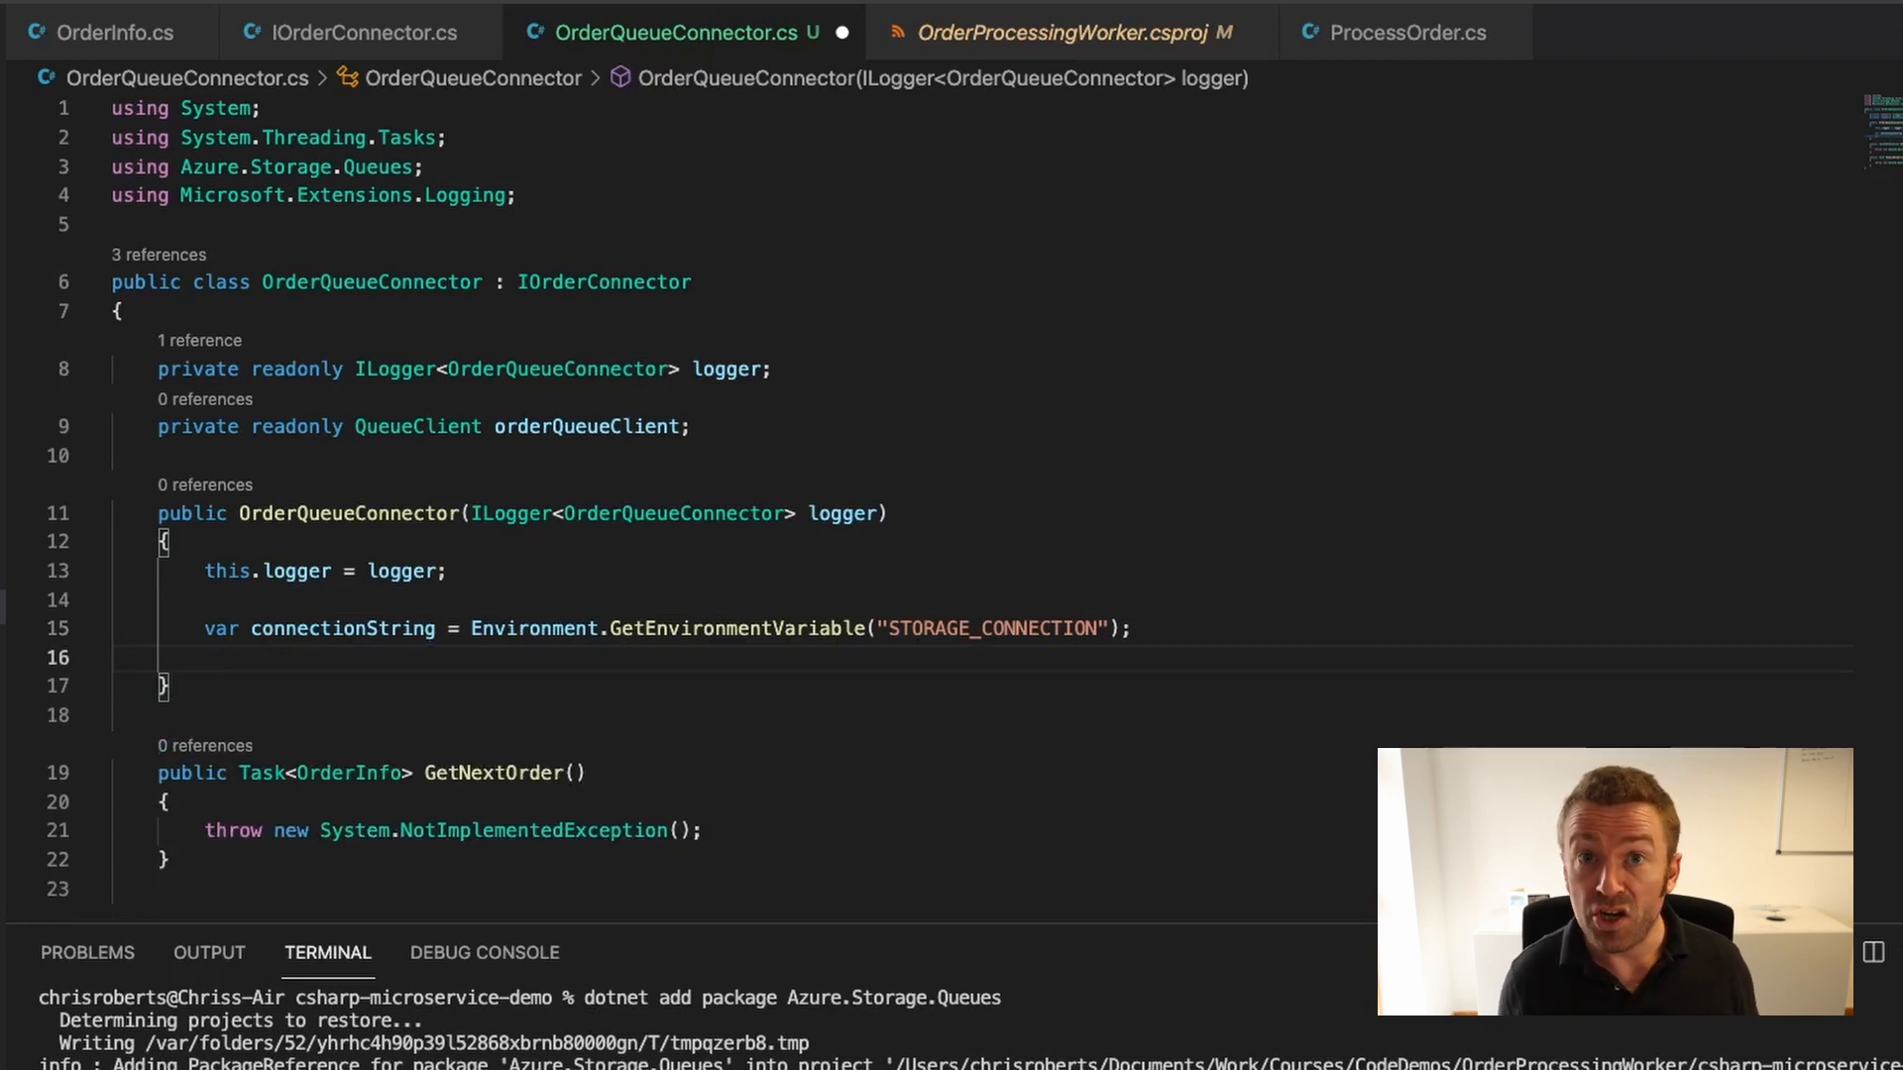
type("var queueOpts = new Qu")
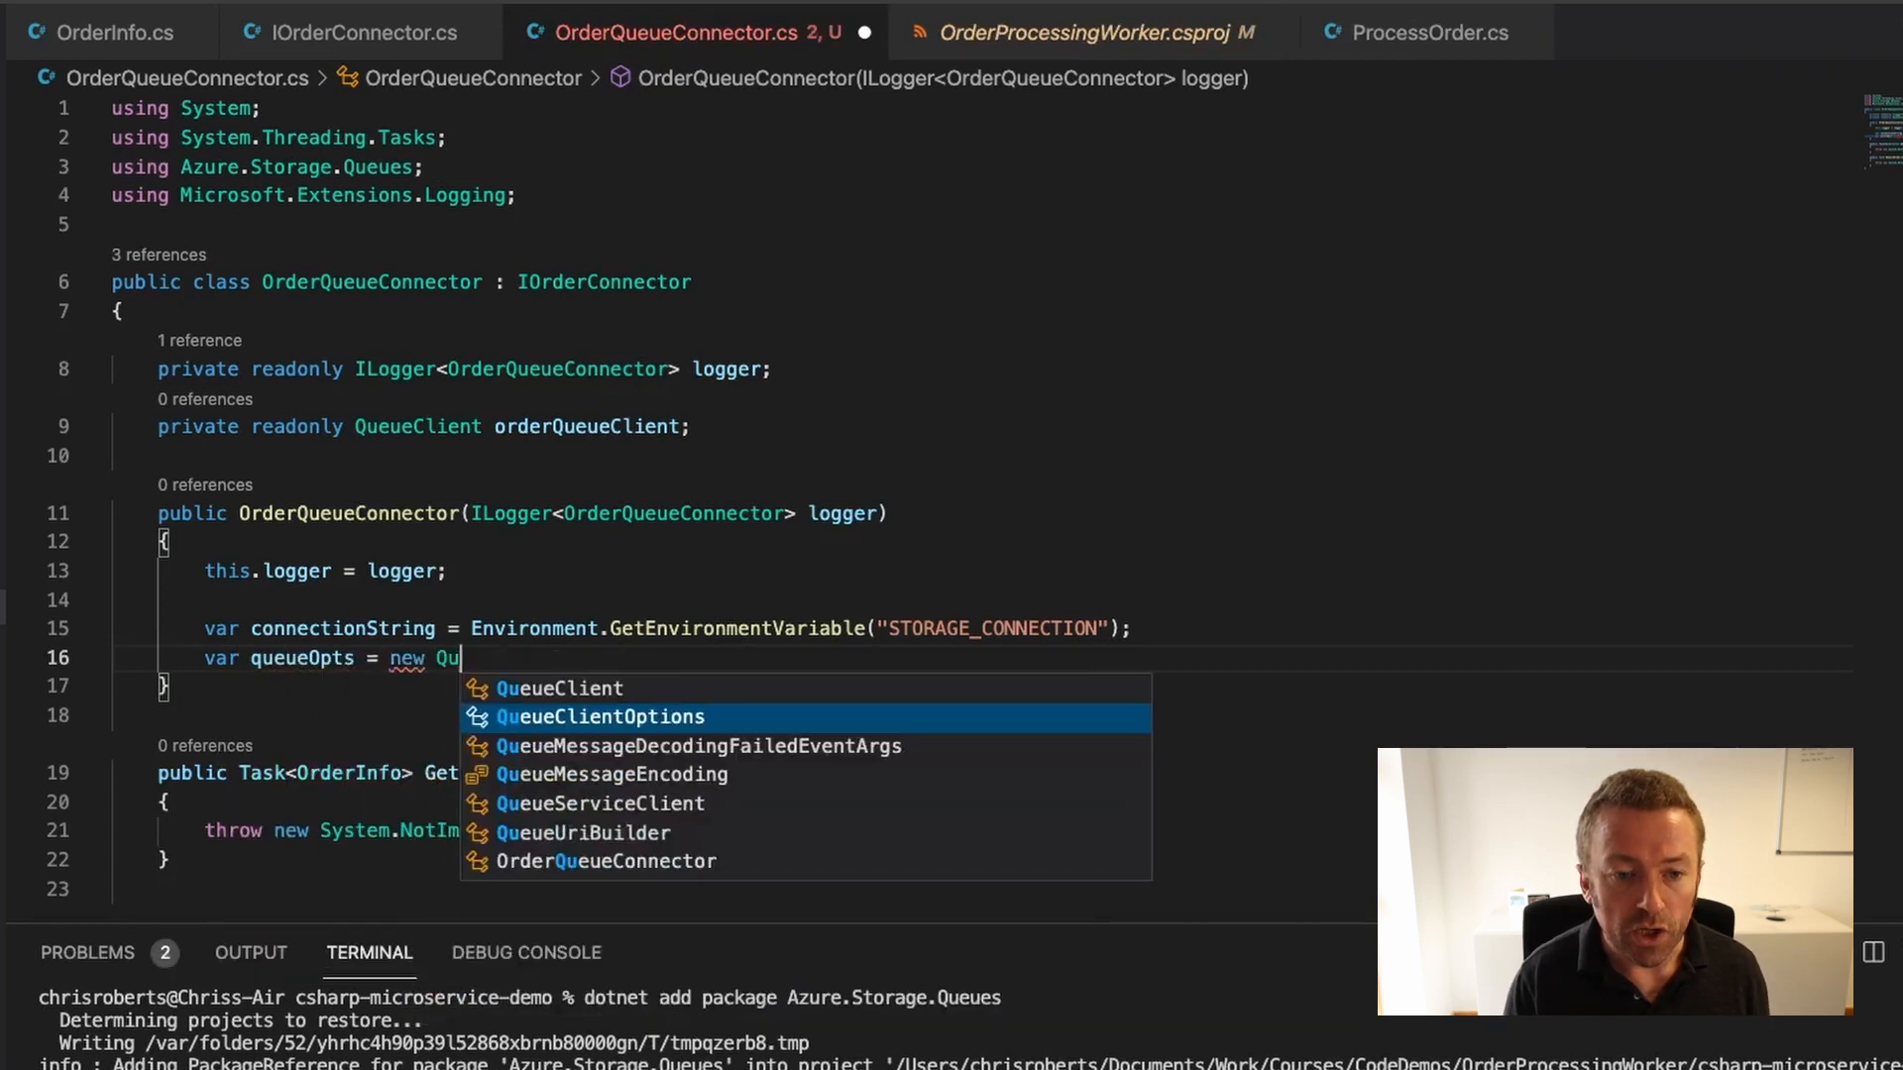
key("Tab")
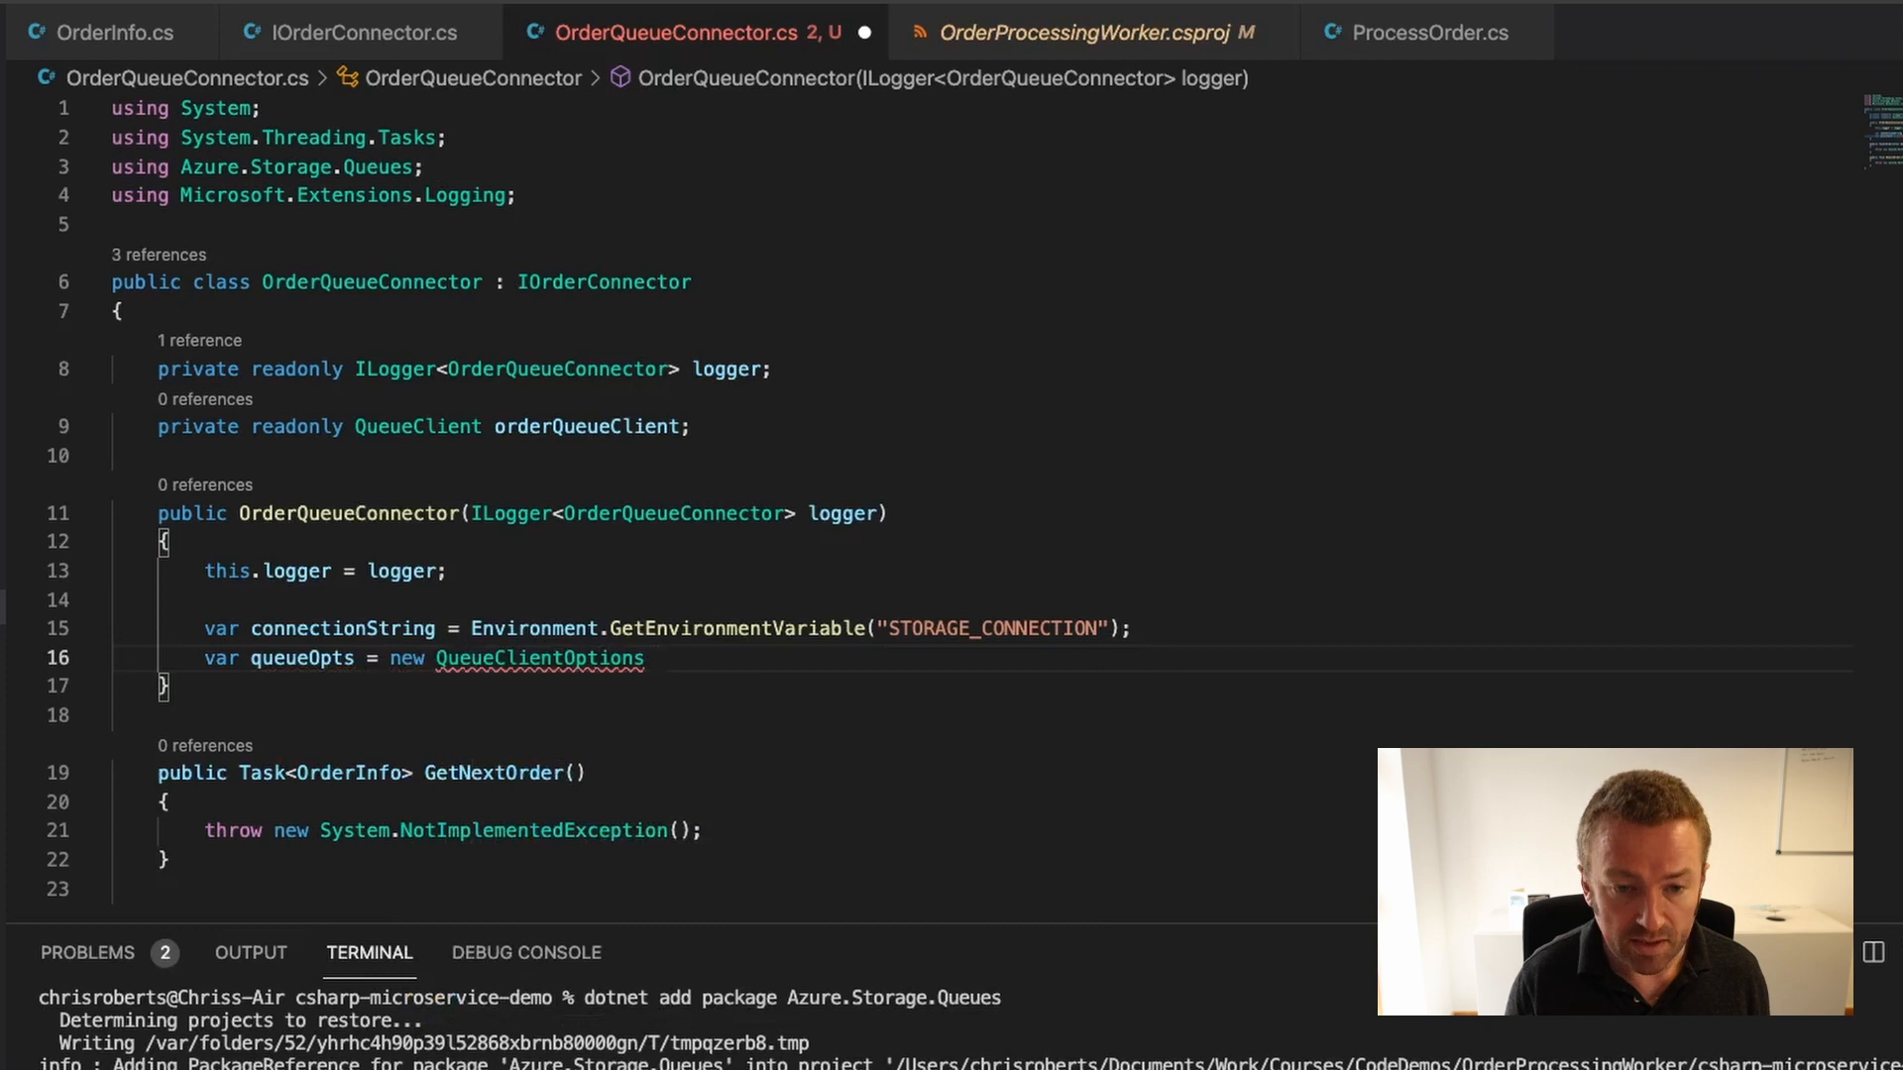
type("{}")
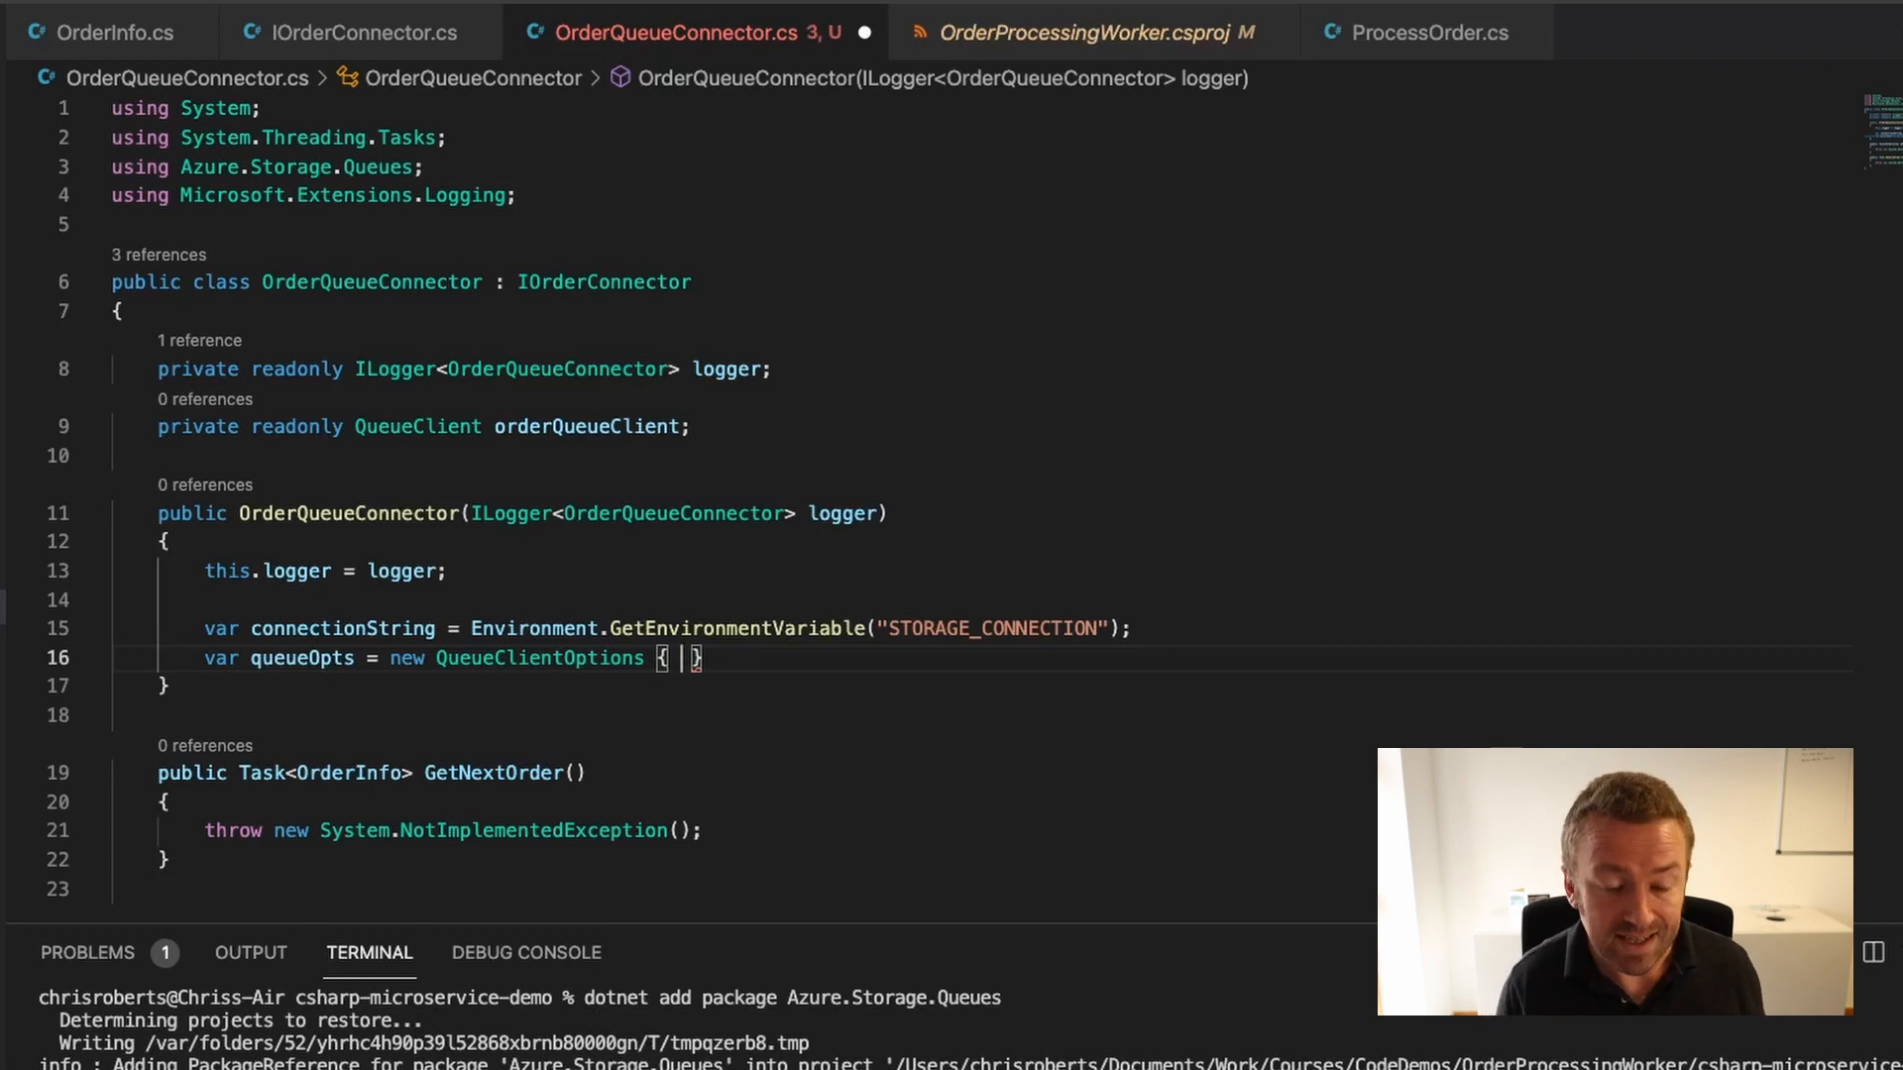
type("MessageEncoding =")
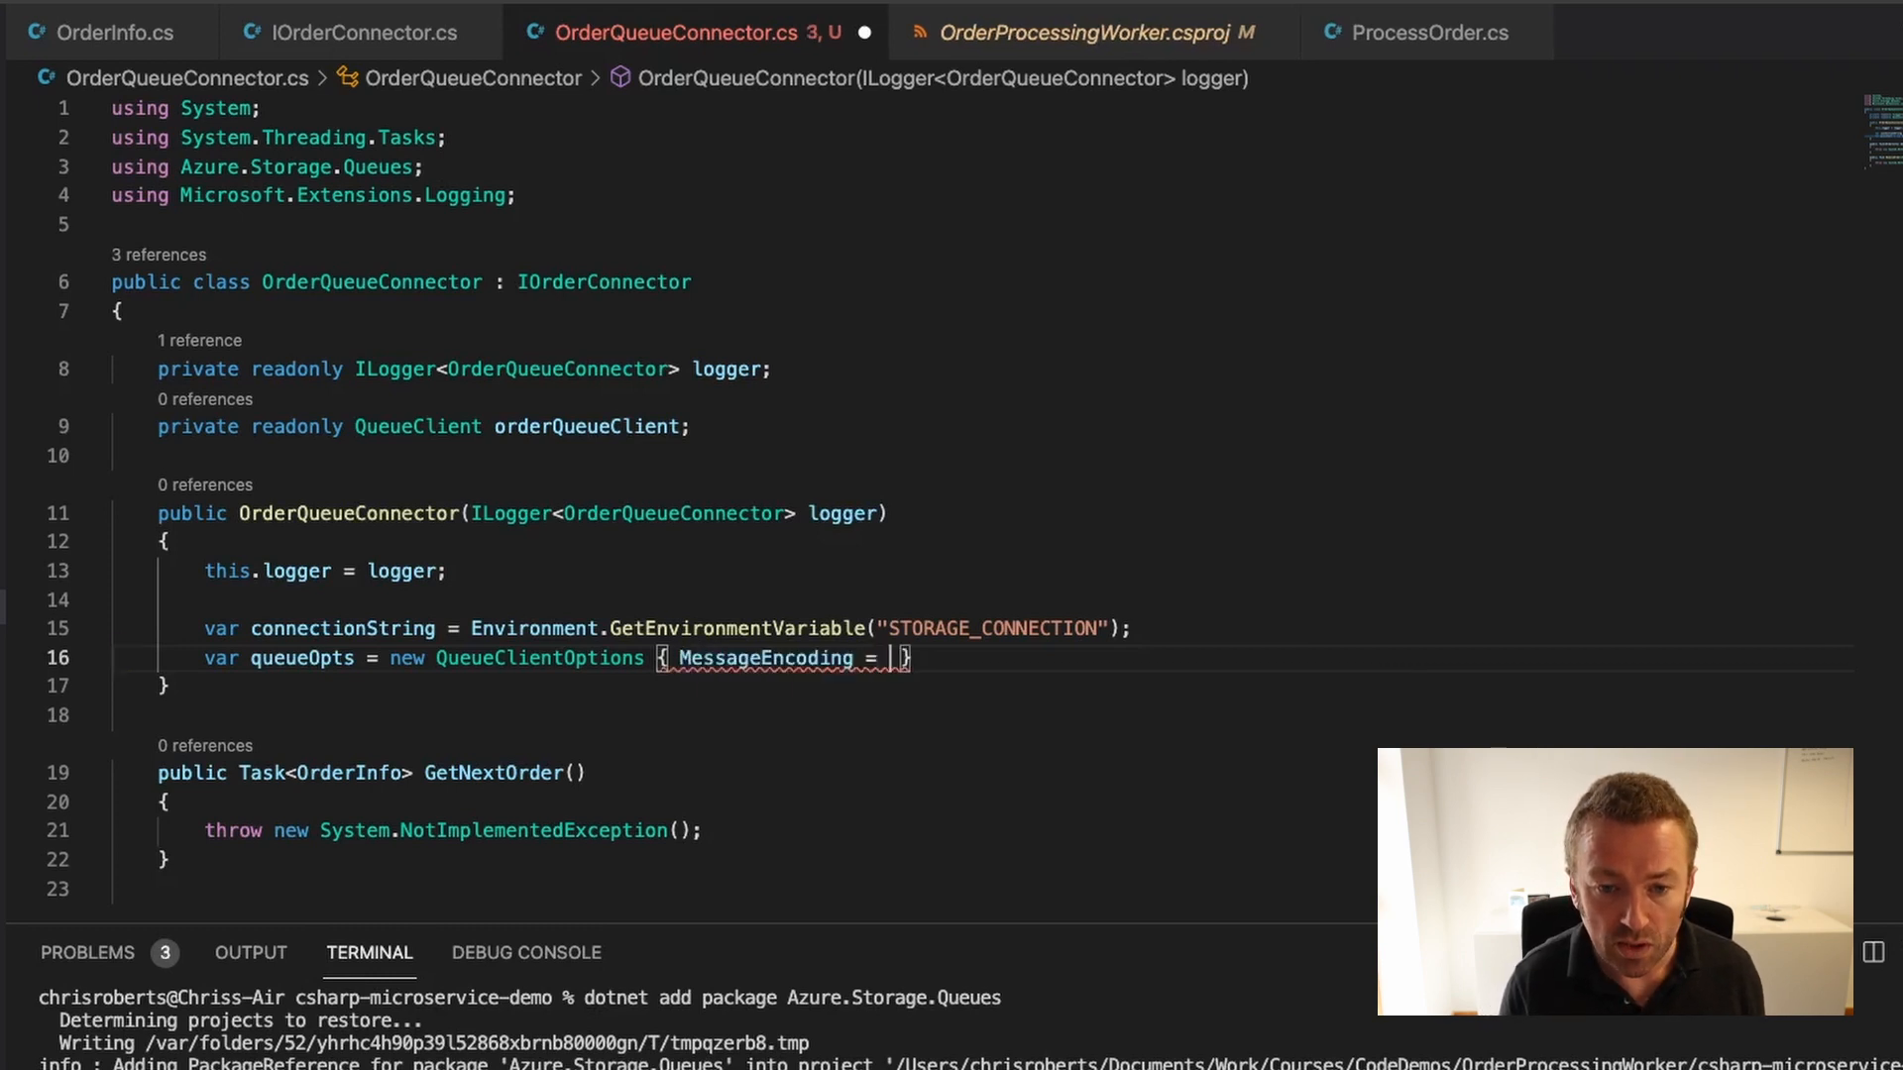
type("QueueMessageEncoding.Base64")
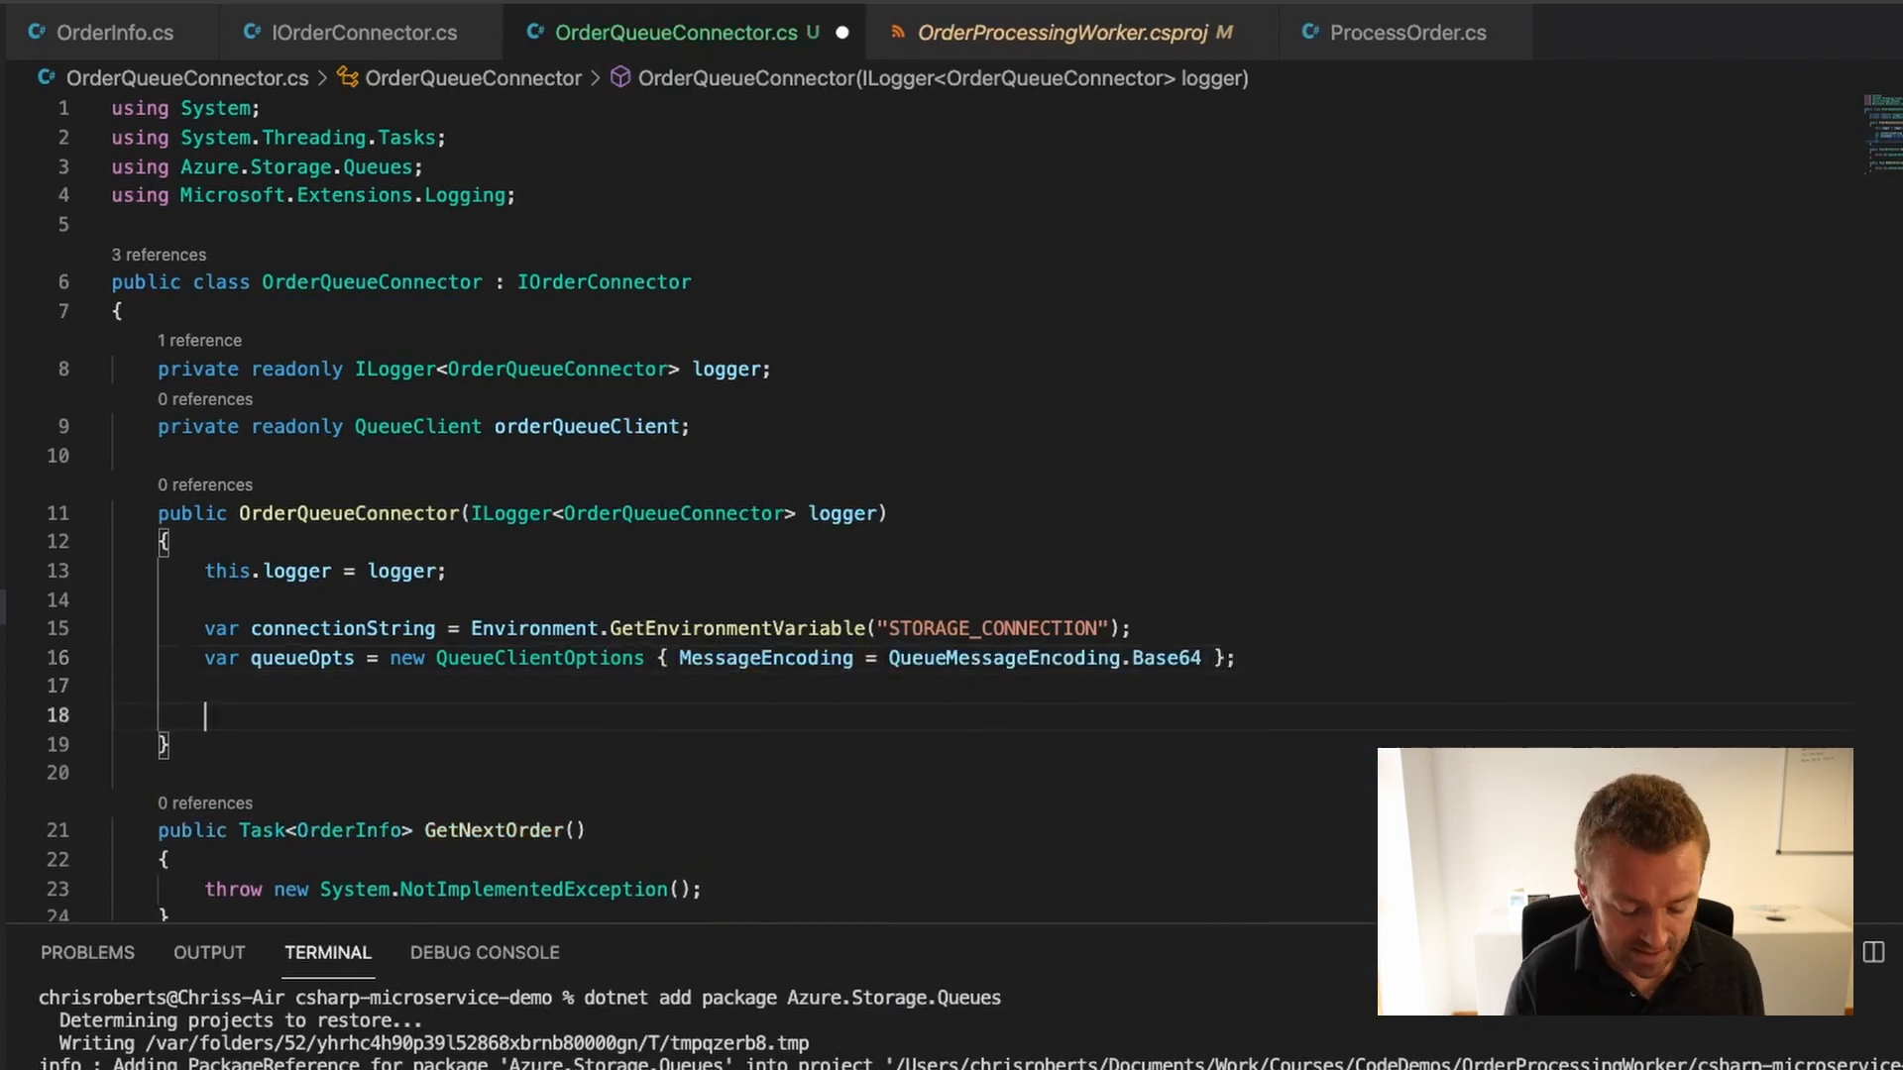
- Create orderQueueClient as new QueueClient(connectionString, "customer-orders", queueOpts) and ensure the queue exists
type("orderQueueClient =")
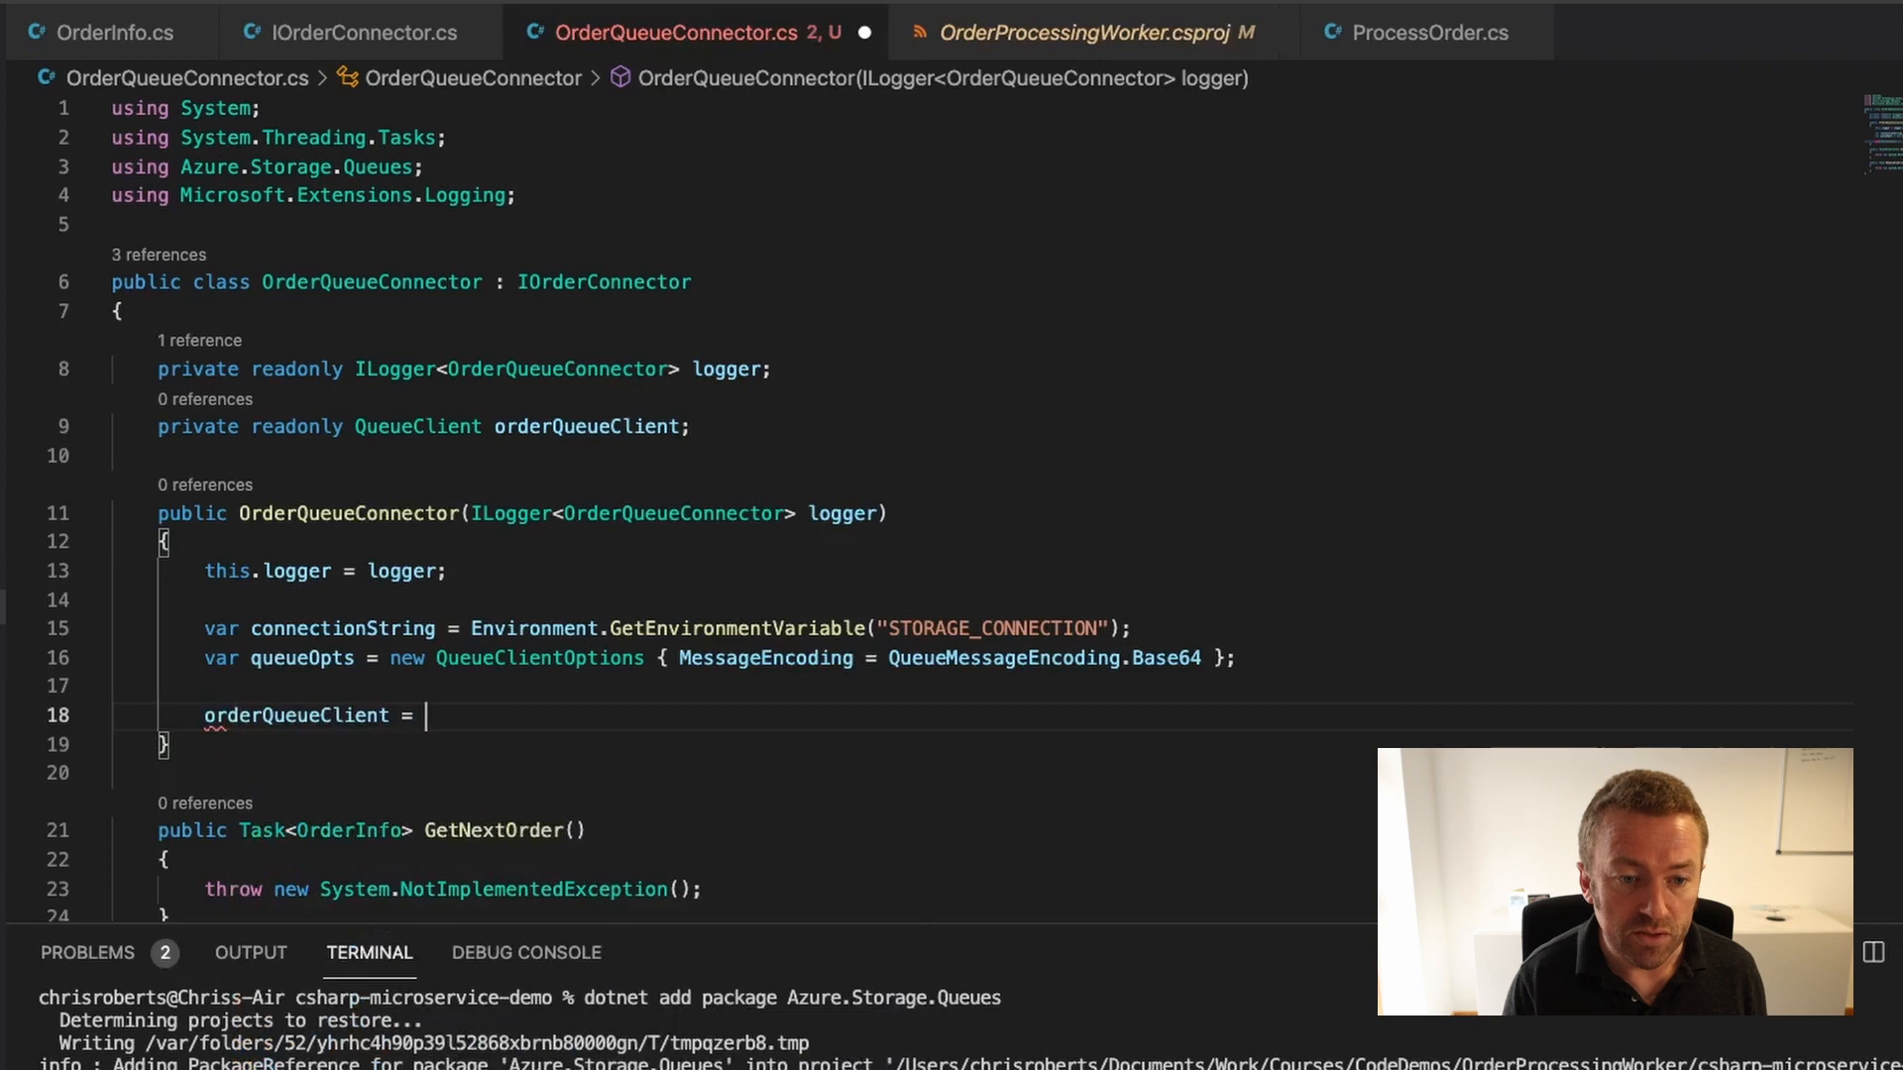
type("new QueueClient()")
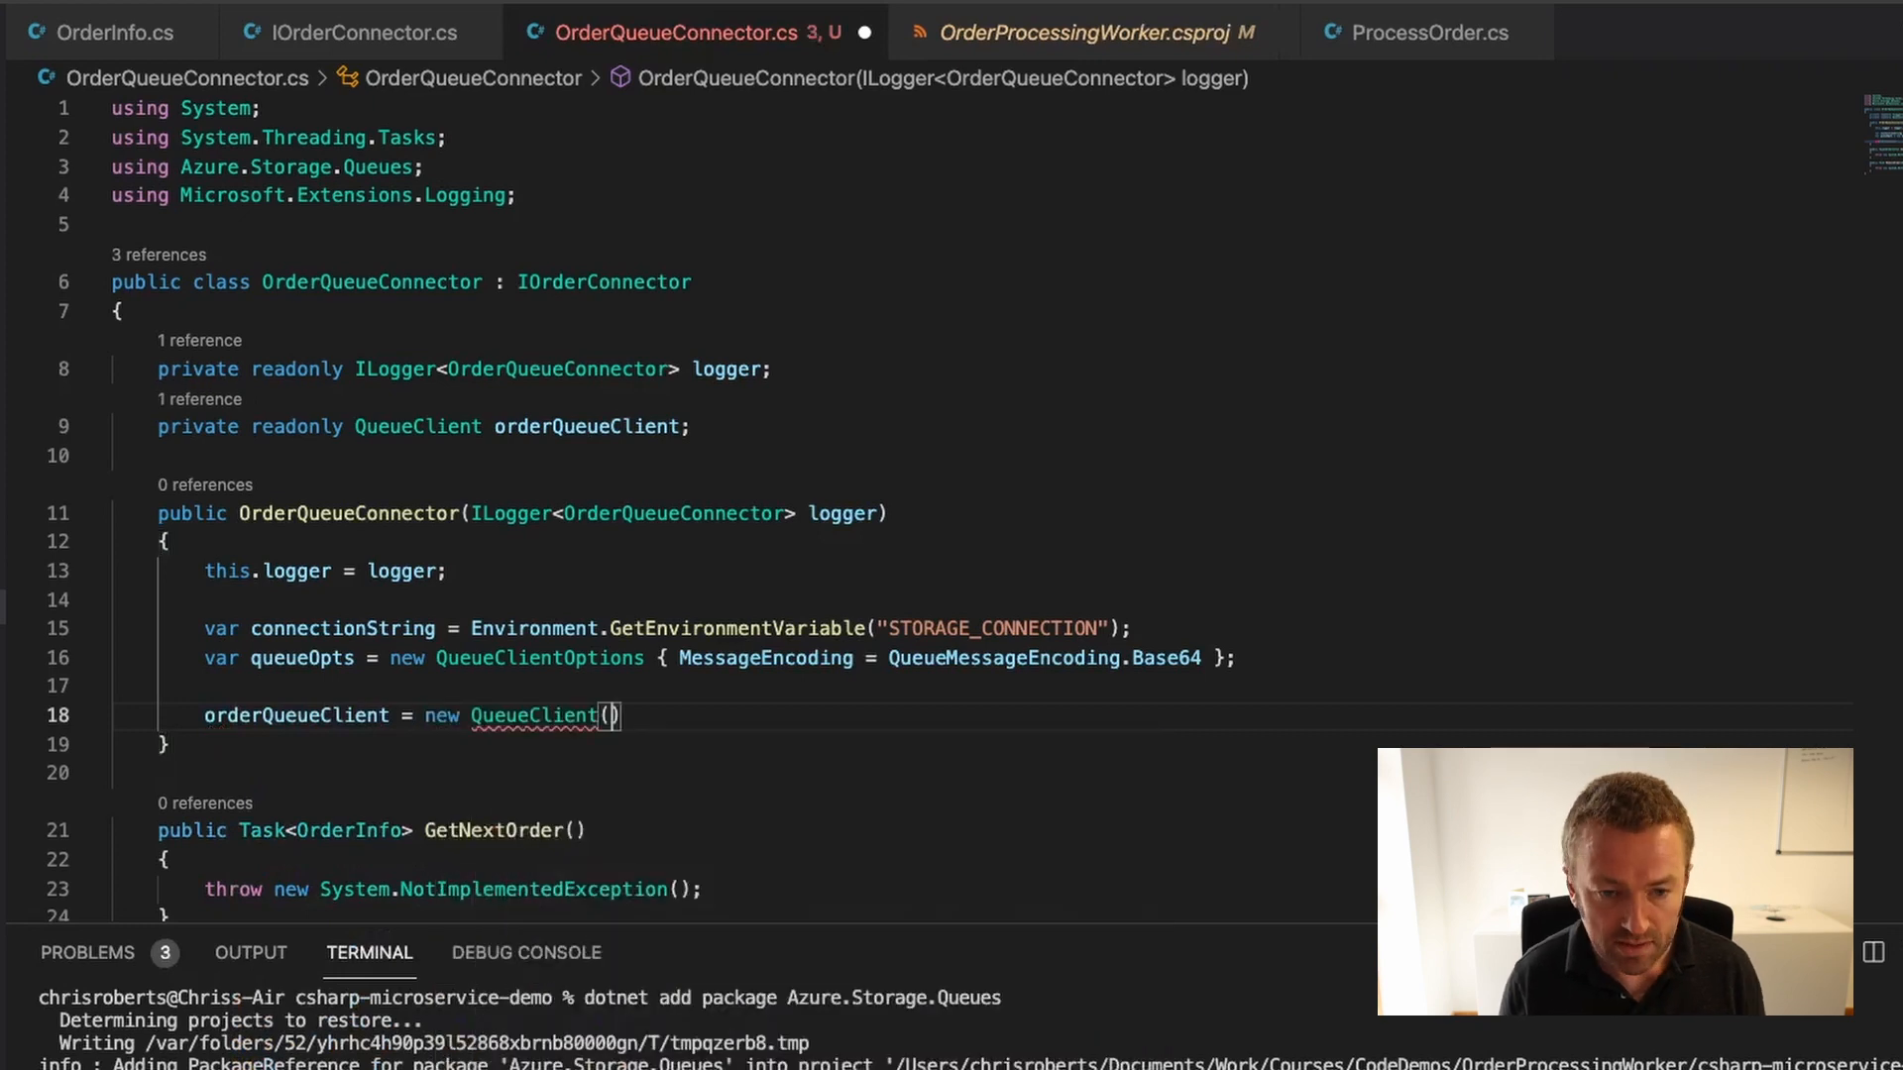
type("connectionString,")
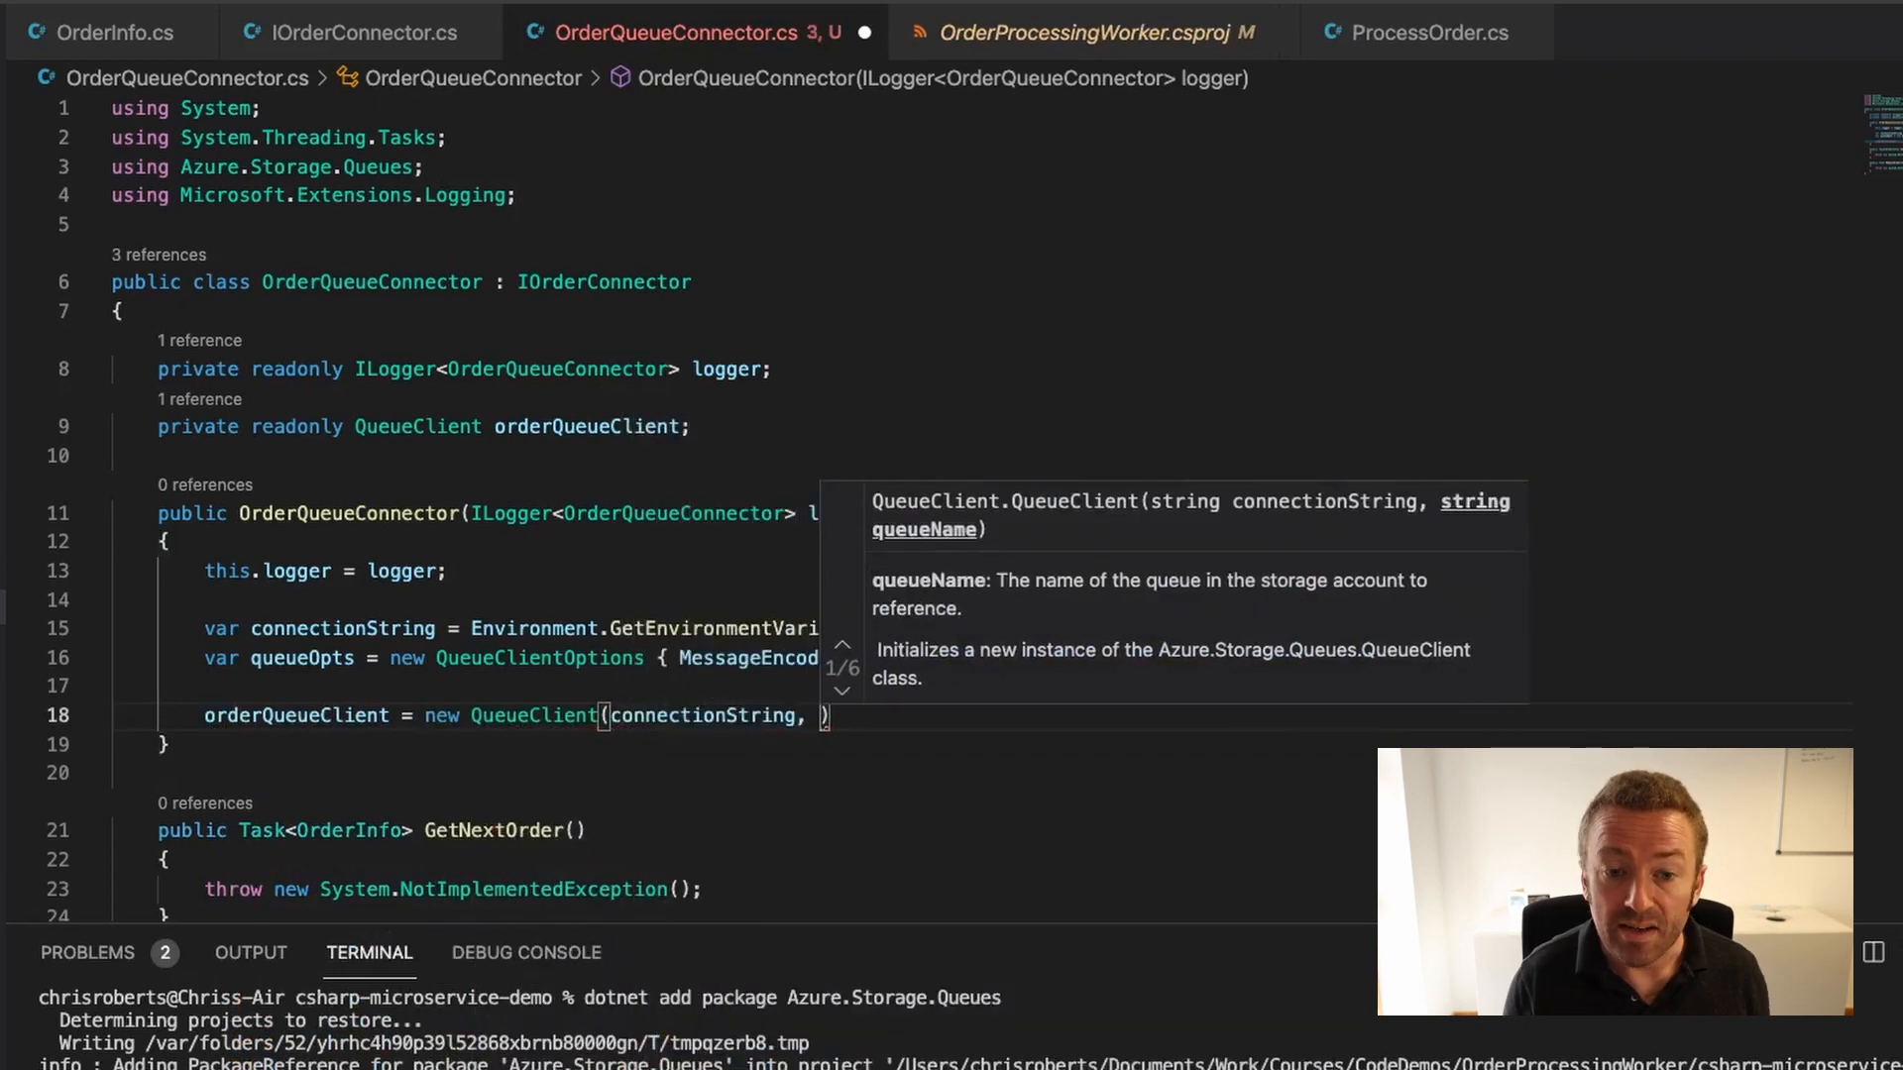
type("\"customer-orders\", q")
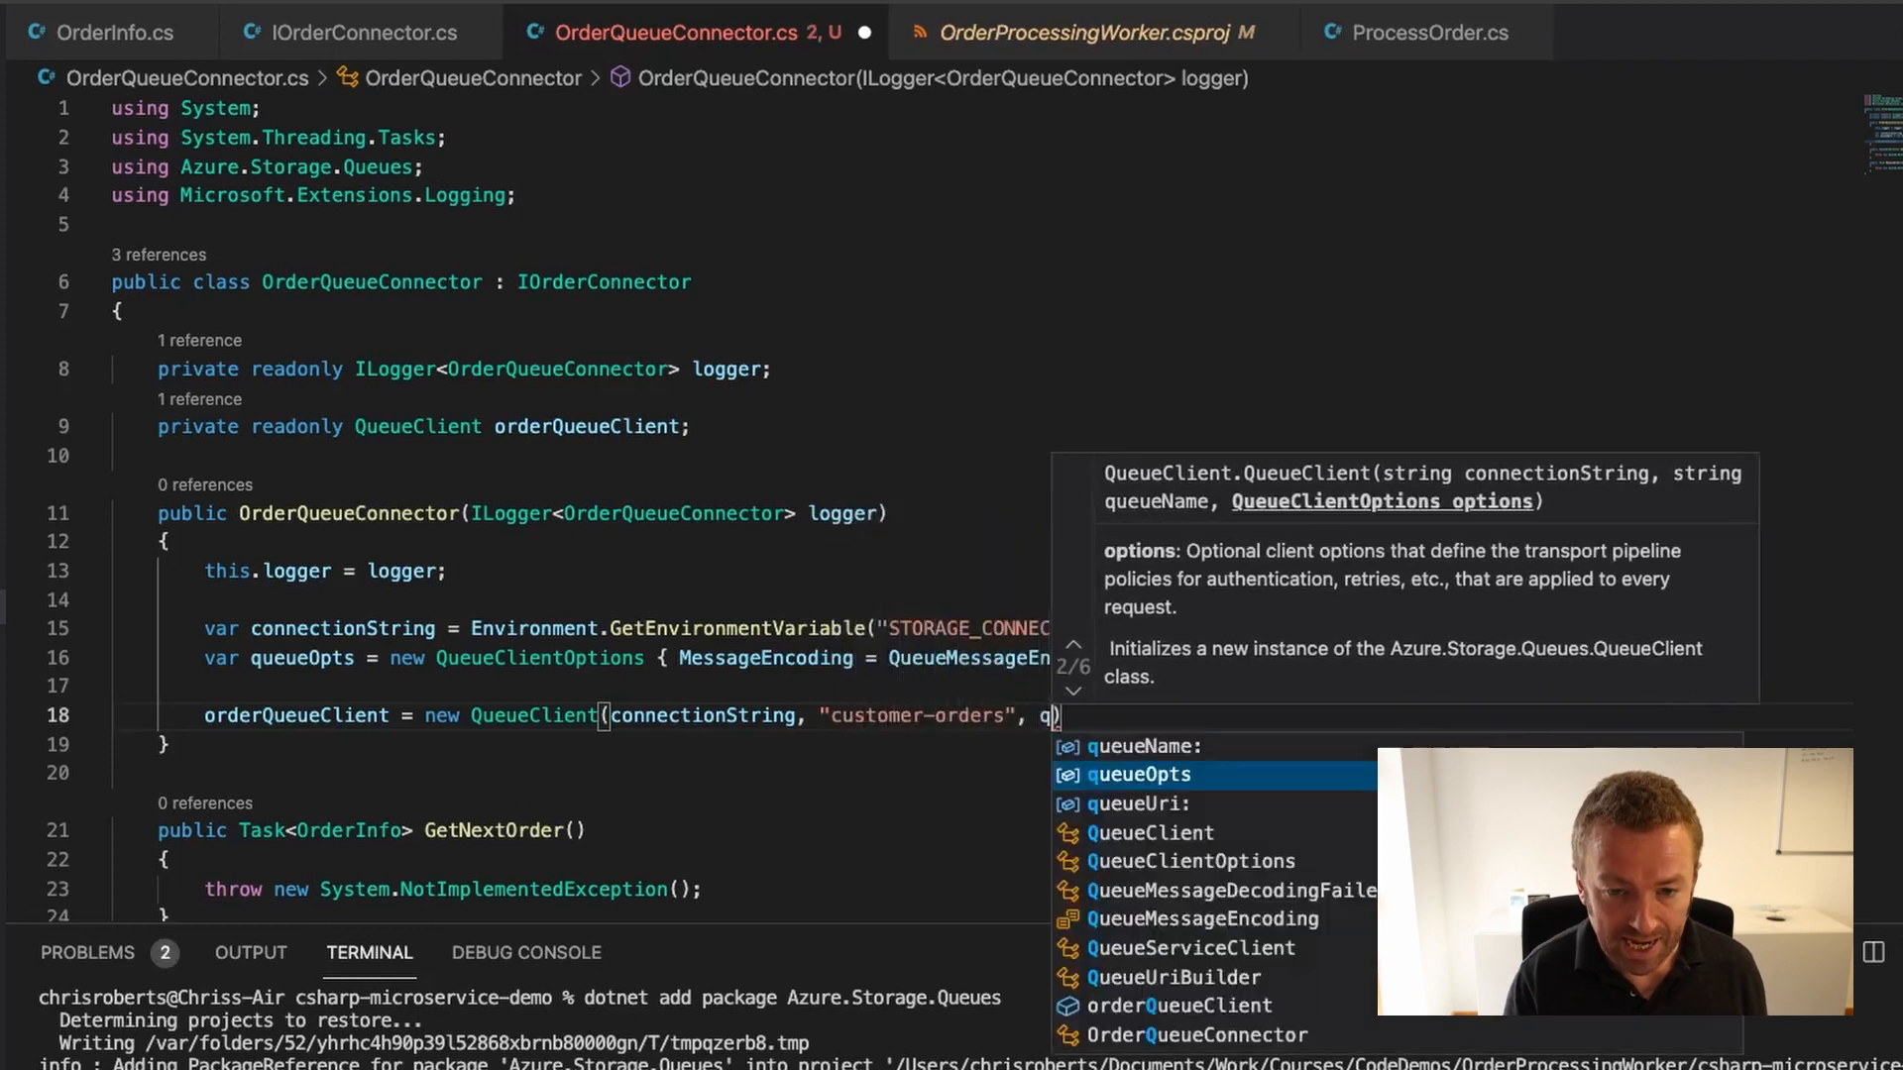
key("Tab")
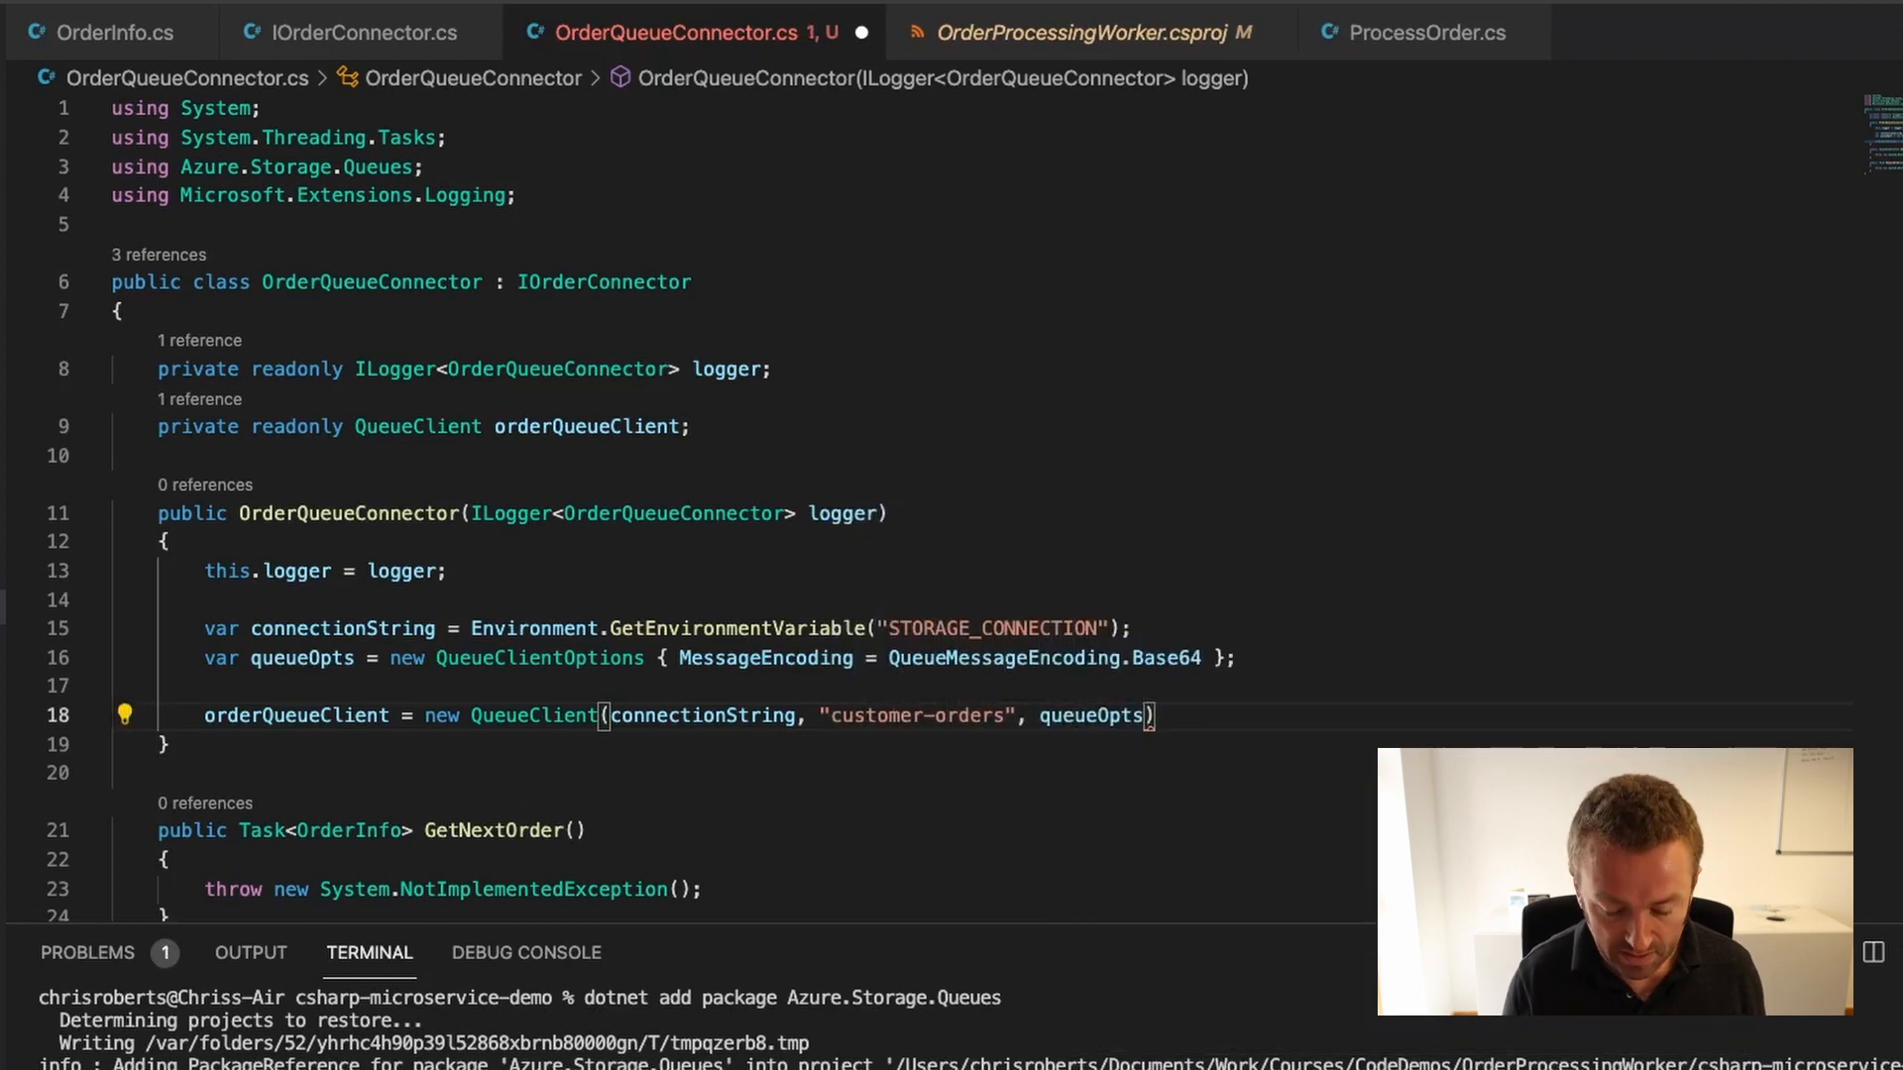
type(";")
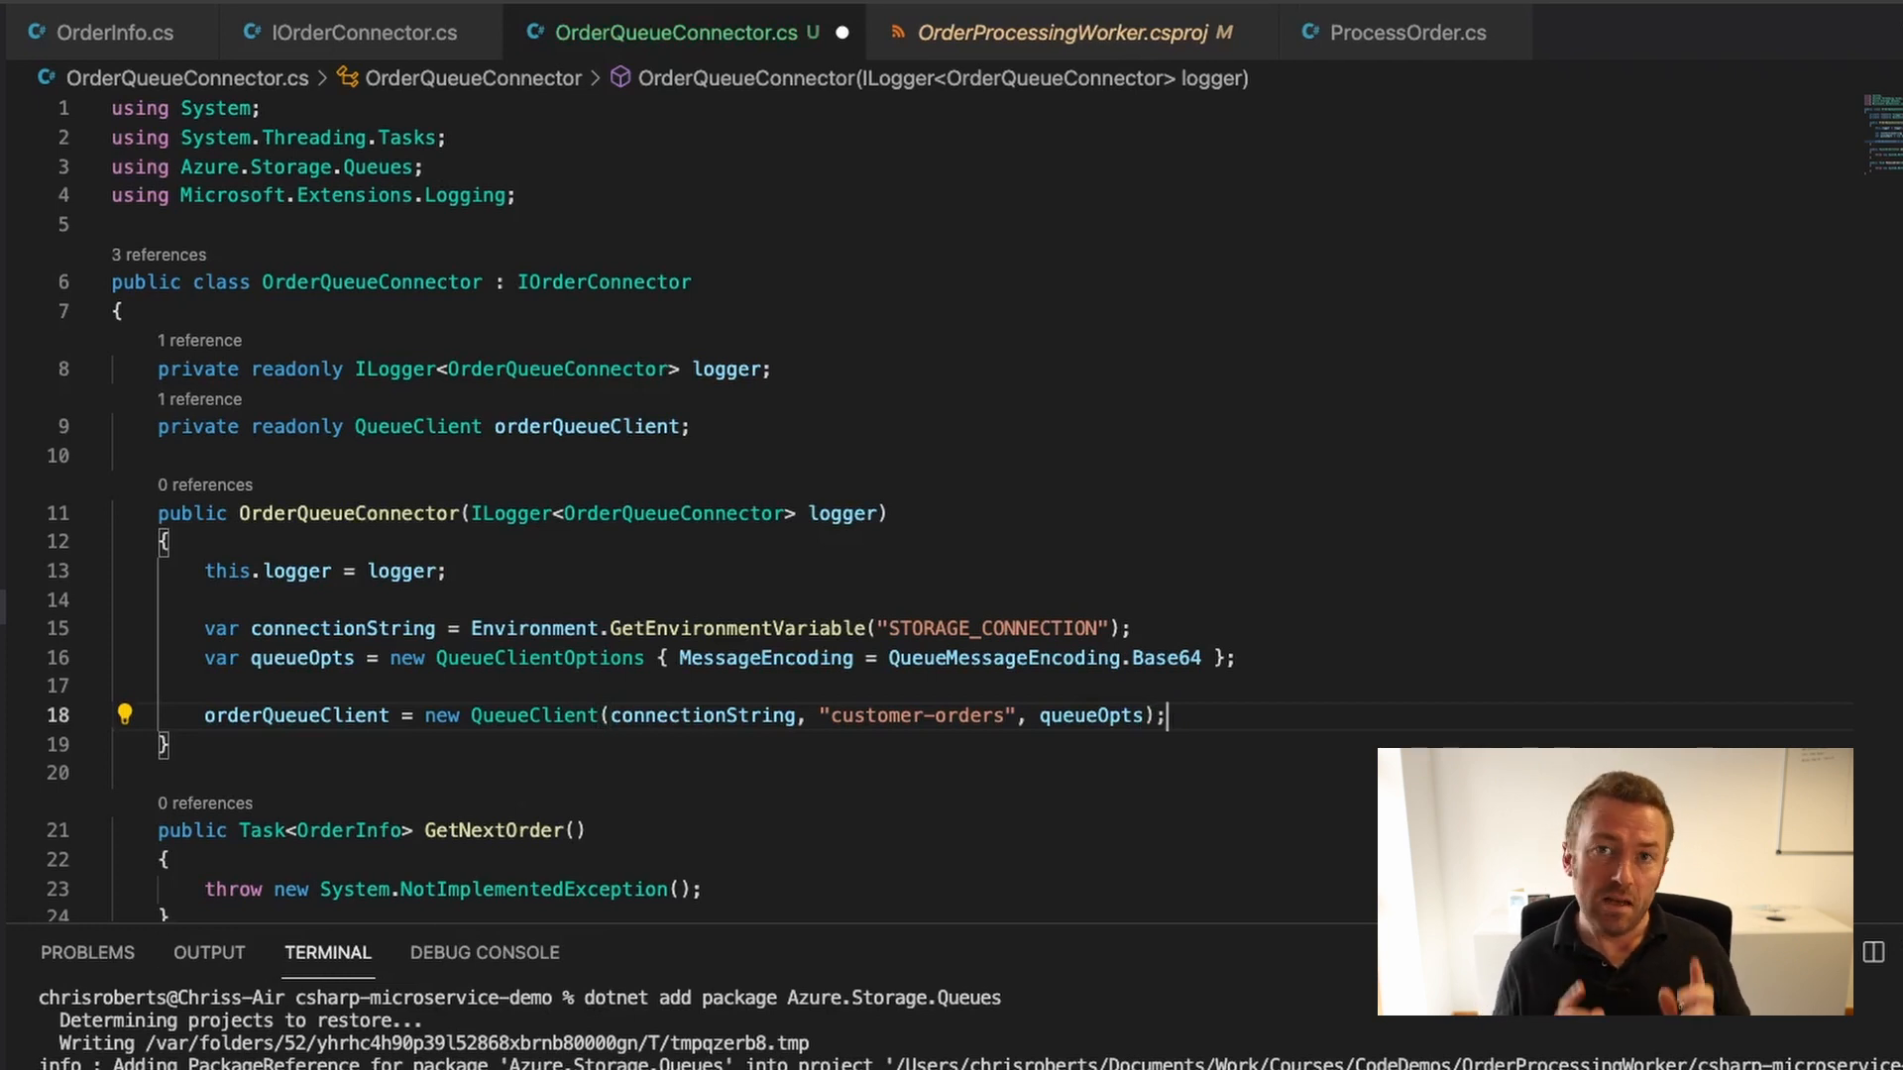
type("or")
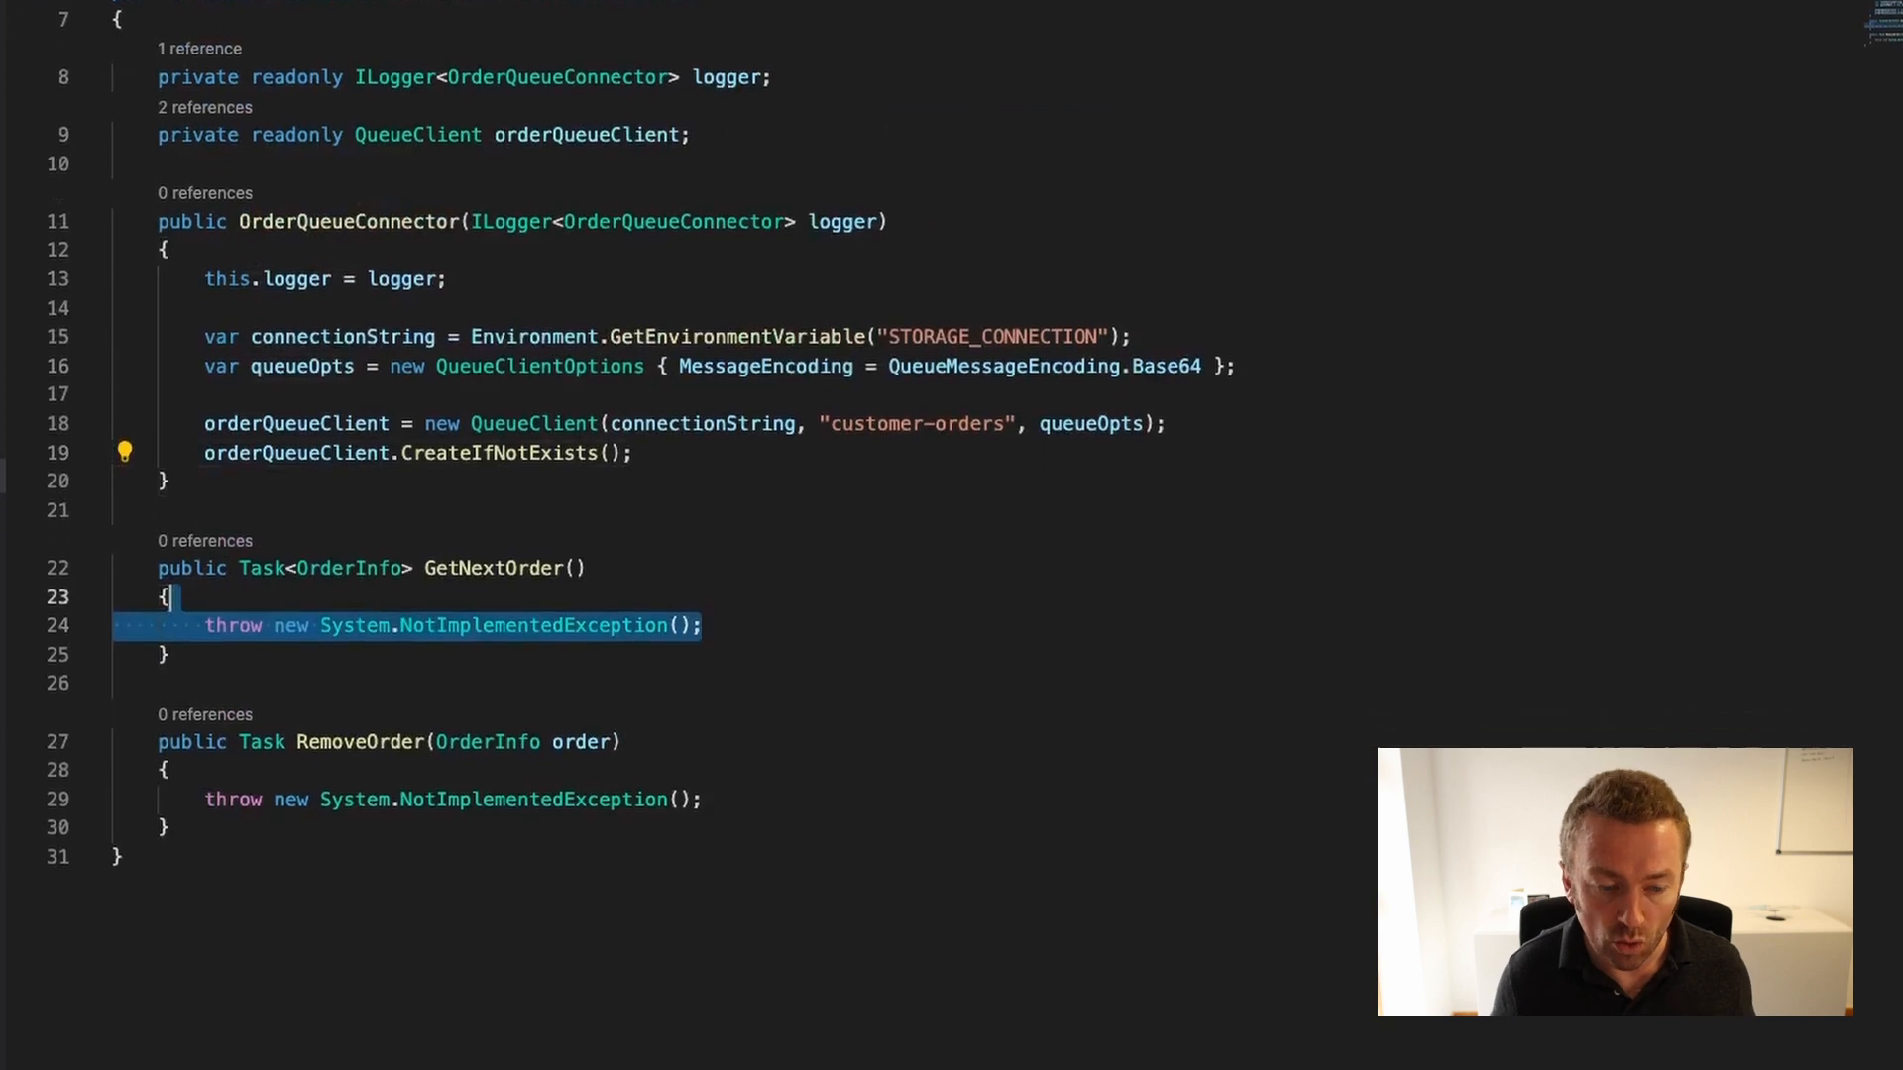
- Replace the stub with an async var response = await orderQueueClient.ReceiveMessageAsync()
key("Delete")
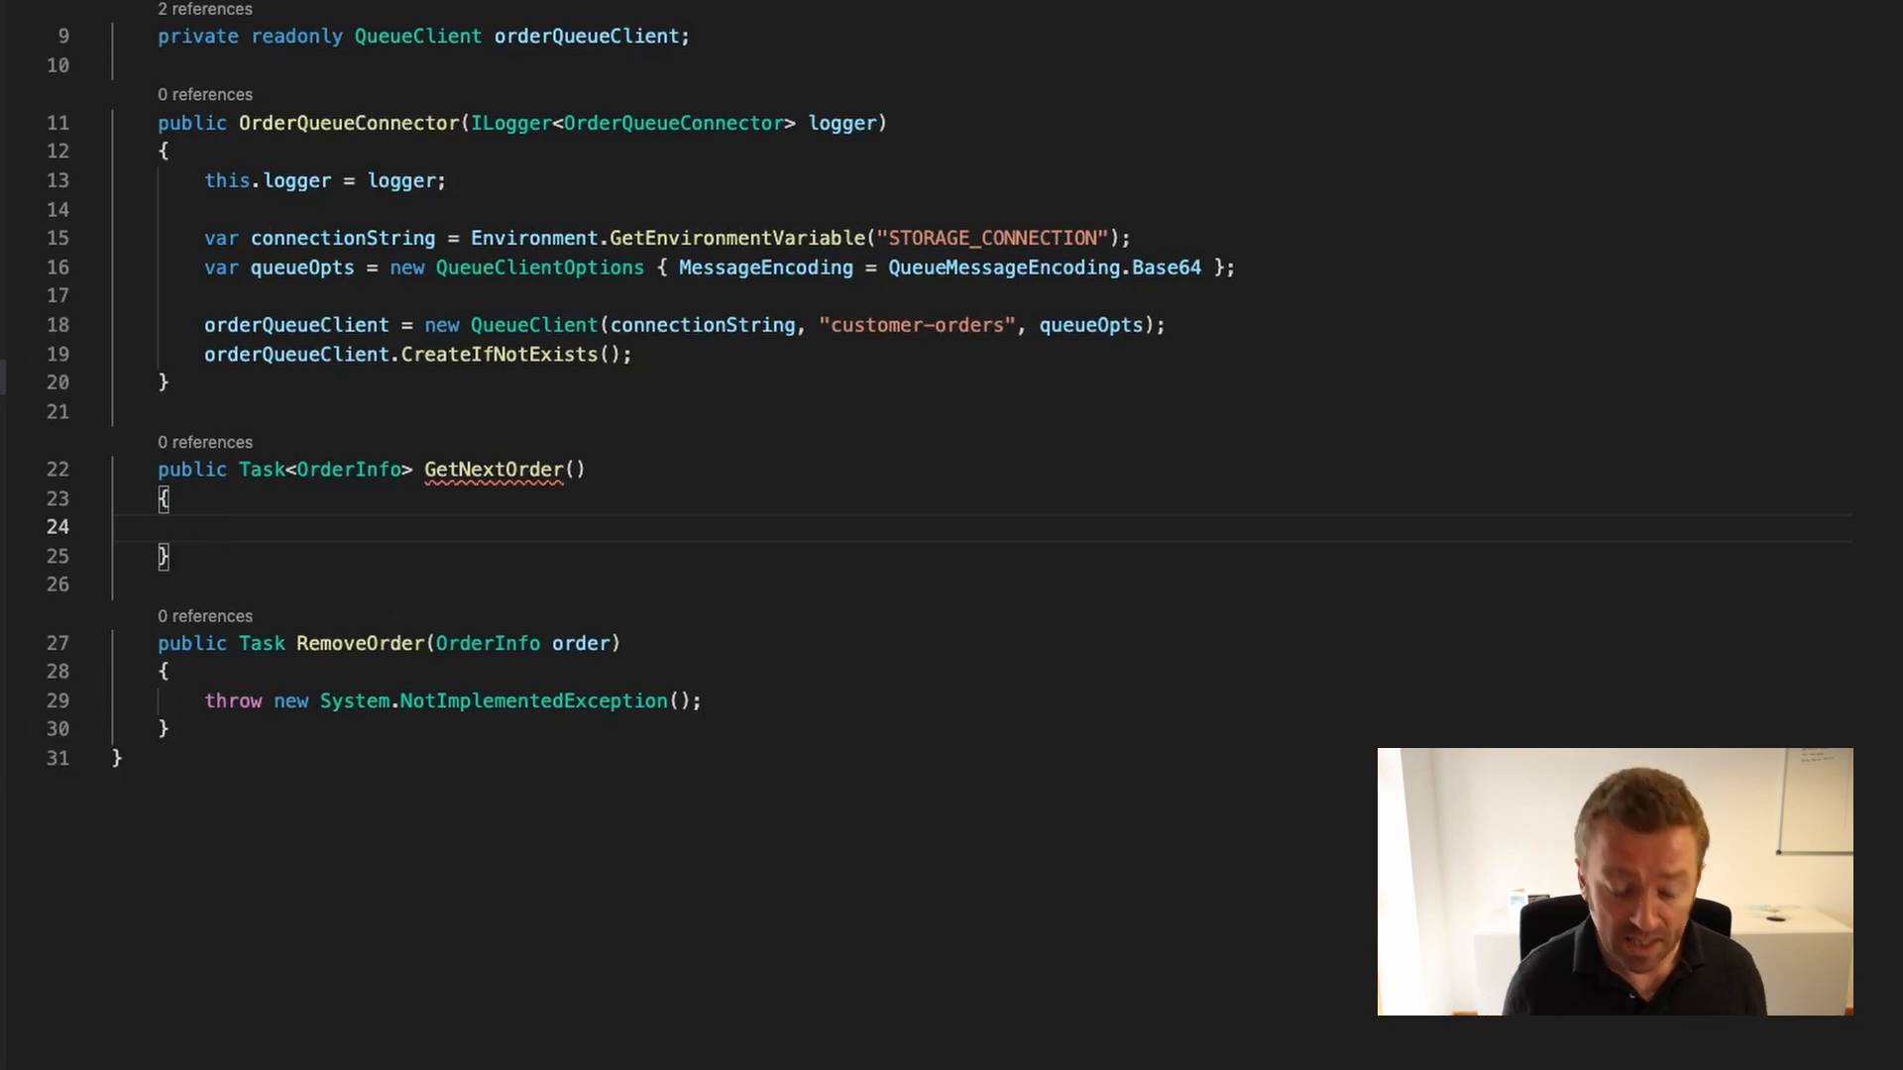
type("var response")
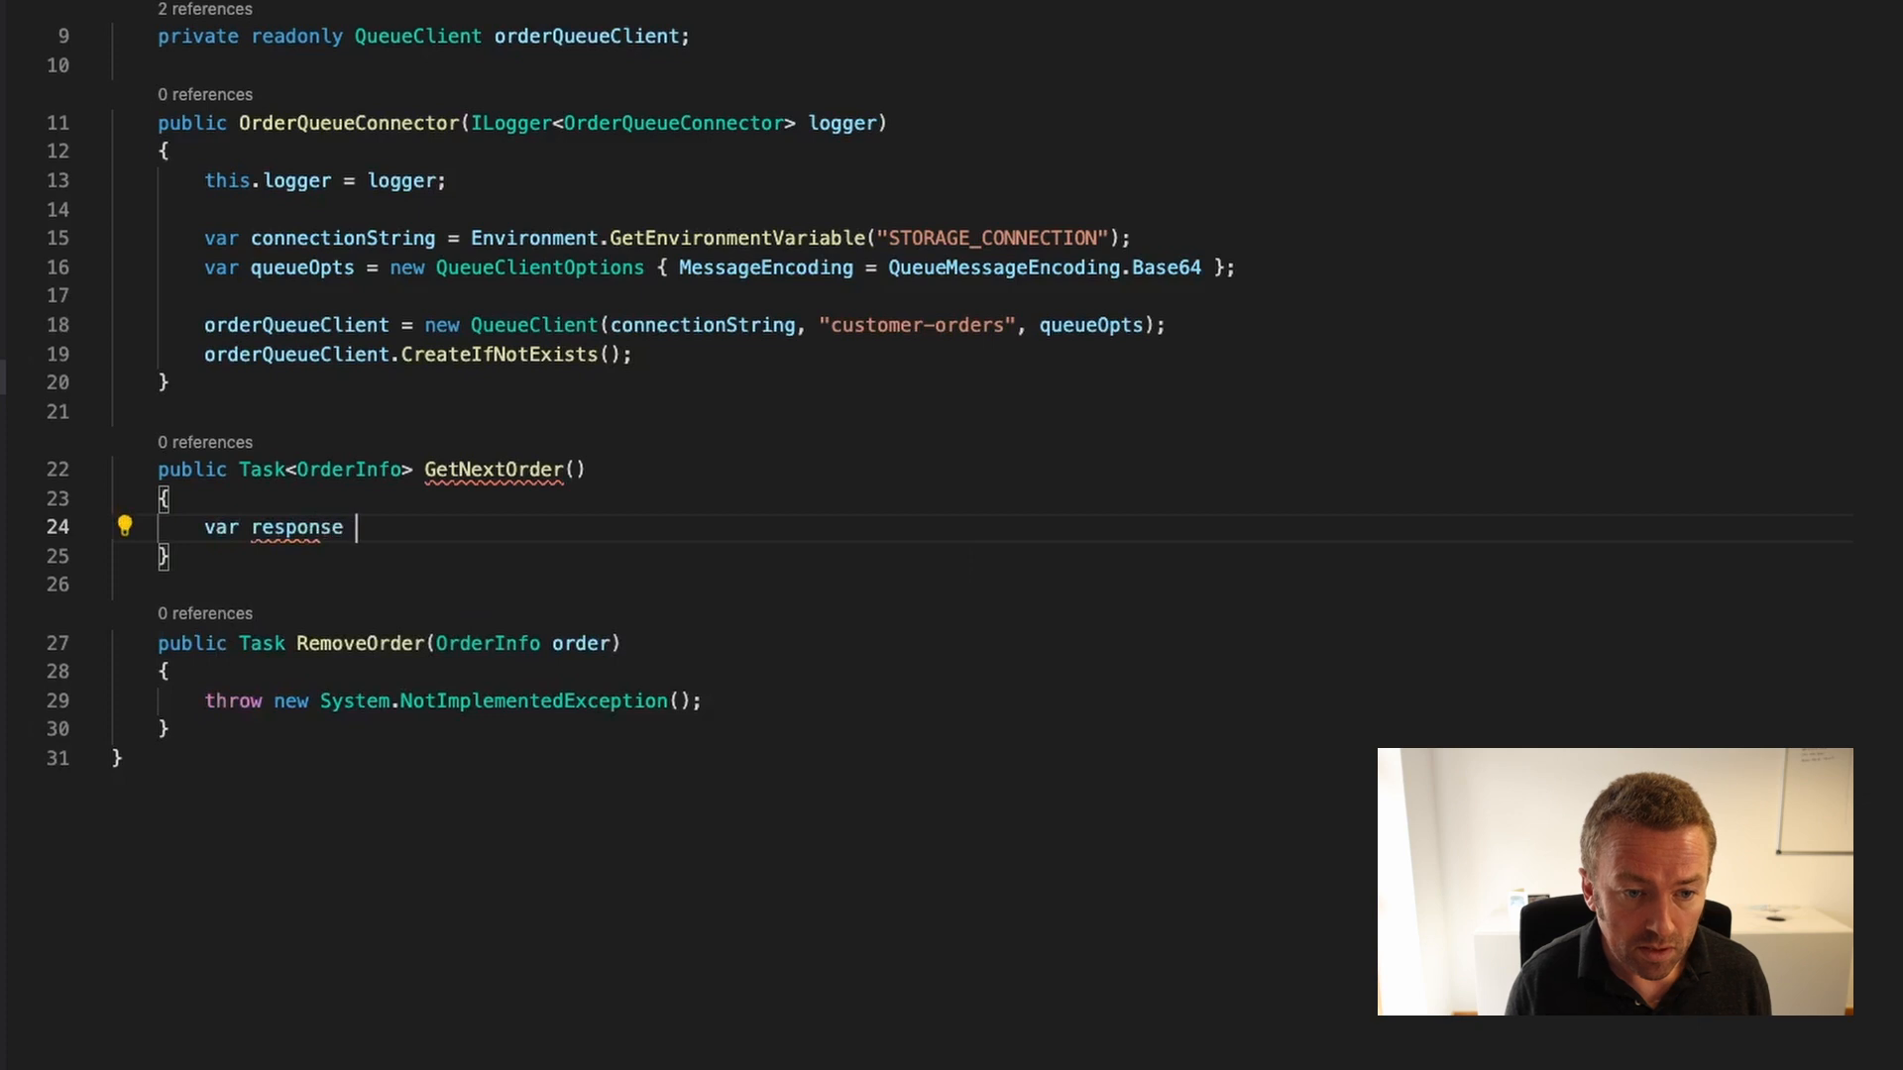
type("= await")
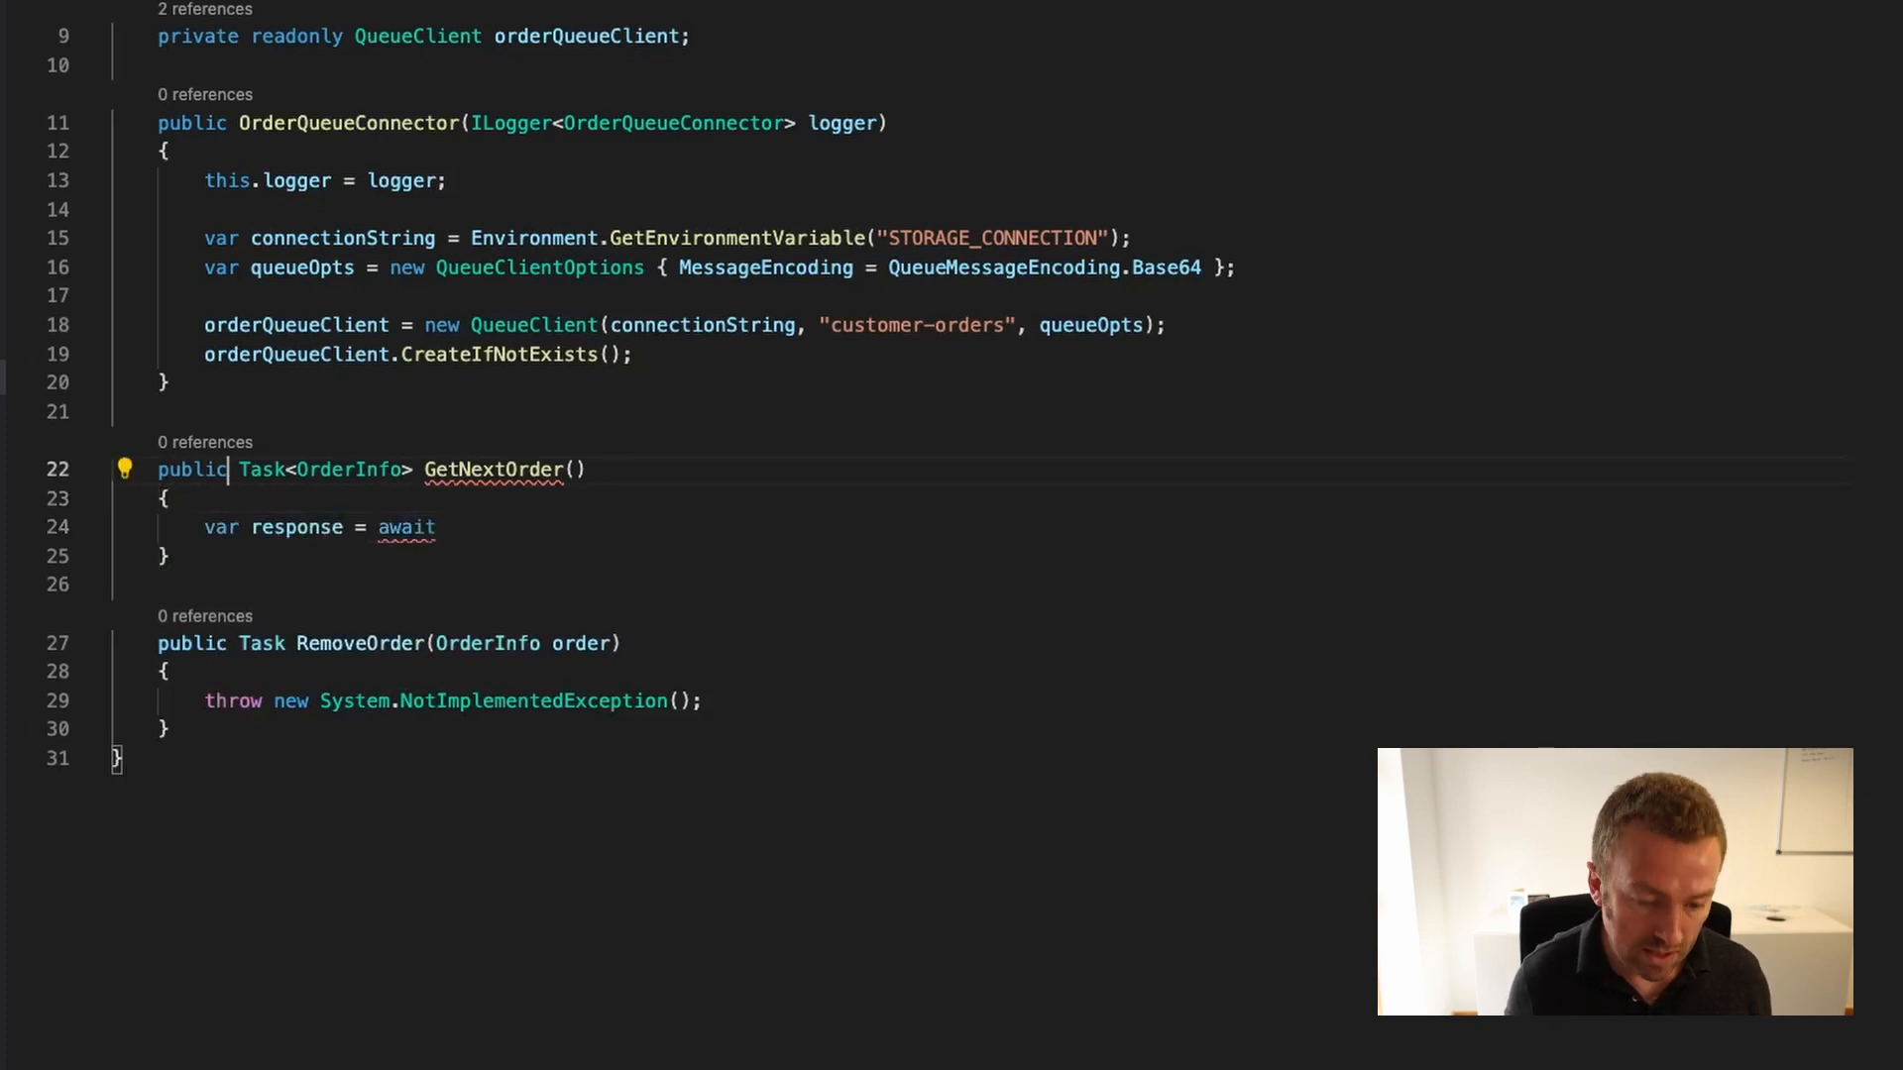
type("async")
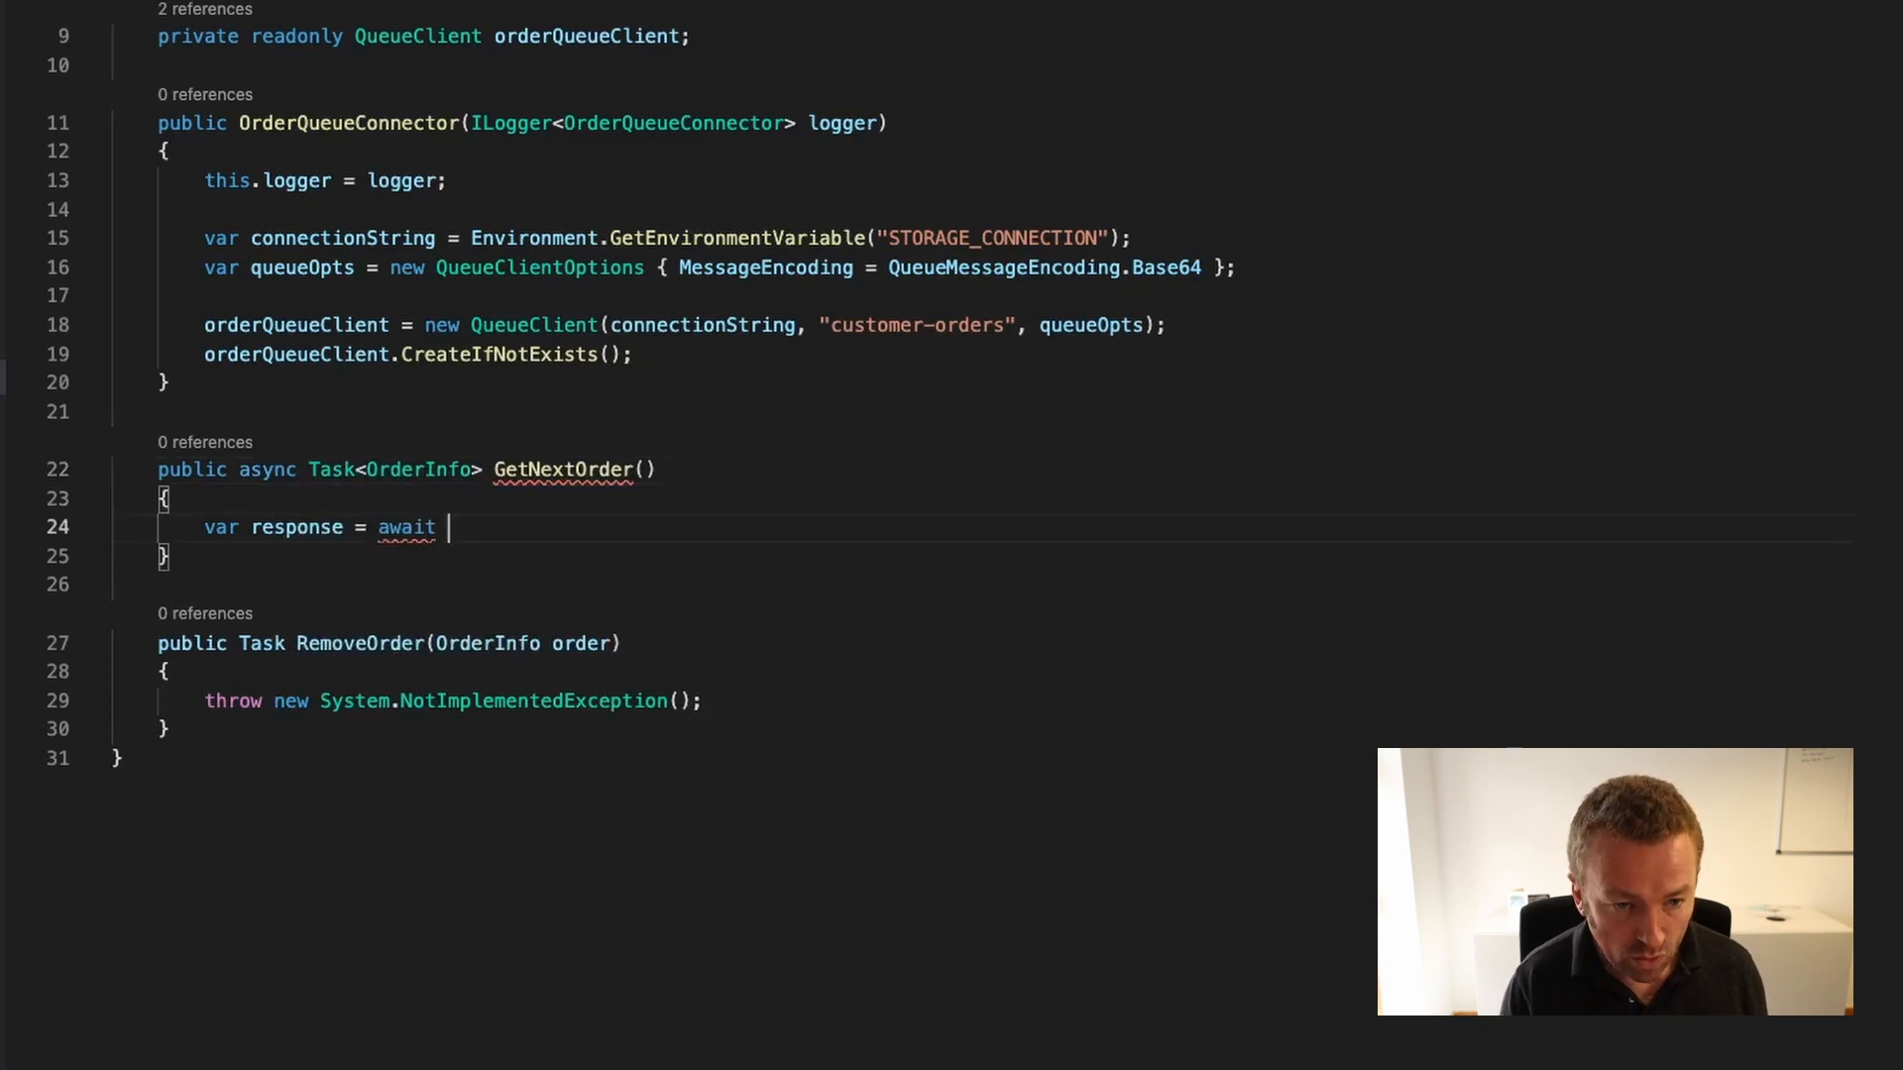
type("orderQueueClient.Re")
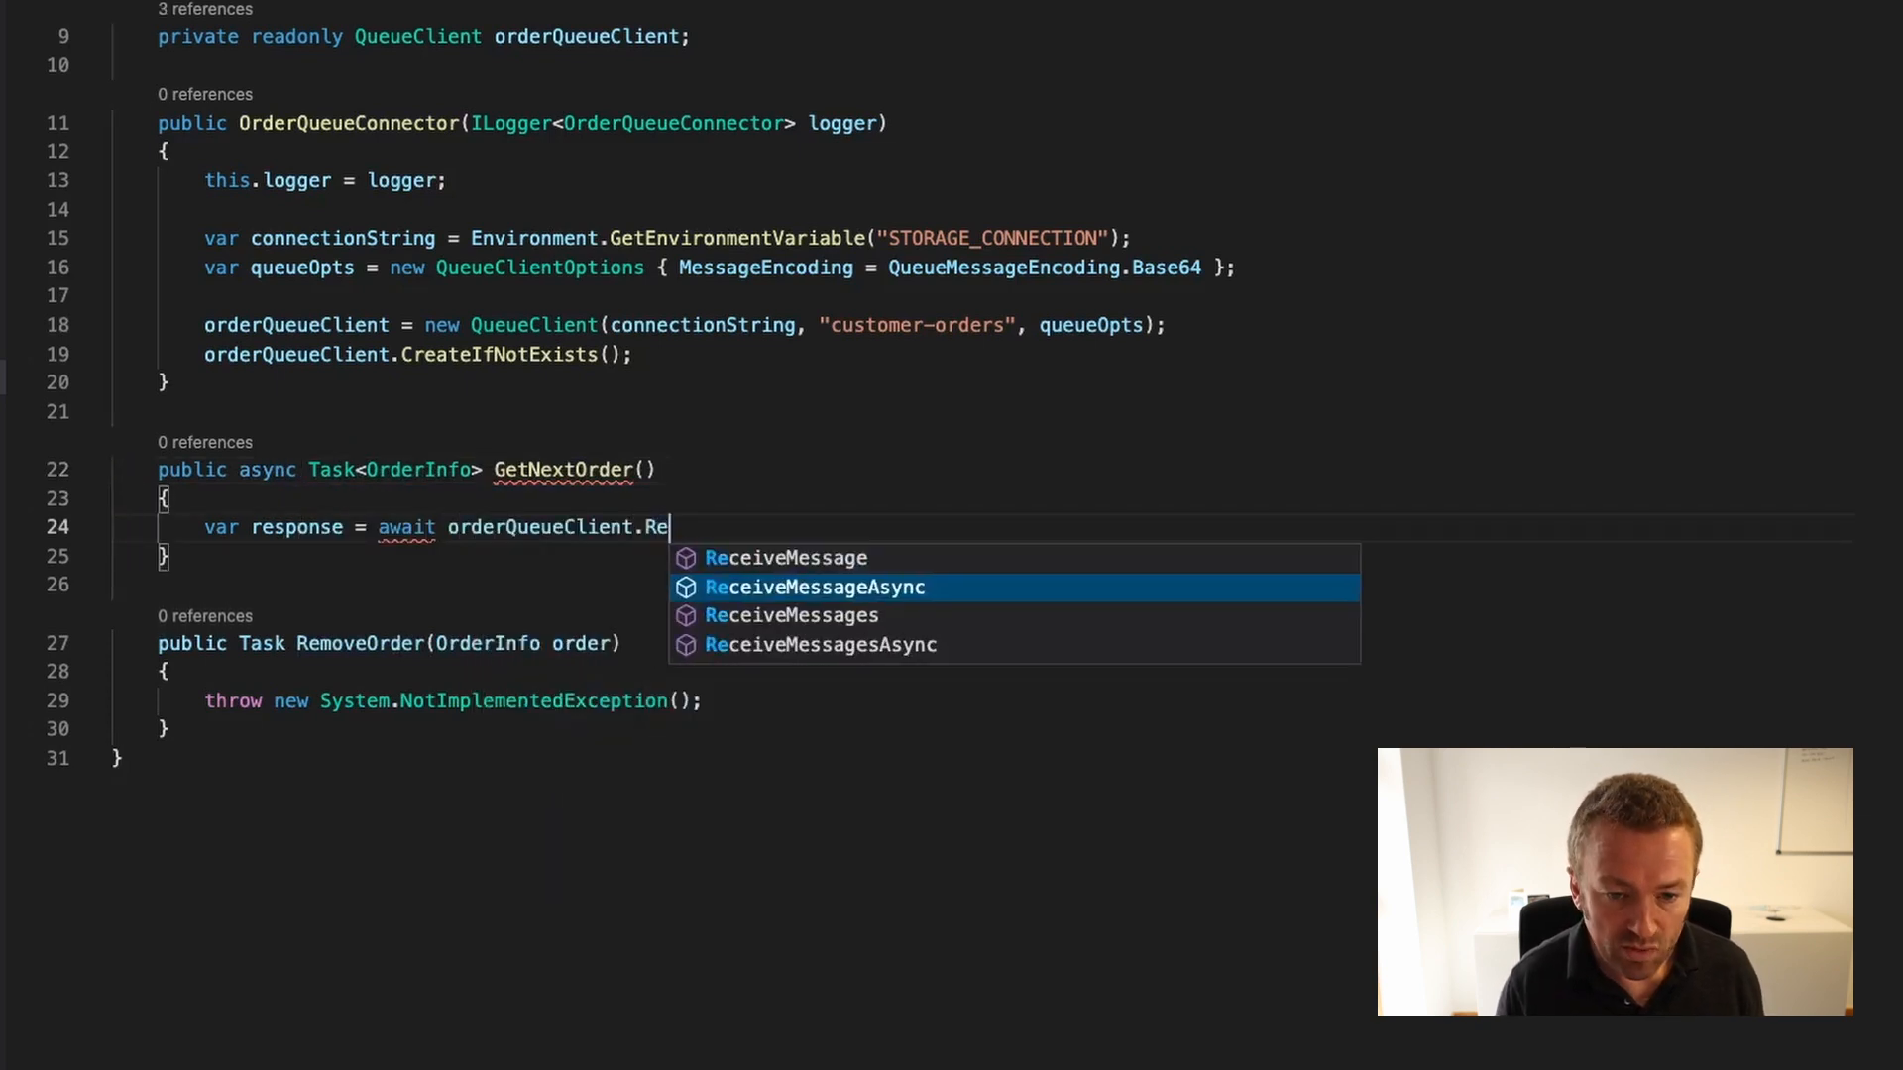
type("ceiveMessageAsync(")
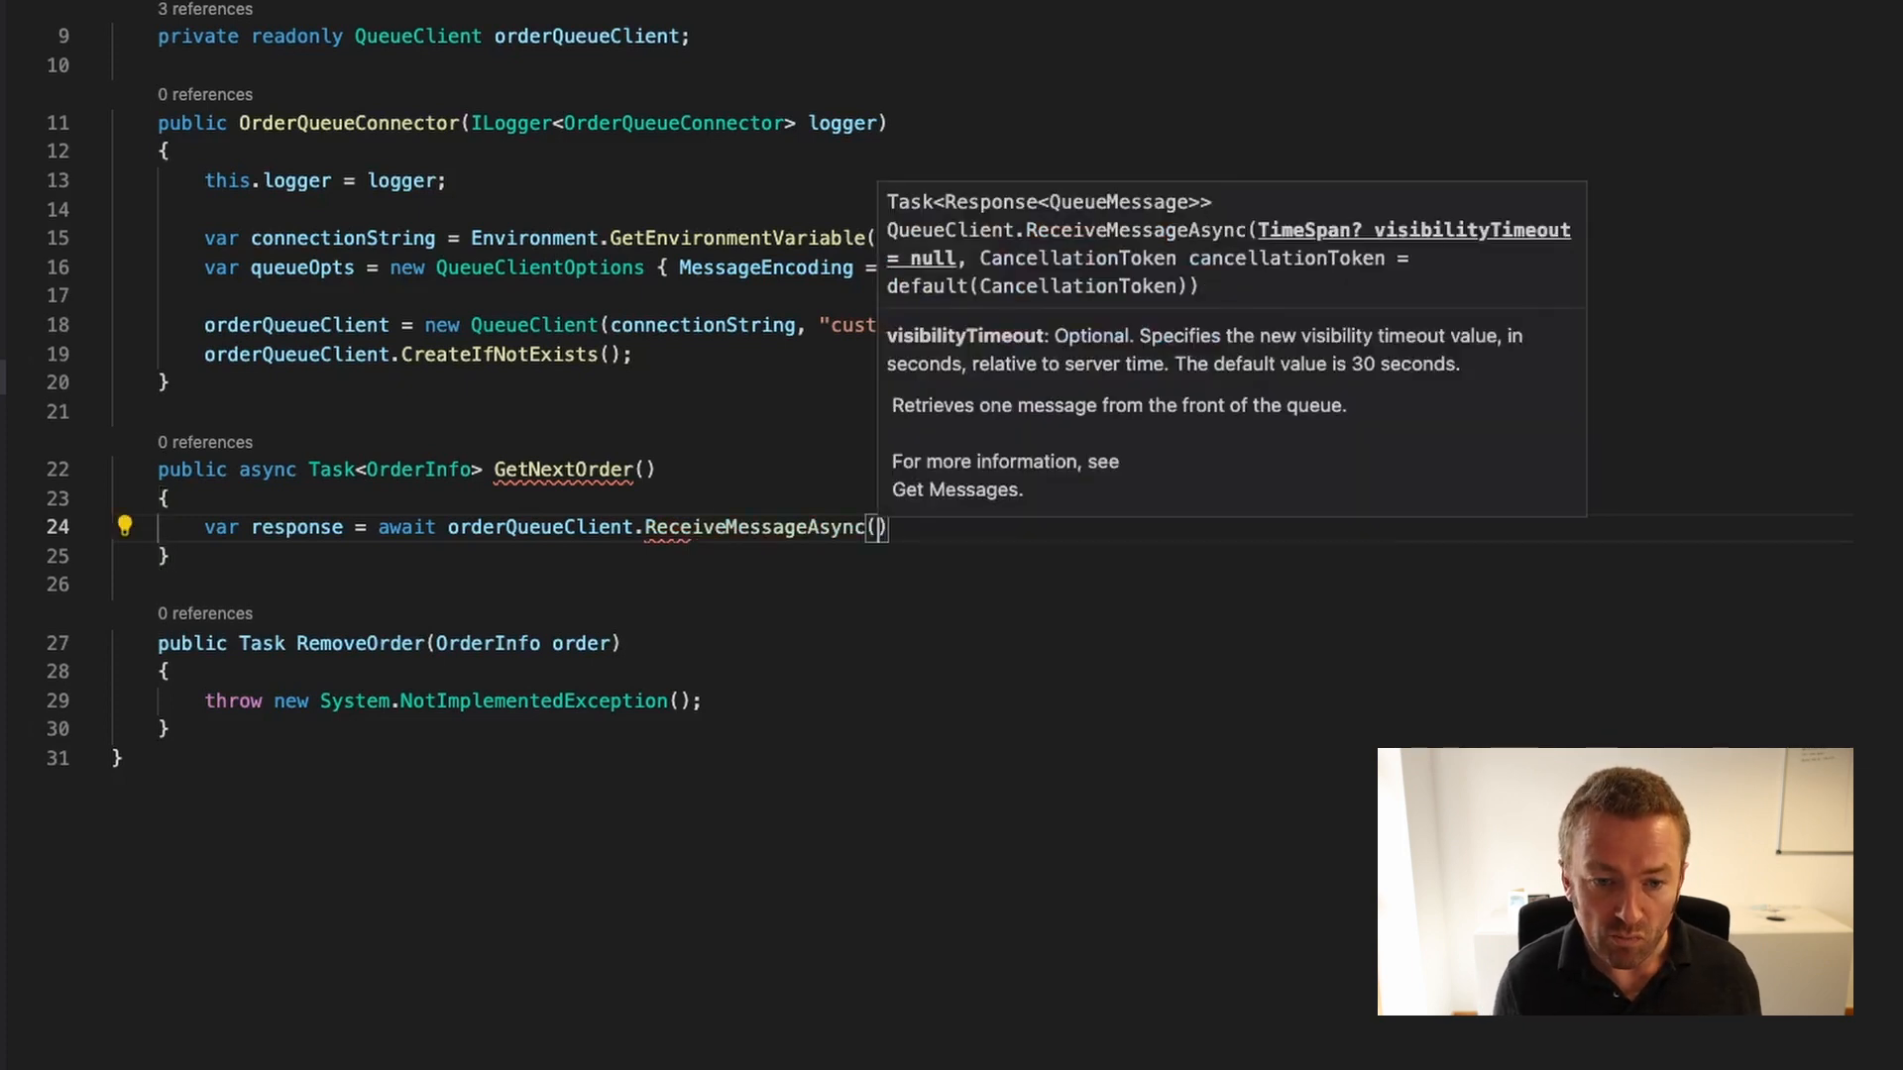
type(");")
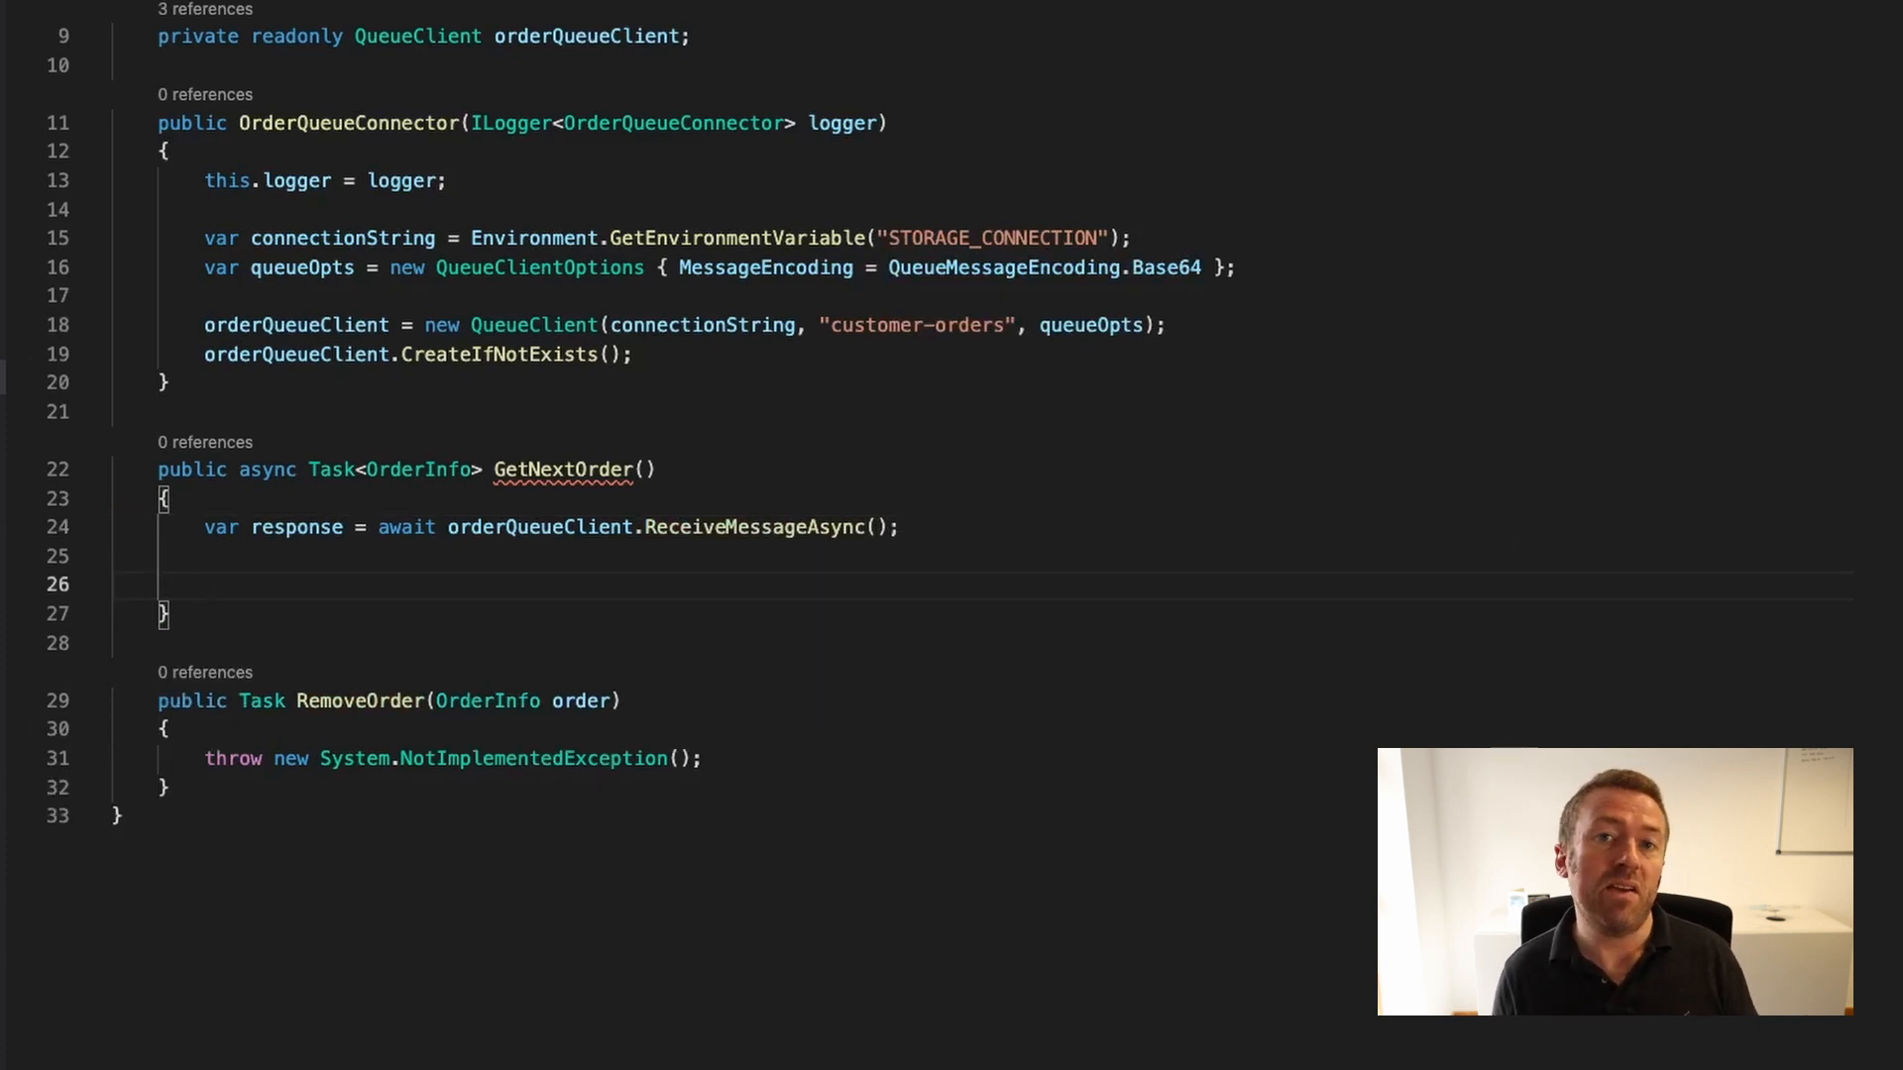
- When response.Value is not null, deserialize its Body into an OrderInfo order via ToObjectFromJson
type("if")
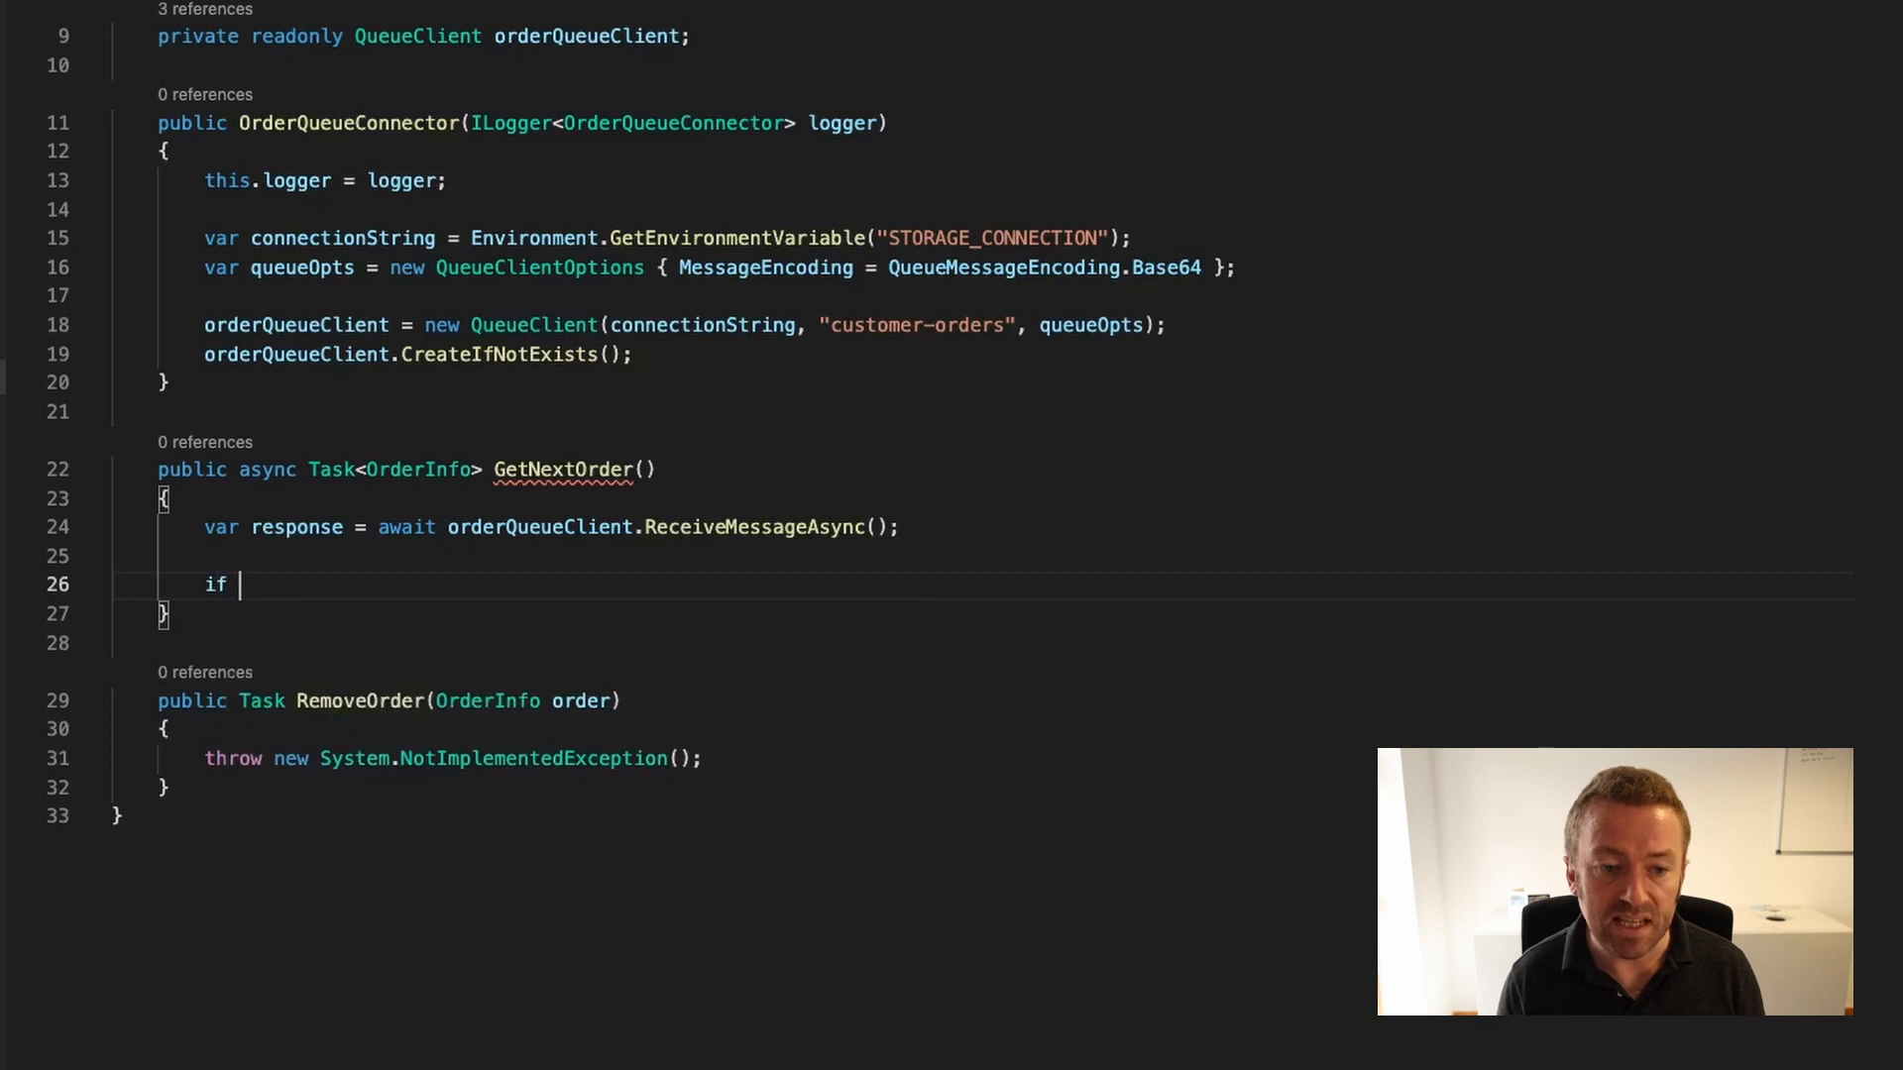
type("(response)")
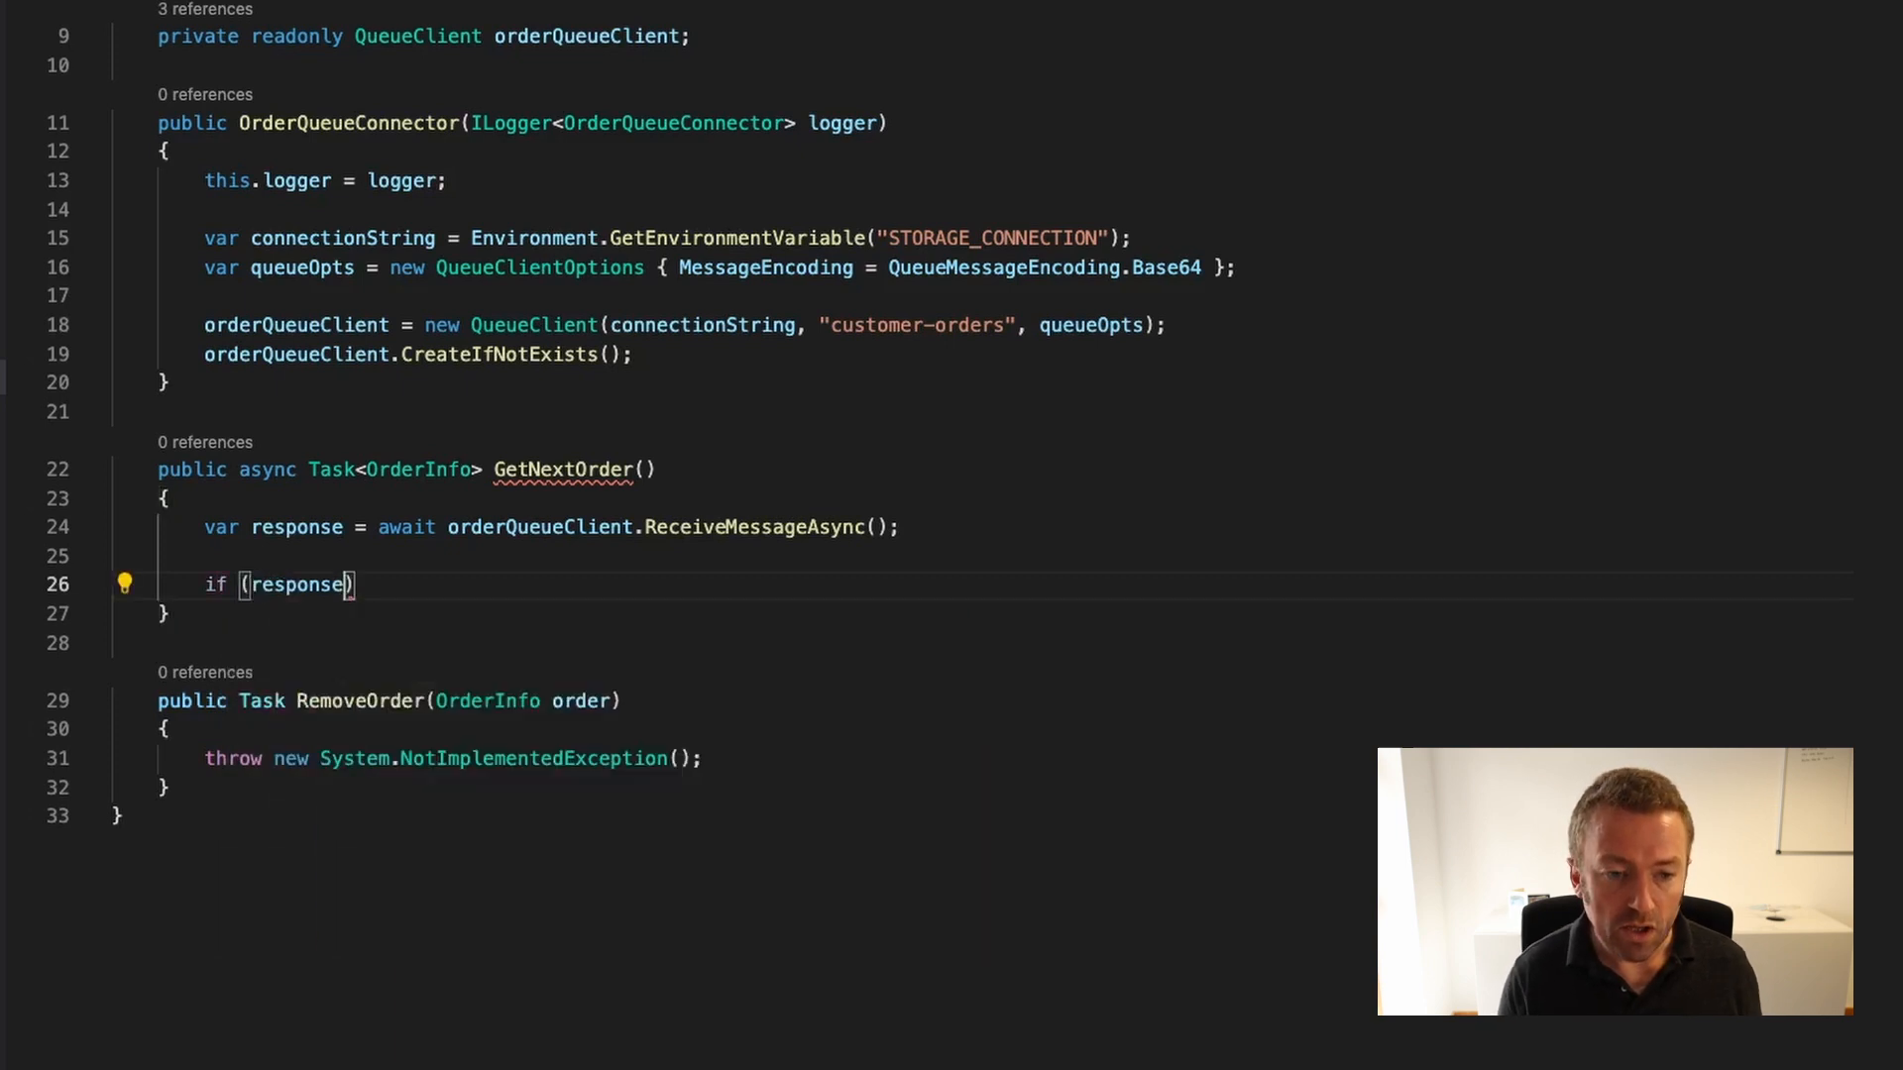
type(".Value")
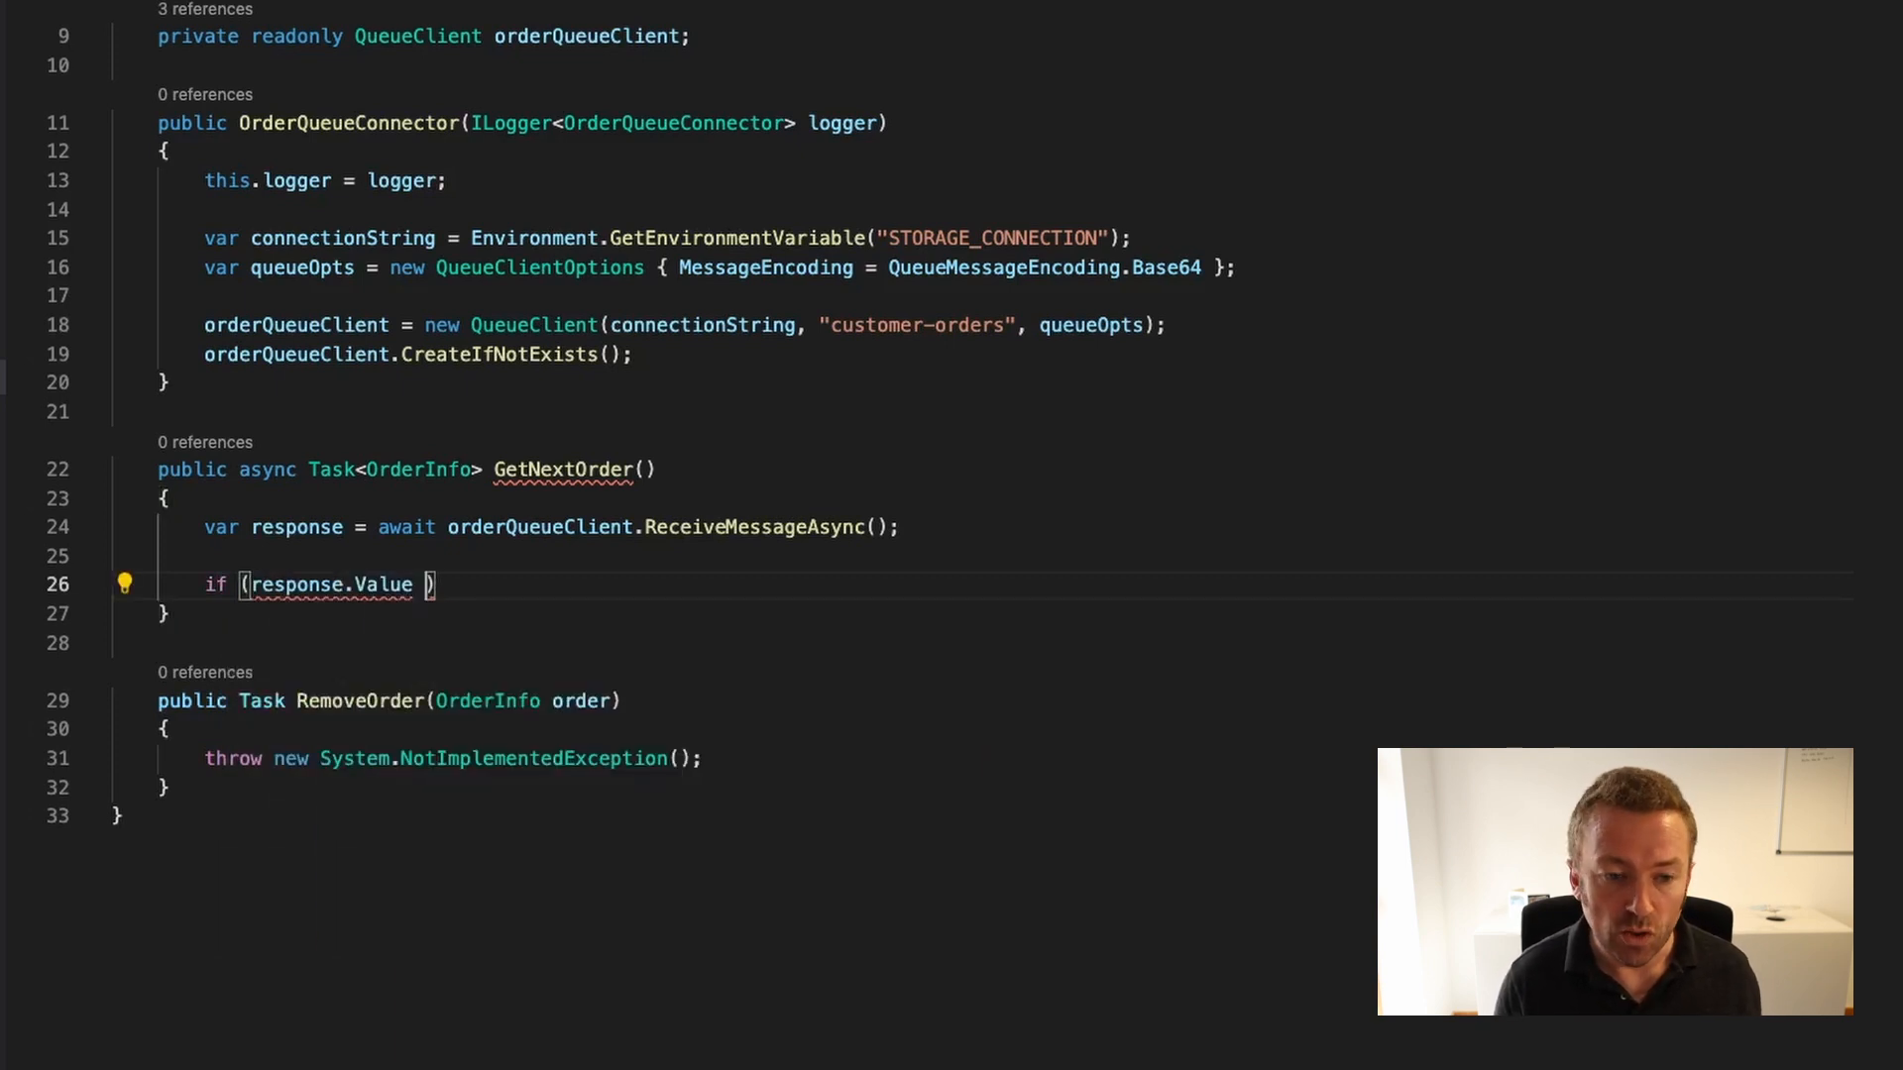
type("!= null")
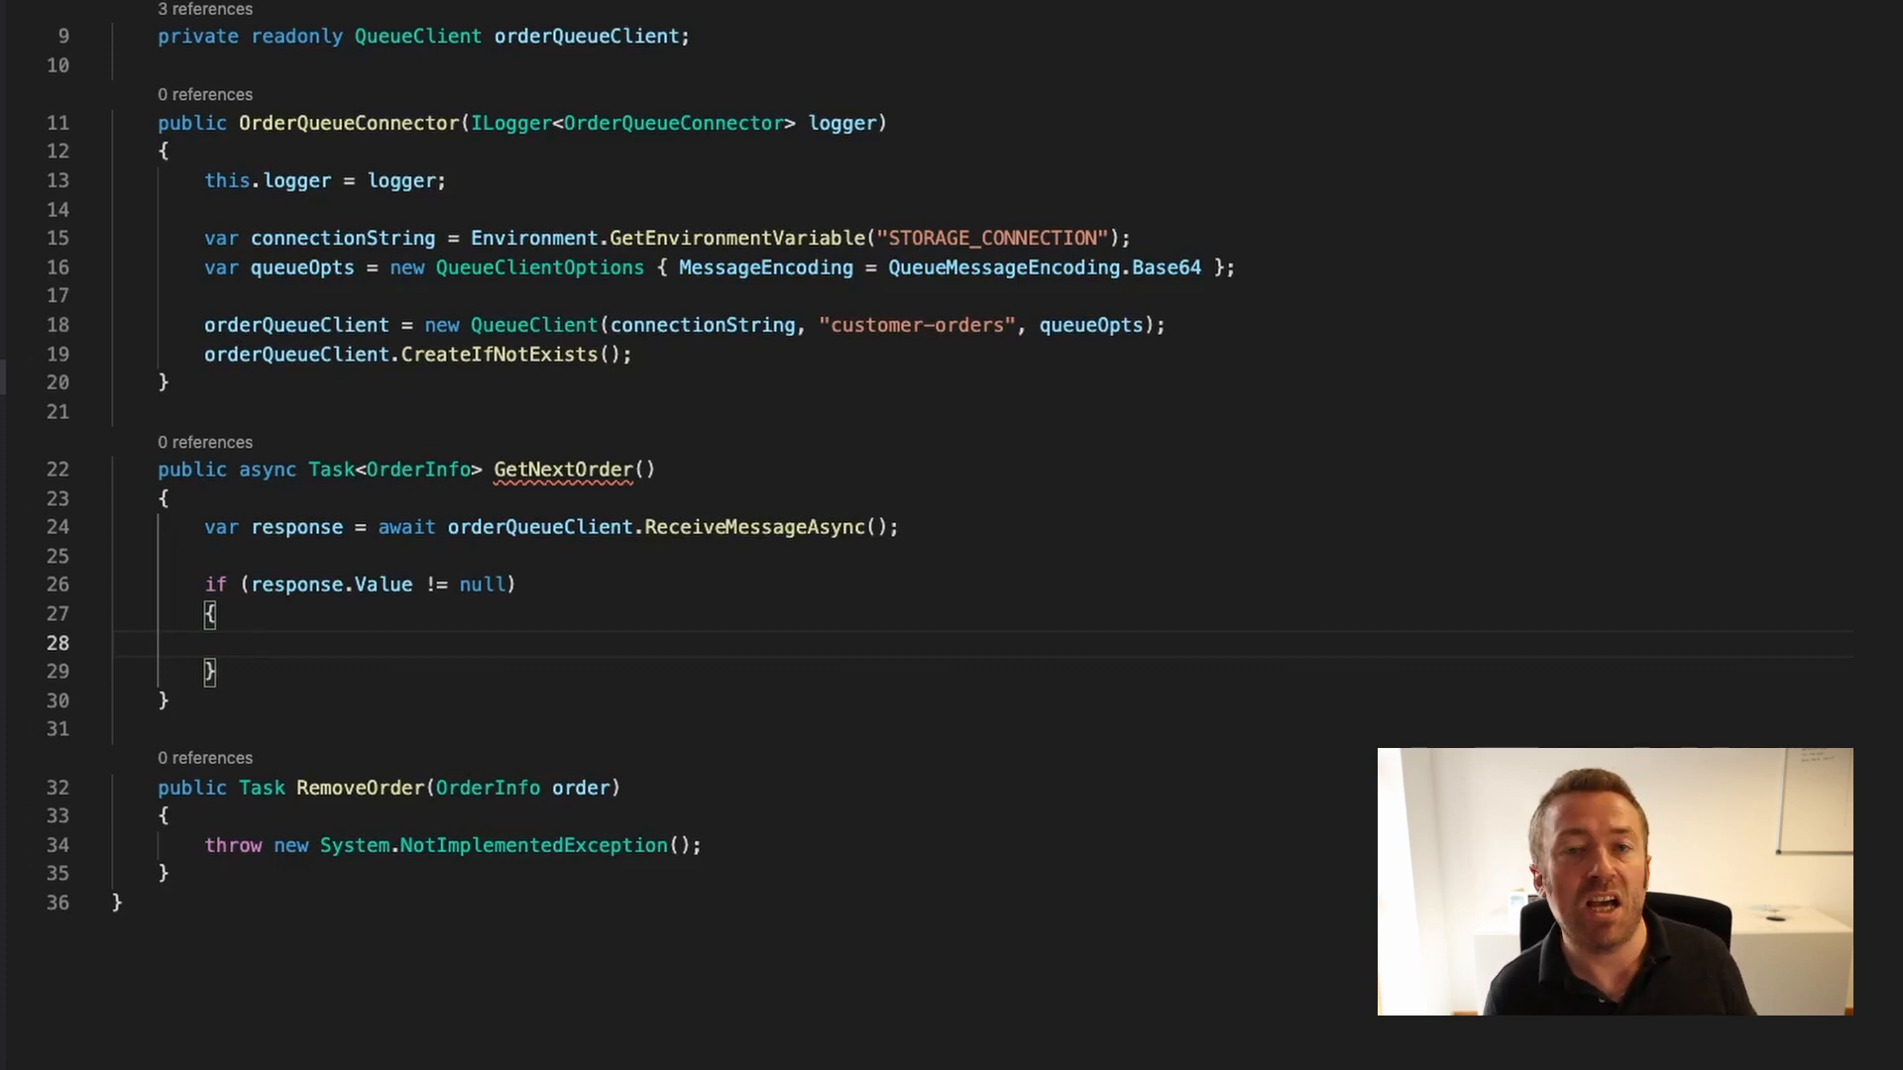
type("var")
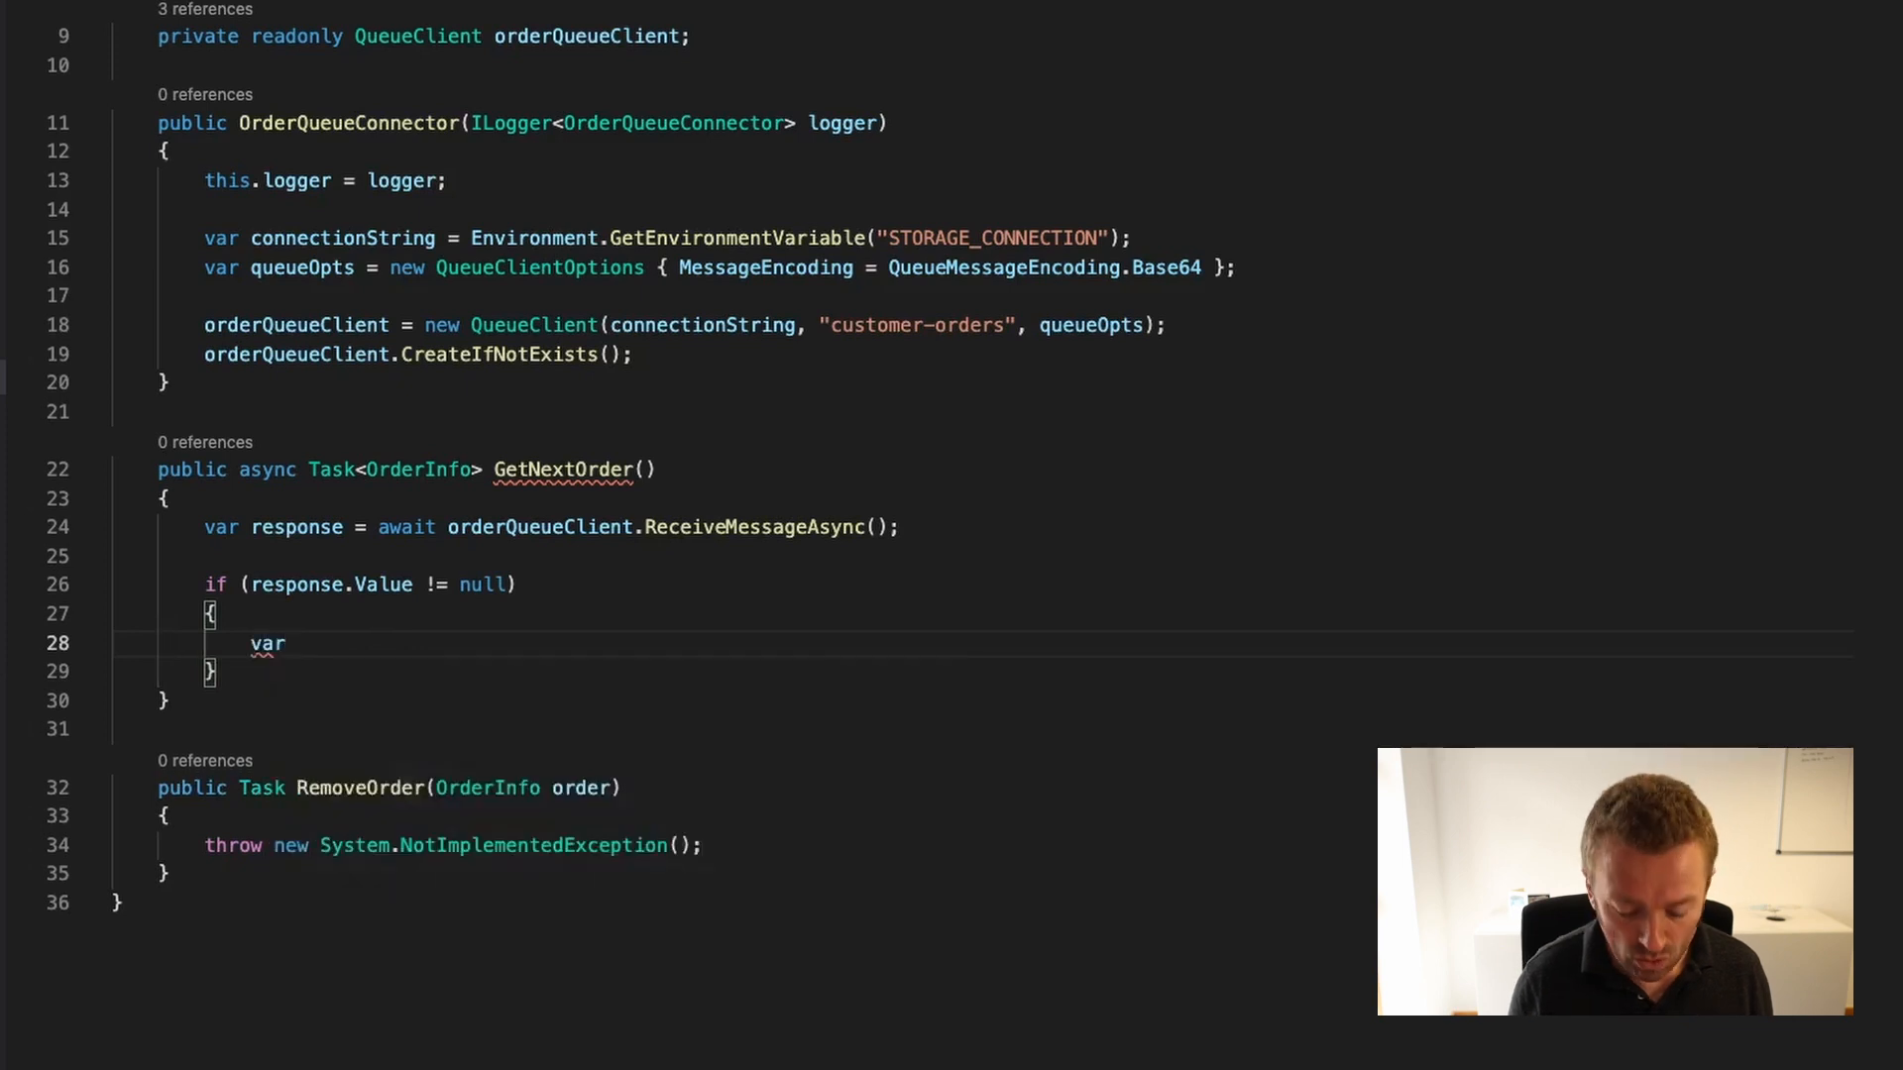
type("order = re")
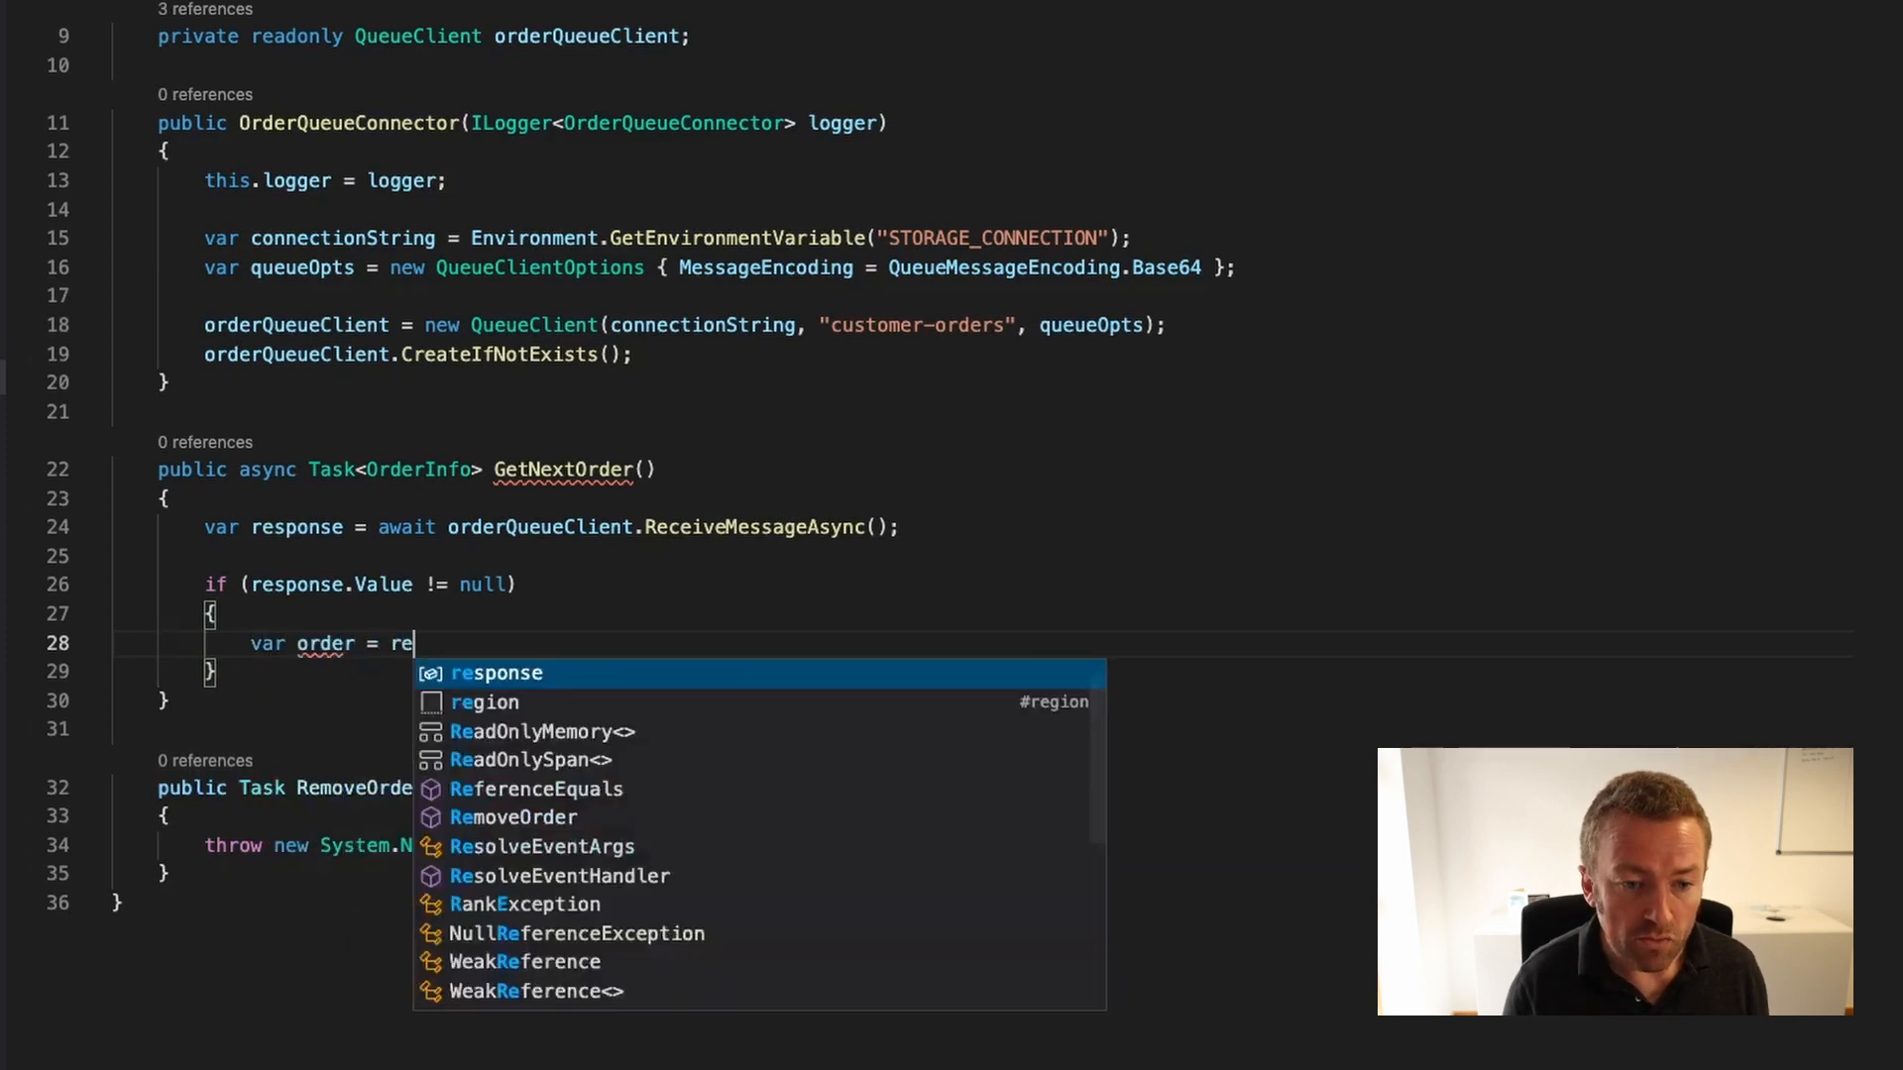
type("sponse.Value.B")
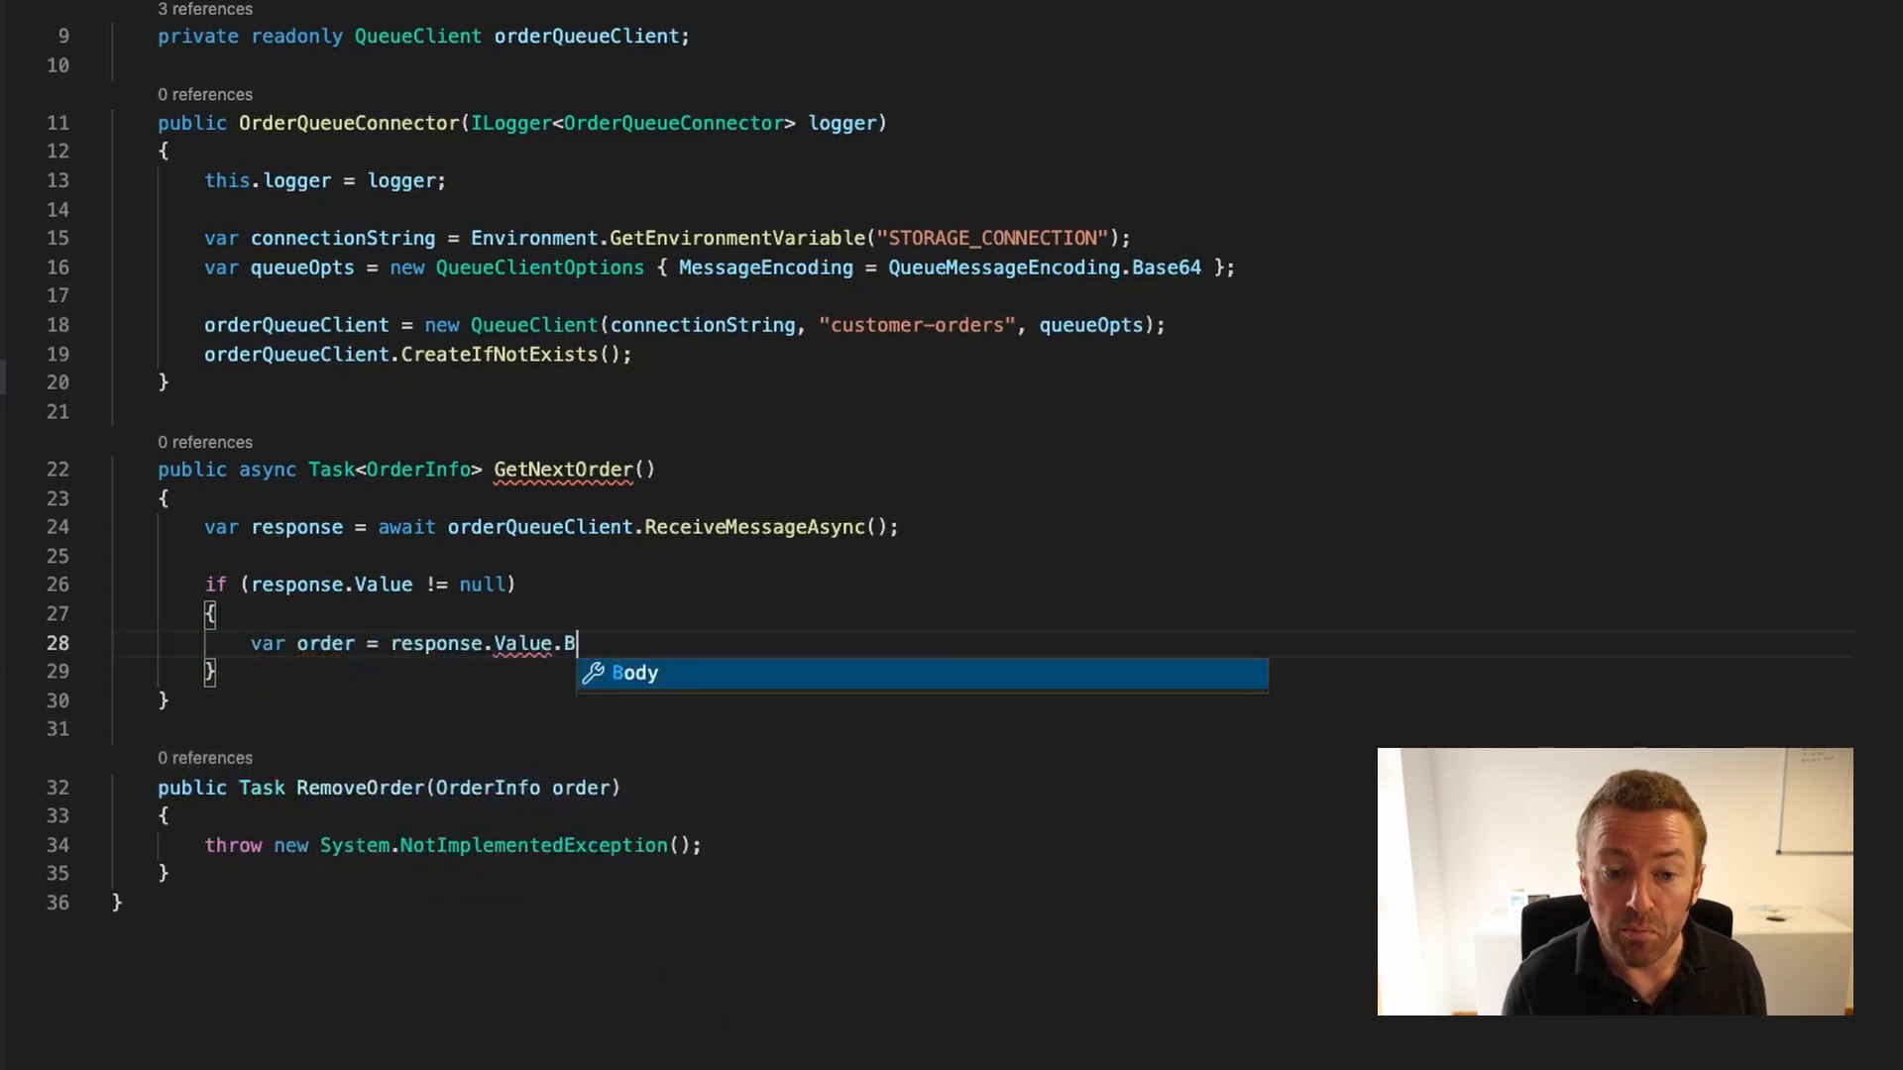
type("ody.ToObjectFromJson")
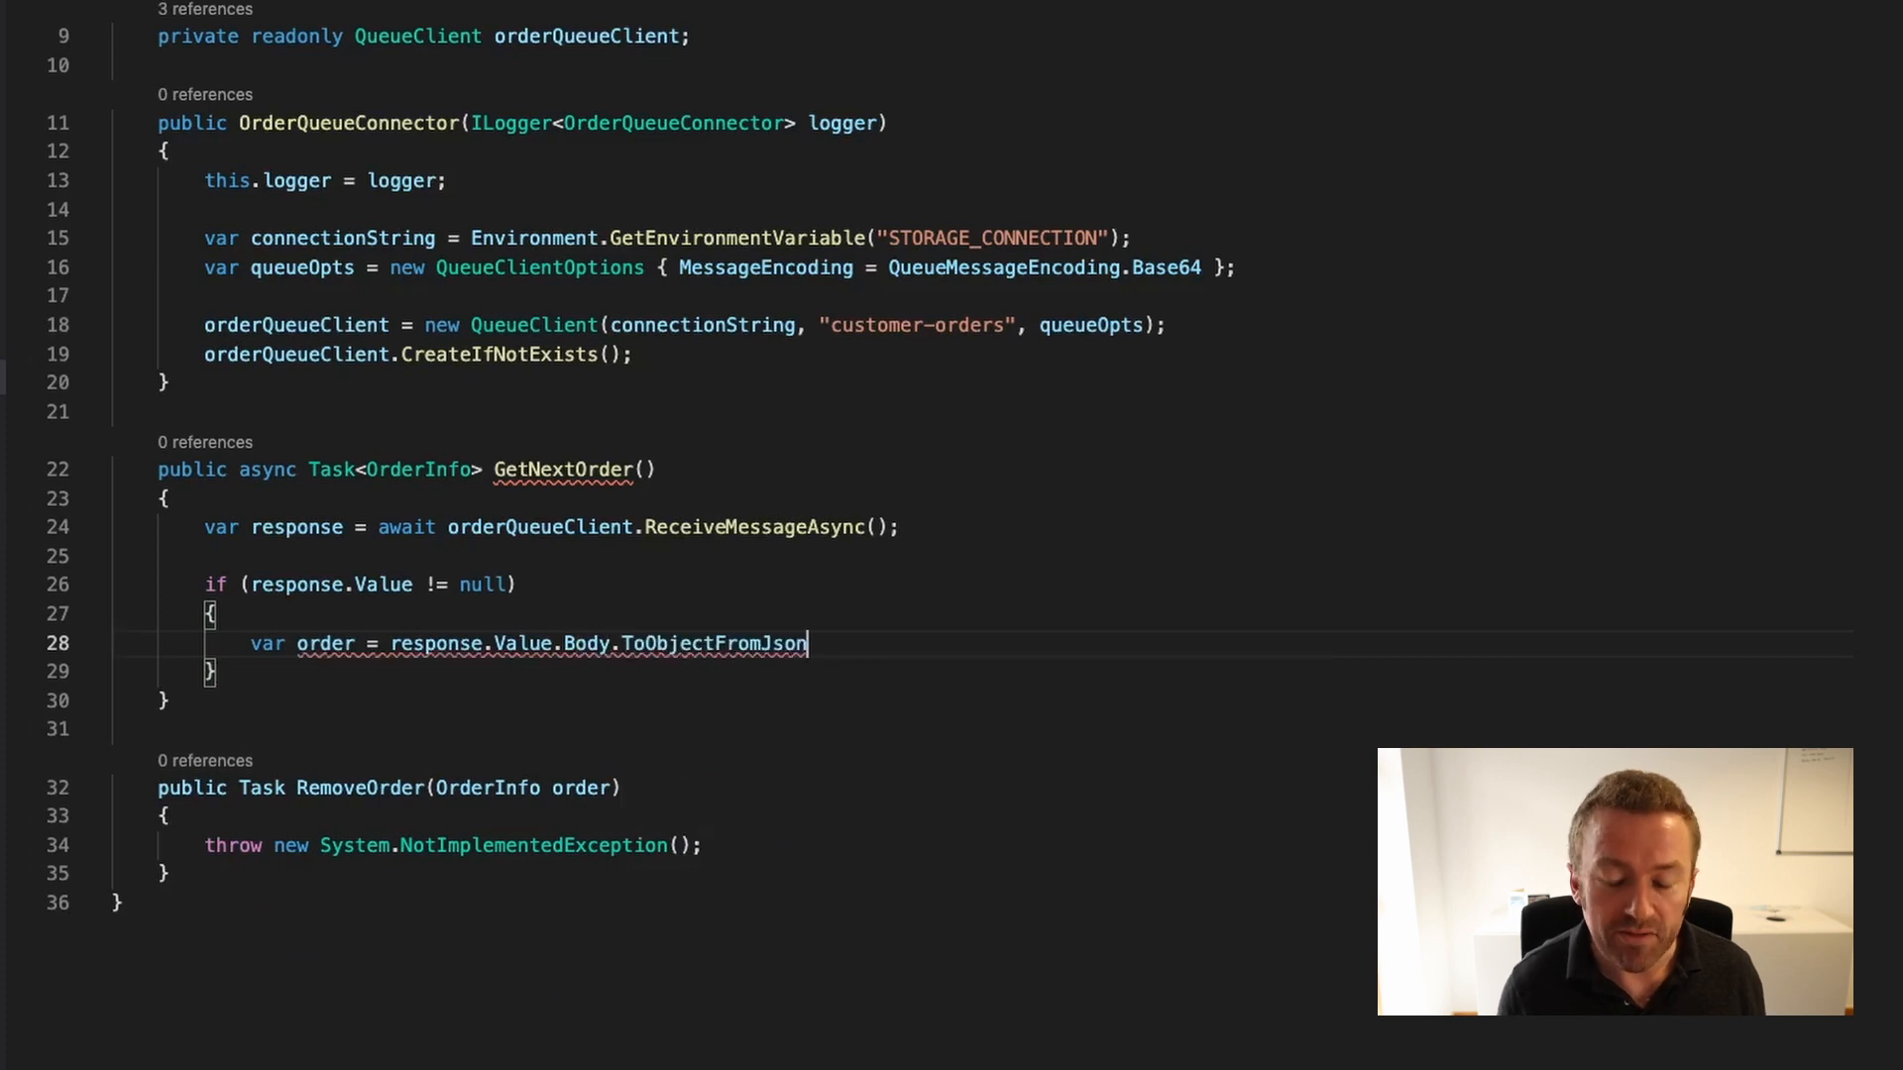
type("<OrderInfo>")
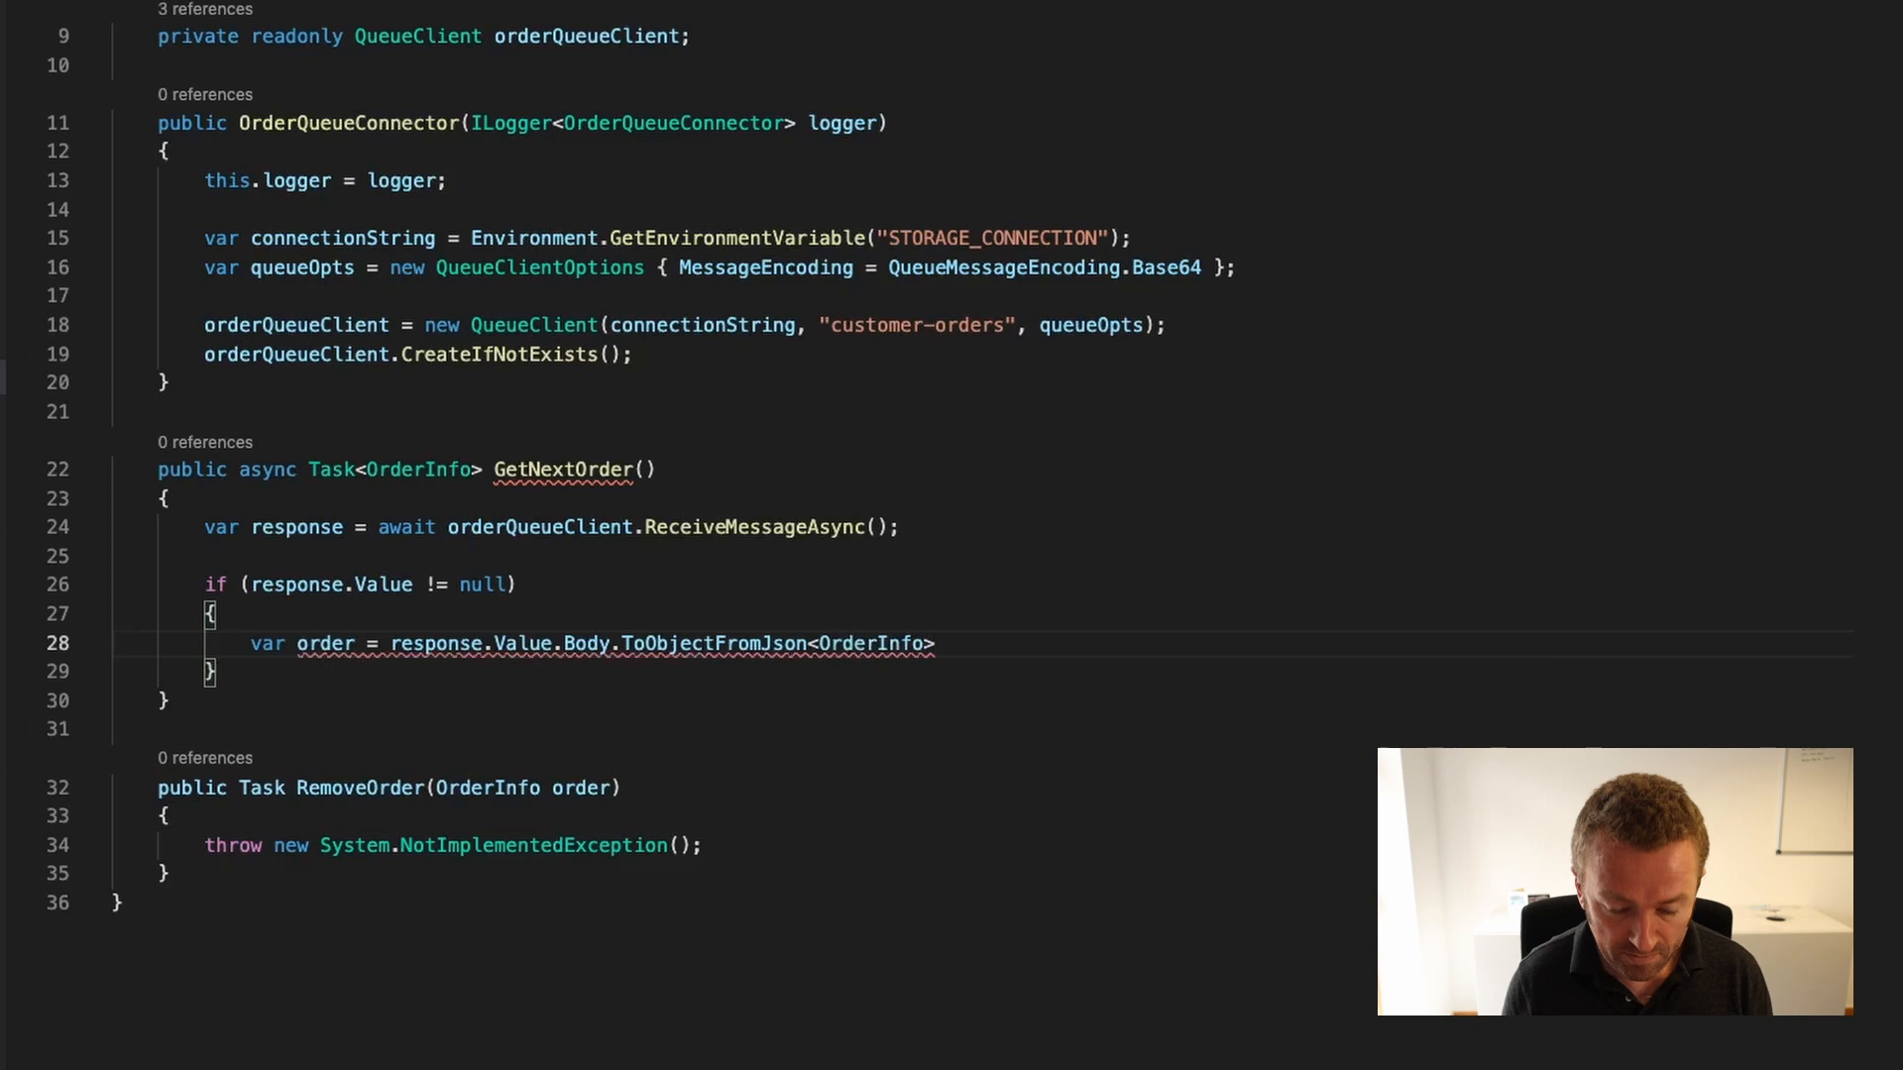
type("();")
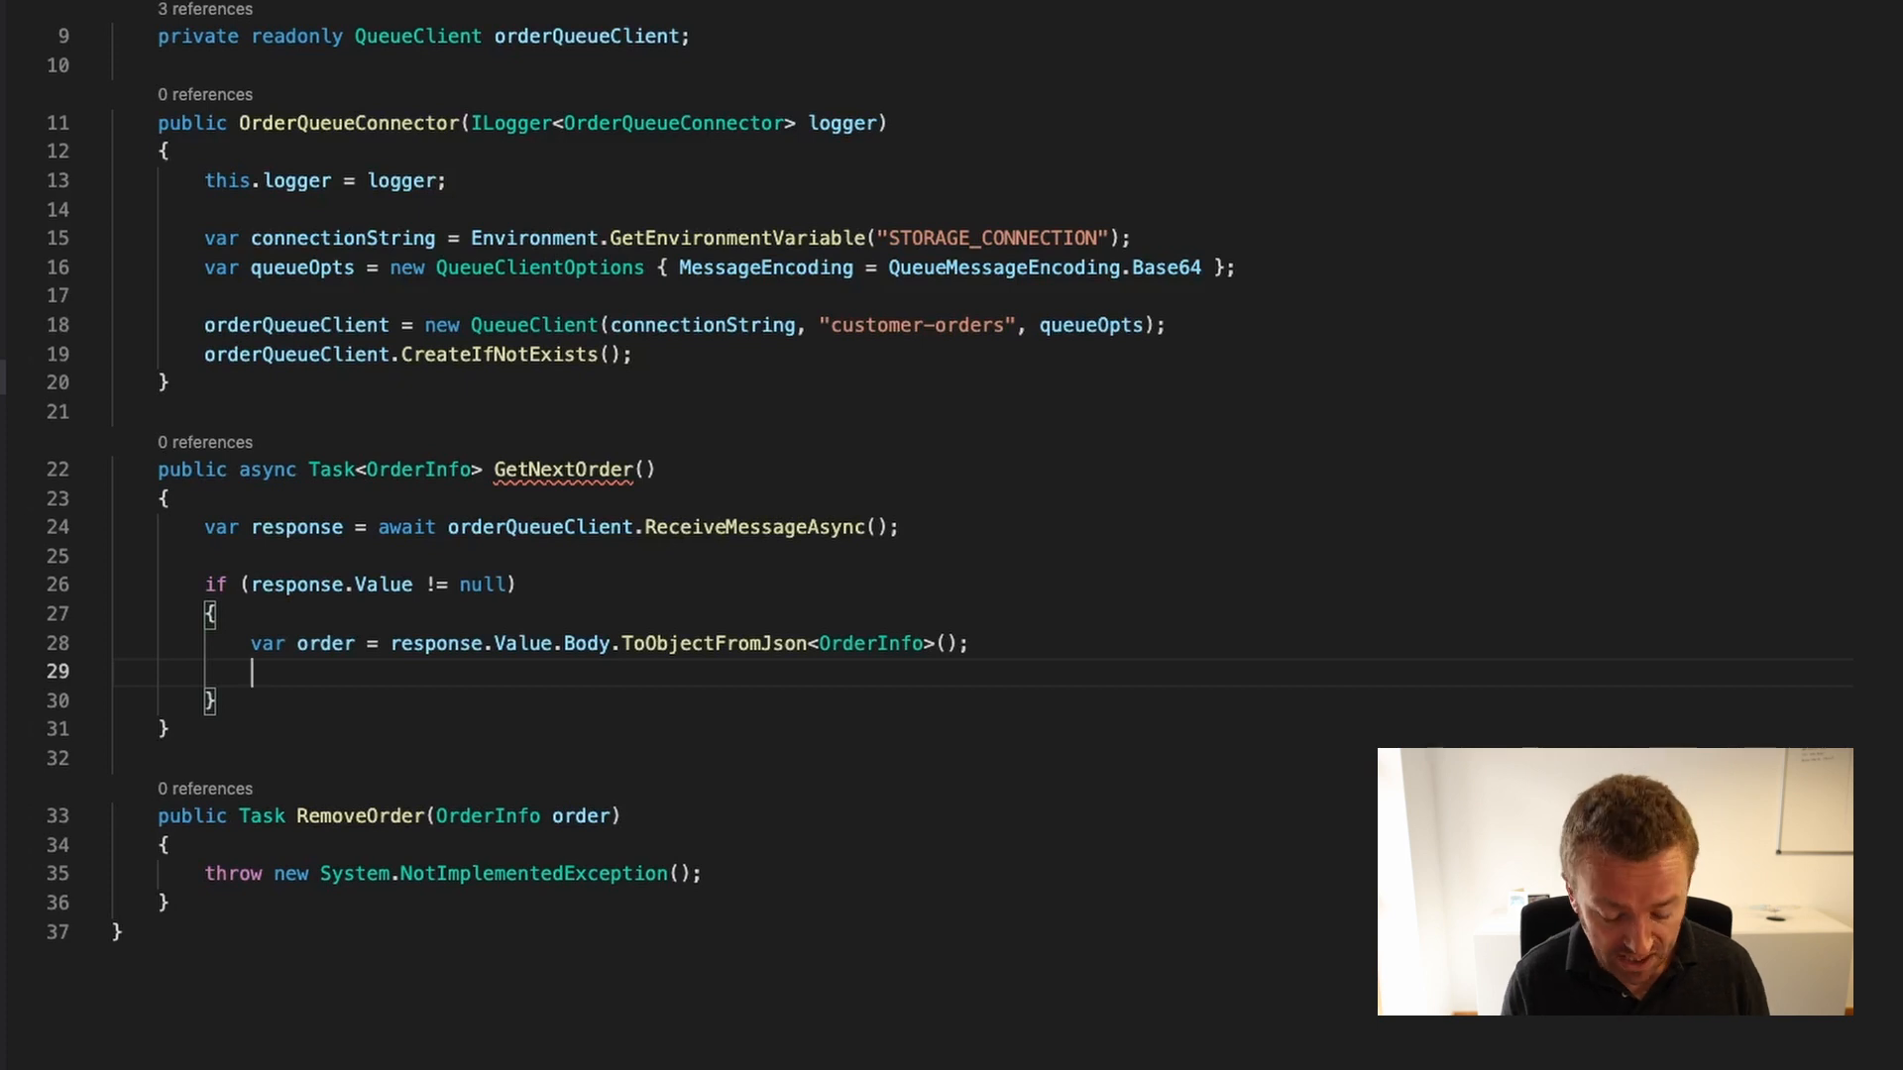
- Set order.QueueMessageId and QueuePopReceipt from response.Value and return the order
type("order.")
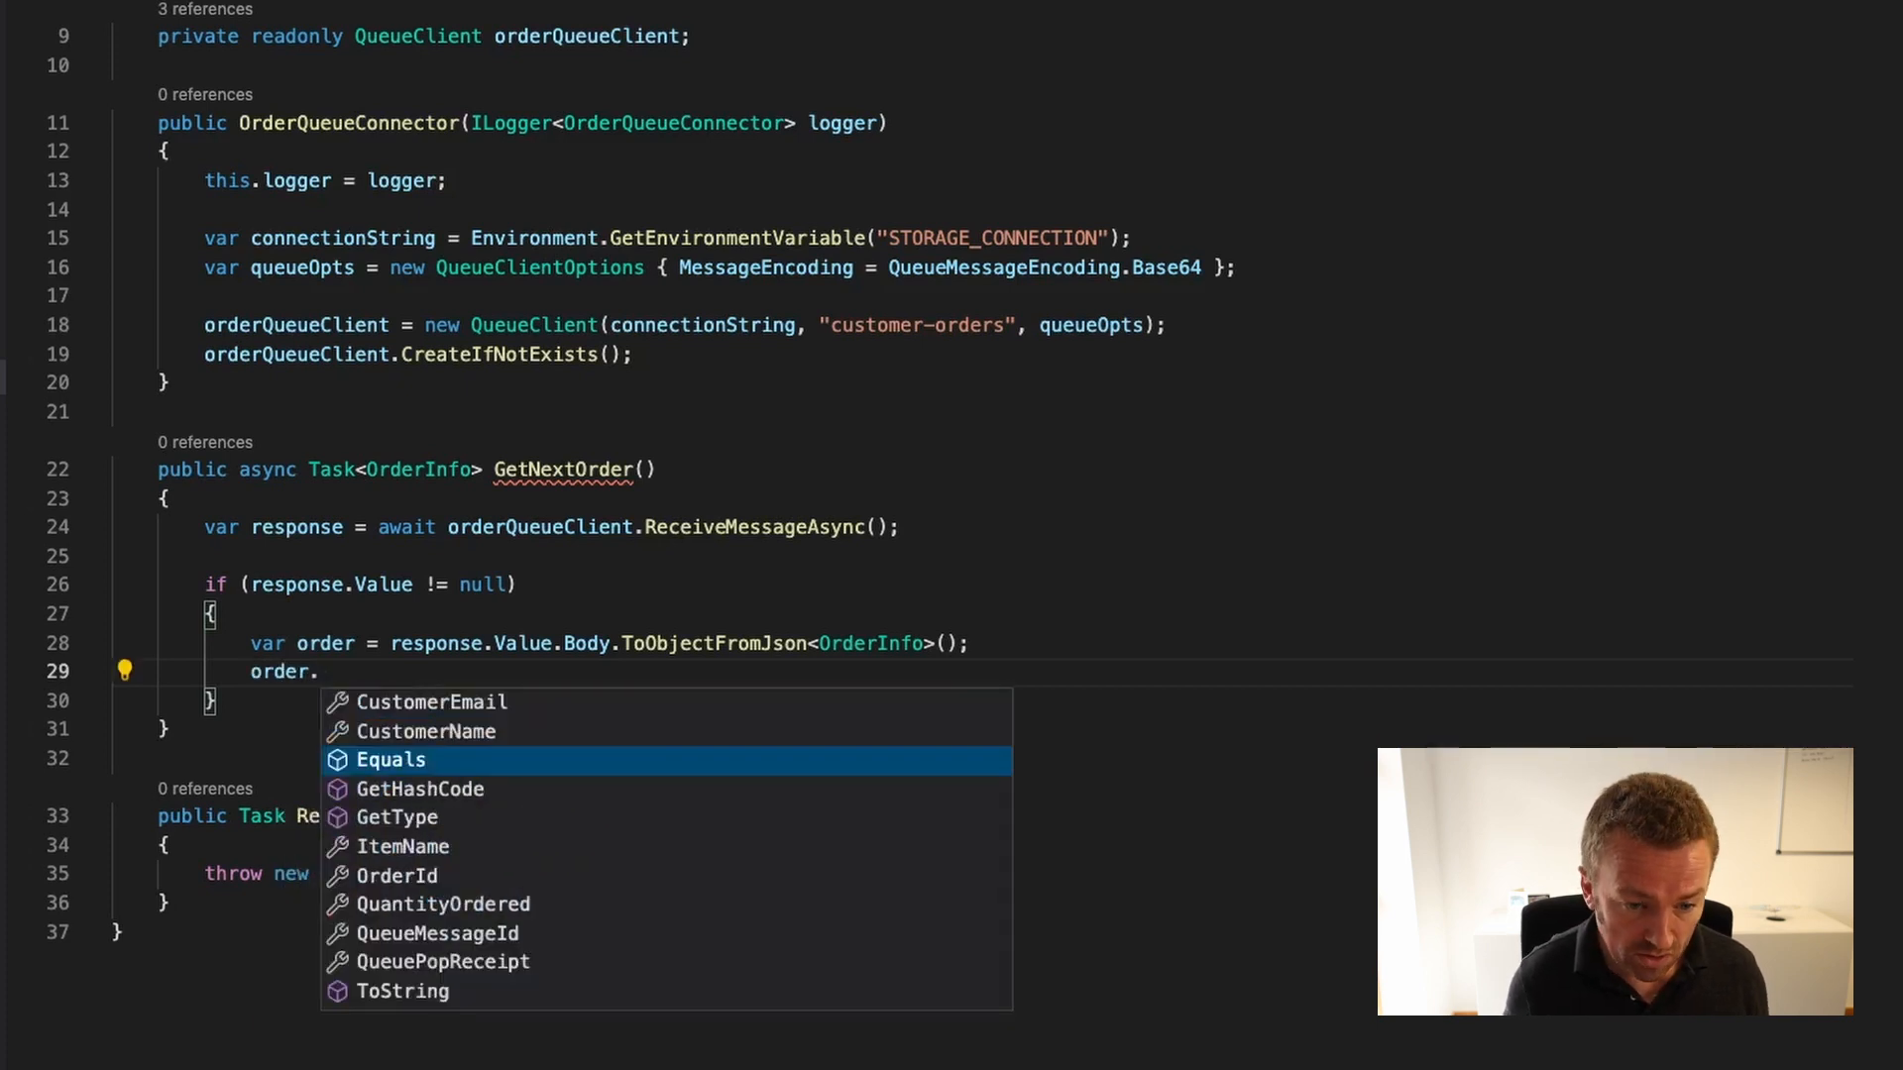
type("QueueMessageId =")
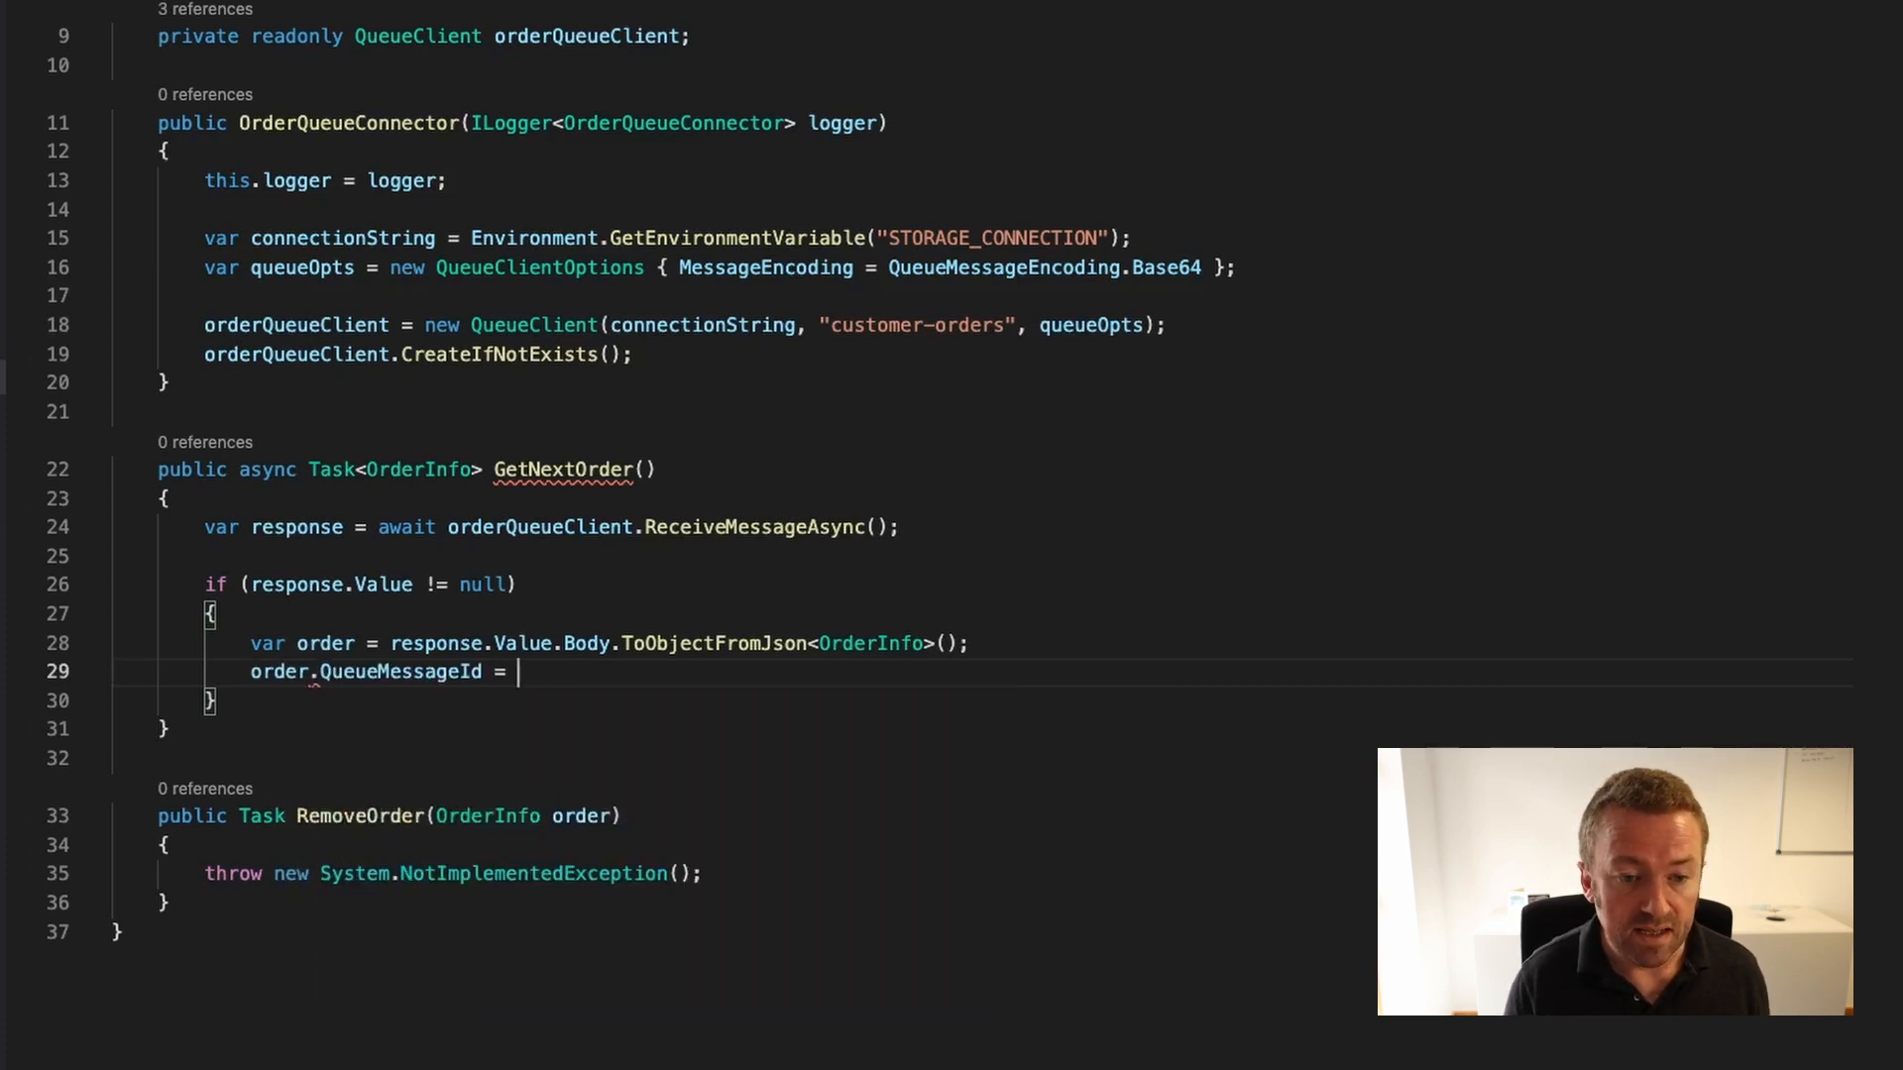
type("response.Value")
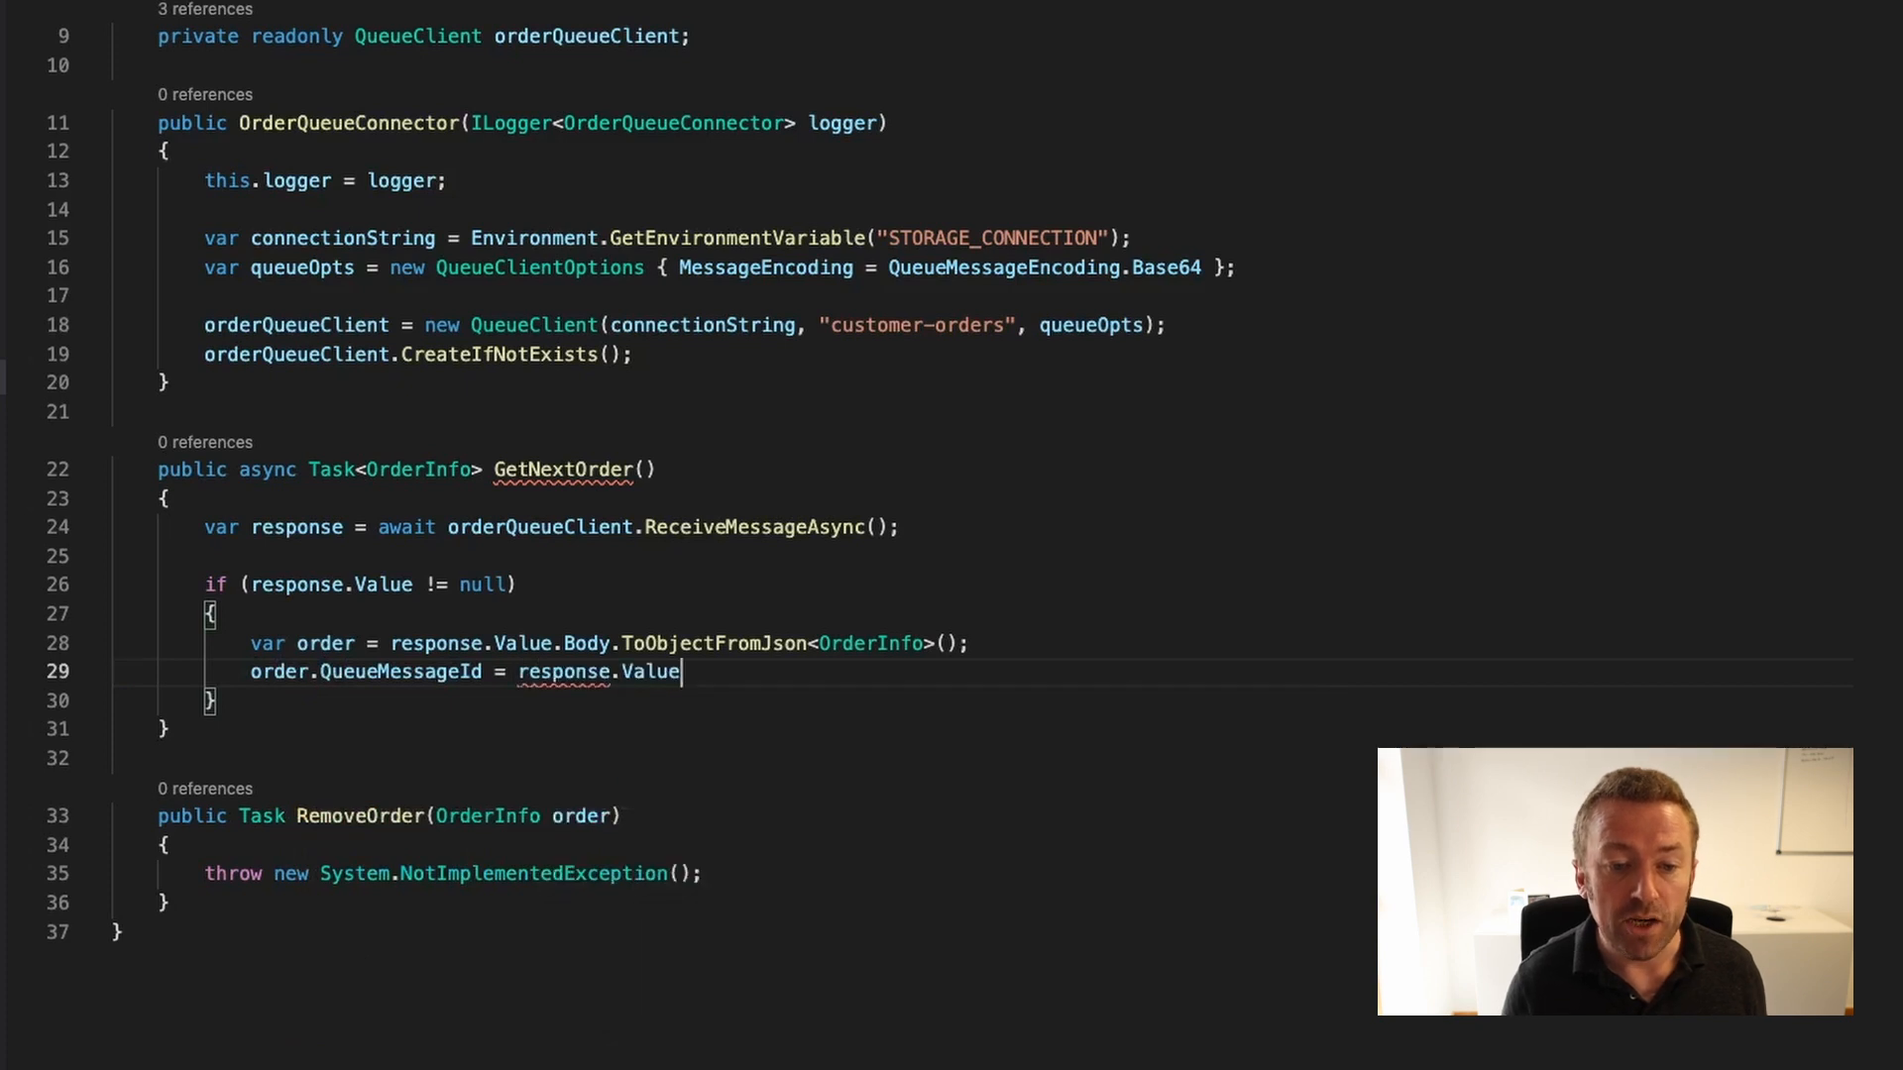
type(".MessageId;")
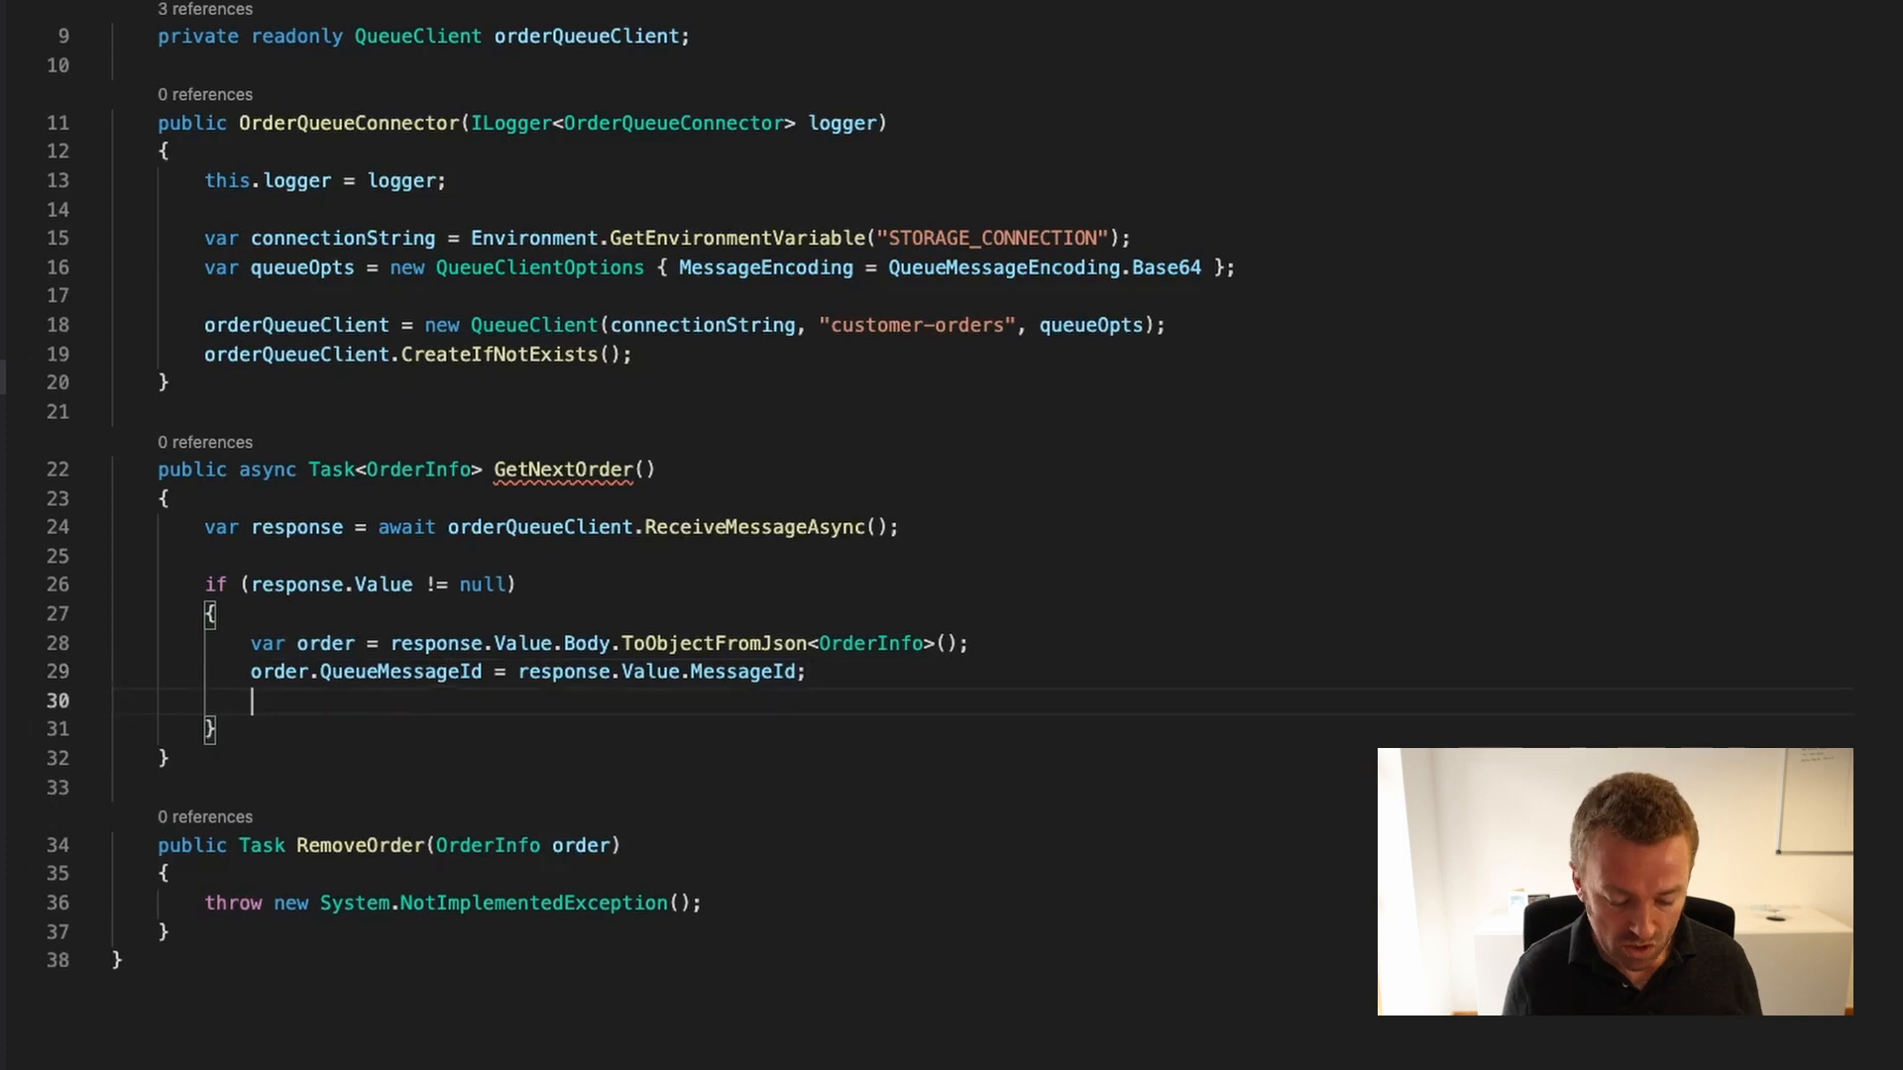
type("order.")
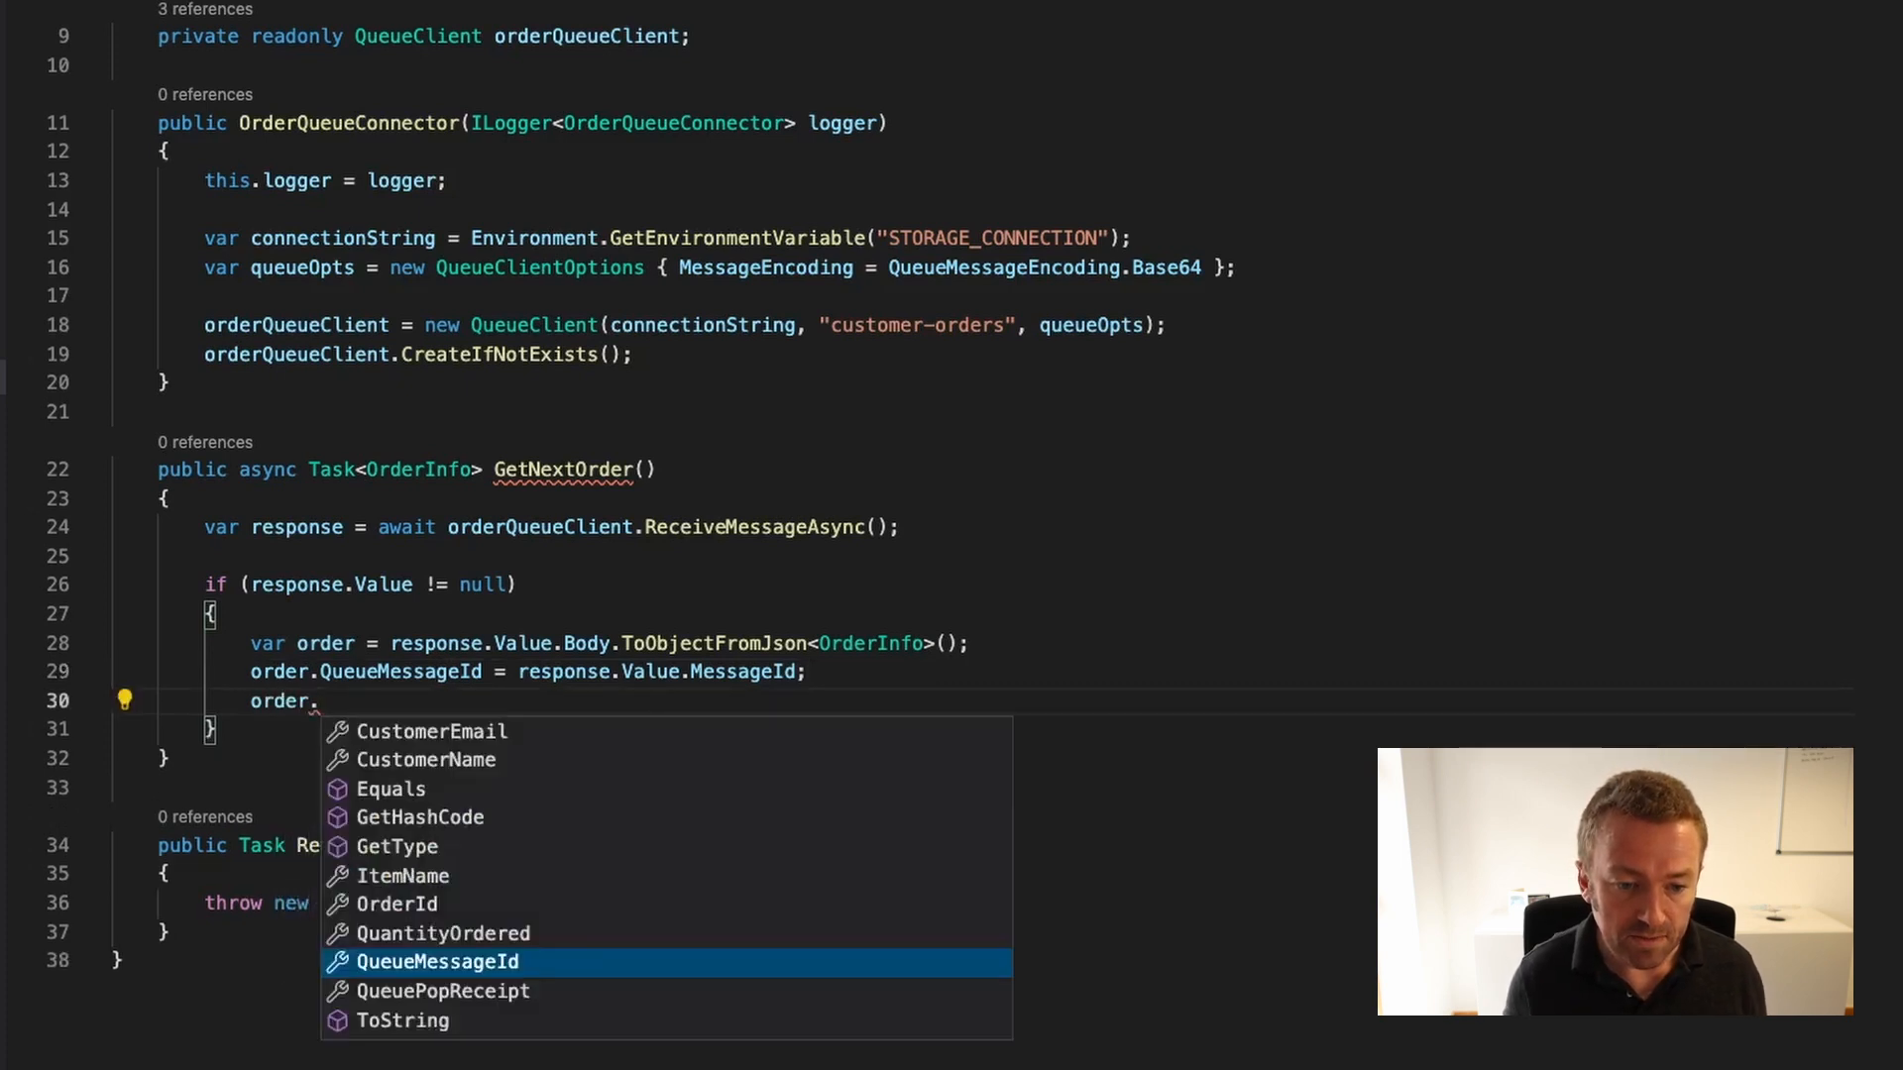
type("QueuePopReceipt = response.Value.PopReceipt;")
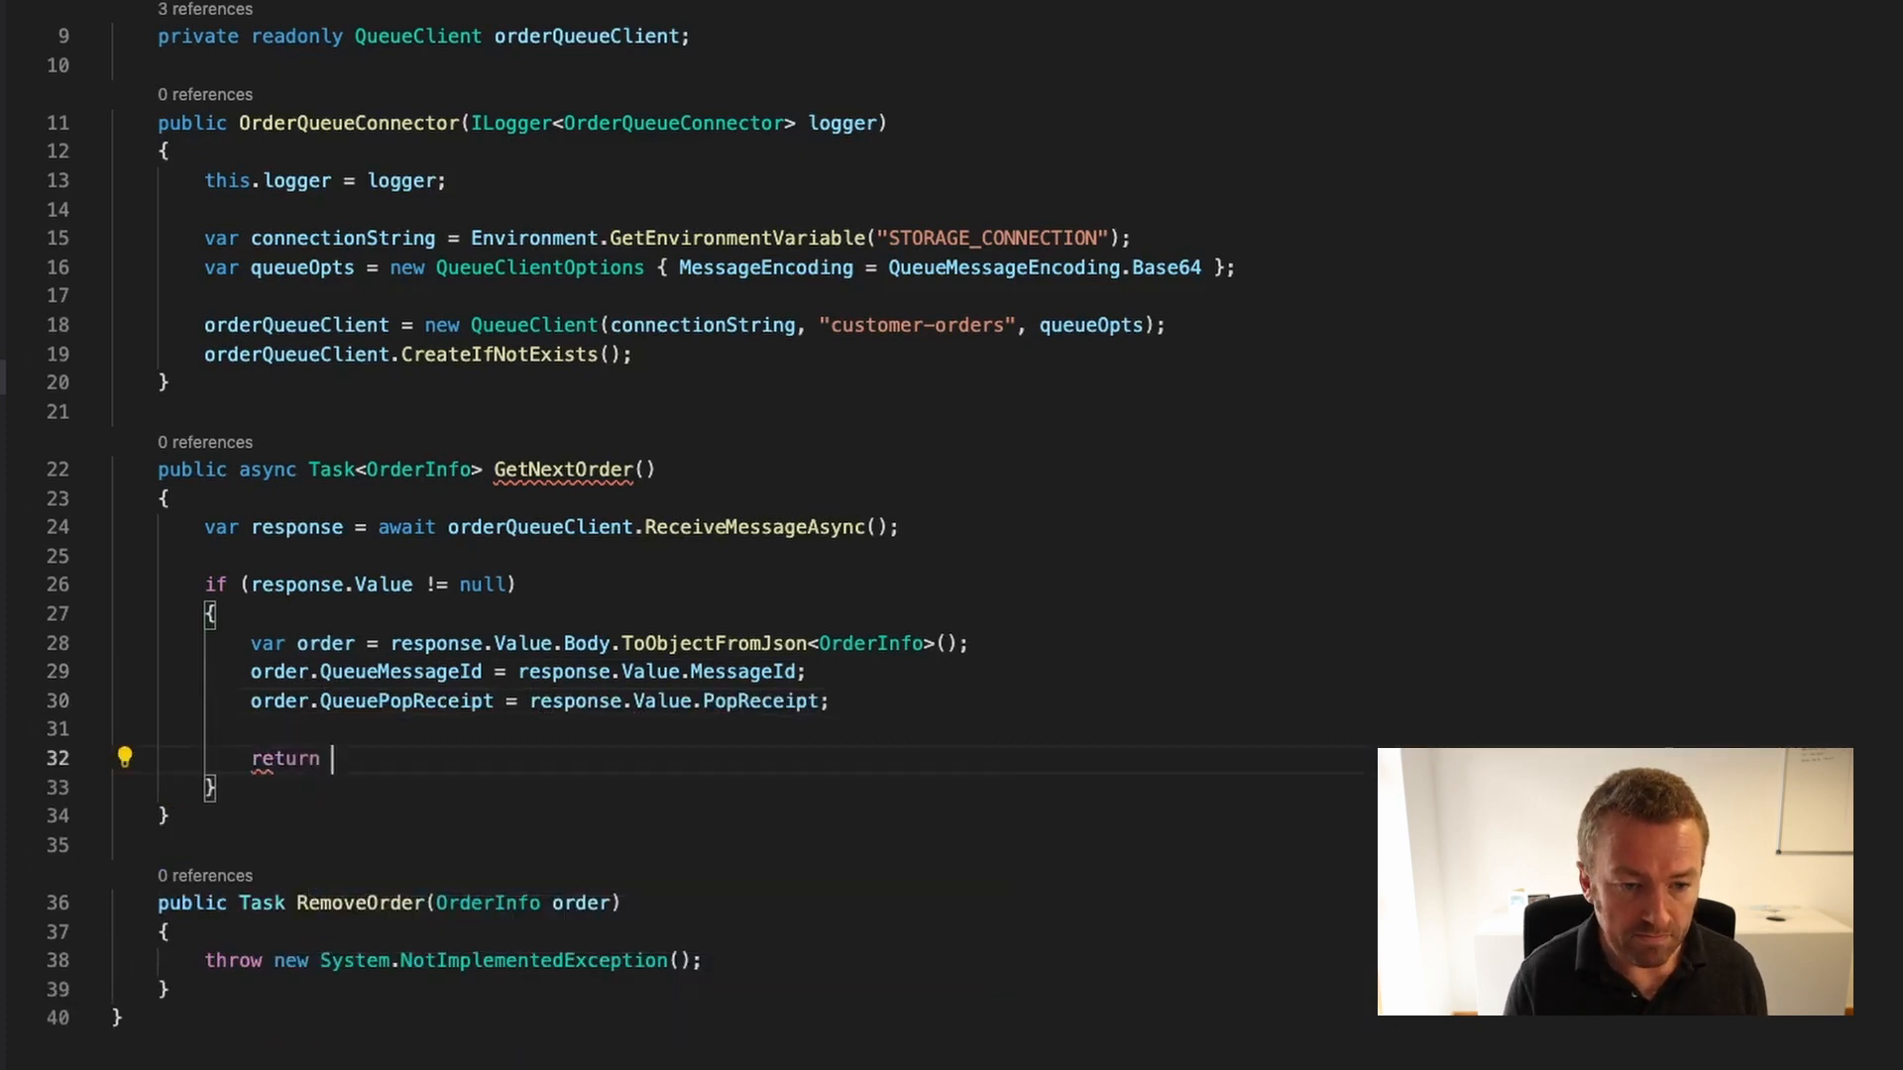
type("order;")
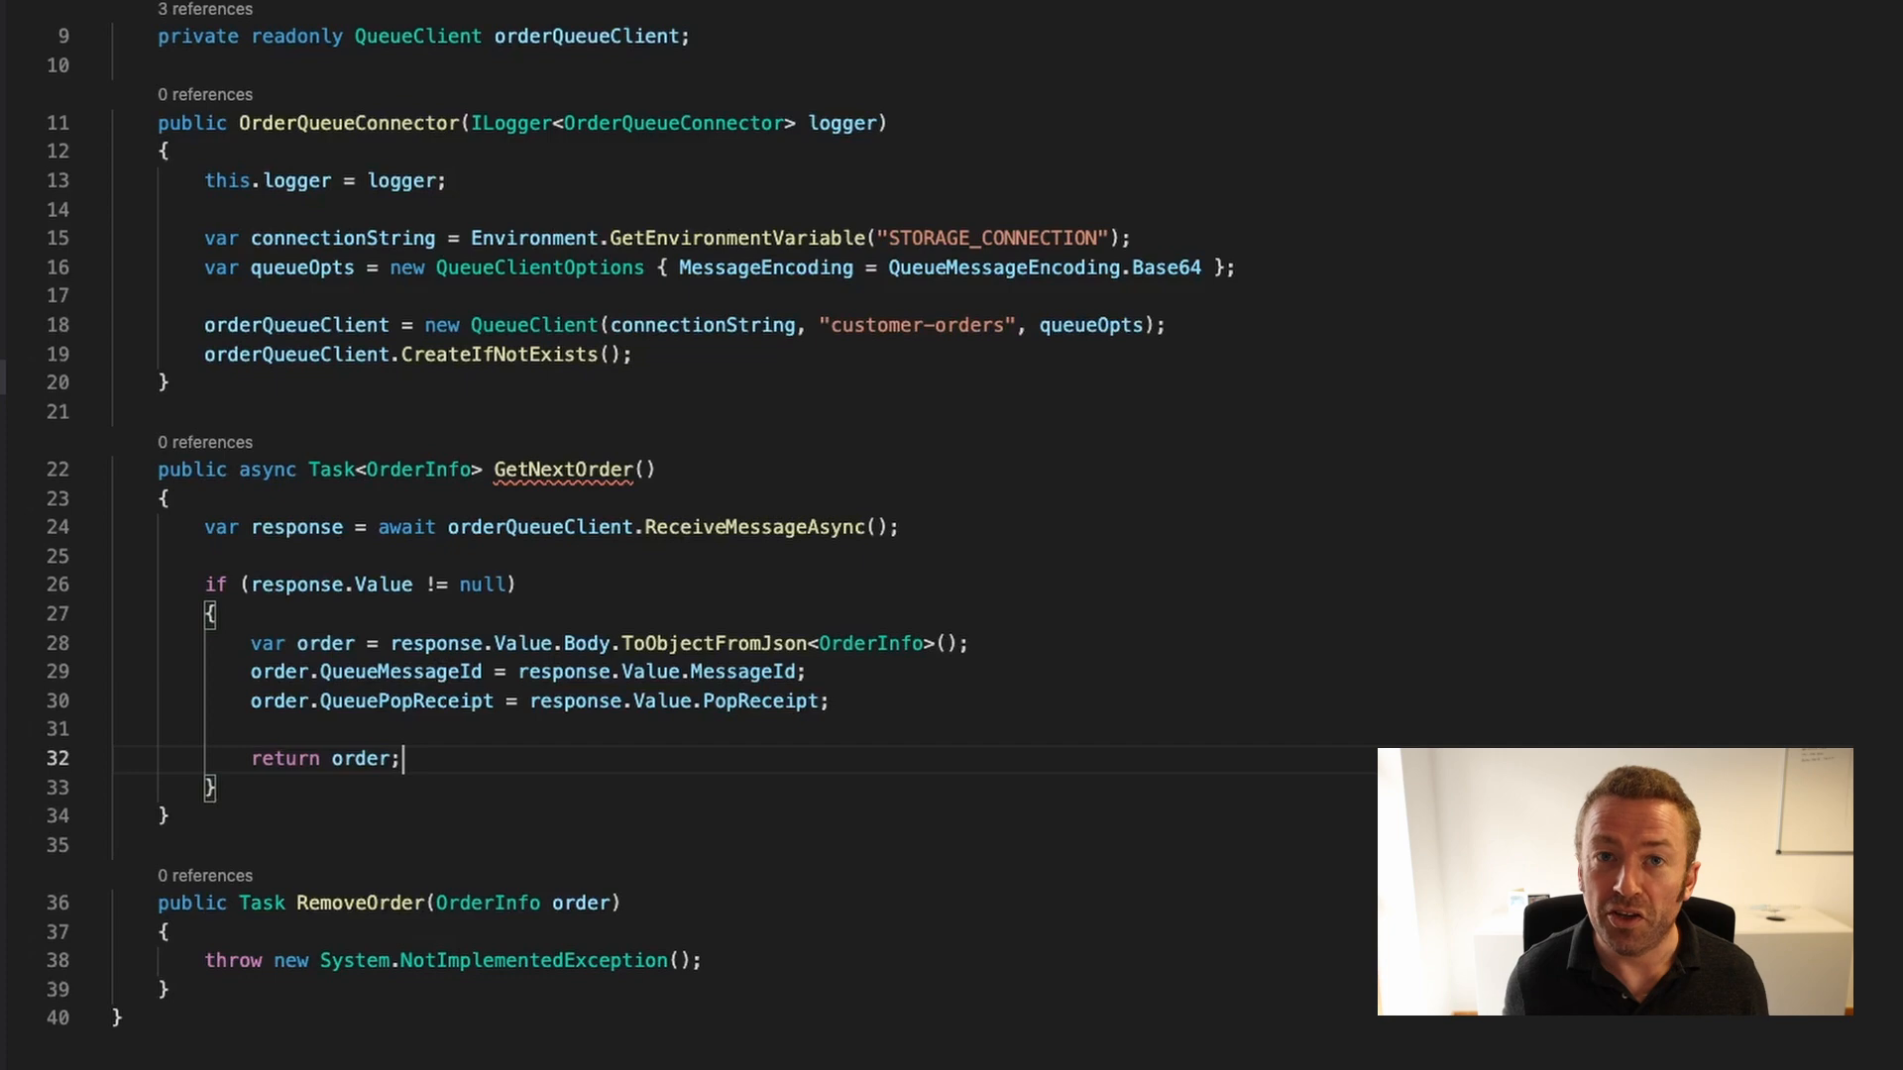
type("return n")
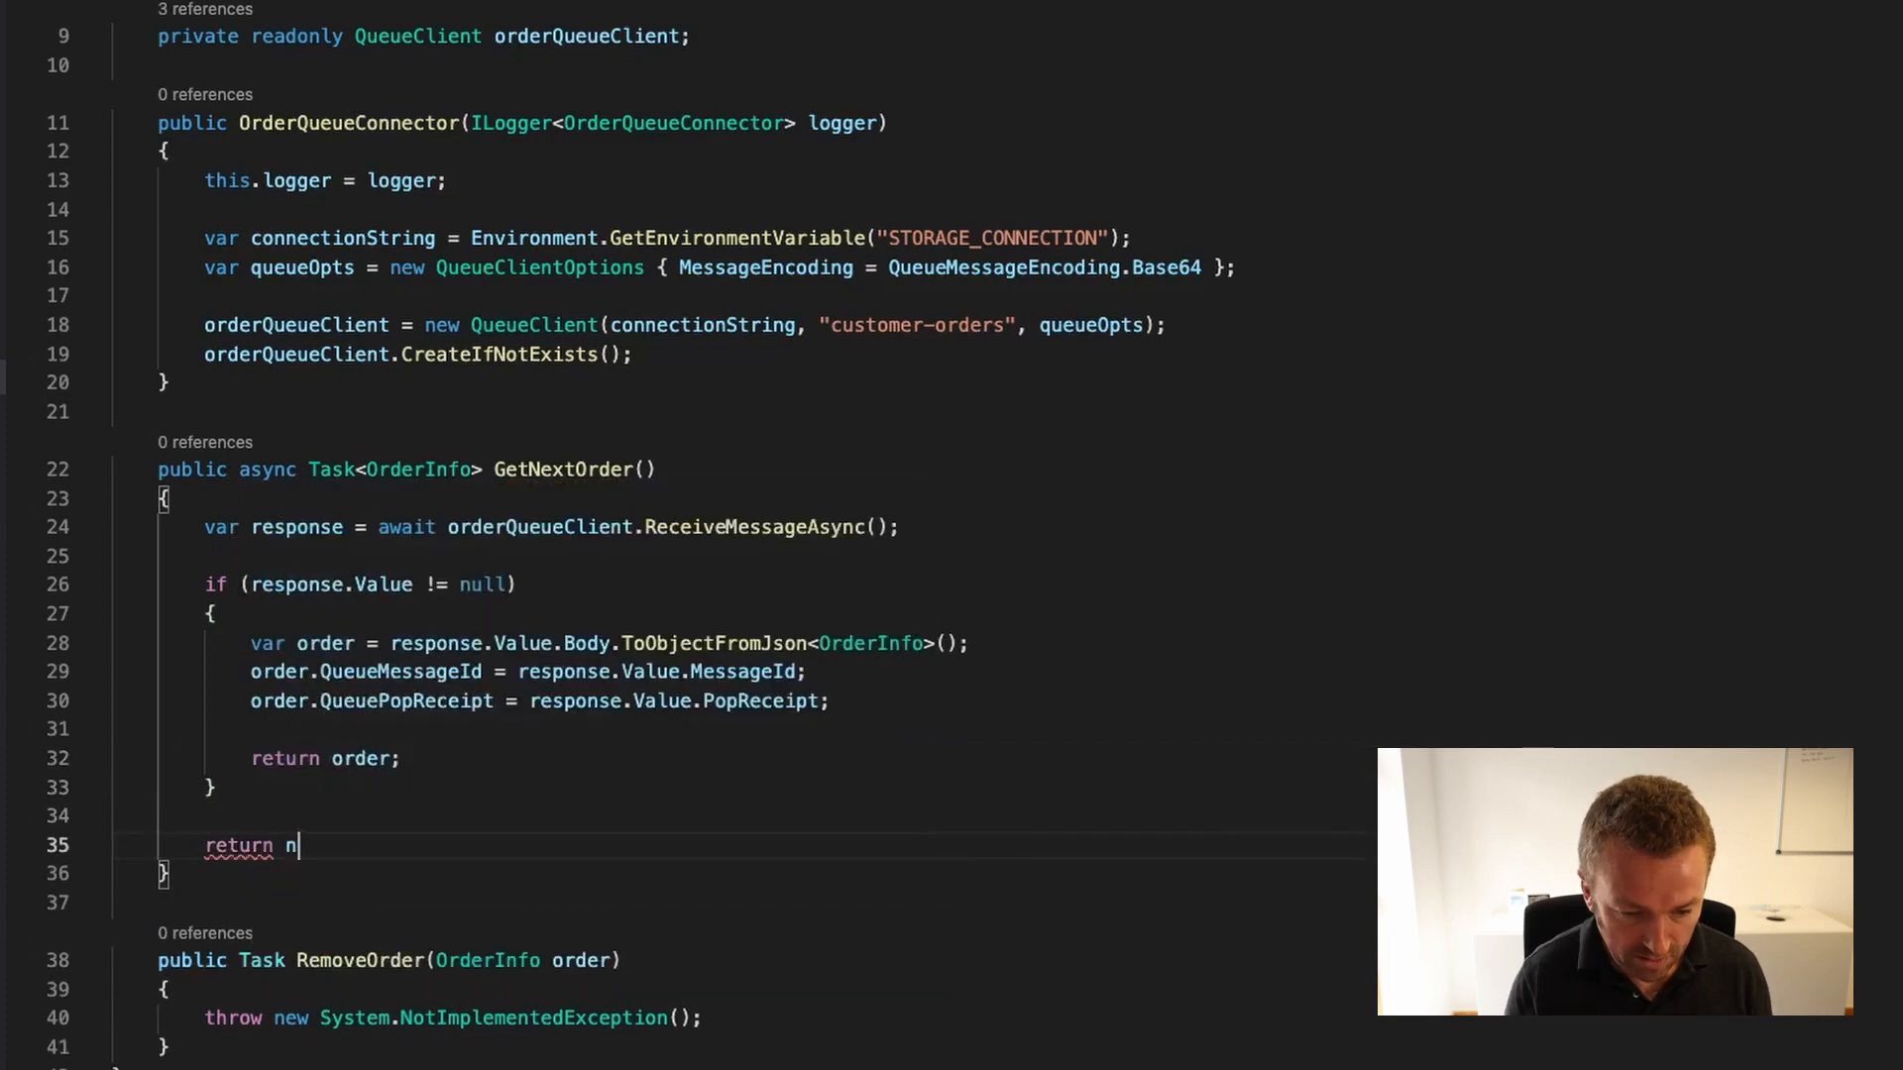
- Return null from GetNextOrder when no message arrives and mark RemoveOrder async
type("ull;")
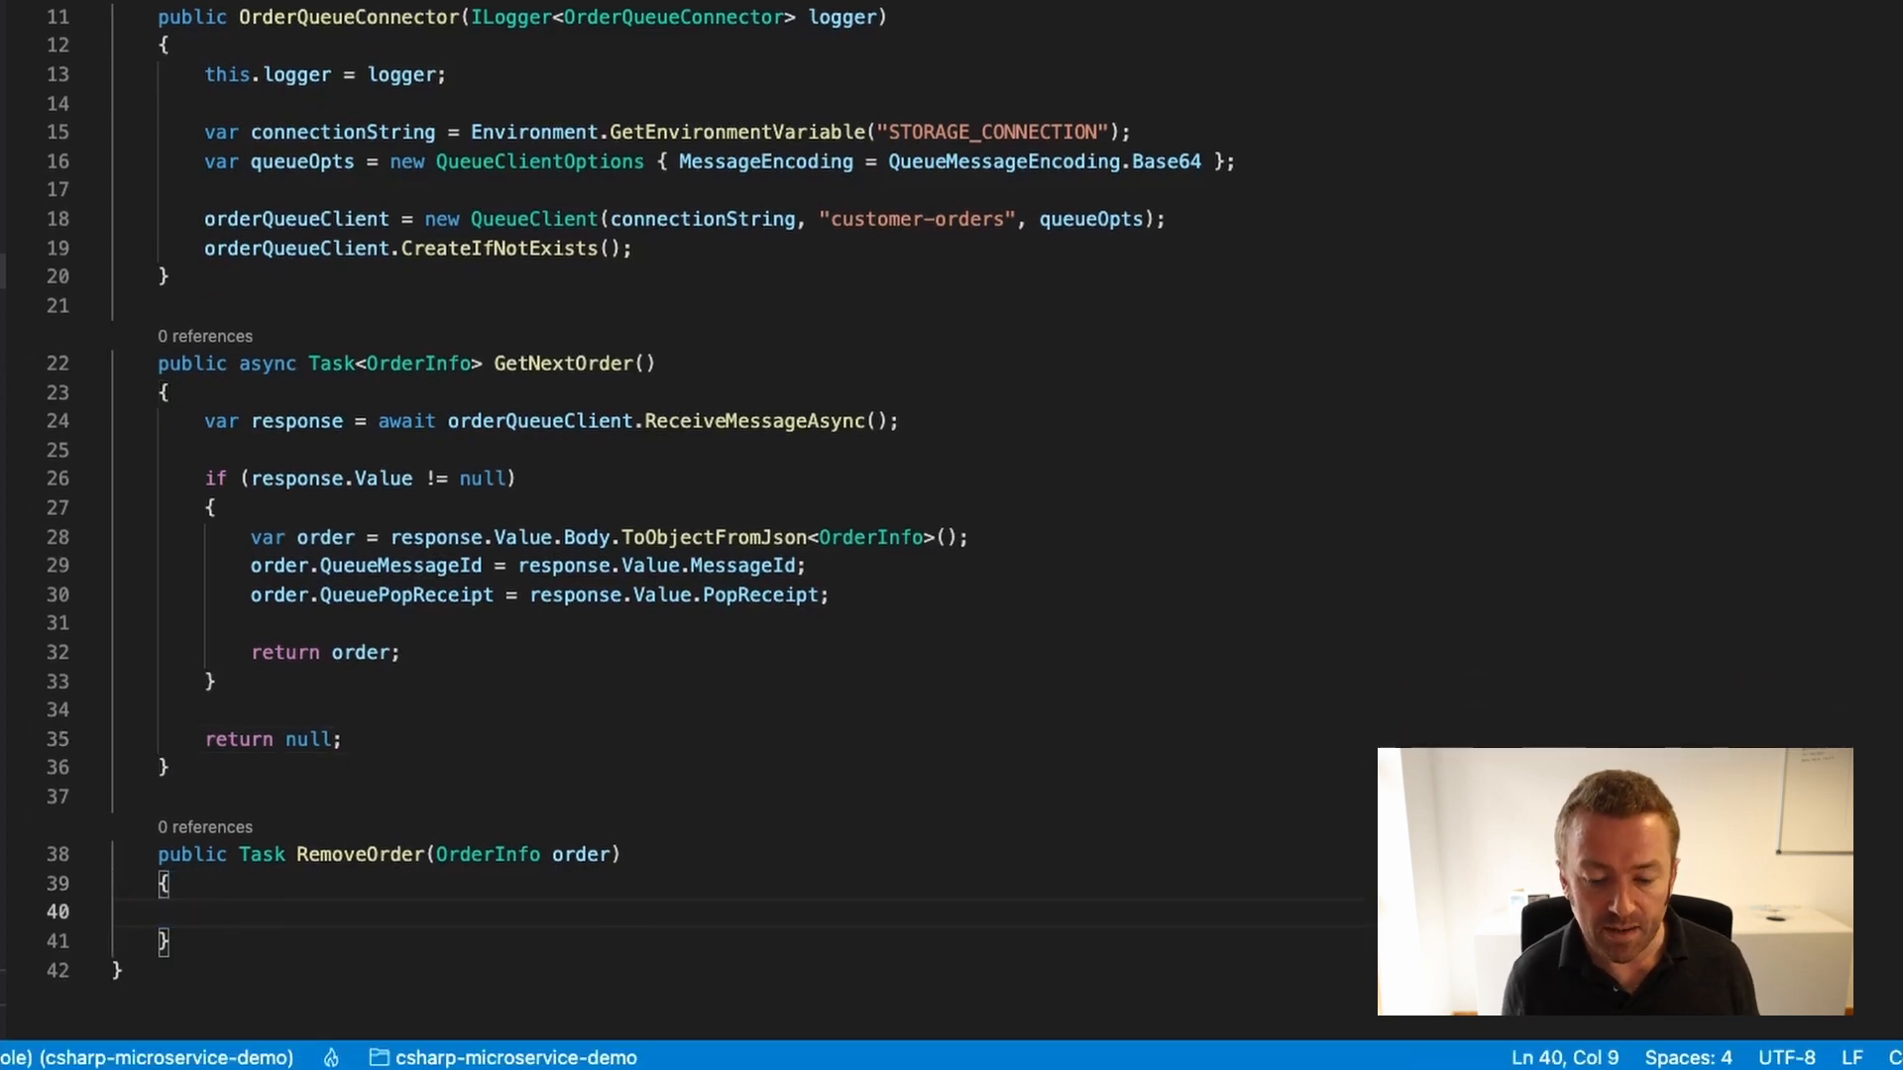
type("ays")
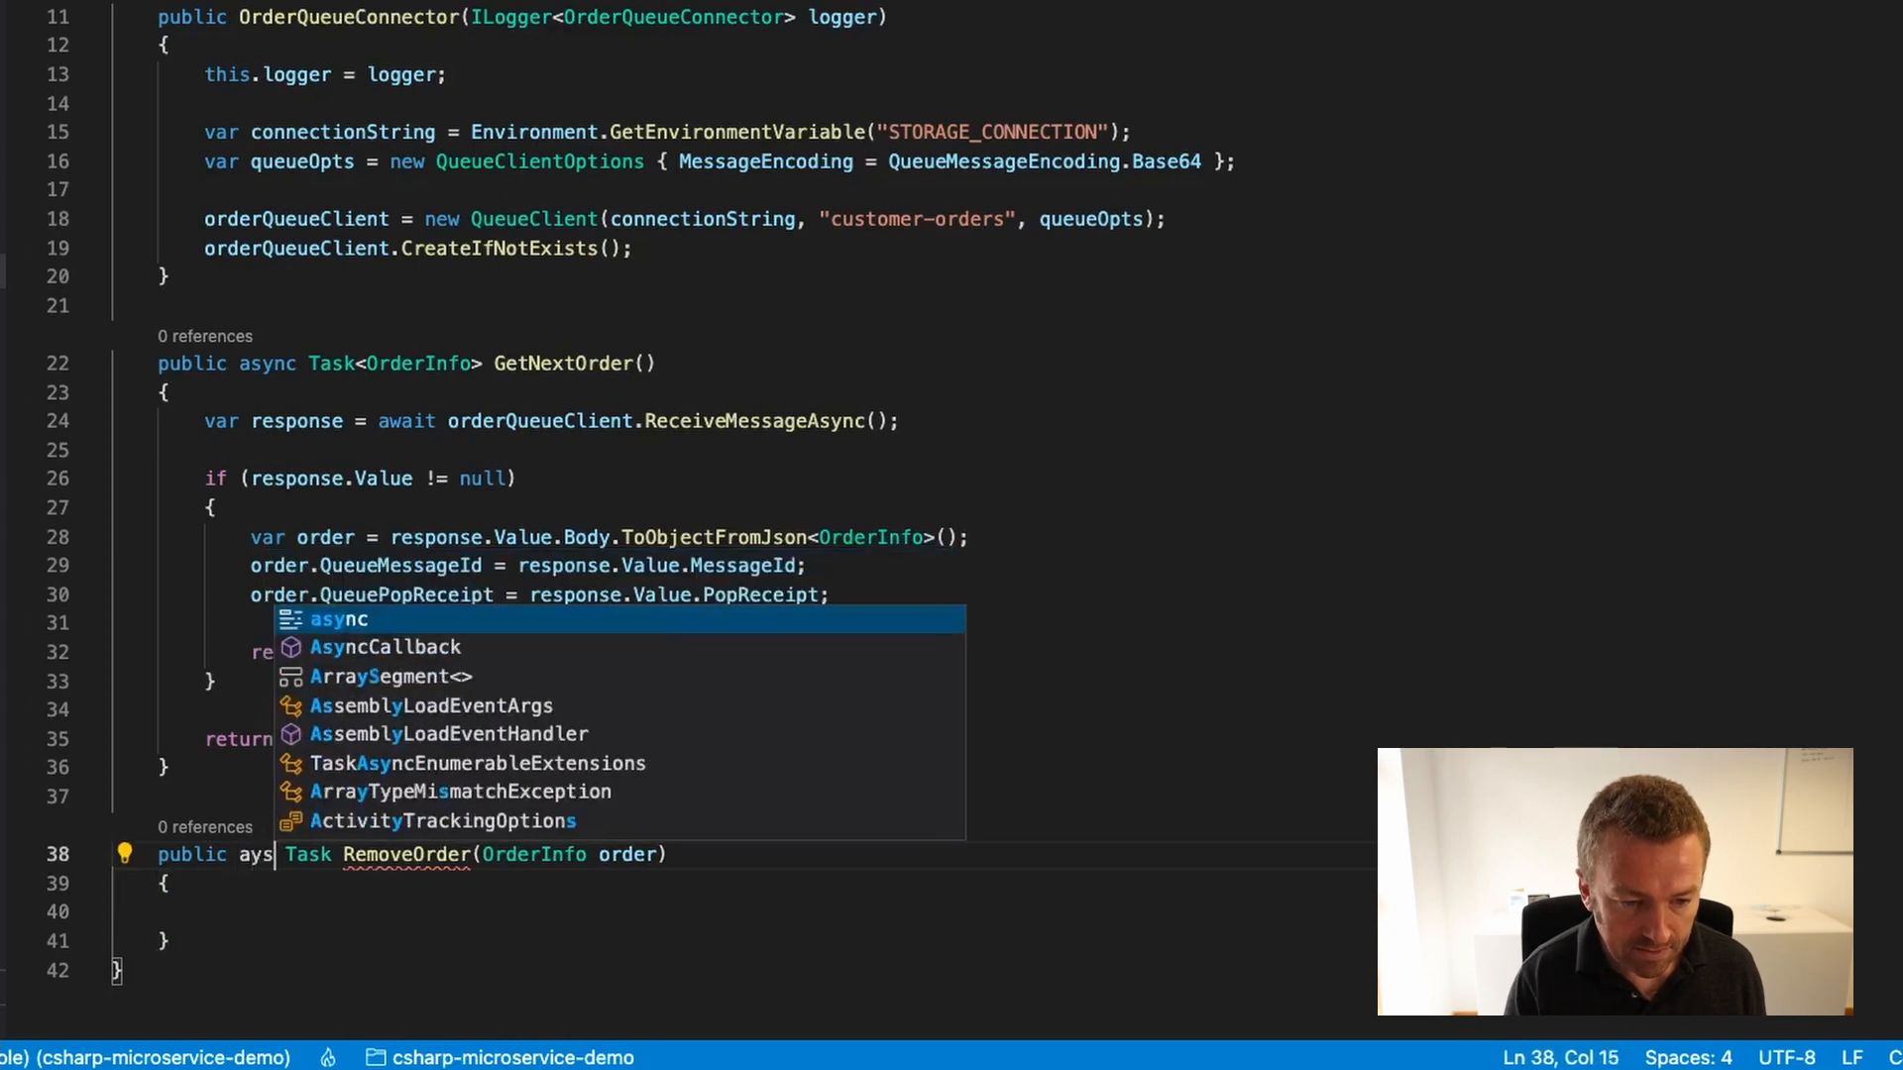
key("Tab")
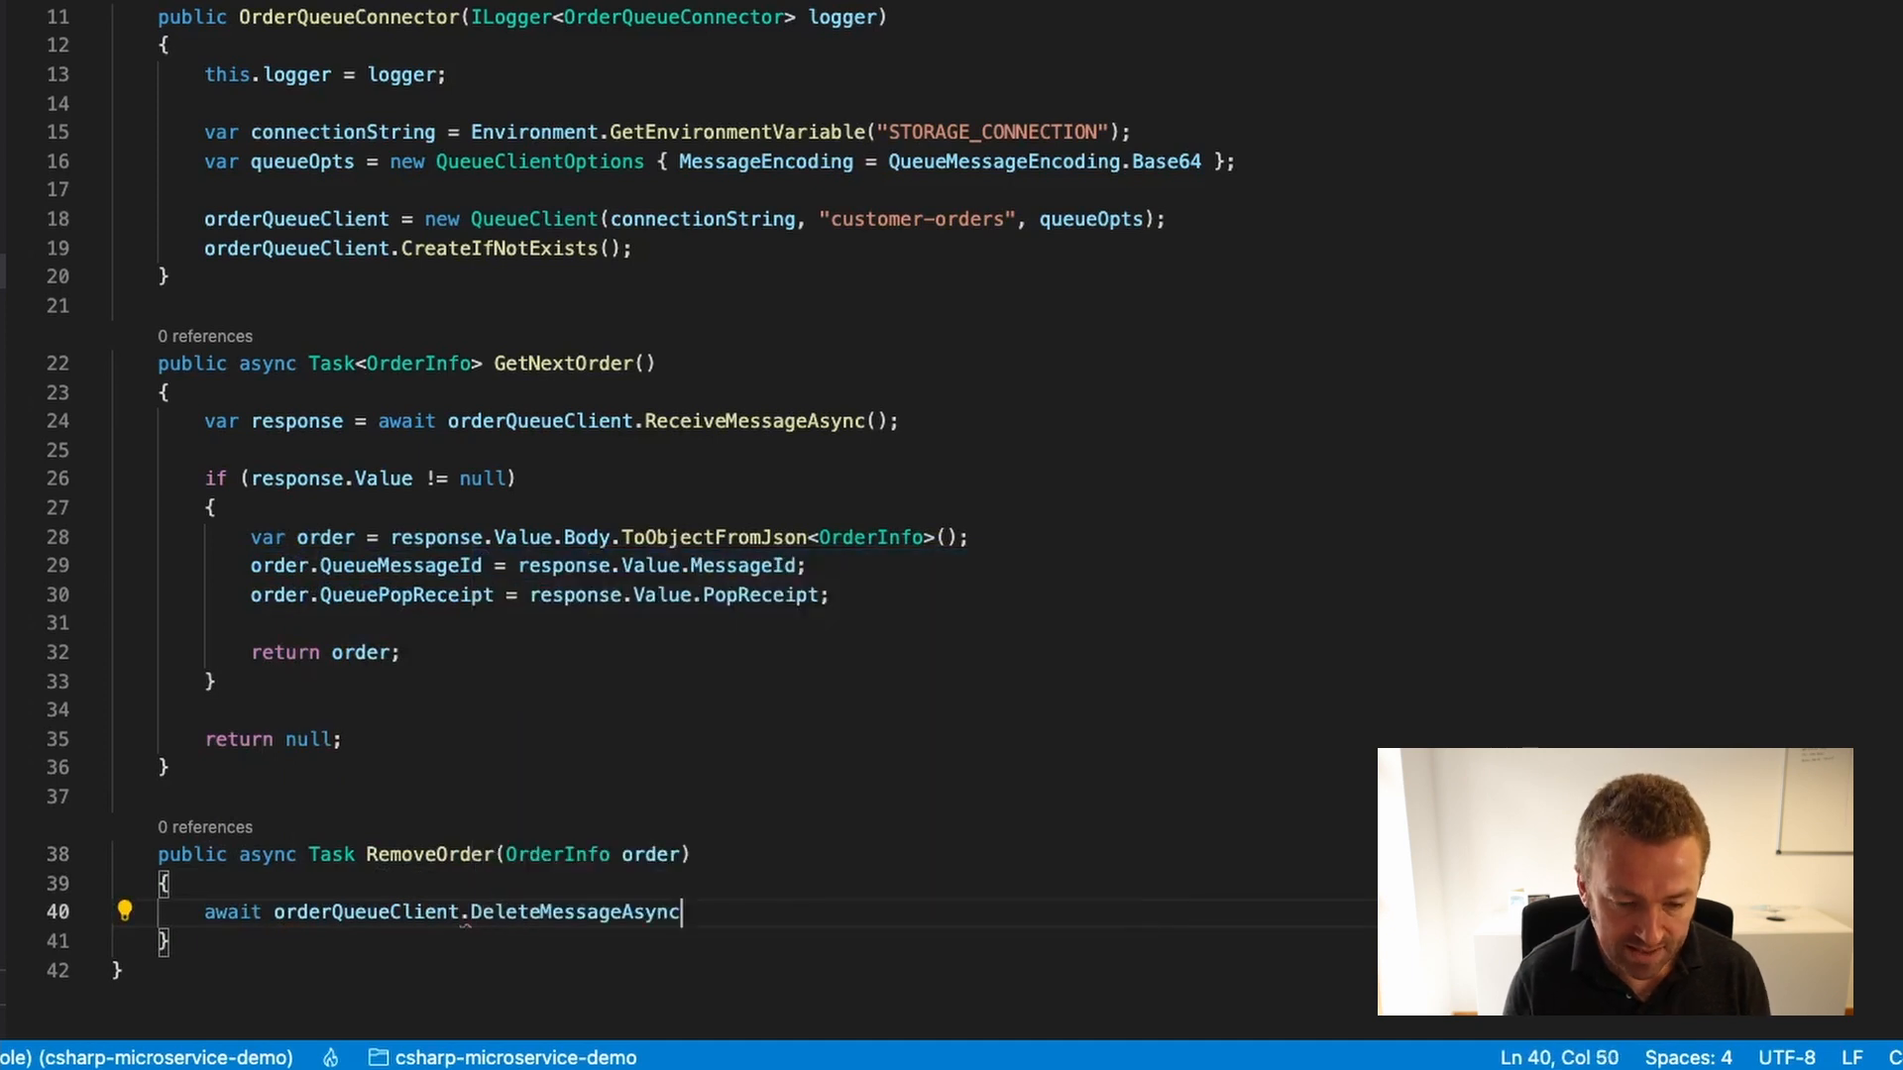
- Have RemoveOrder await DeleteMessageAsync(order.QueueMessageId, order.QueuePopReceipt)
type("(")
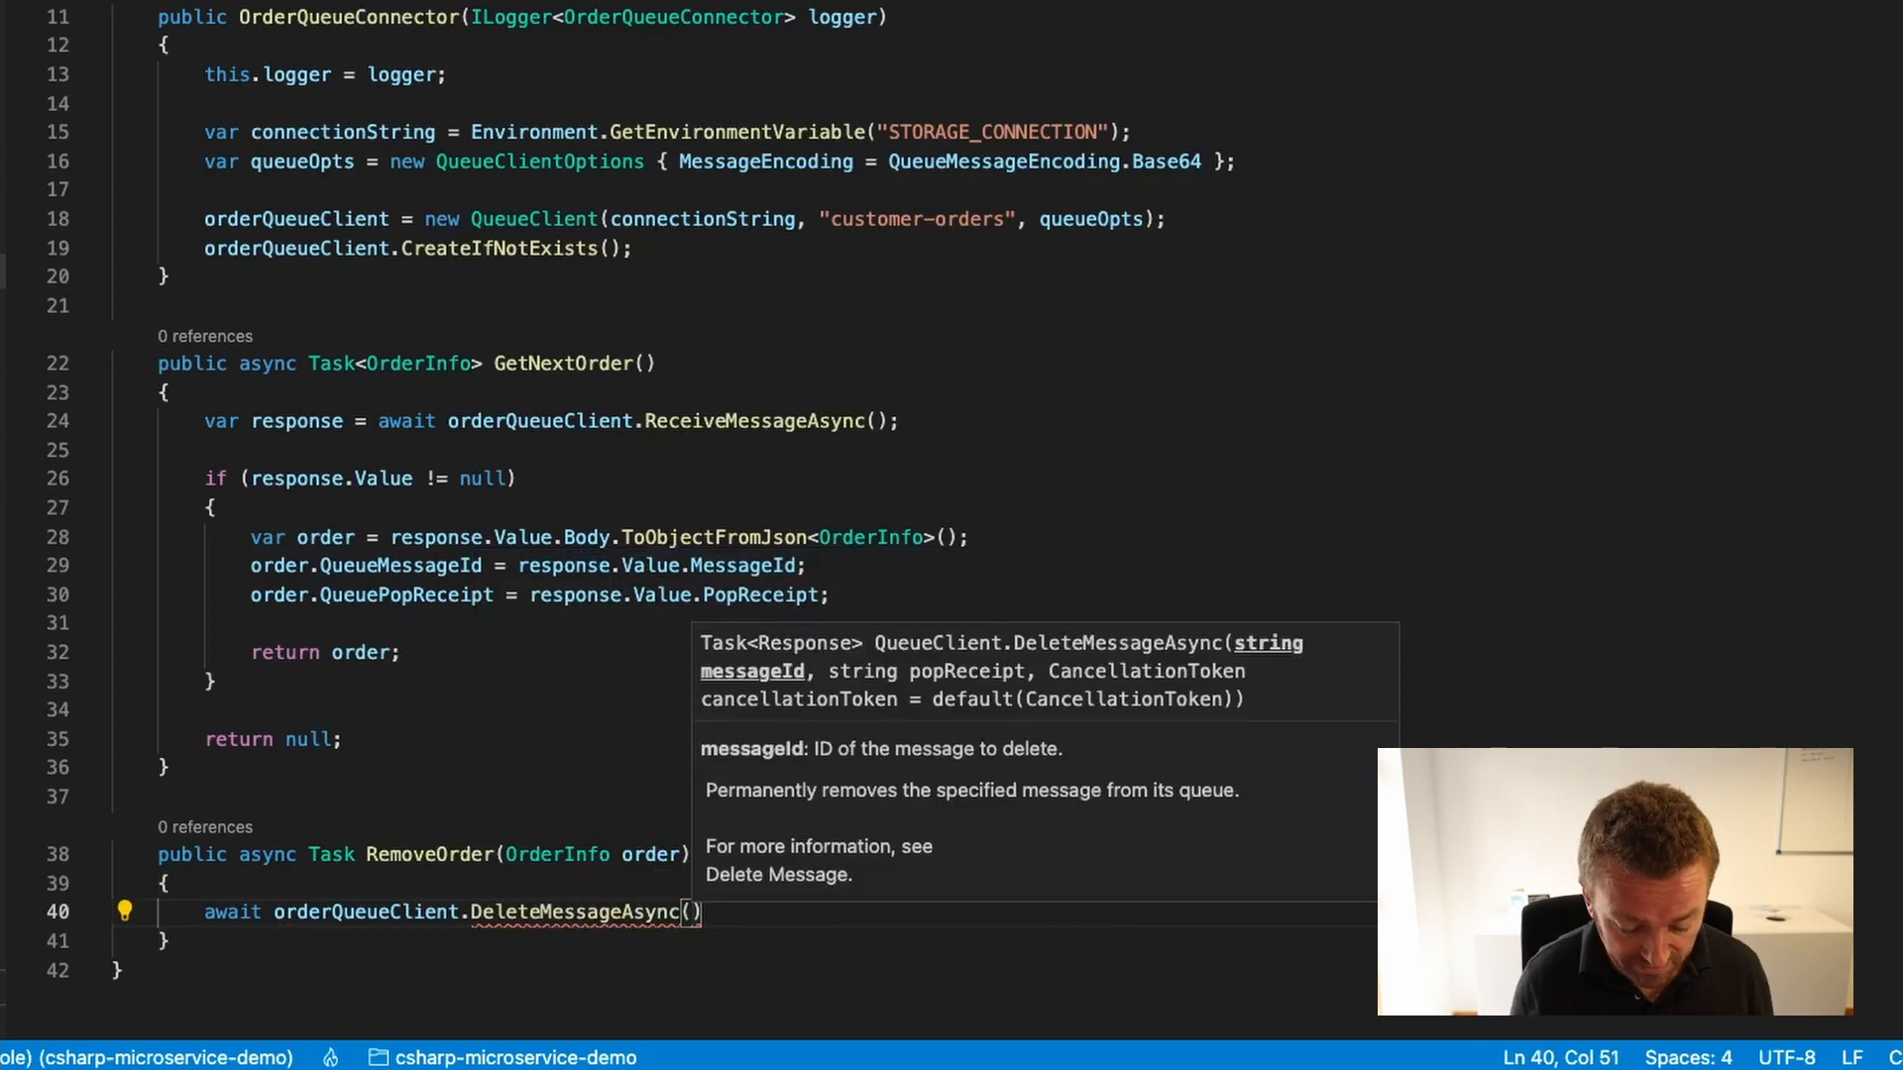
type("order.")
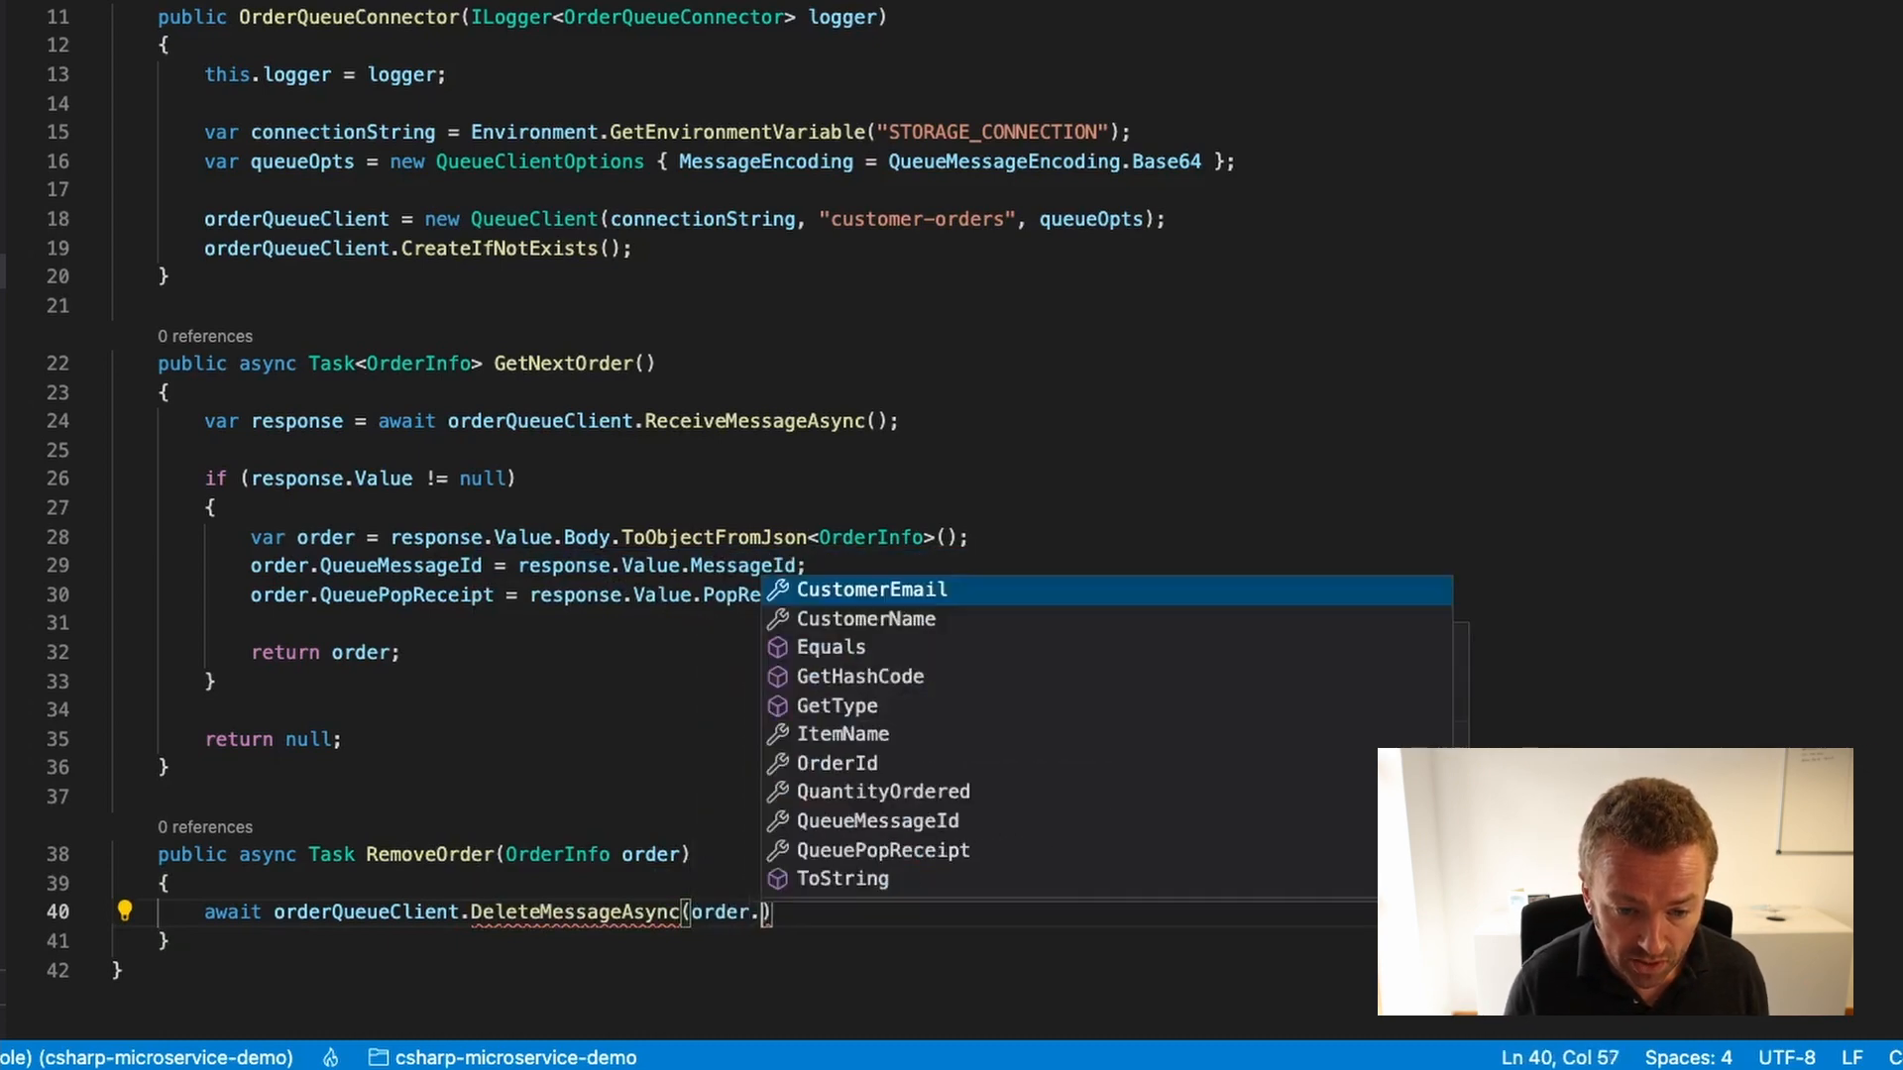
type("QueueMessageId")
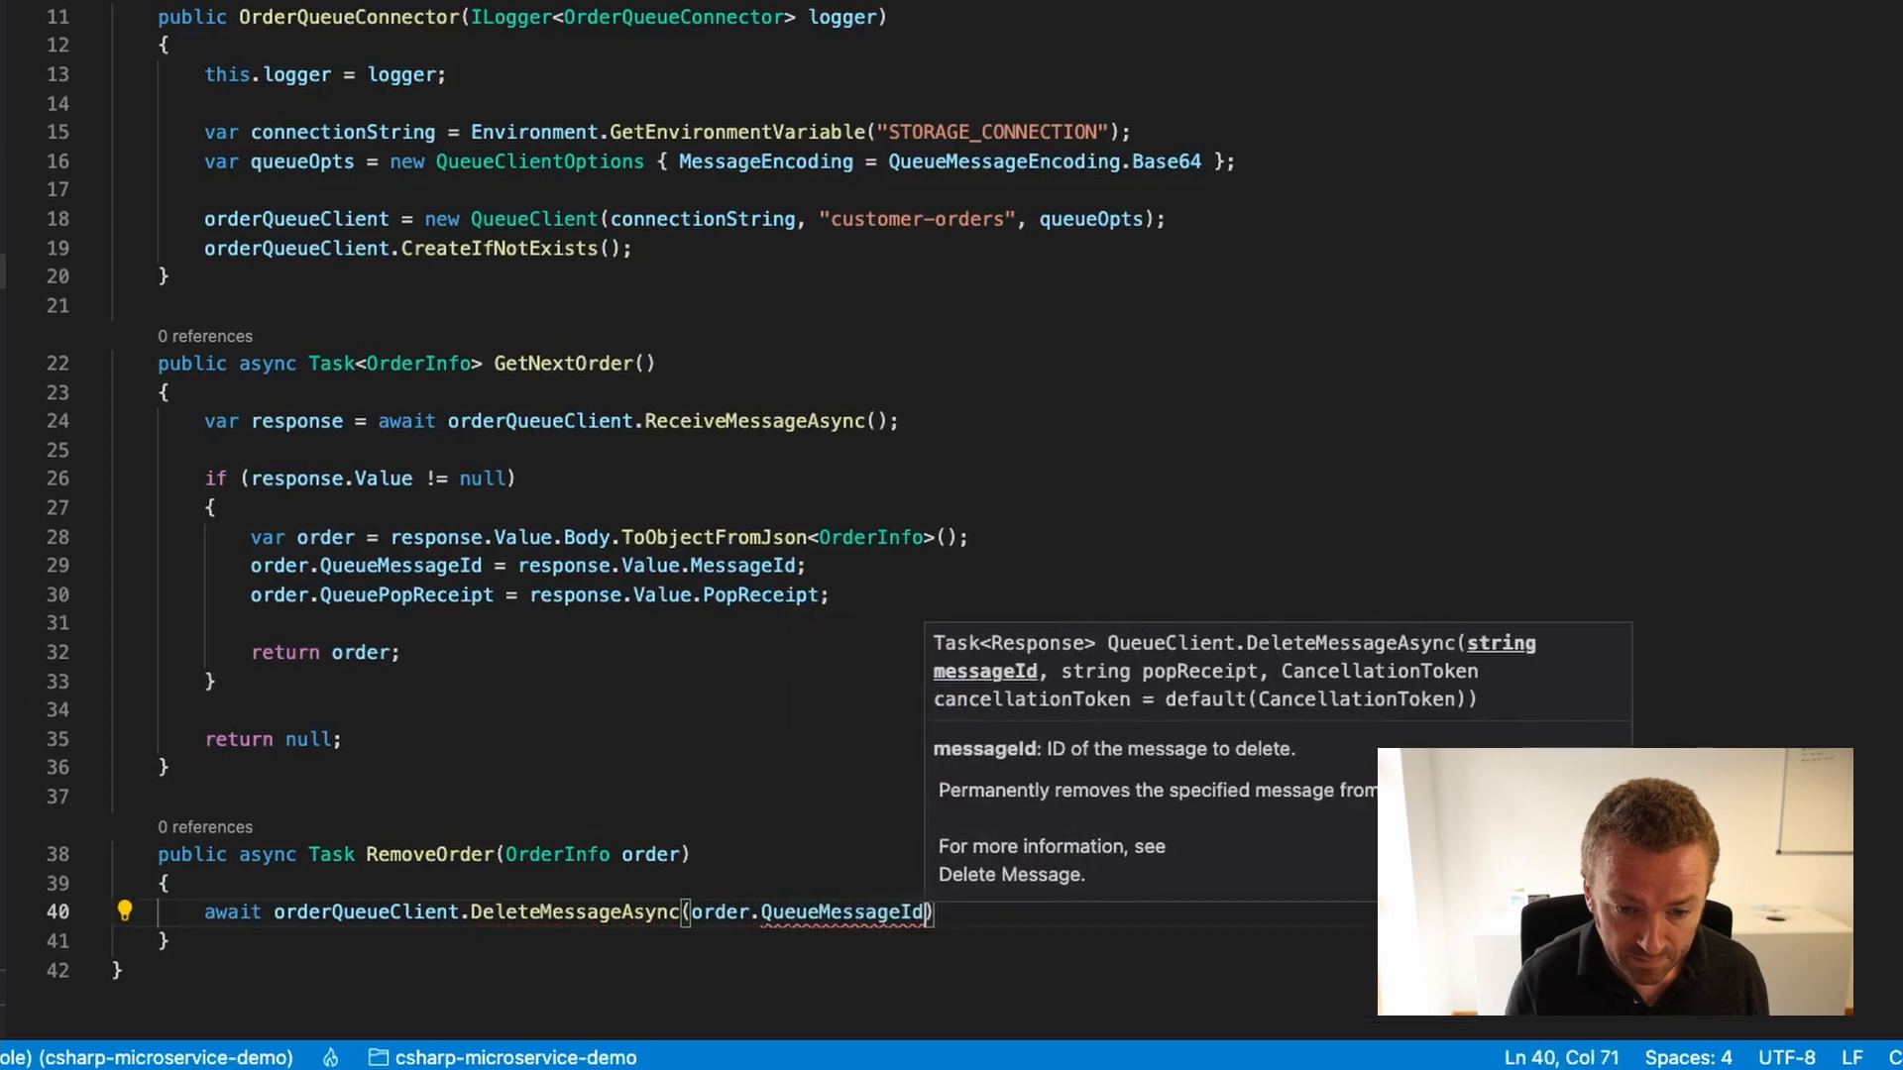
type(", order.QueuePopReceipt")
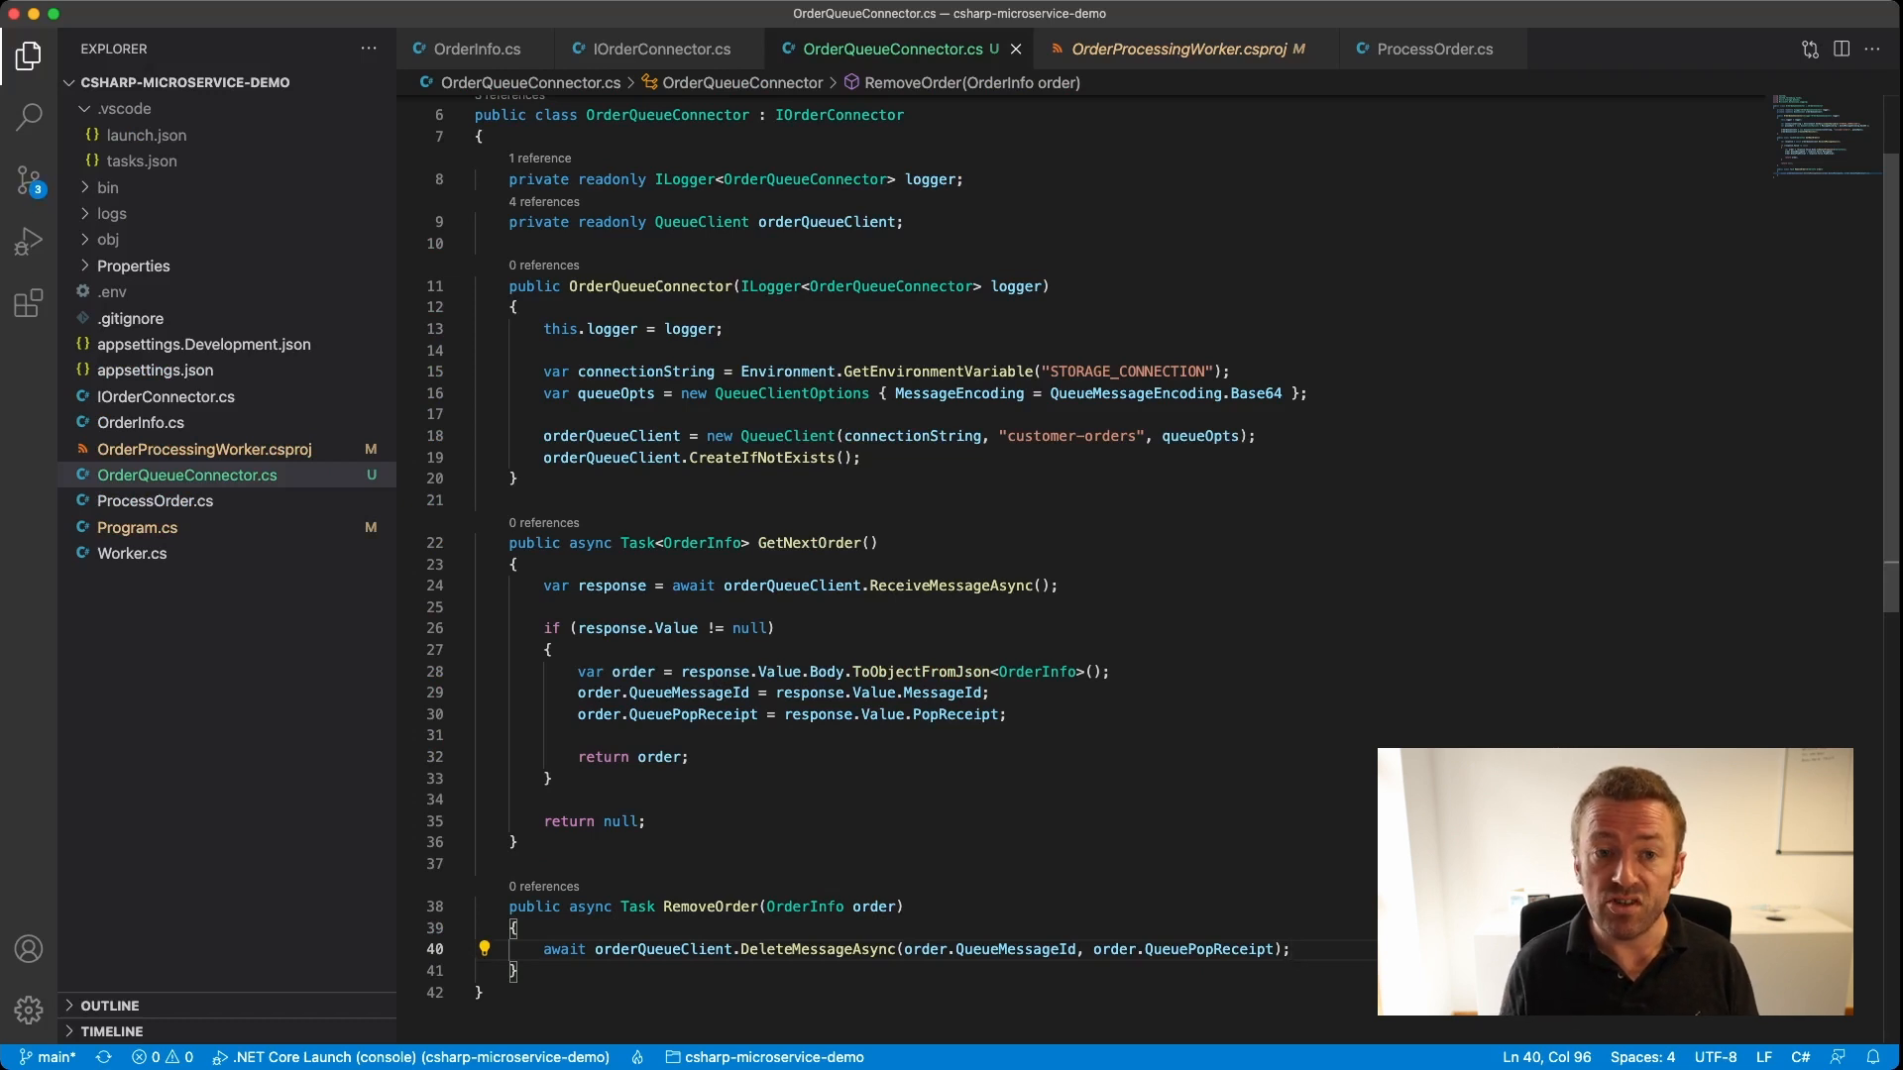
- In Program.cs ConfigureServices, add services.AddSingleton<IOrderConnector, OrderQueueConnector>()
left_click(137, 528)
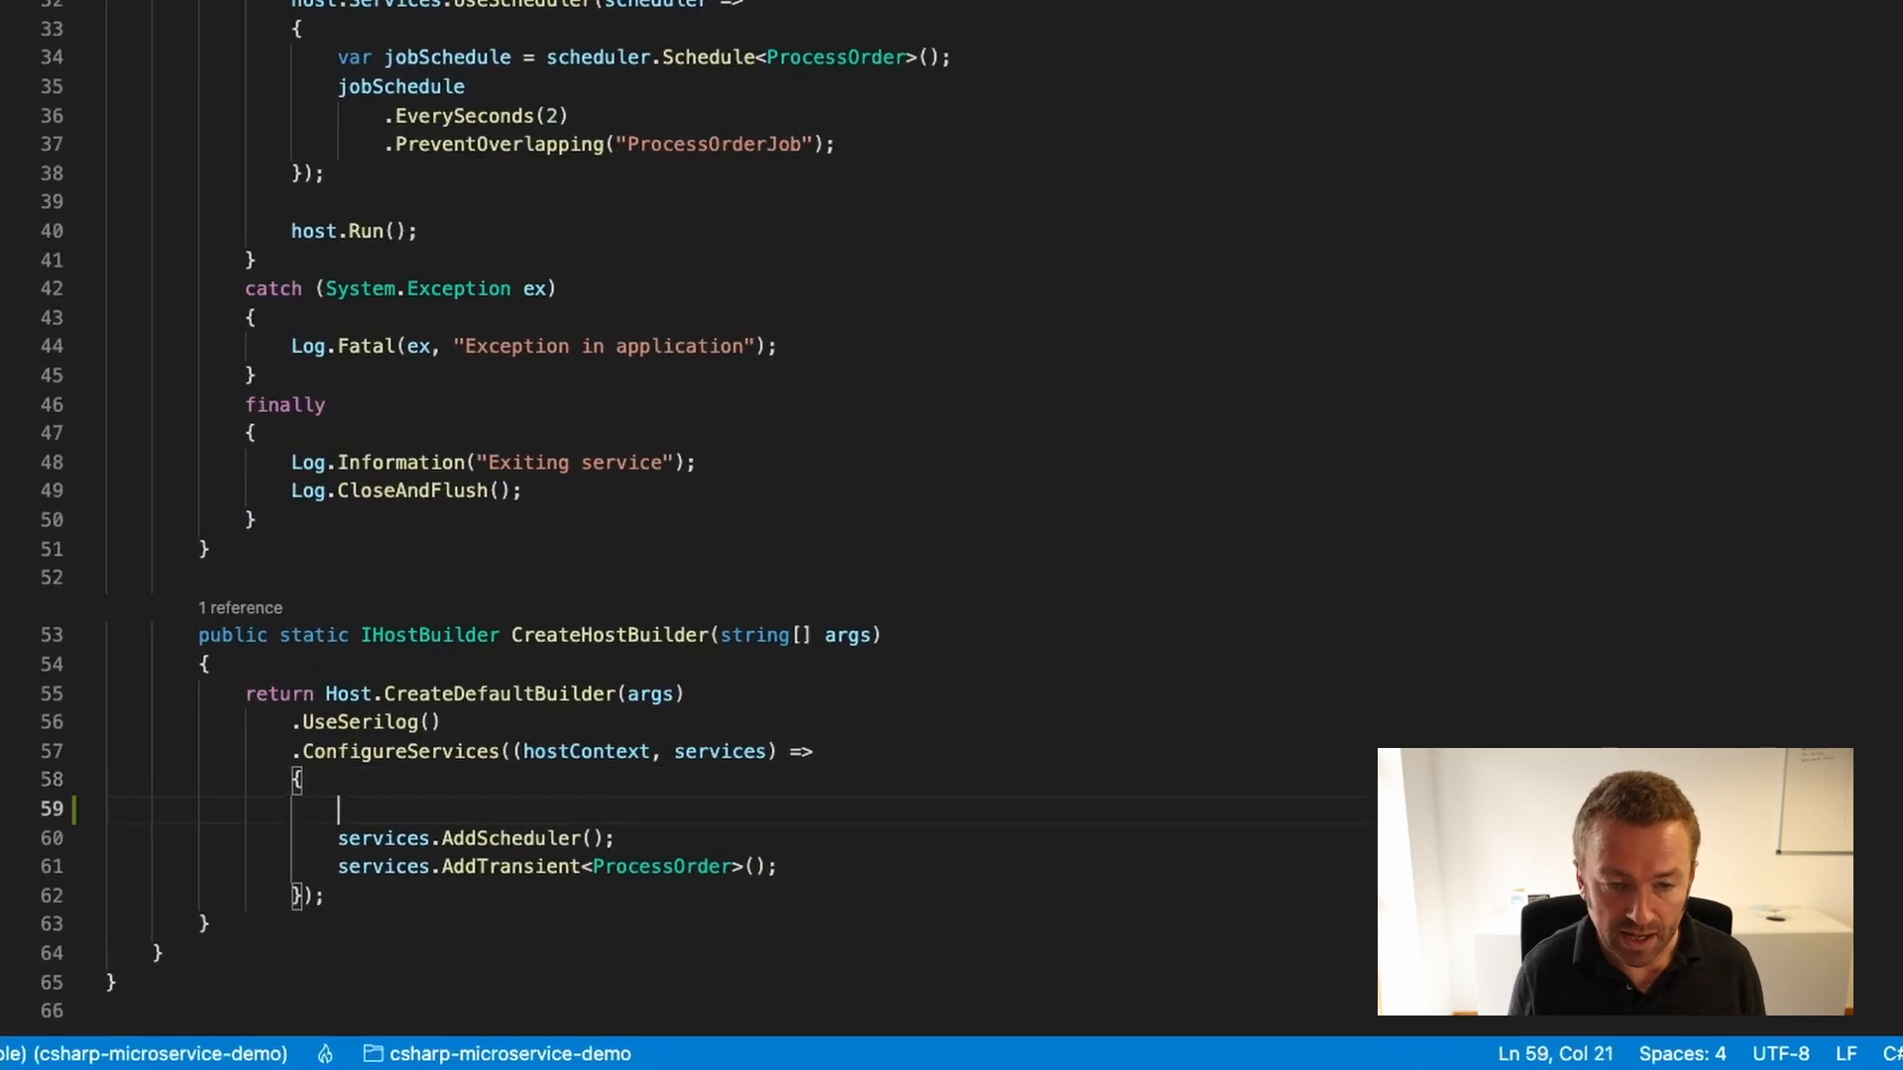
type("ser")
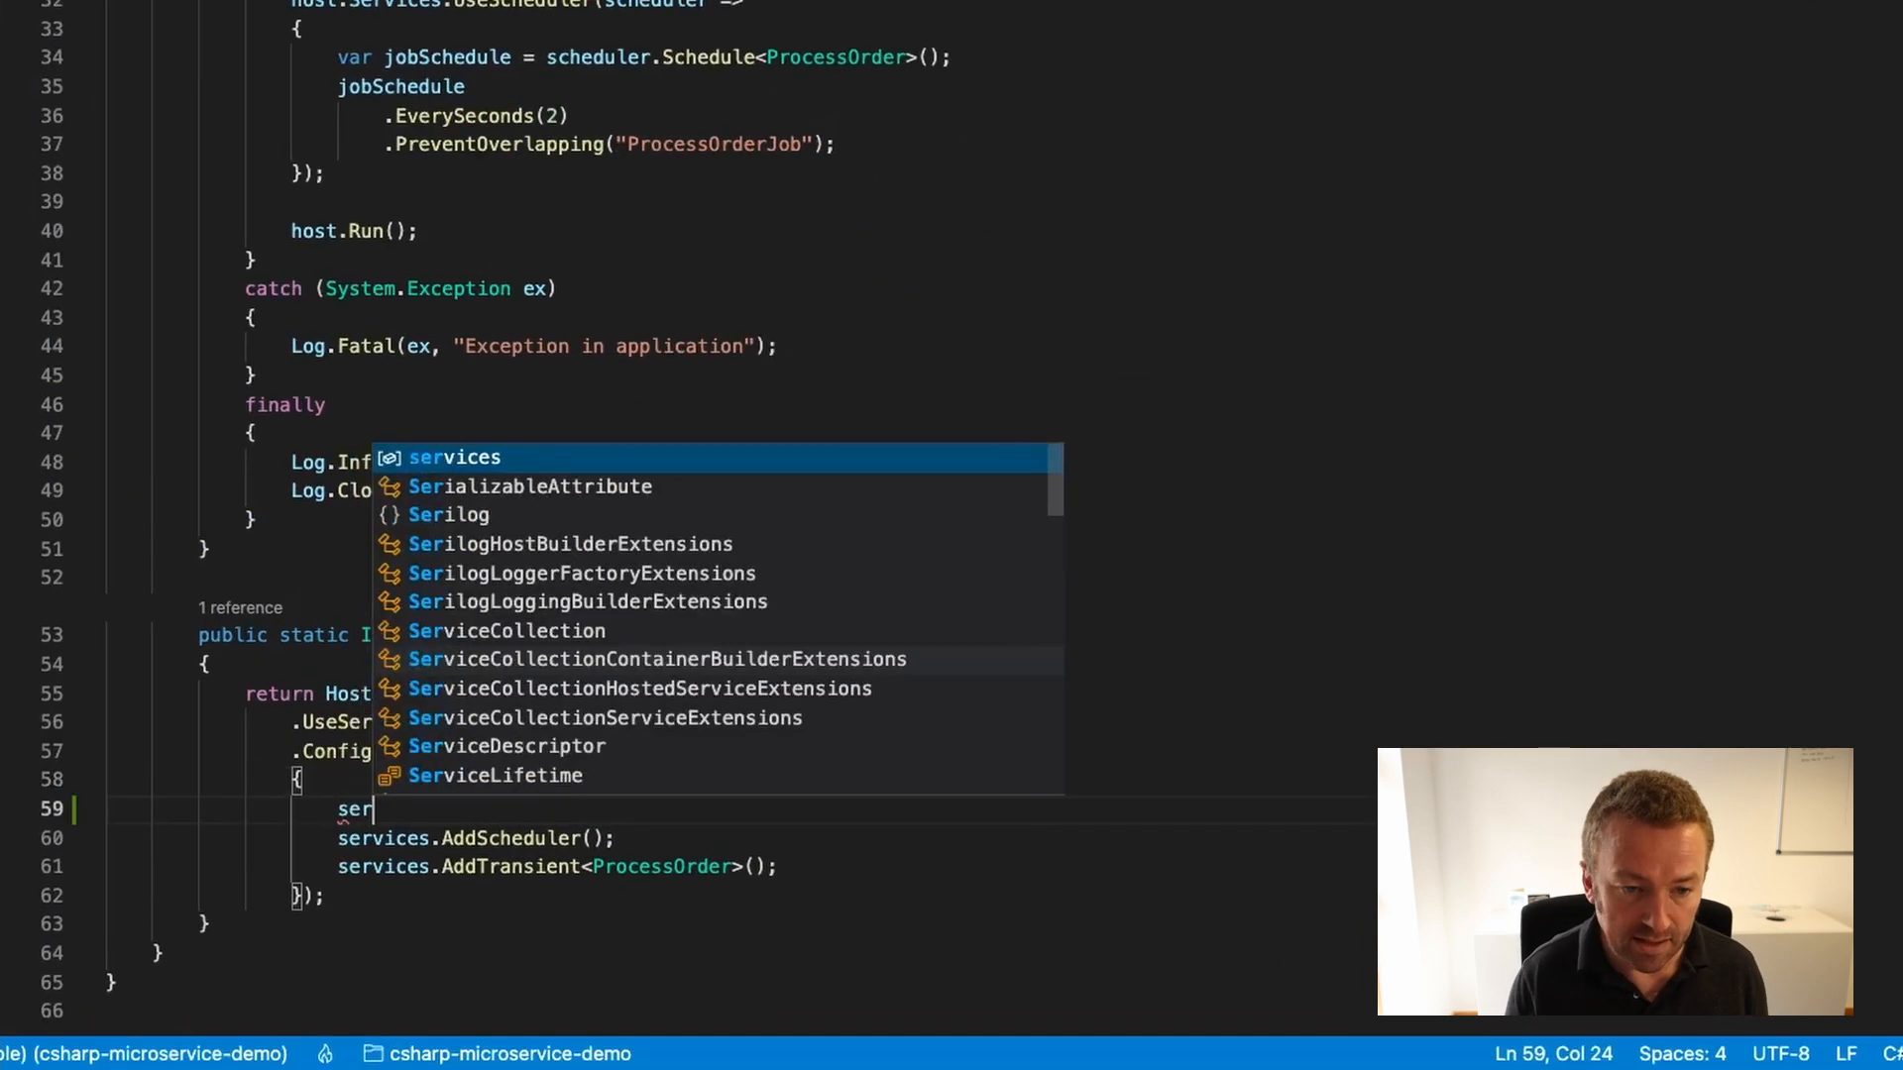
type("vices.AddSingleton<I")
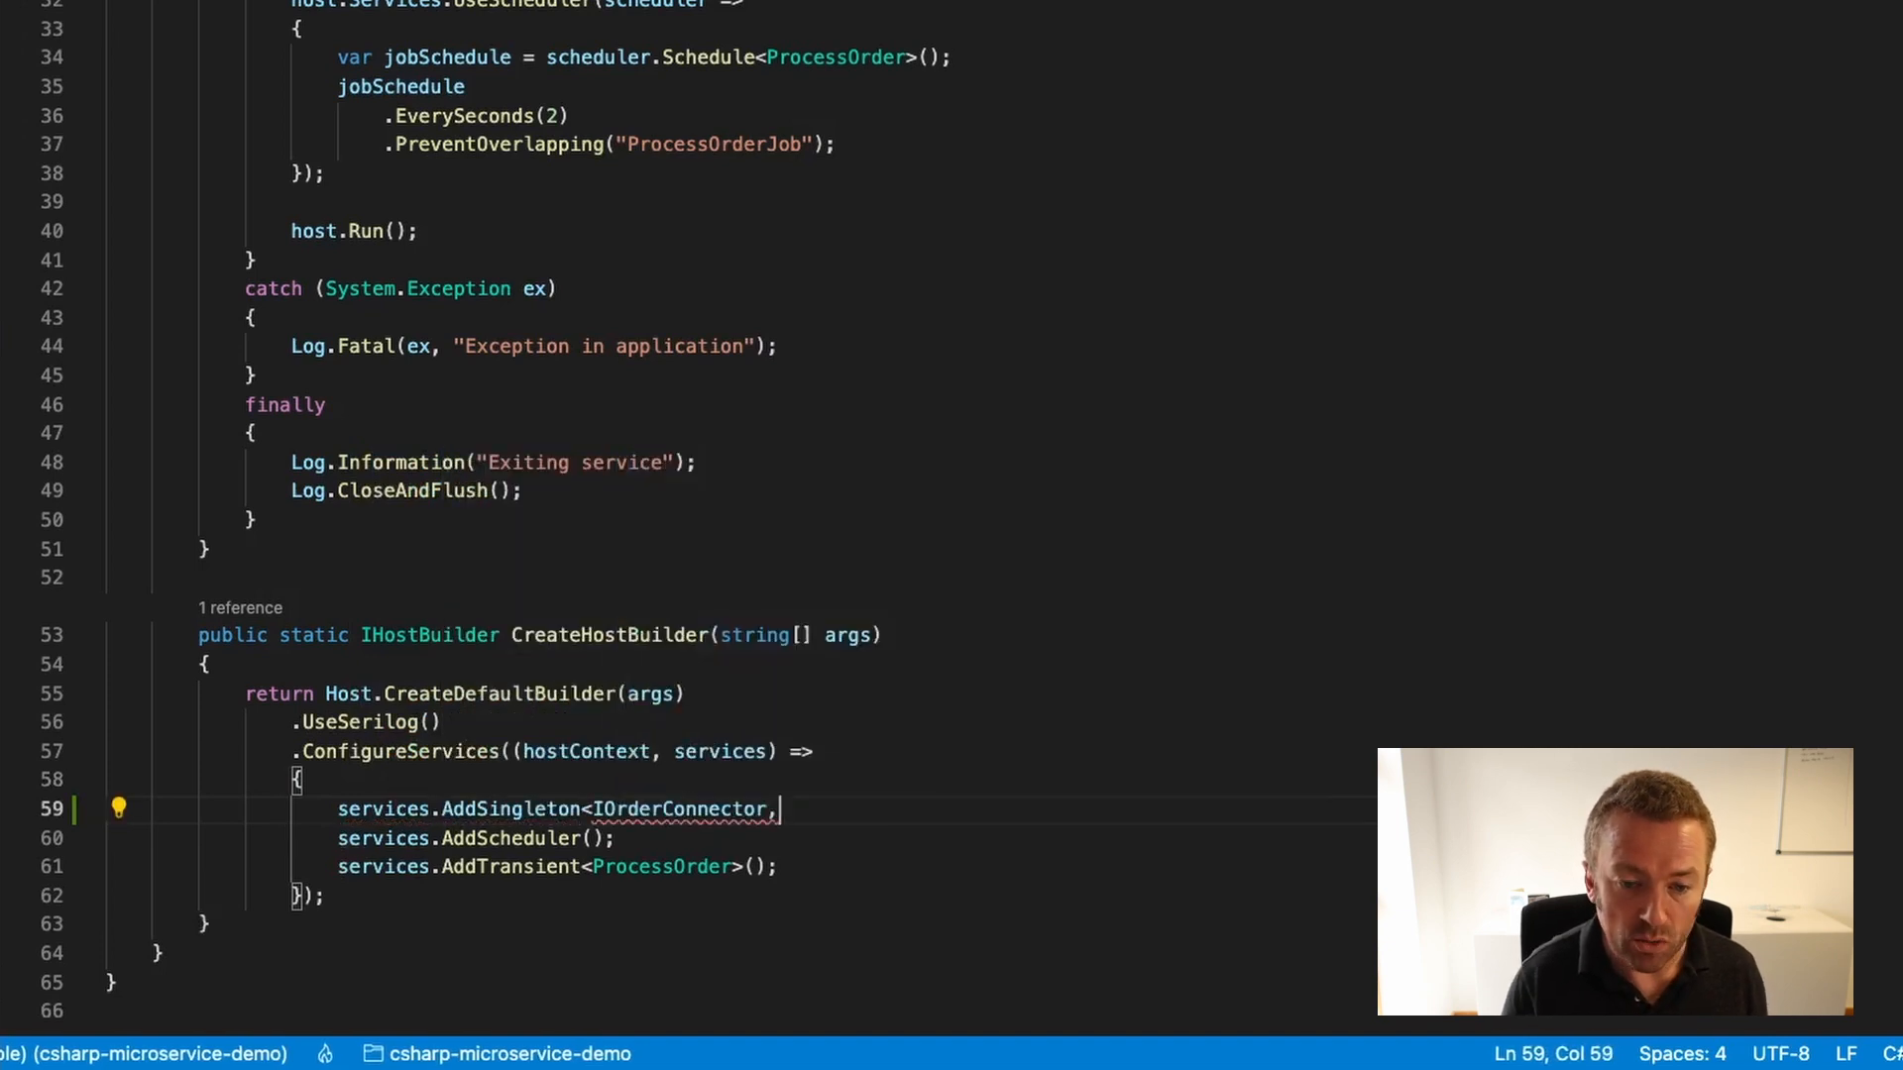
type("OrderQueueConnector>();")
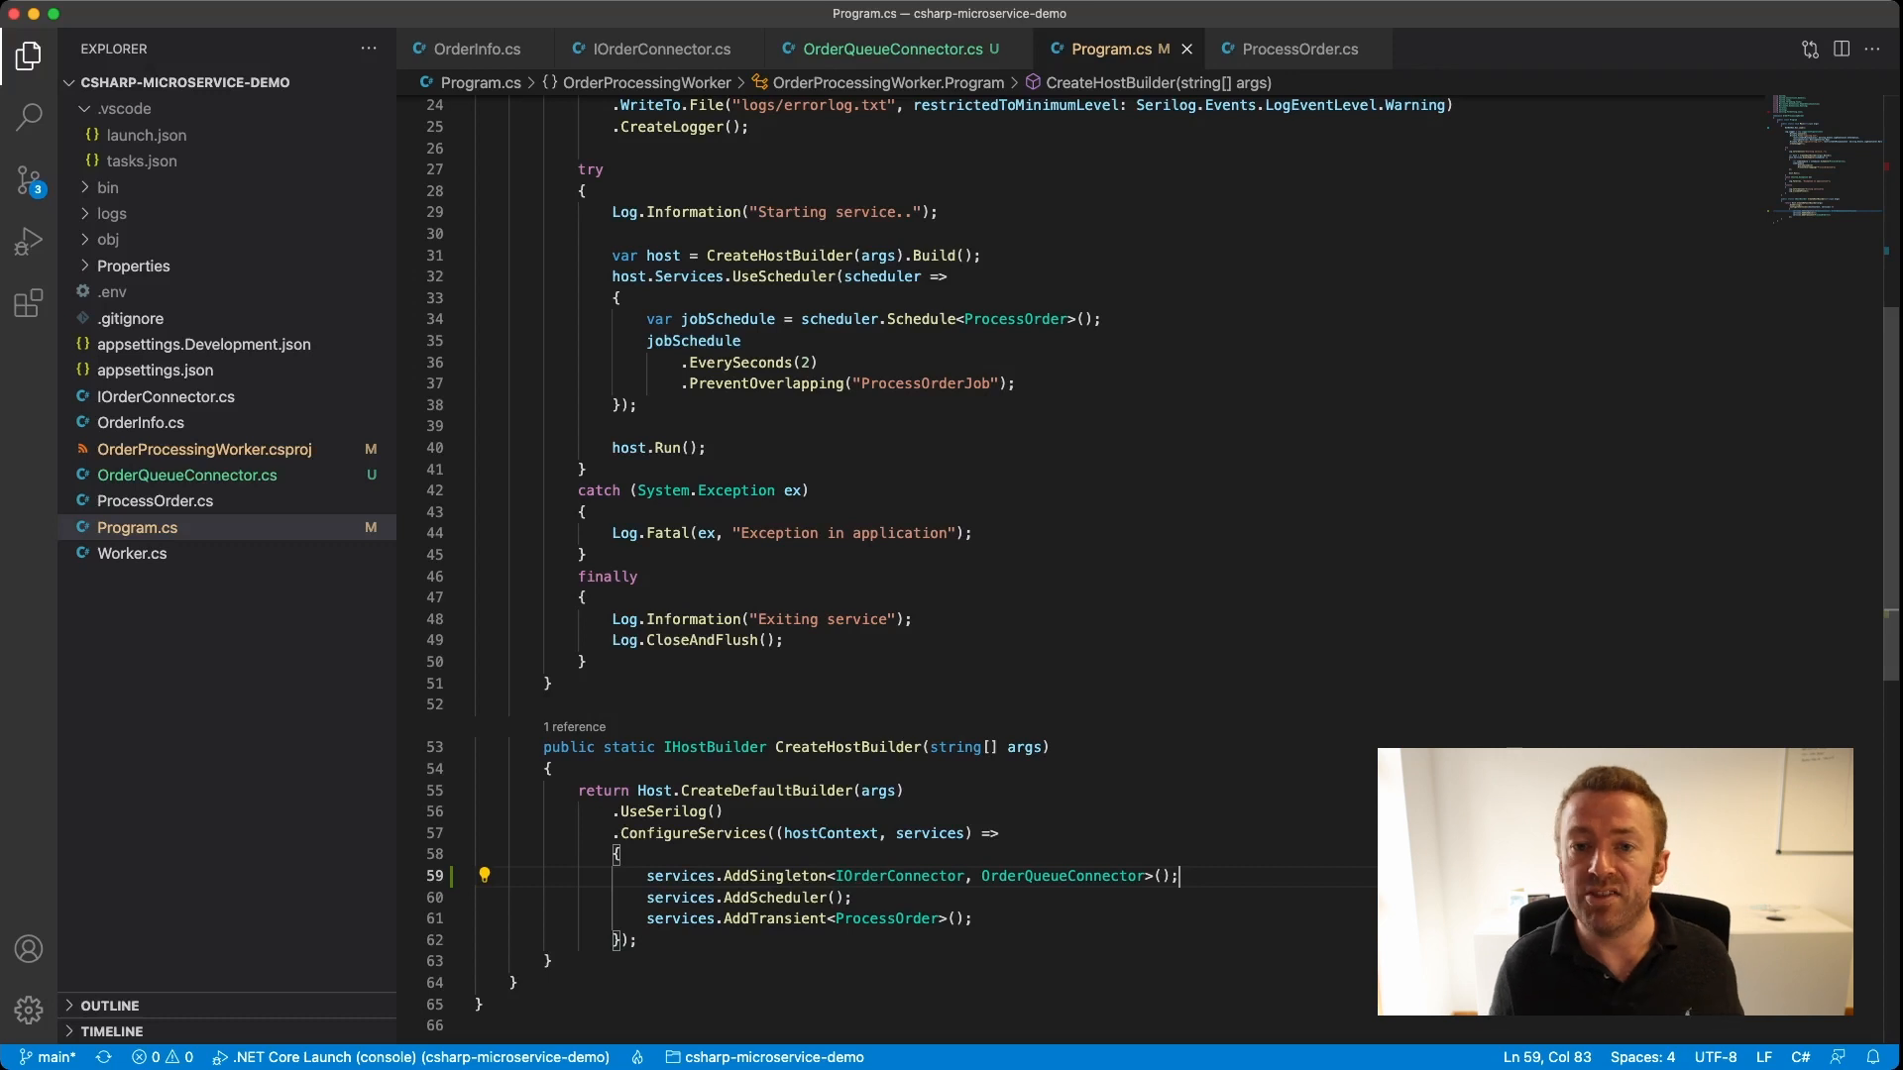
- In ProcessOrder.cs, add a private readonly IOrderConnector orderConnector field injected and assigned in the constructor
left_click(1292, 47)
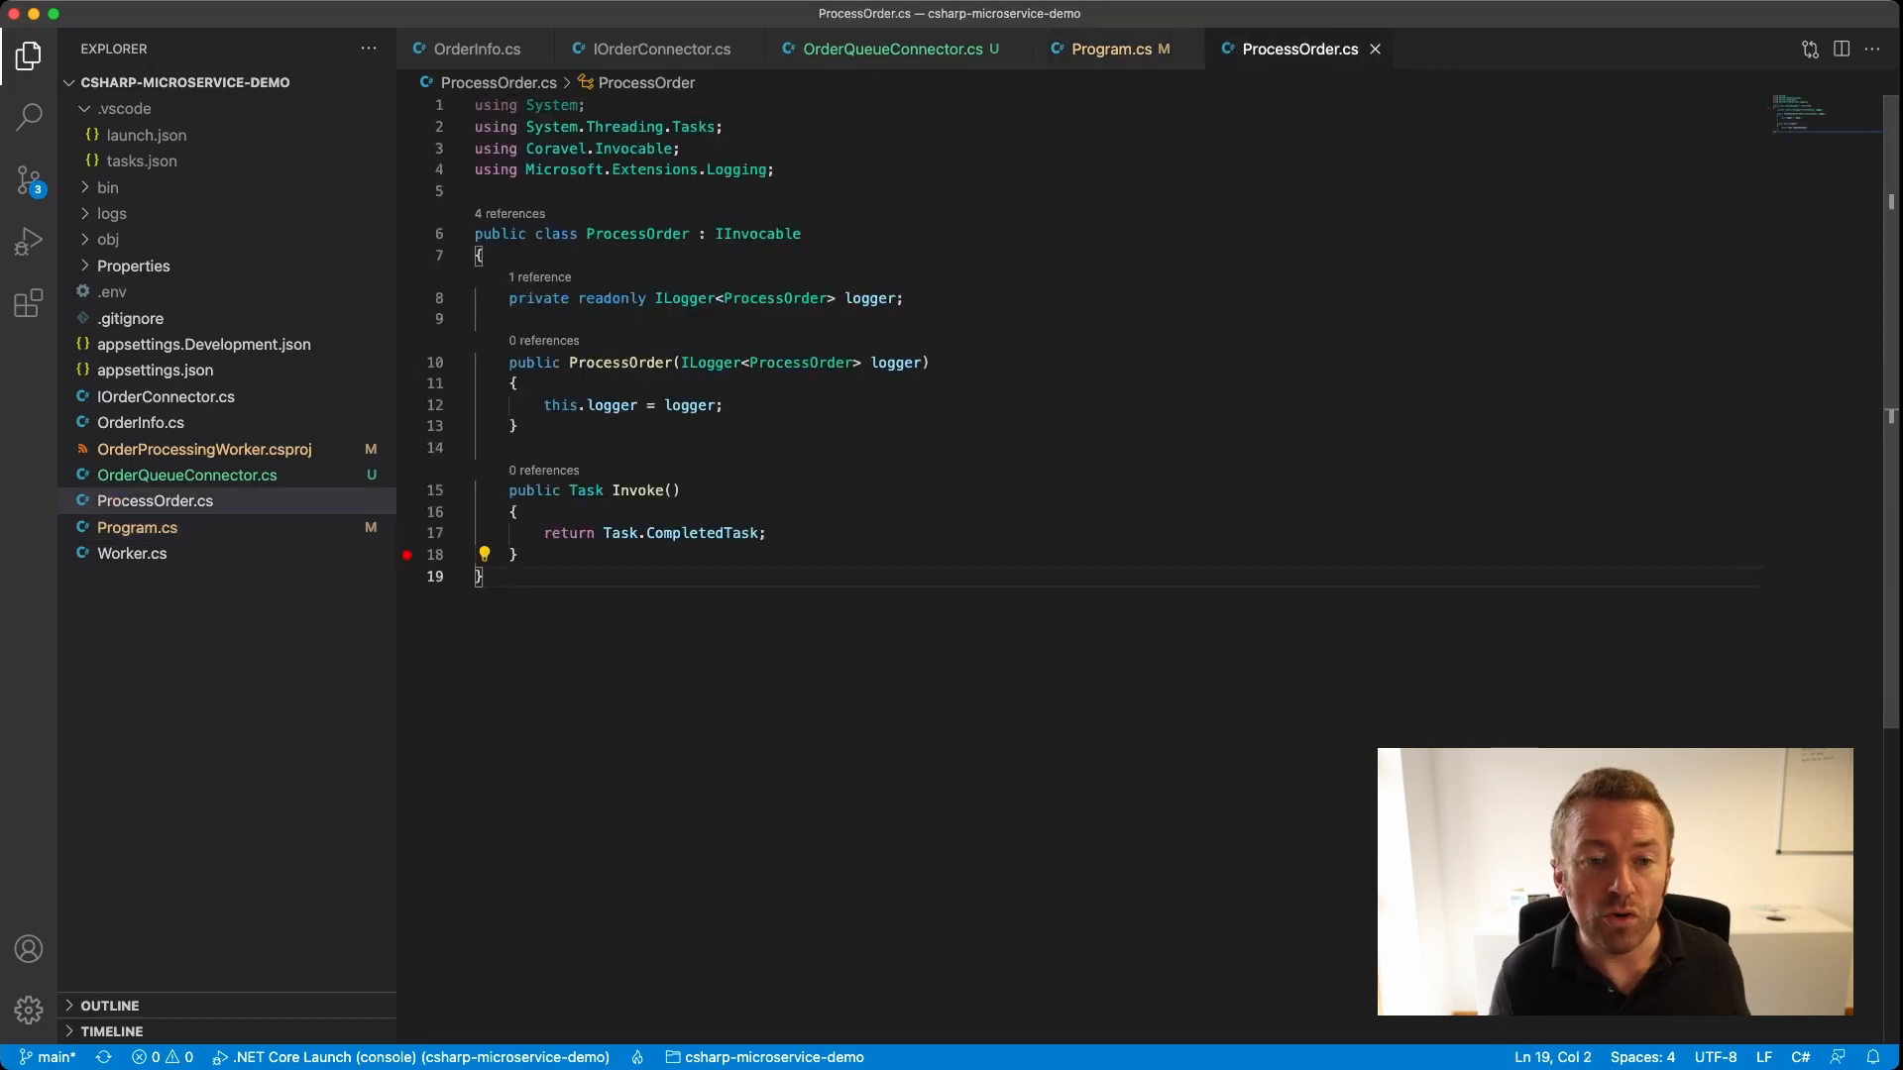
type("private readonly IOrderConnector orderConnector;")
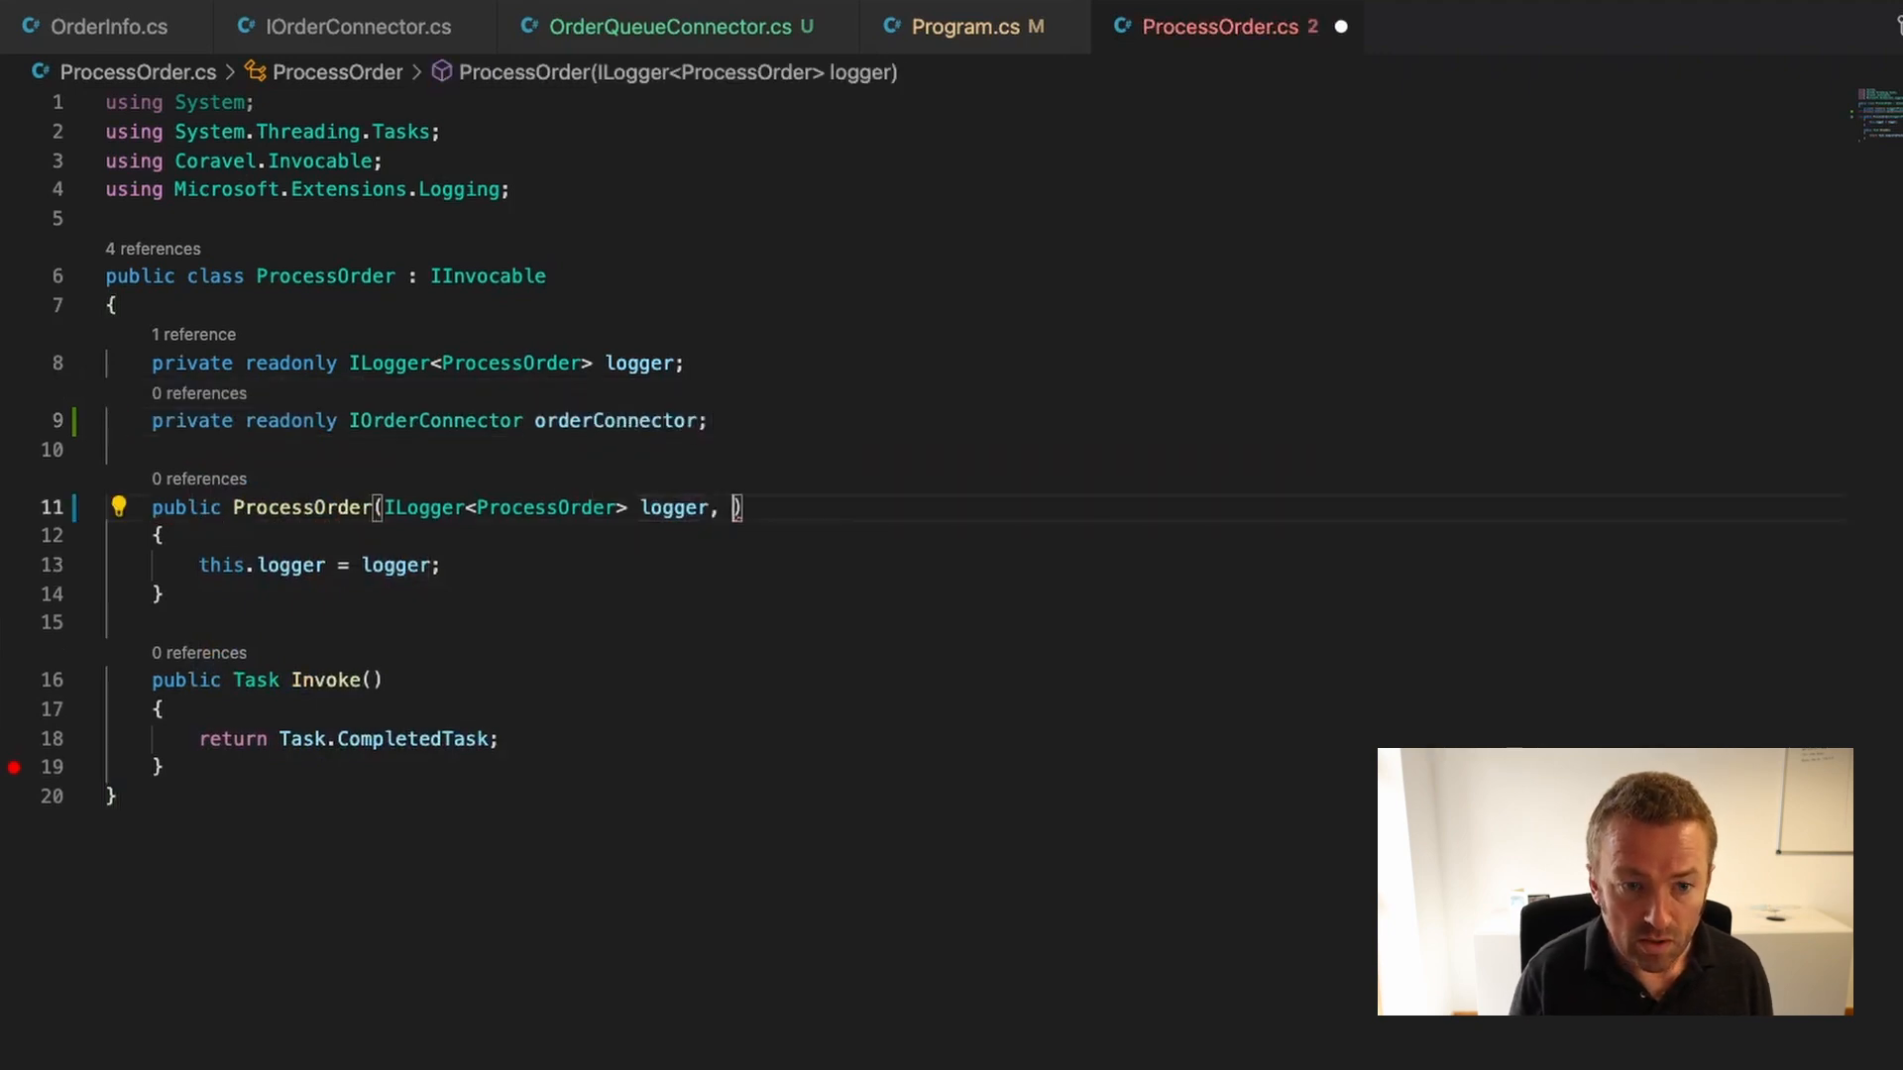
type("IOrderConnector")
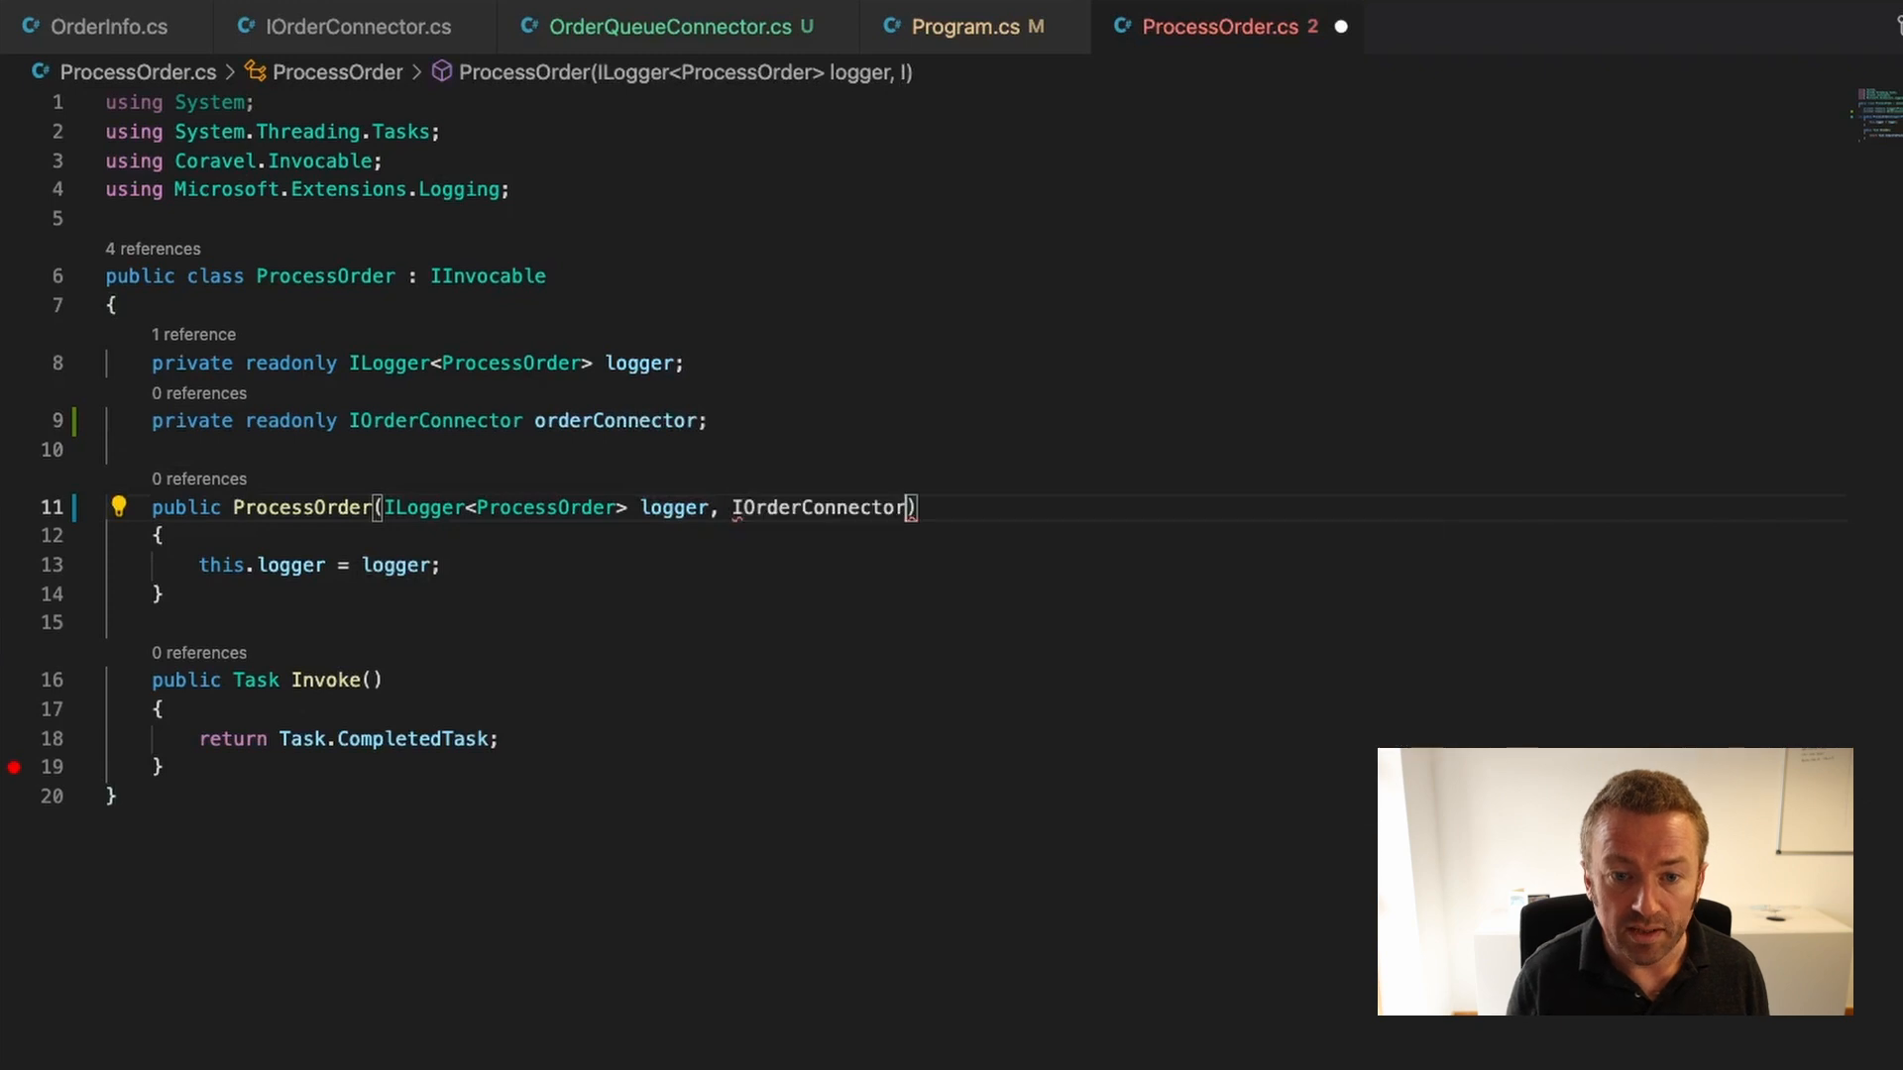
type("orderConnector")
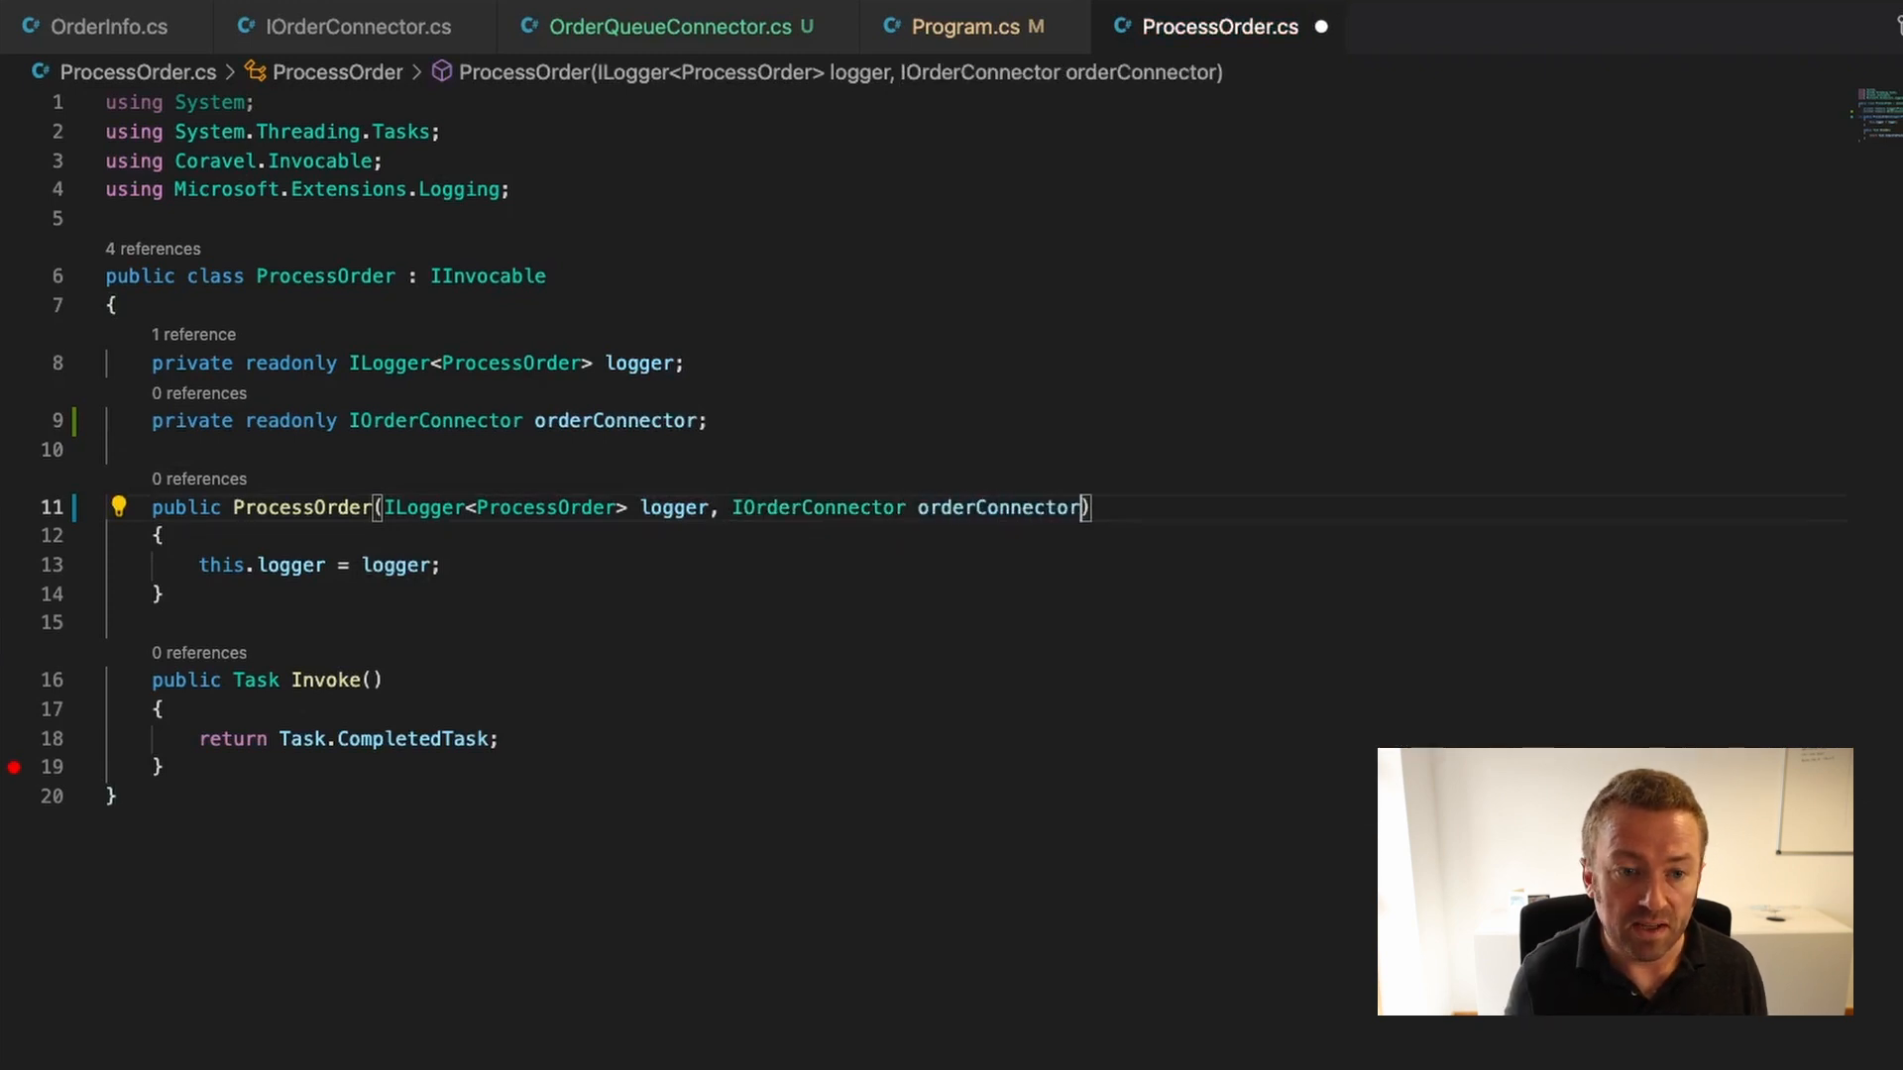
type("this.orderConnector")
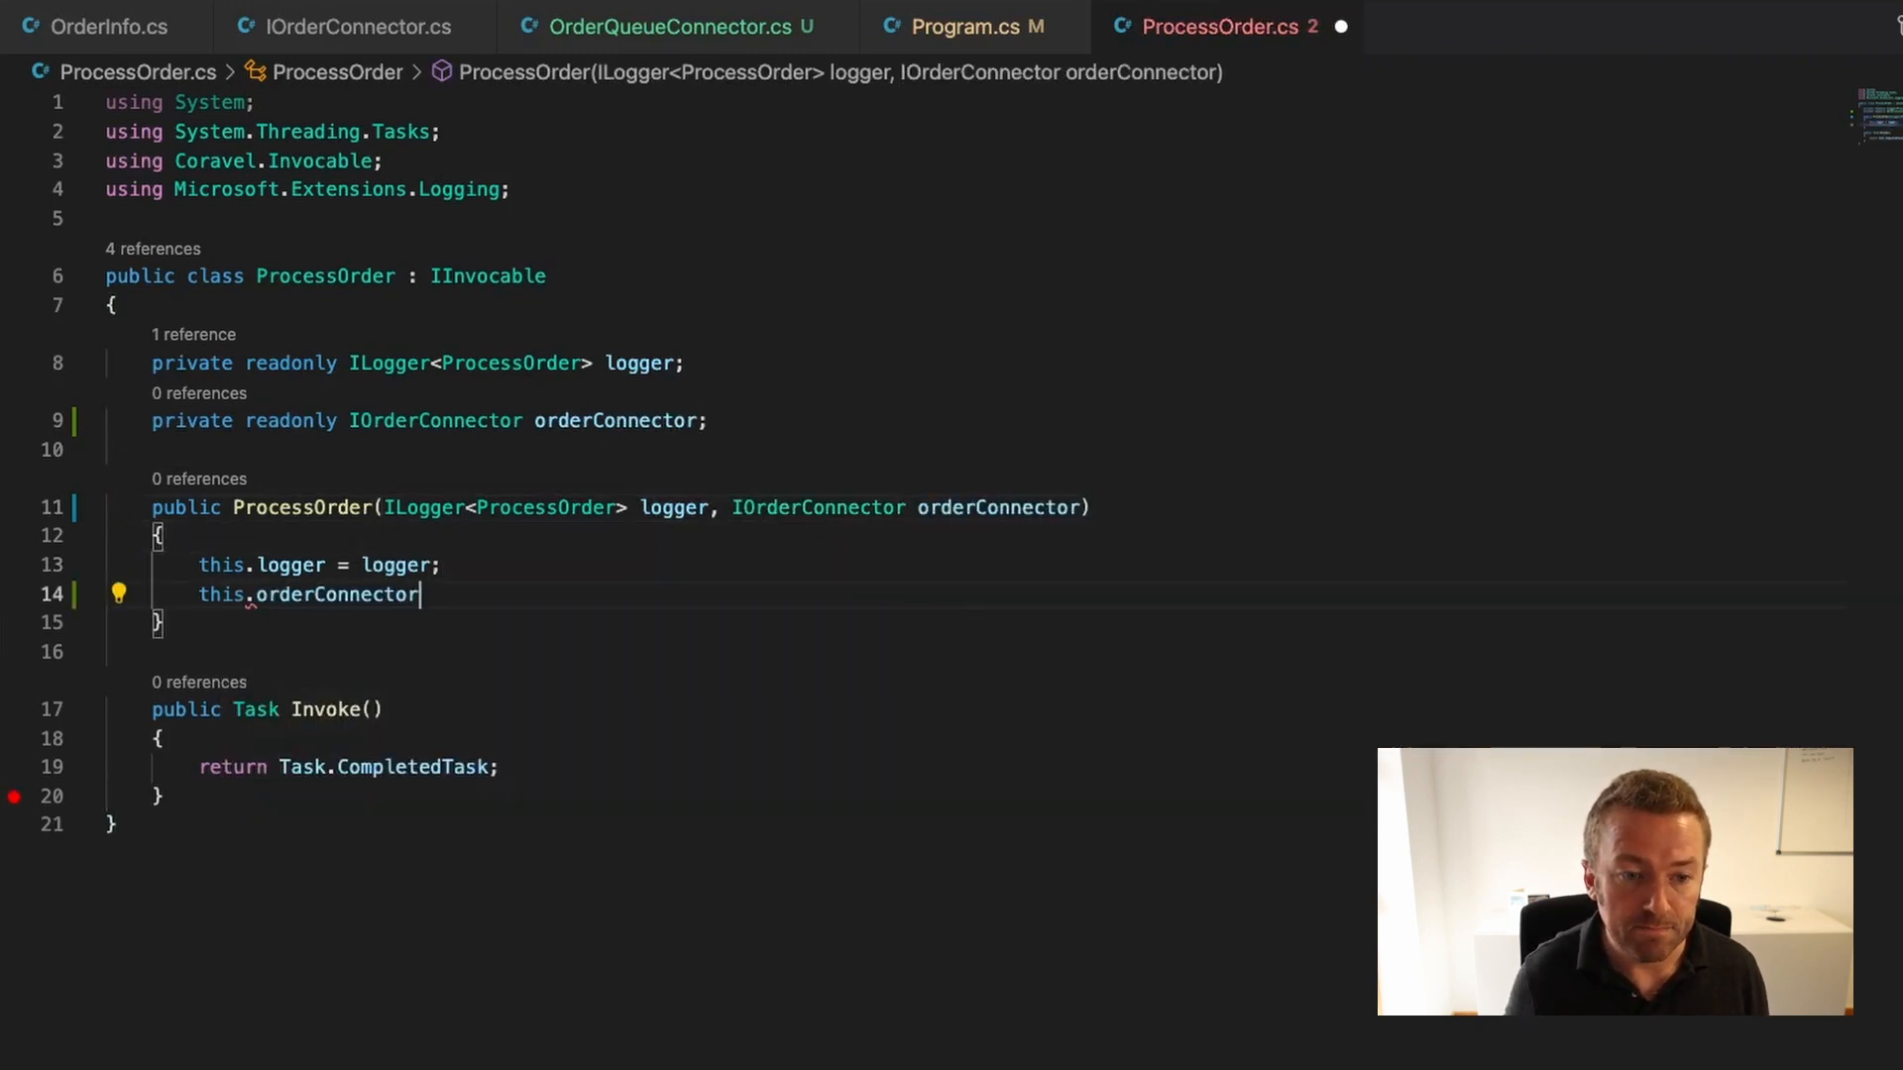
type("= orderConnector;")
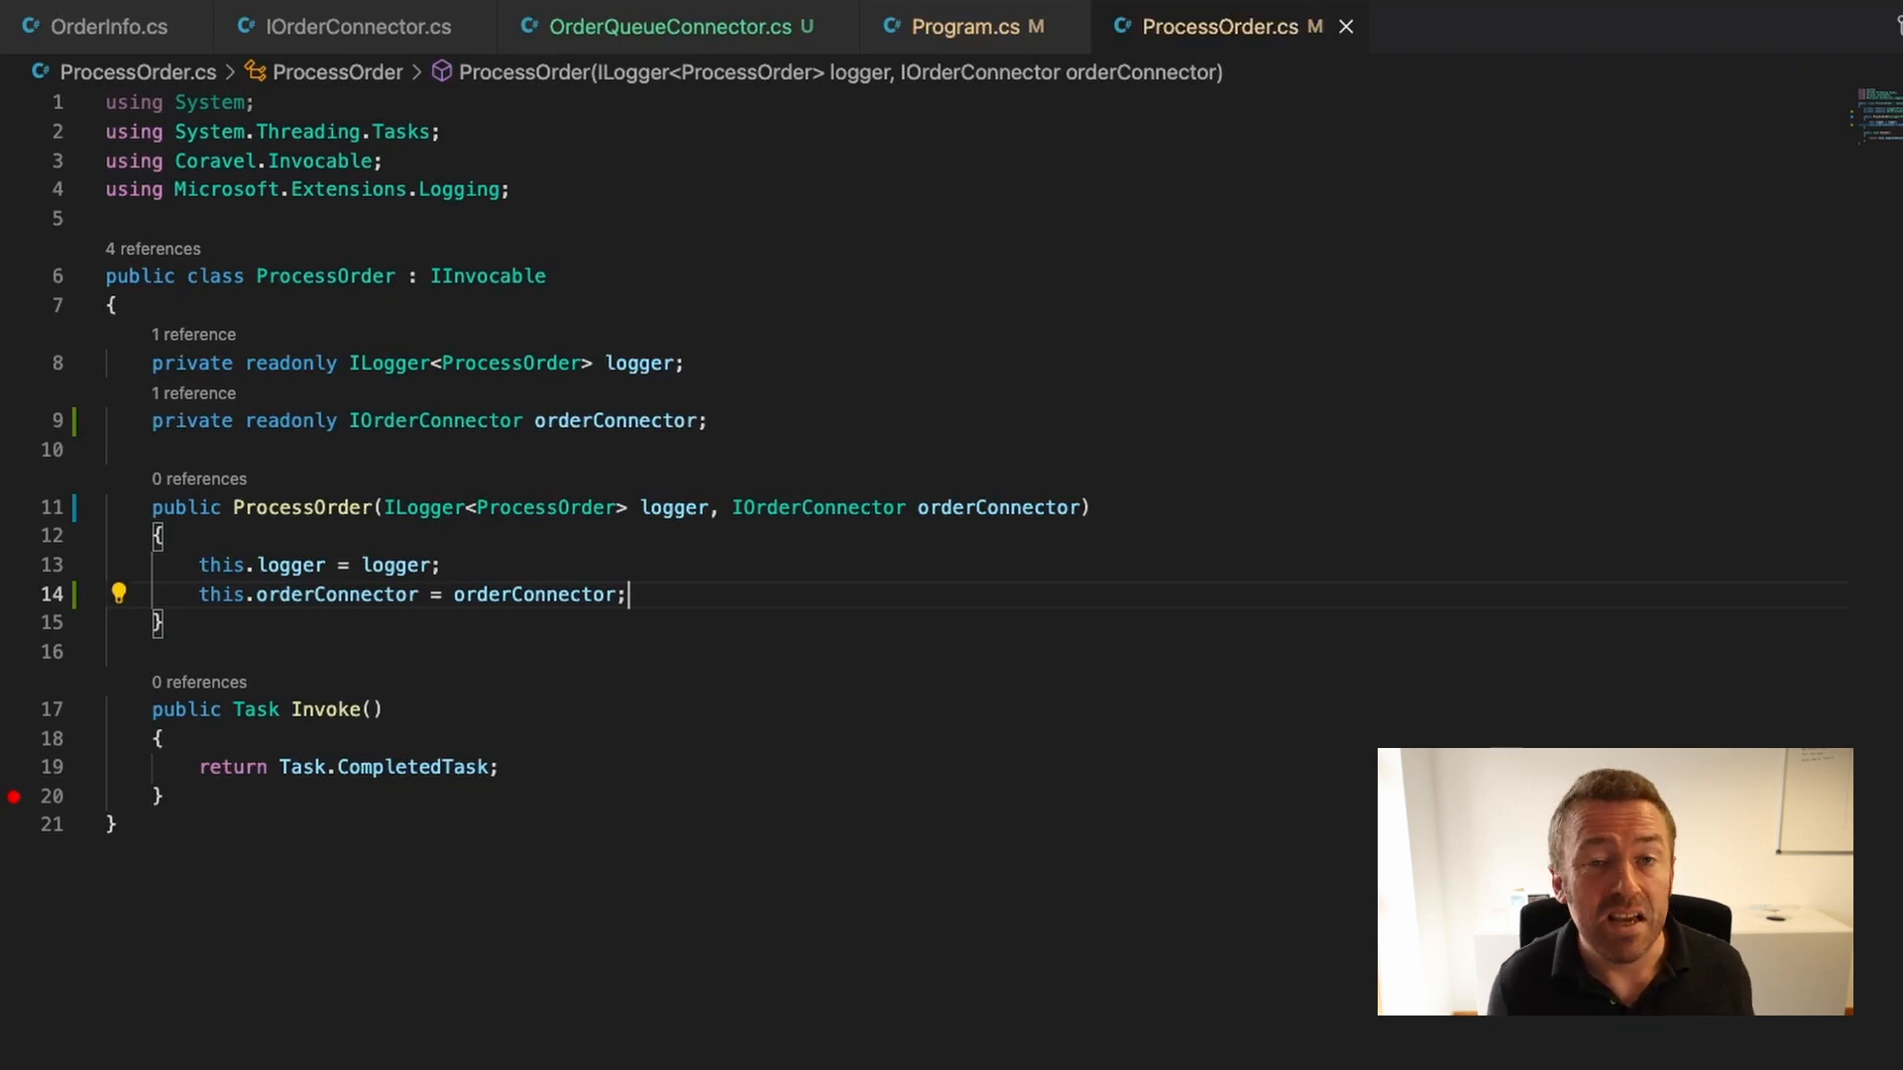
mouse_move(674, 507)
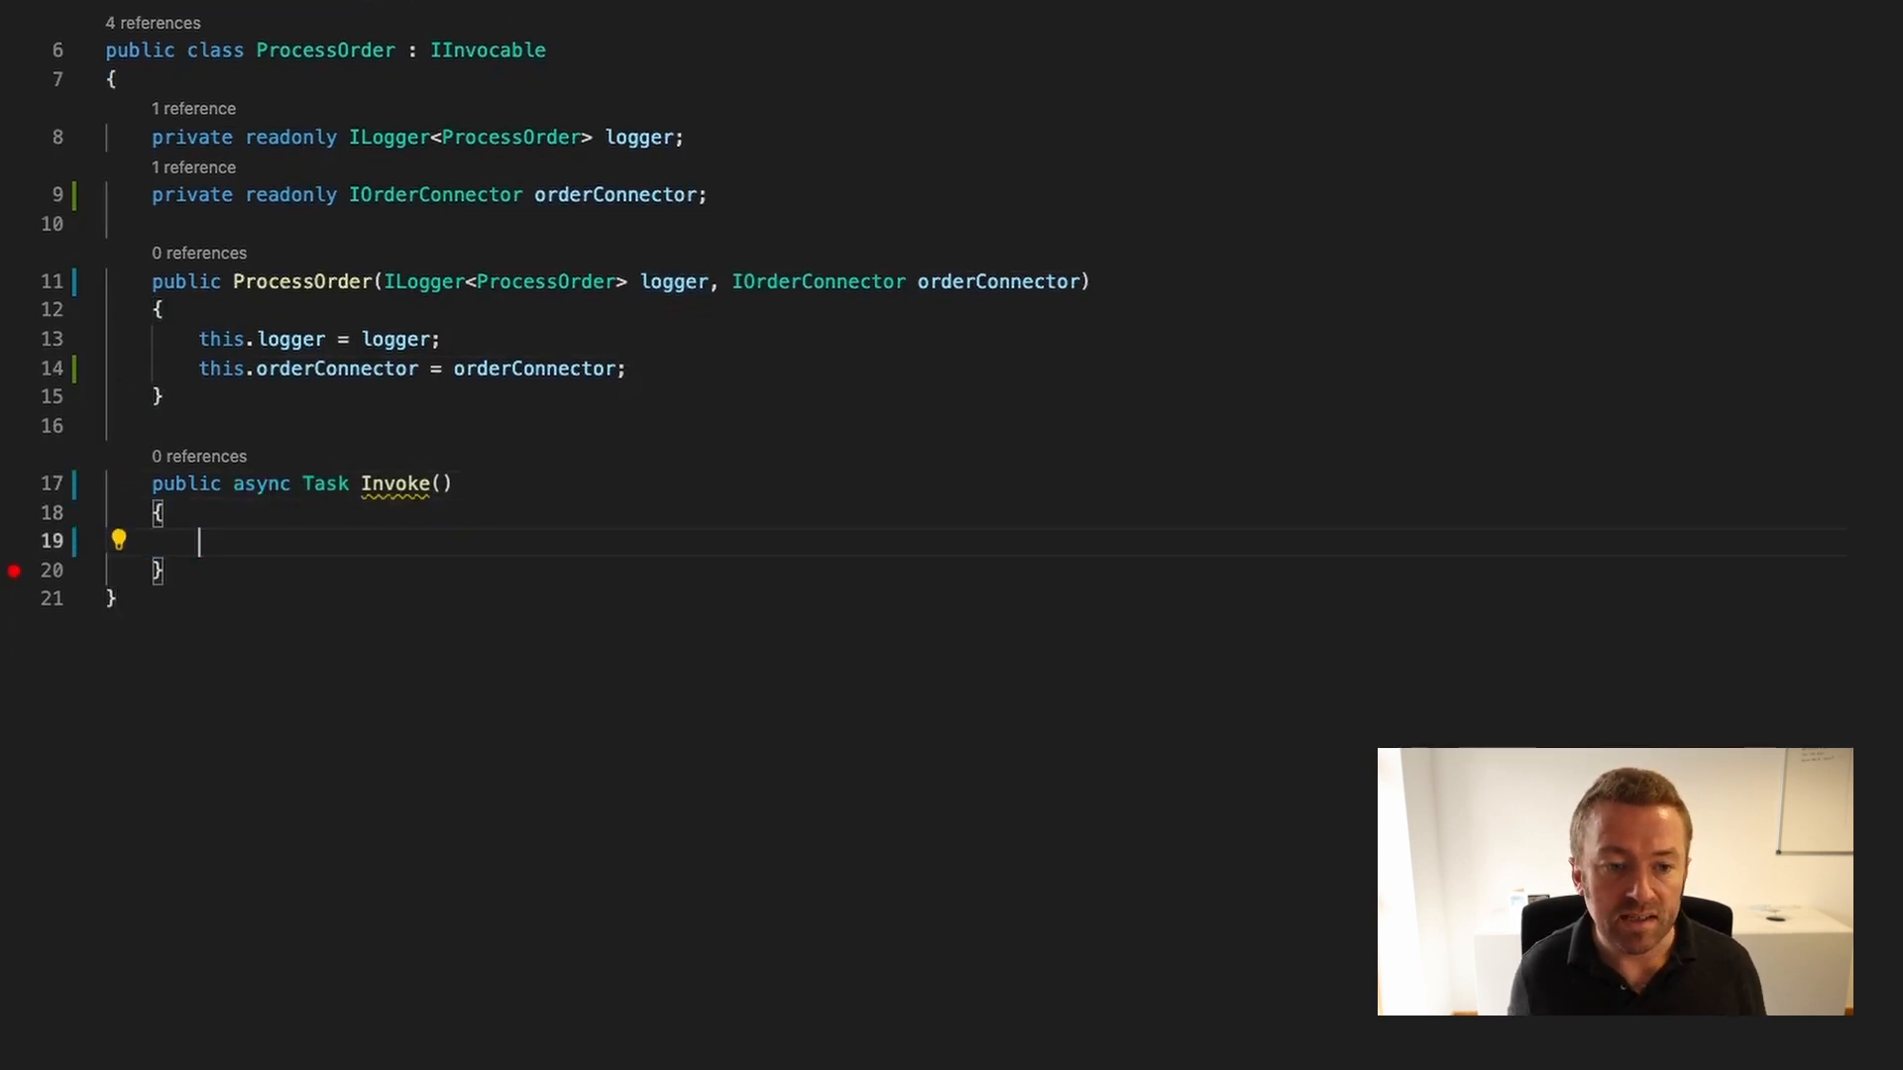
type("var ne")
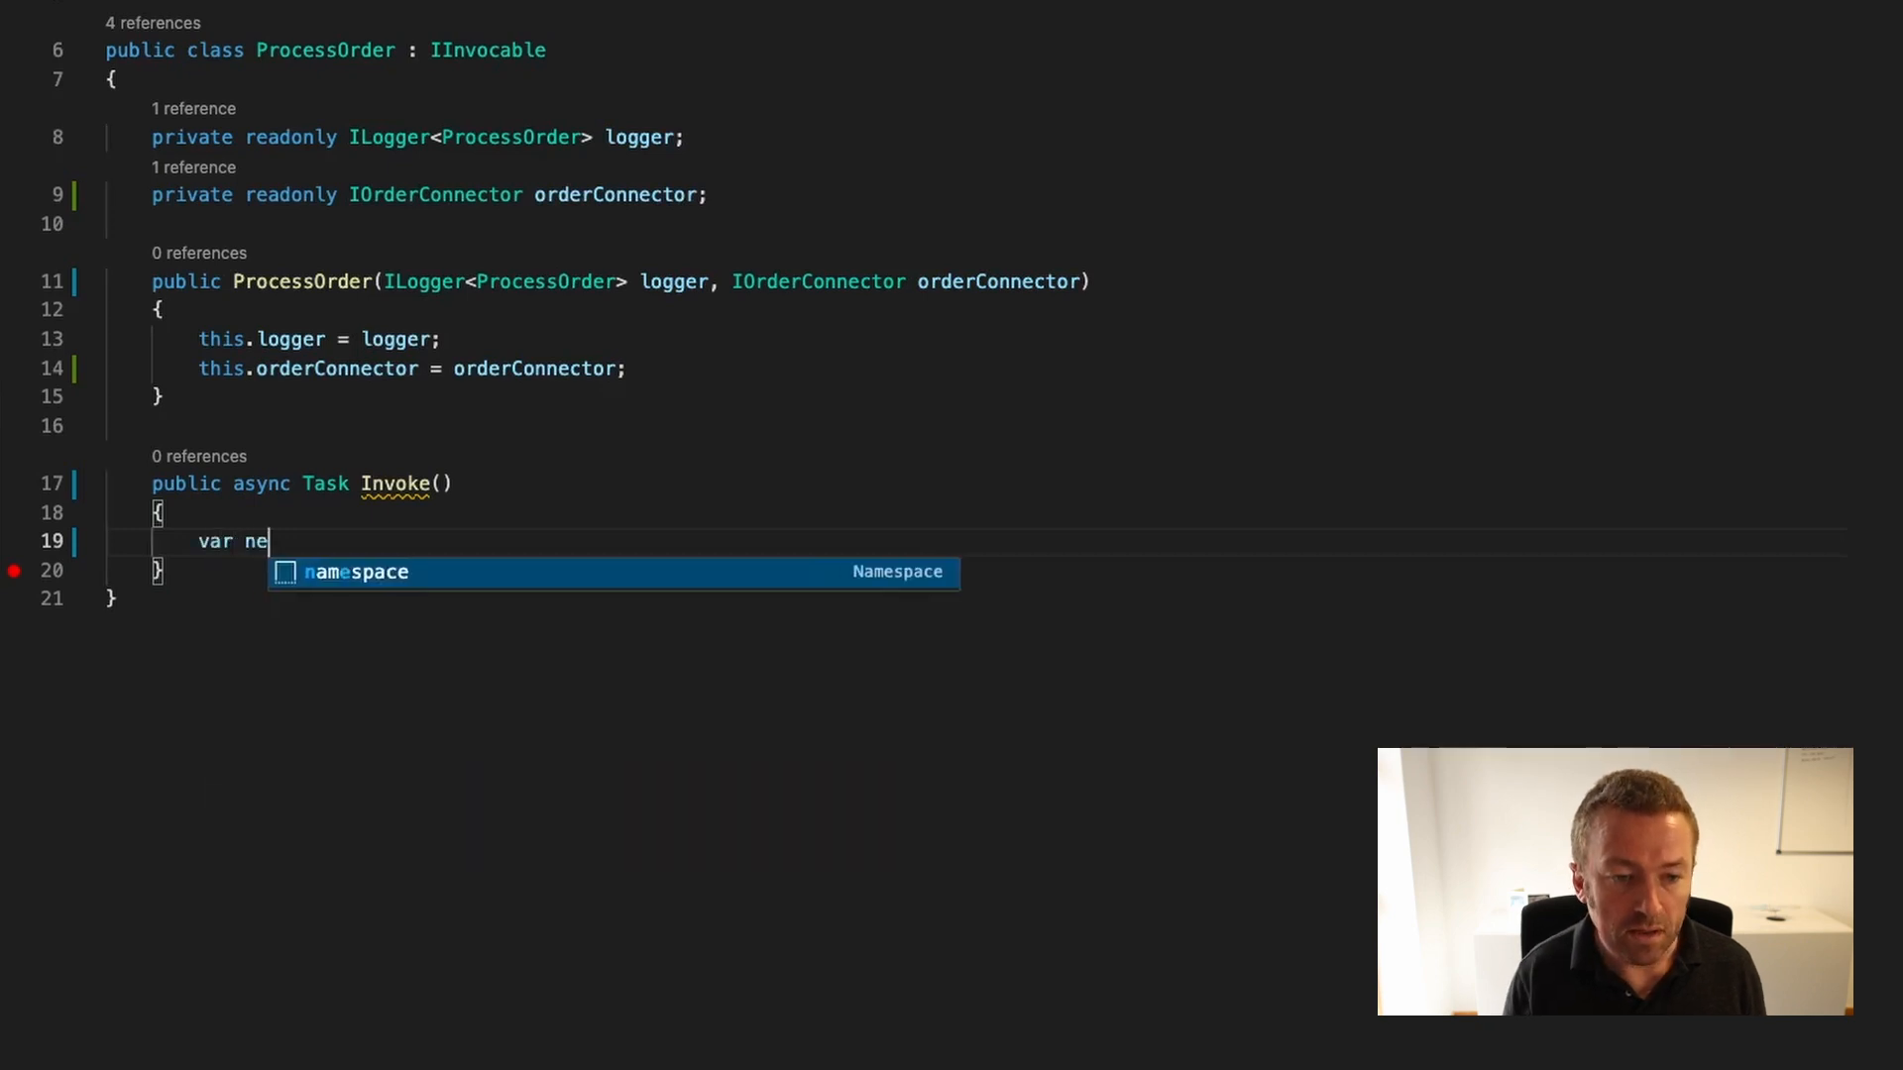
type("xtOrder = await orderConnector.GetNextOrder();")
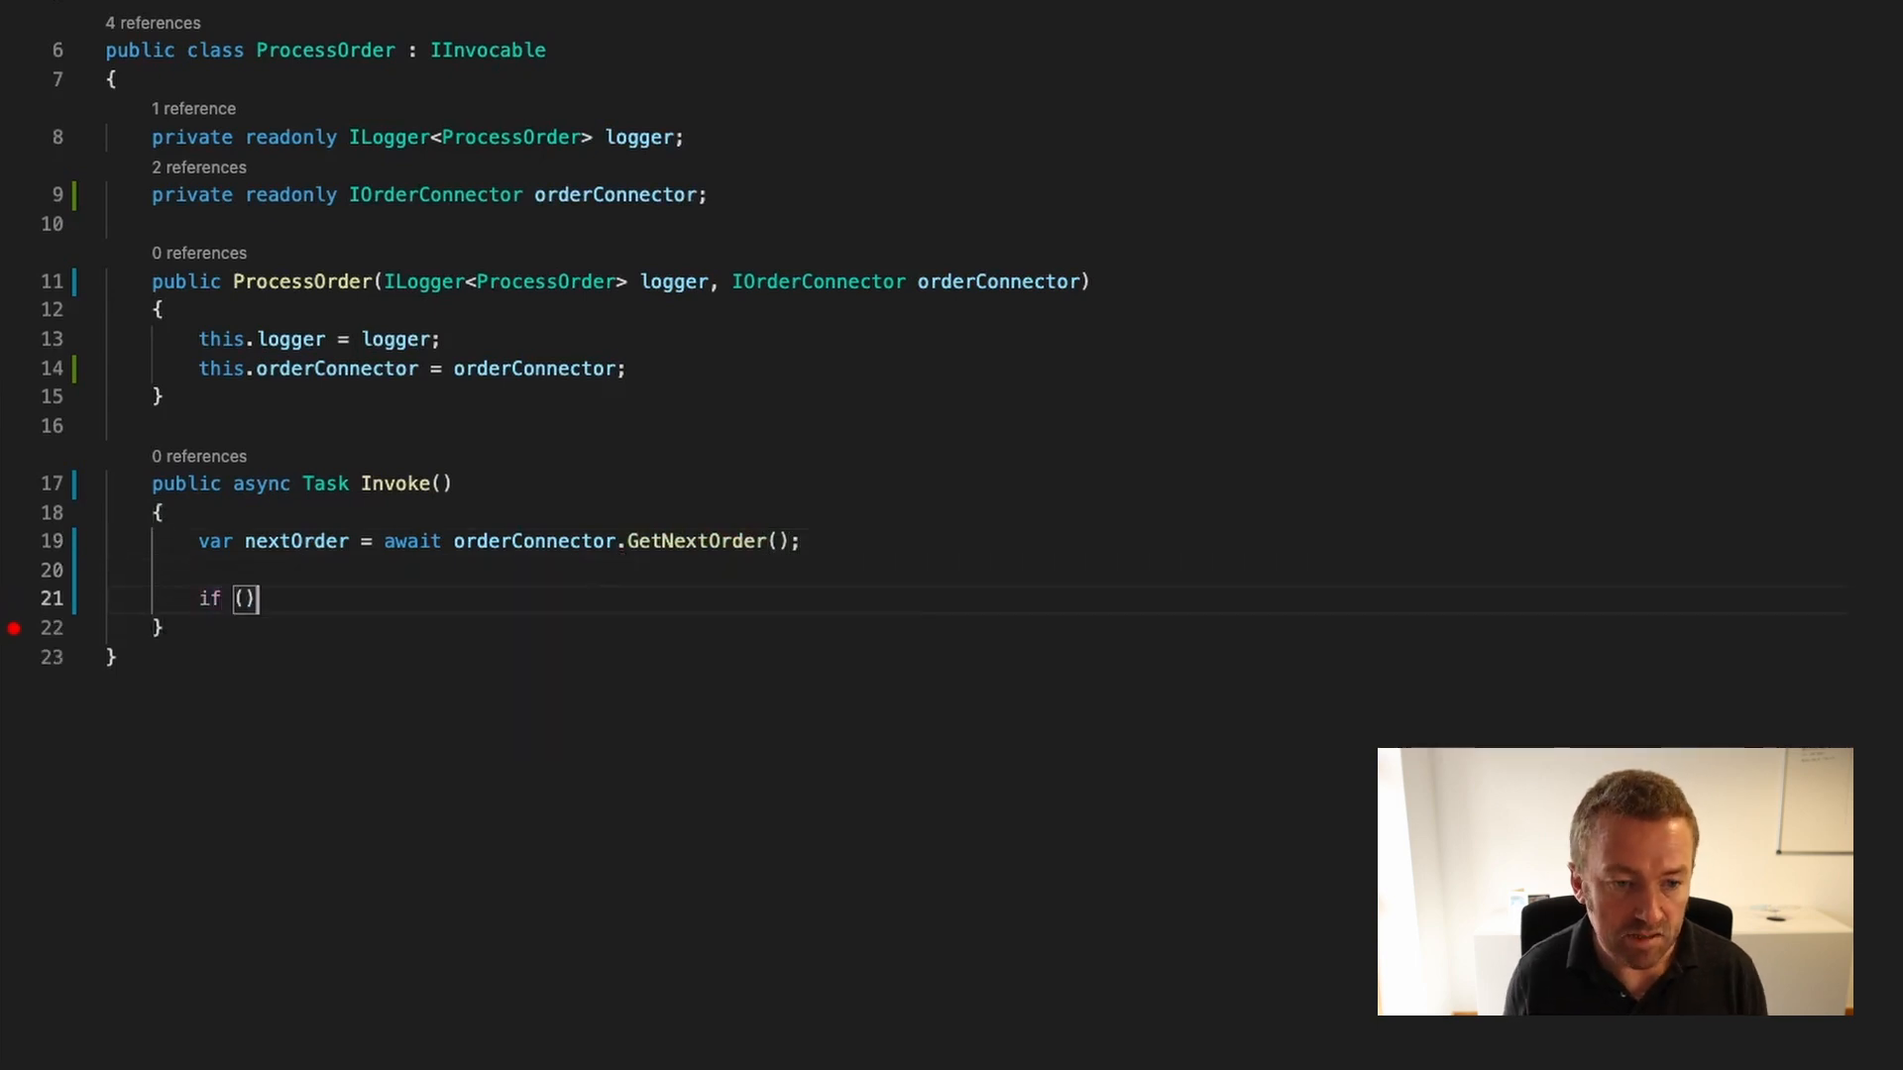
type("nextOrder != null")
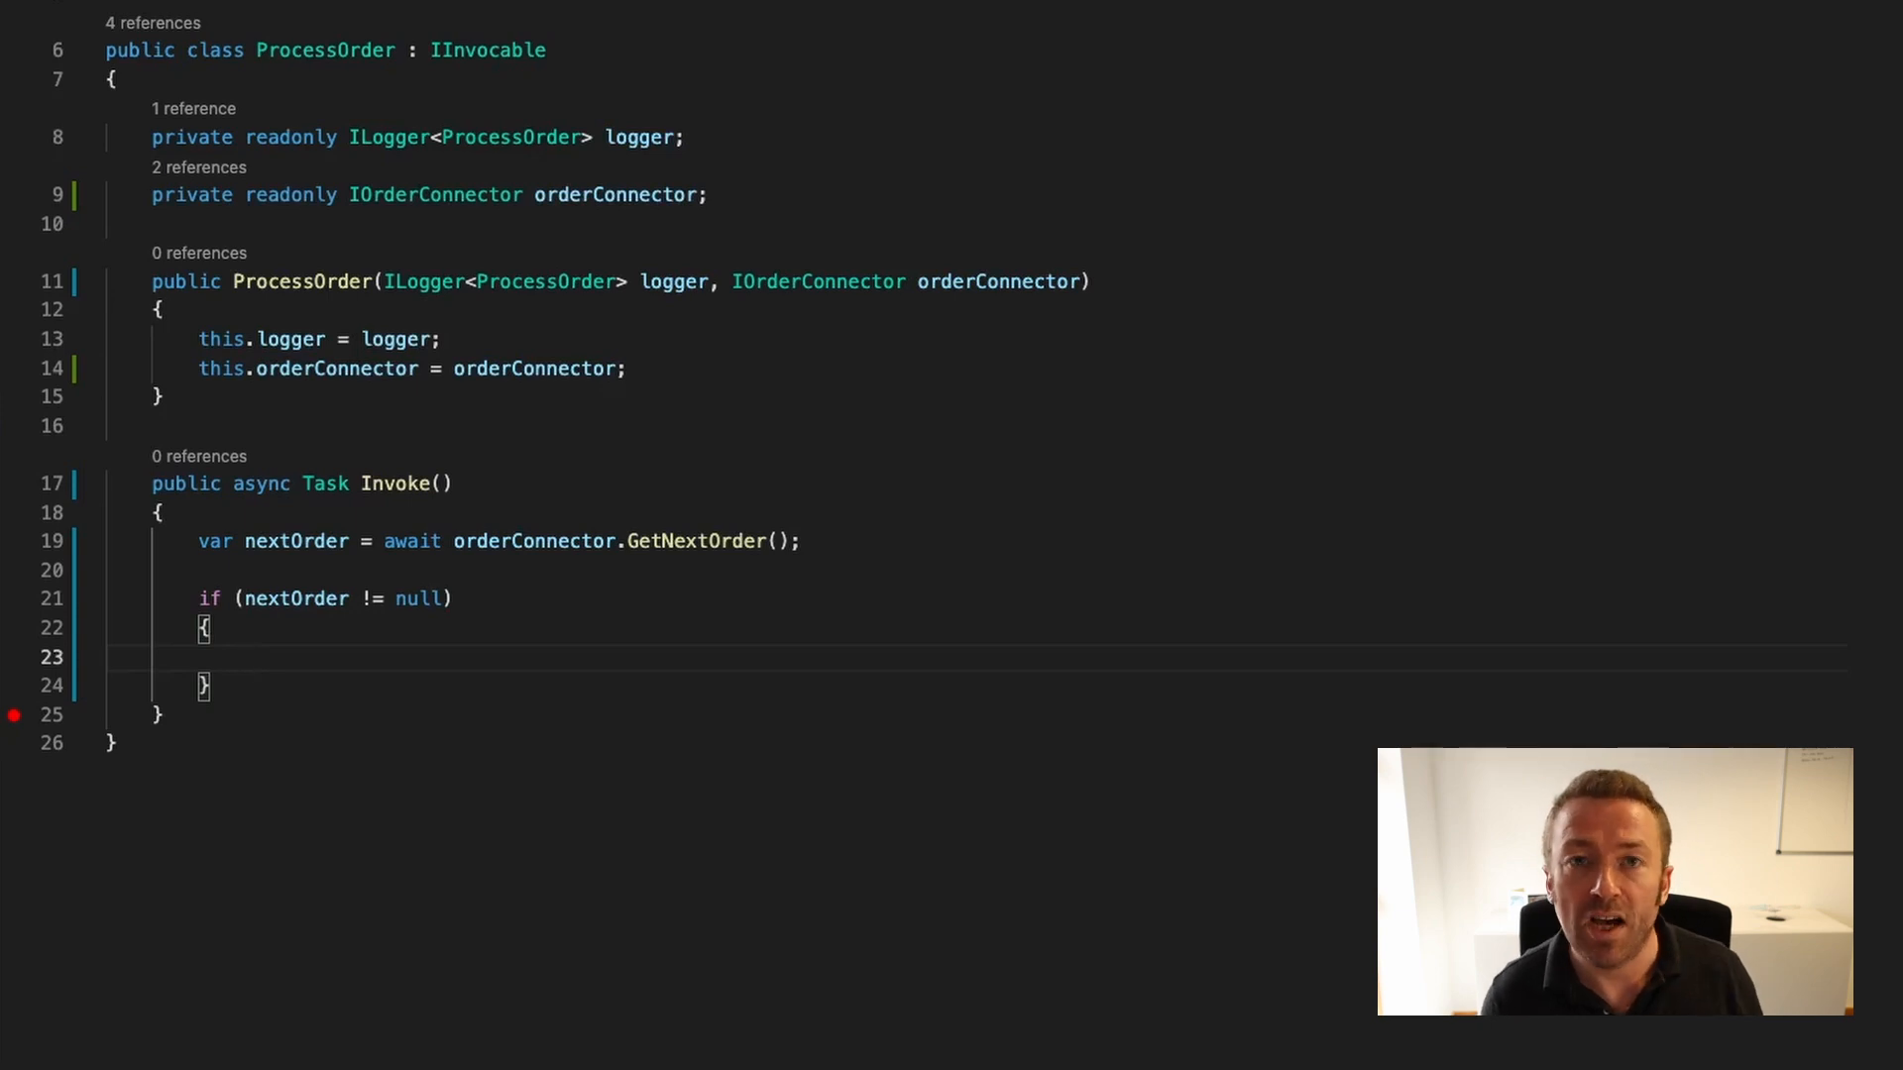
type("l")
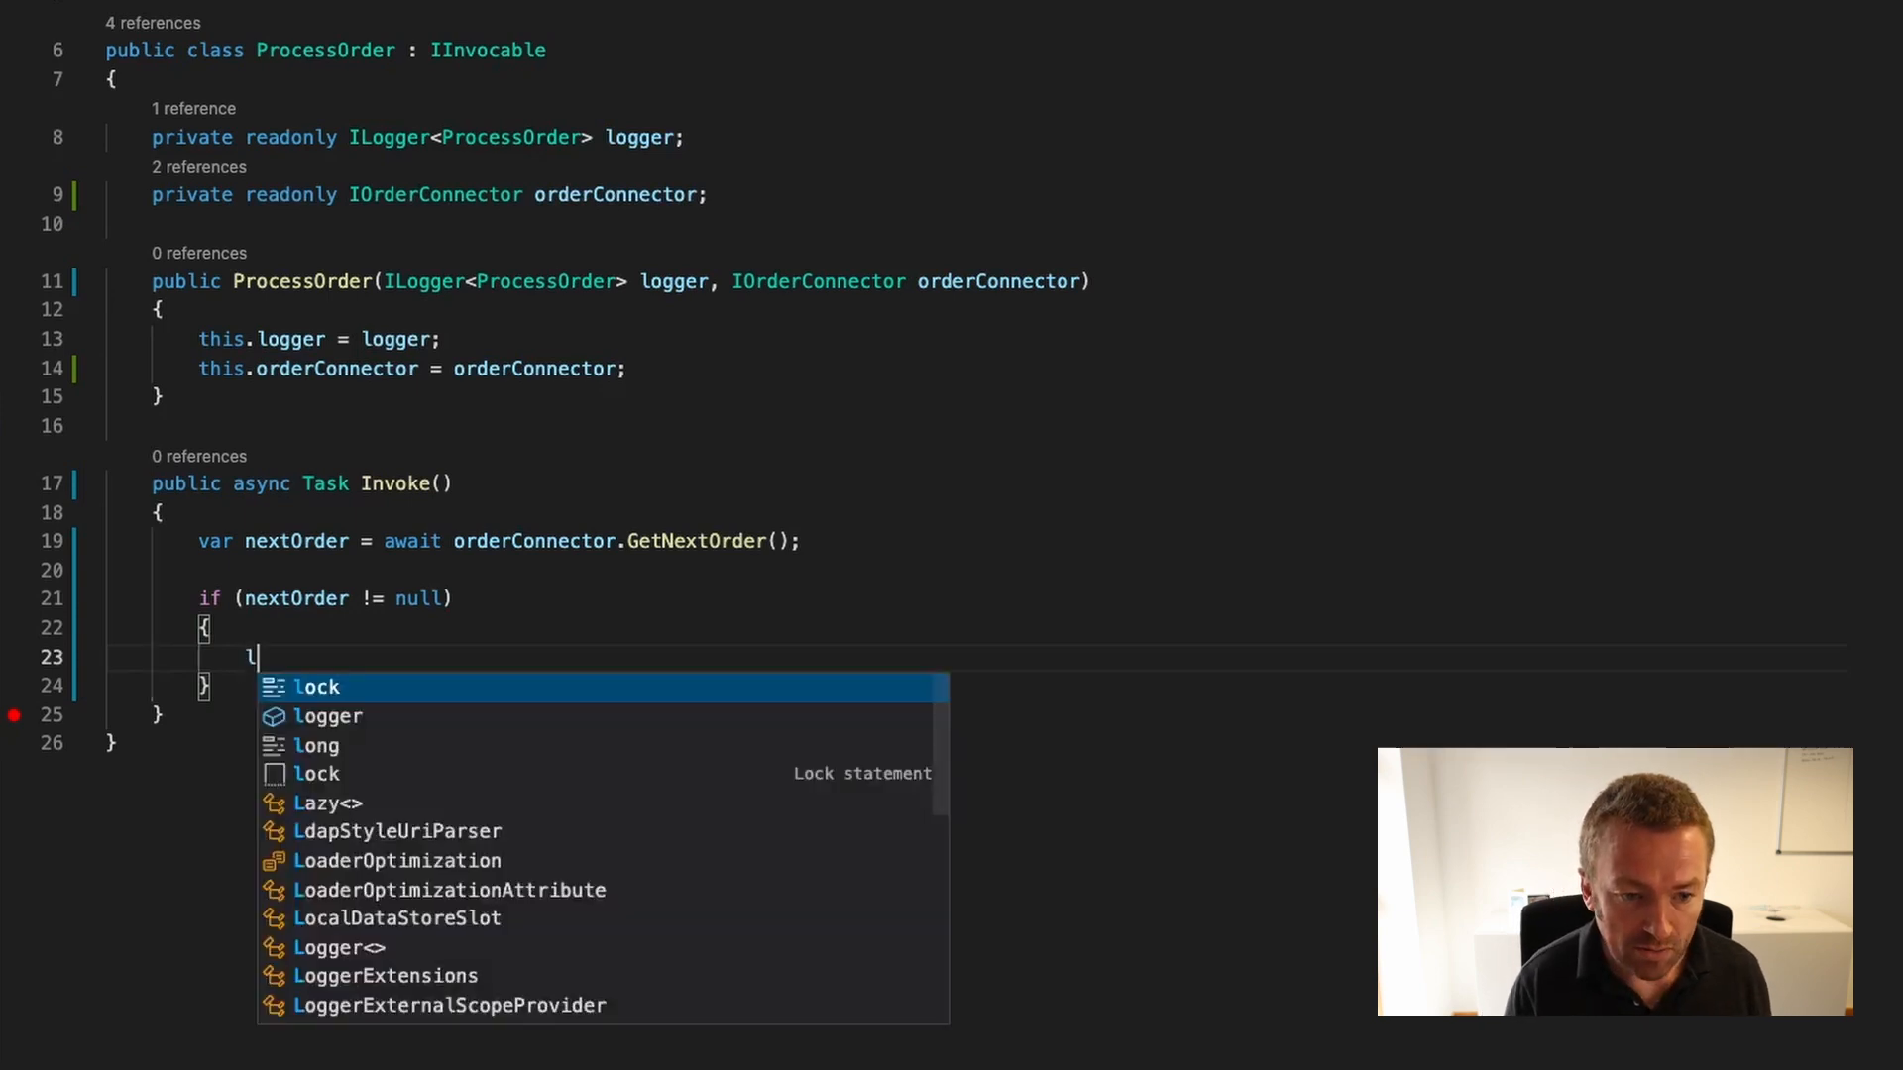
type("logger.LogInformation(\"Processing order {")
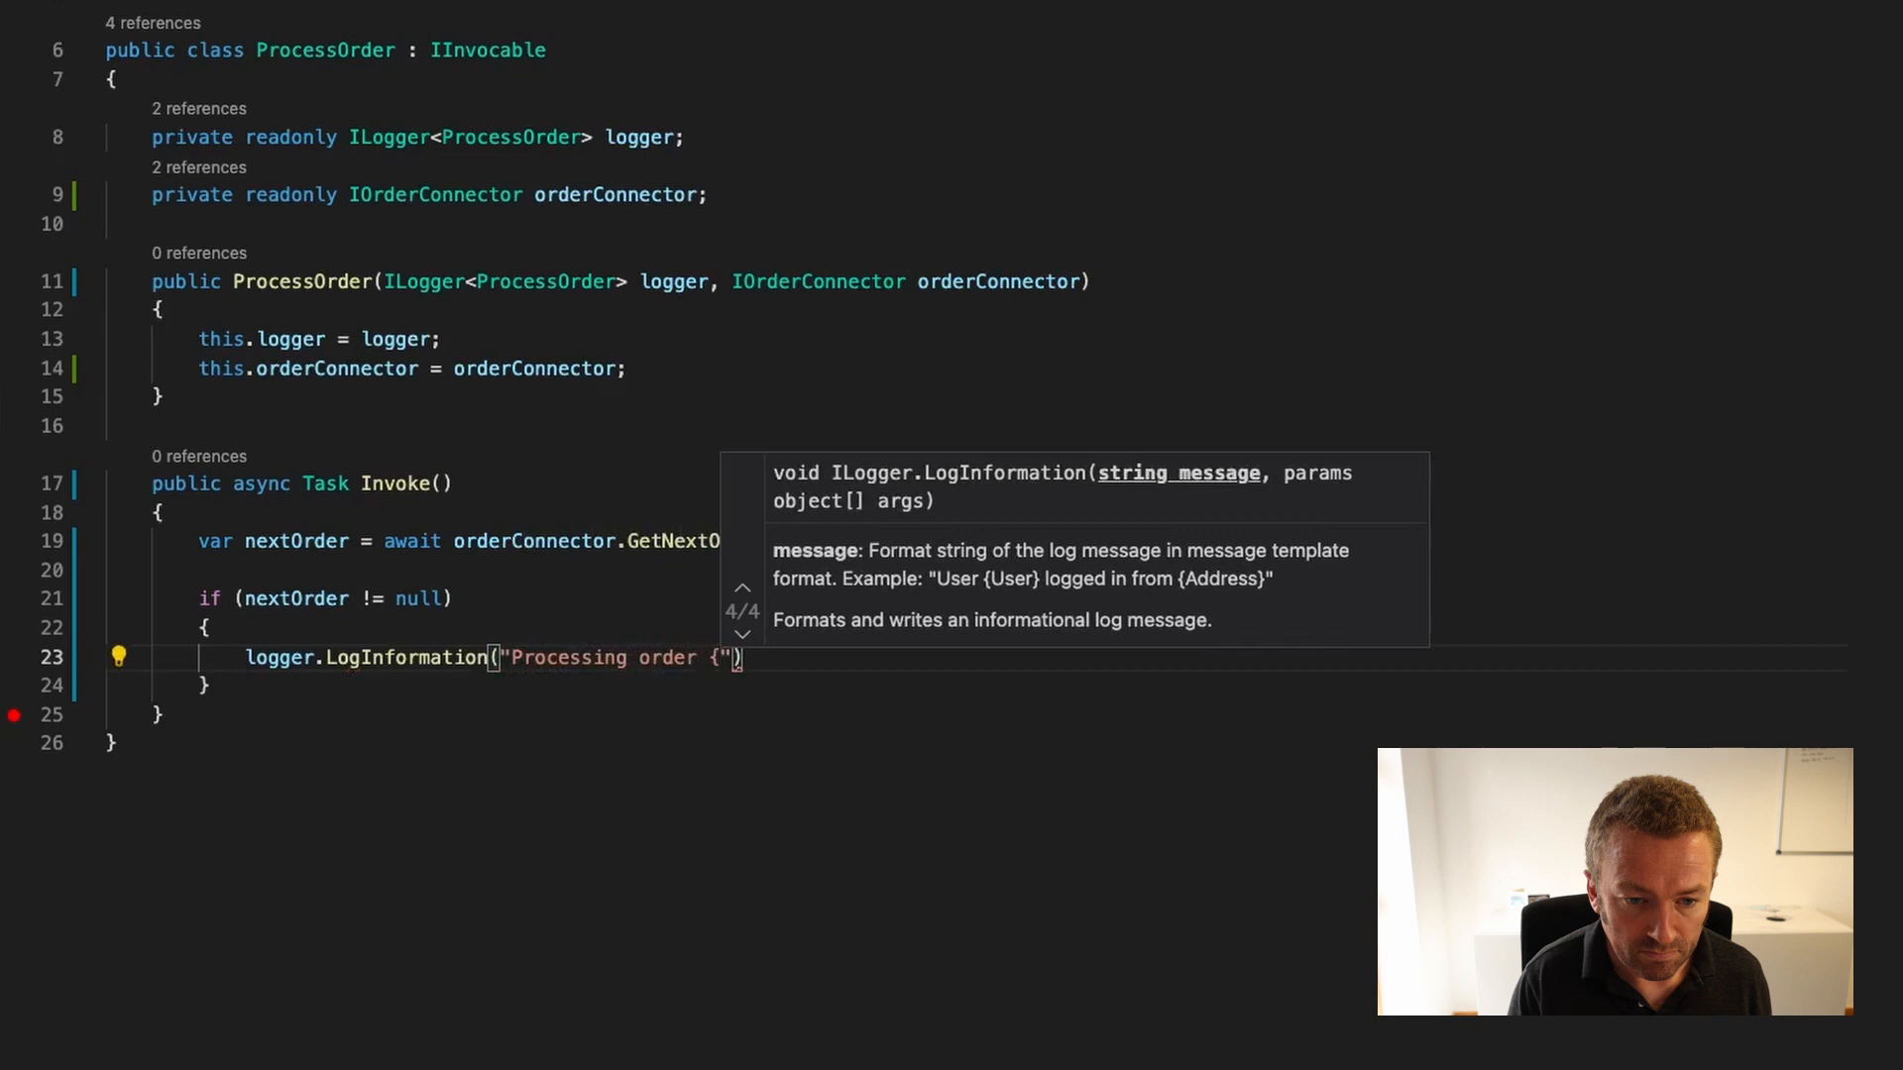
type("@nextOrder}\", nextOrder);")
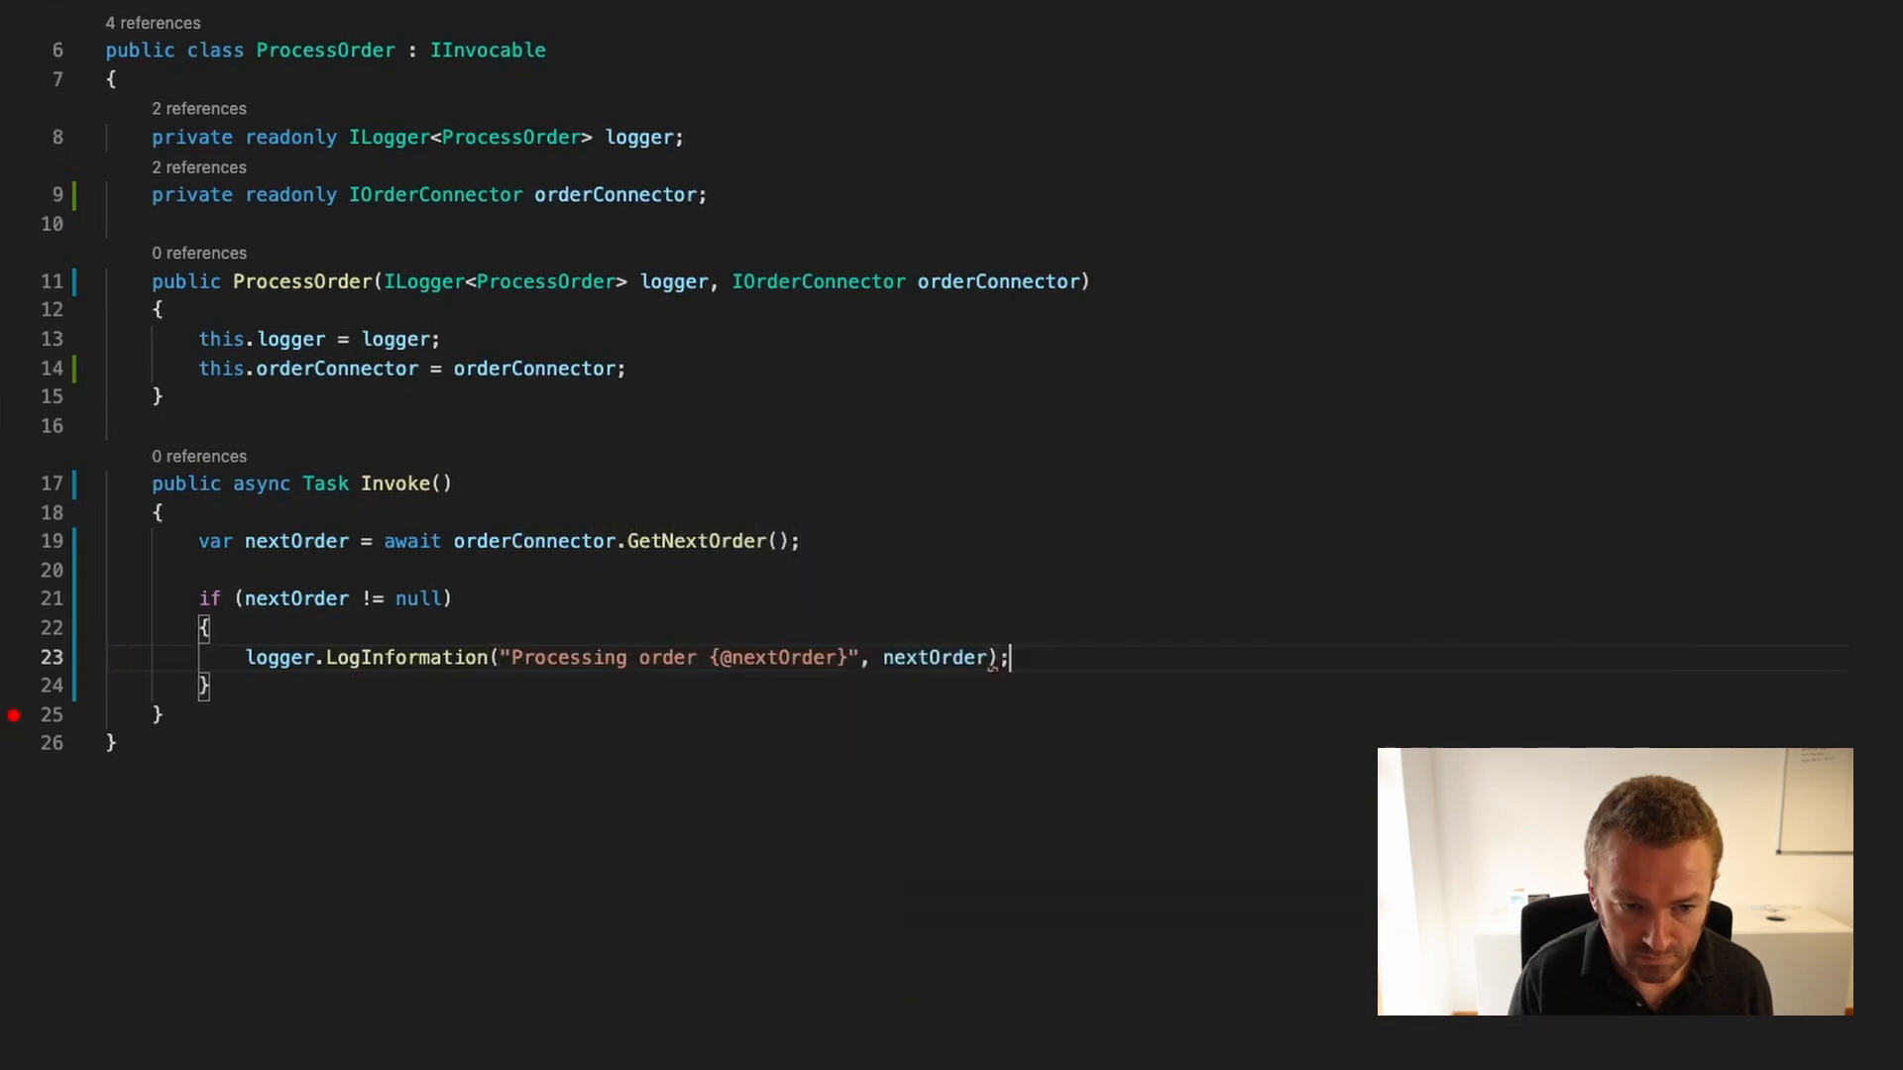
- Leave a TODO for order processing and await orderConnector.RemoveOrder(nextOrder)
type("// TODO:")
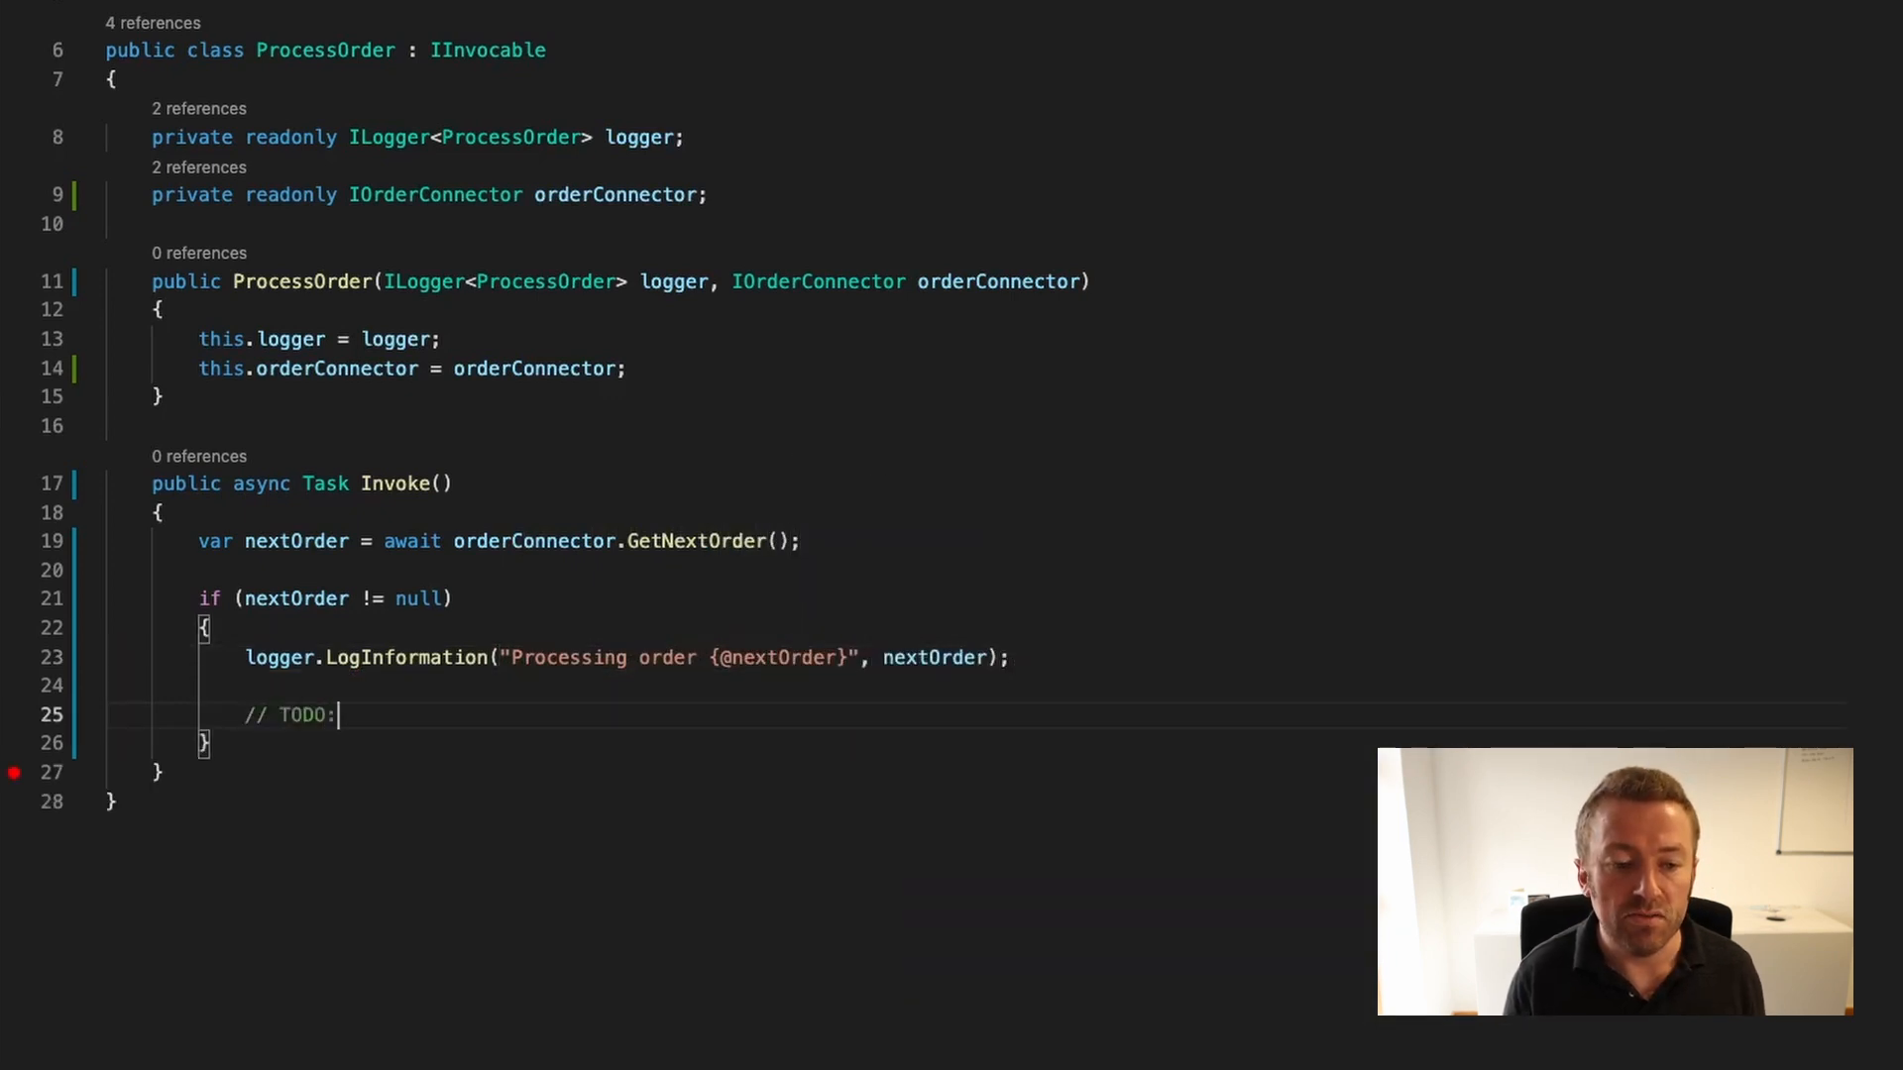
type("Implement order processig")
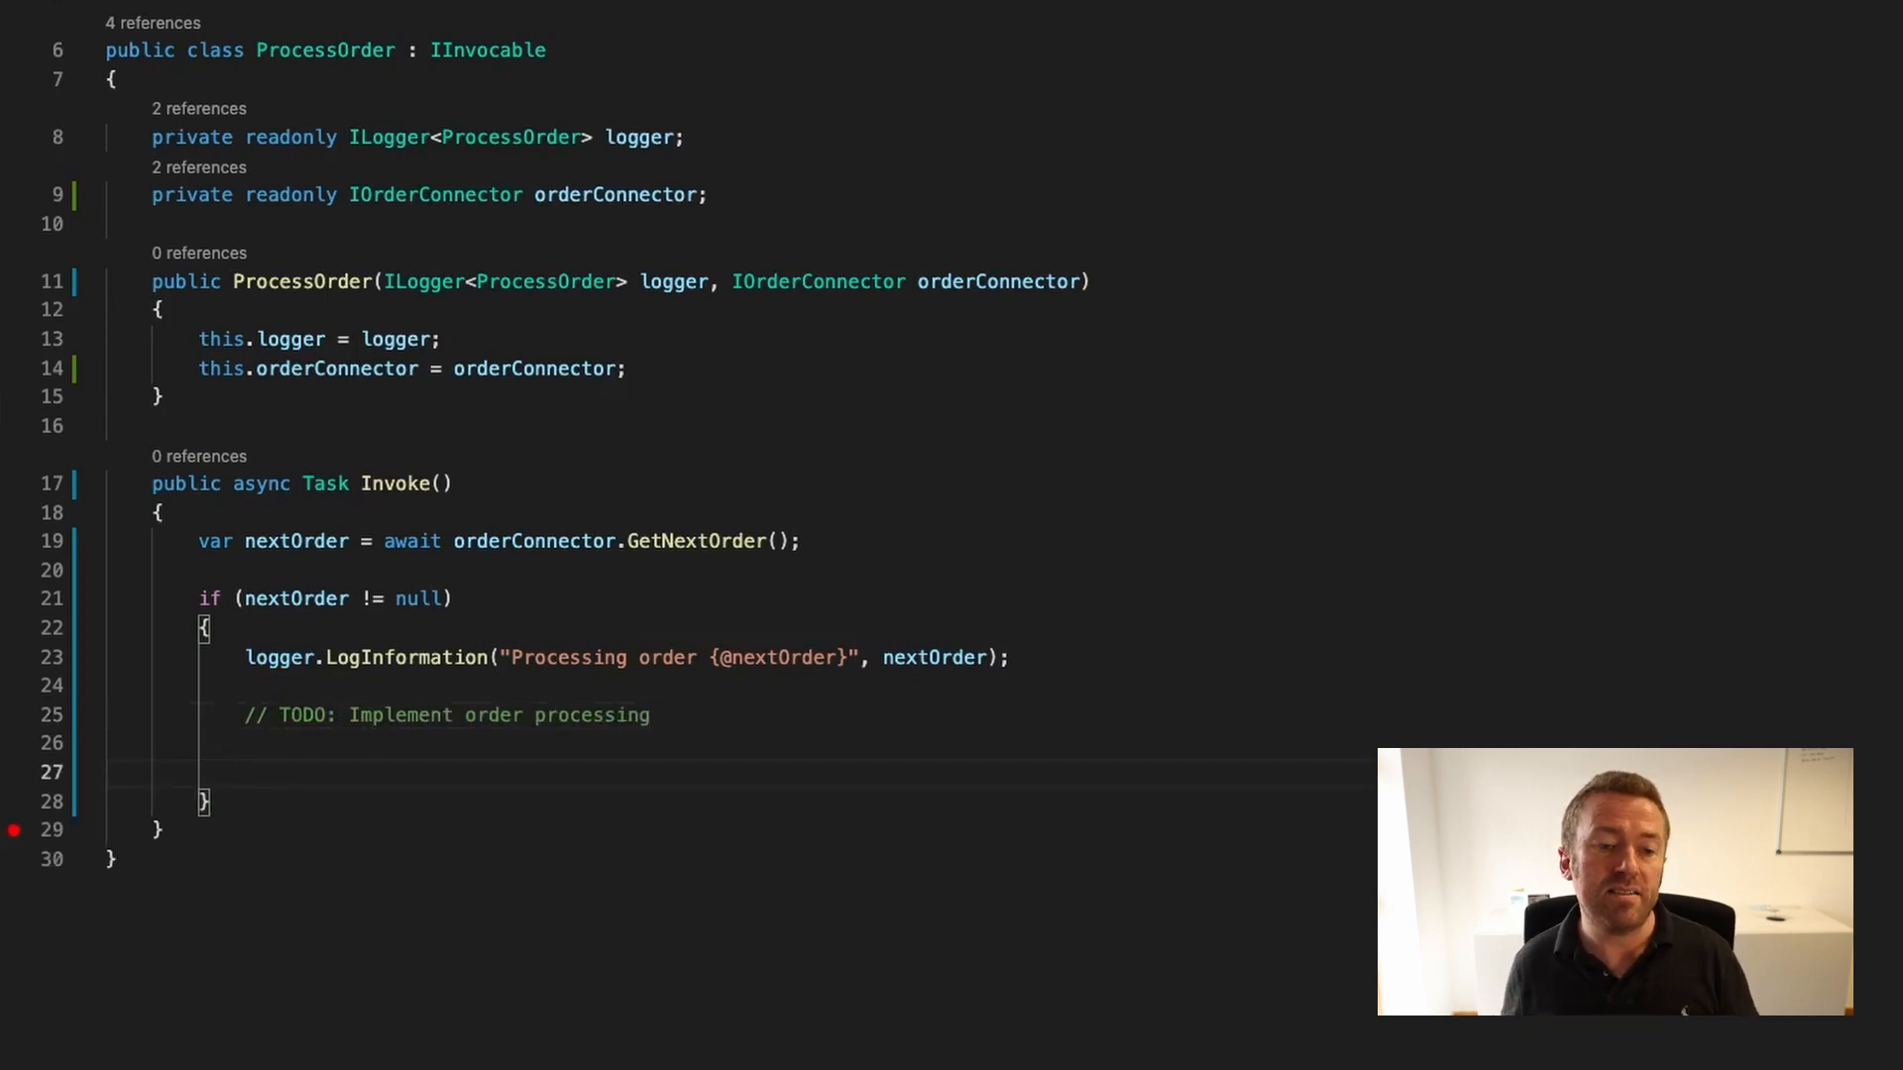
type("await")
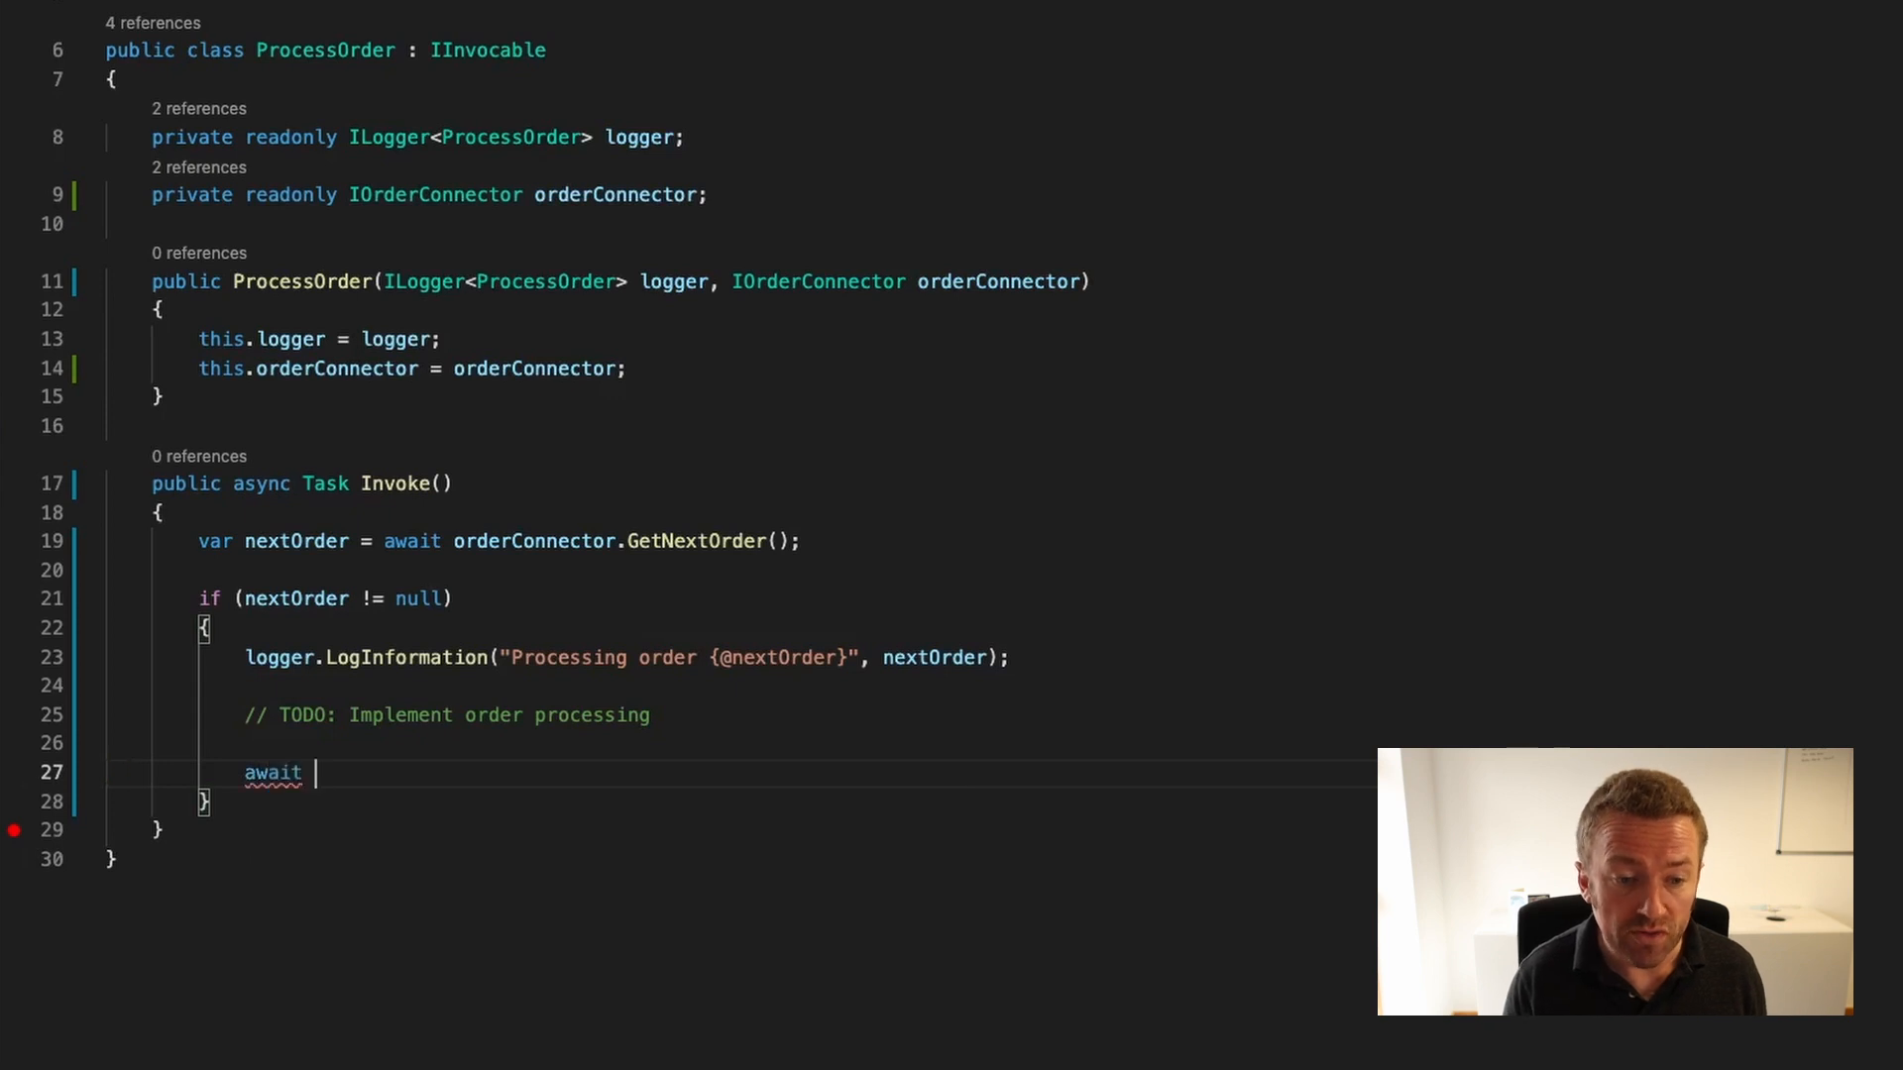
type("orderConnector")
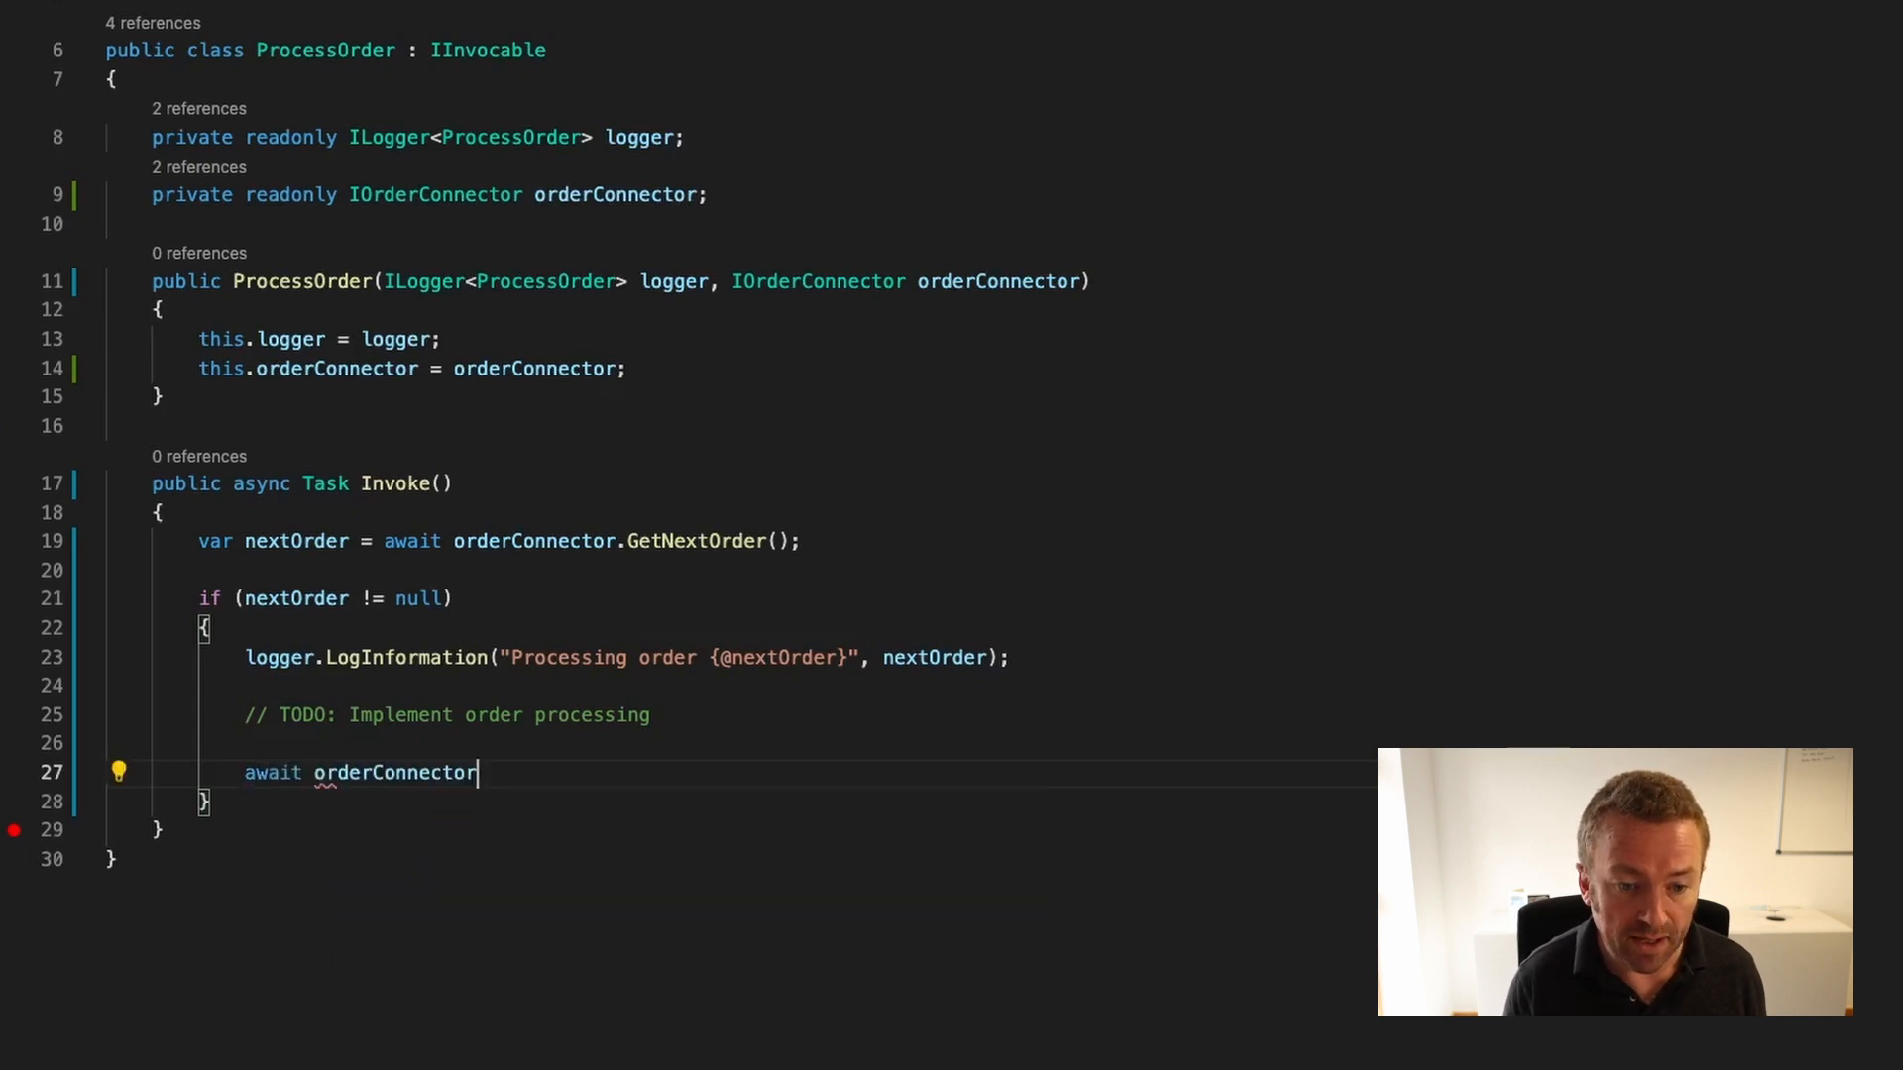
type(".RemoveOrder()")
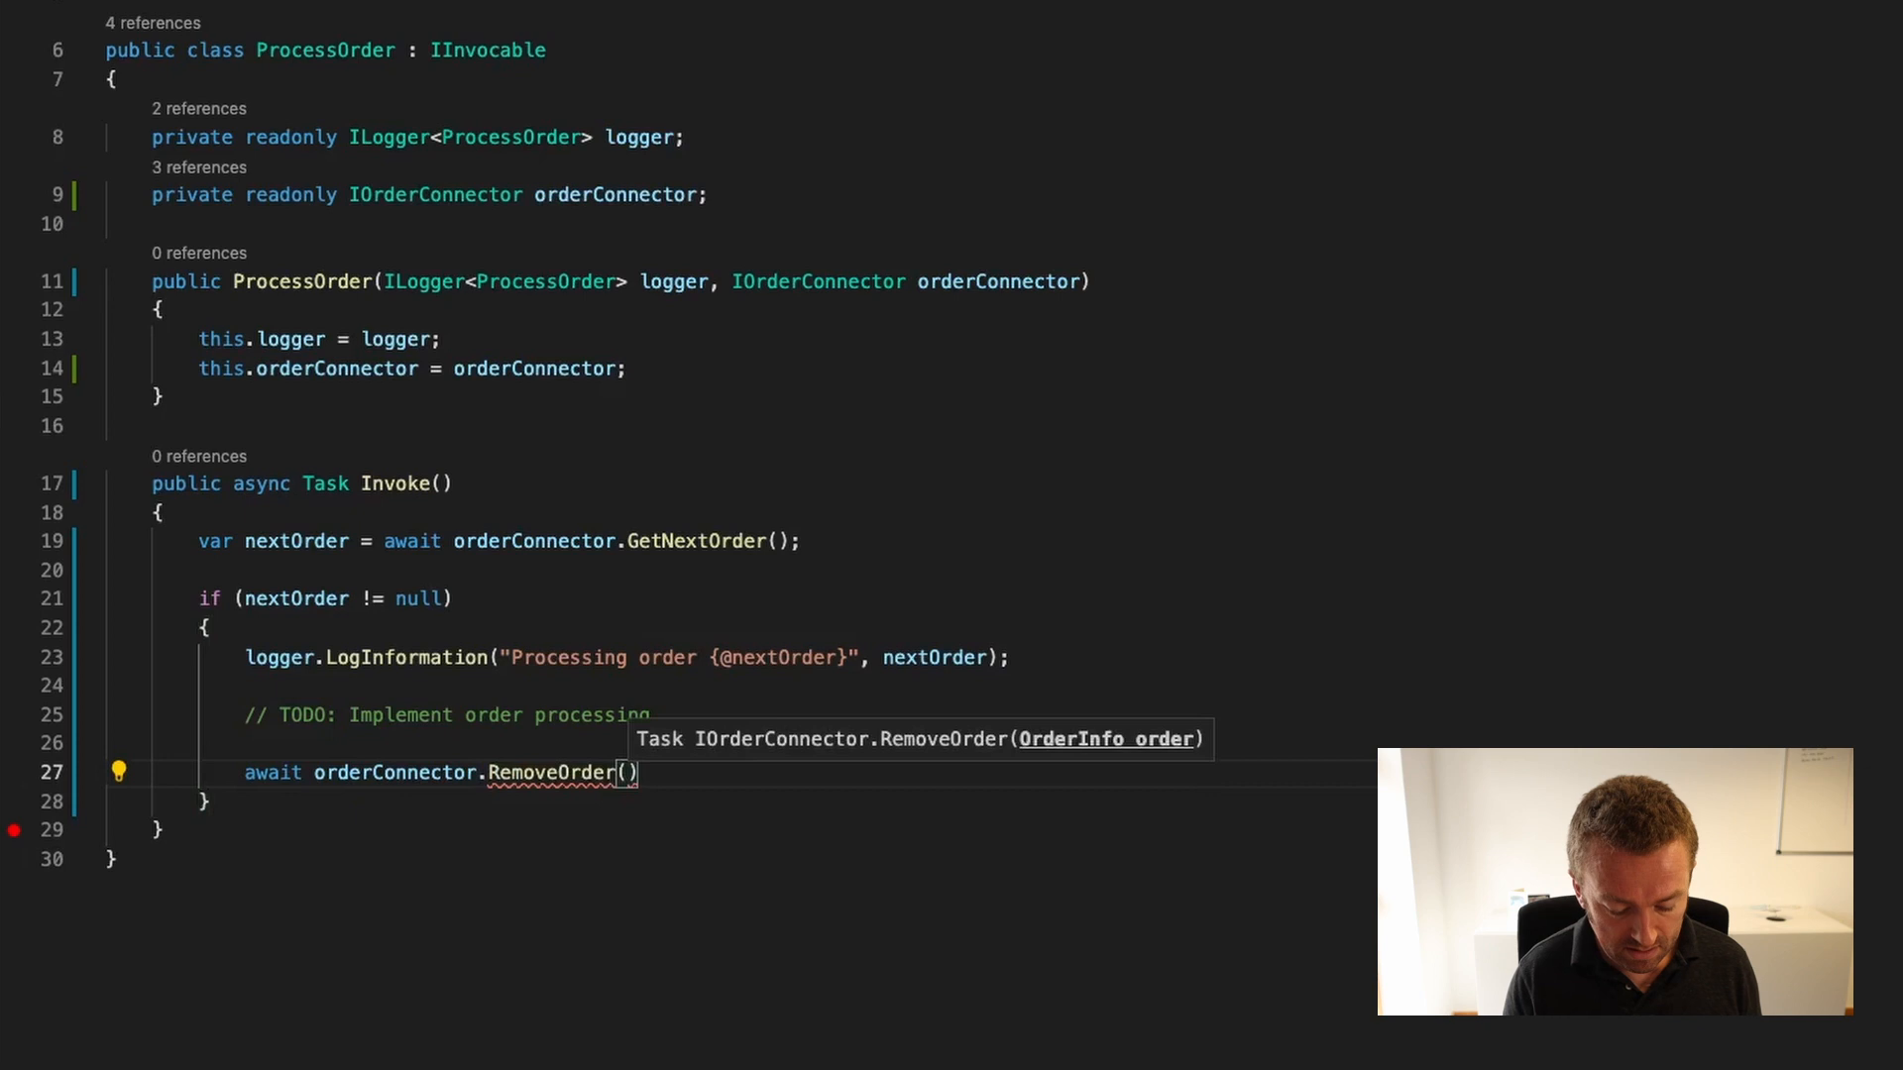
type("nextOrder")
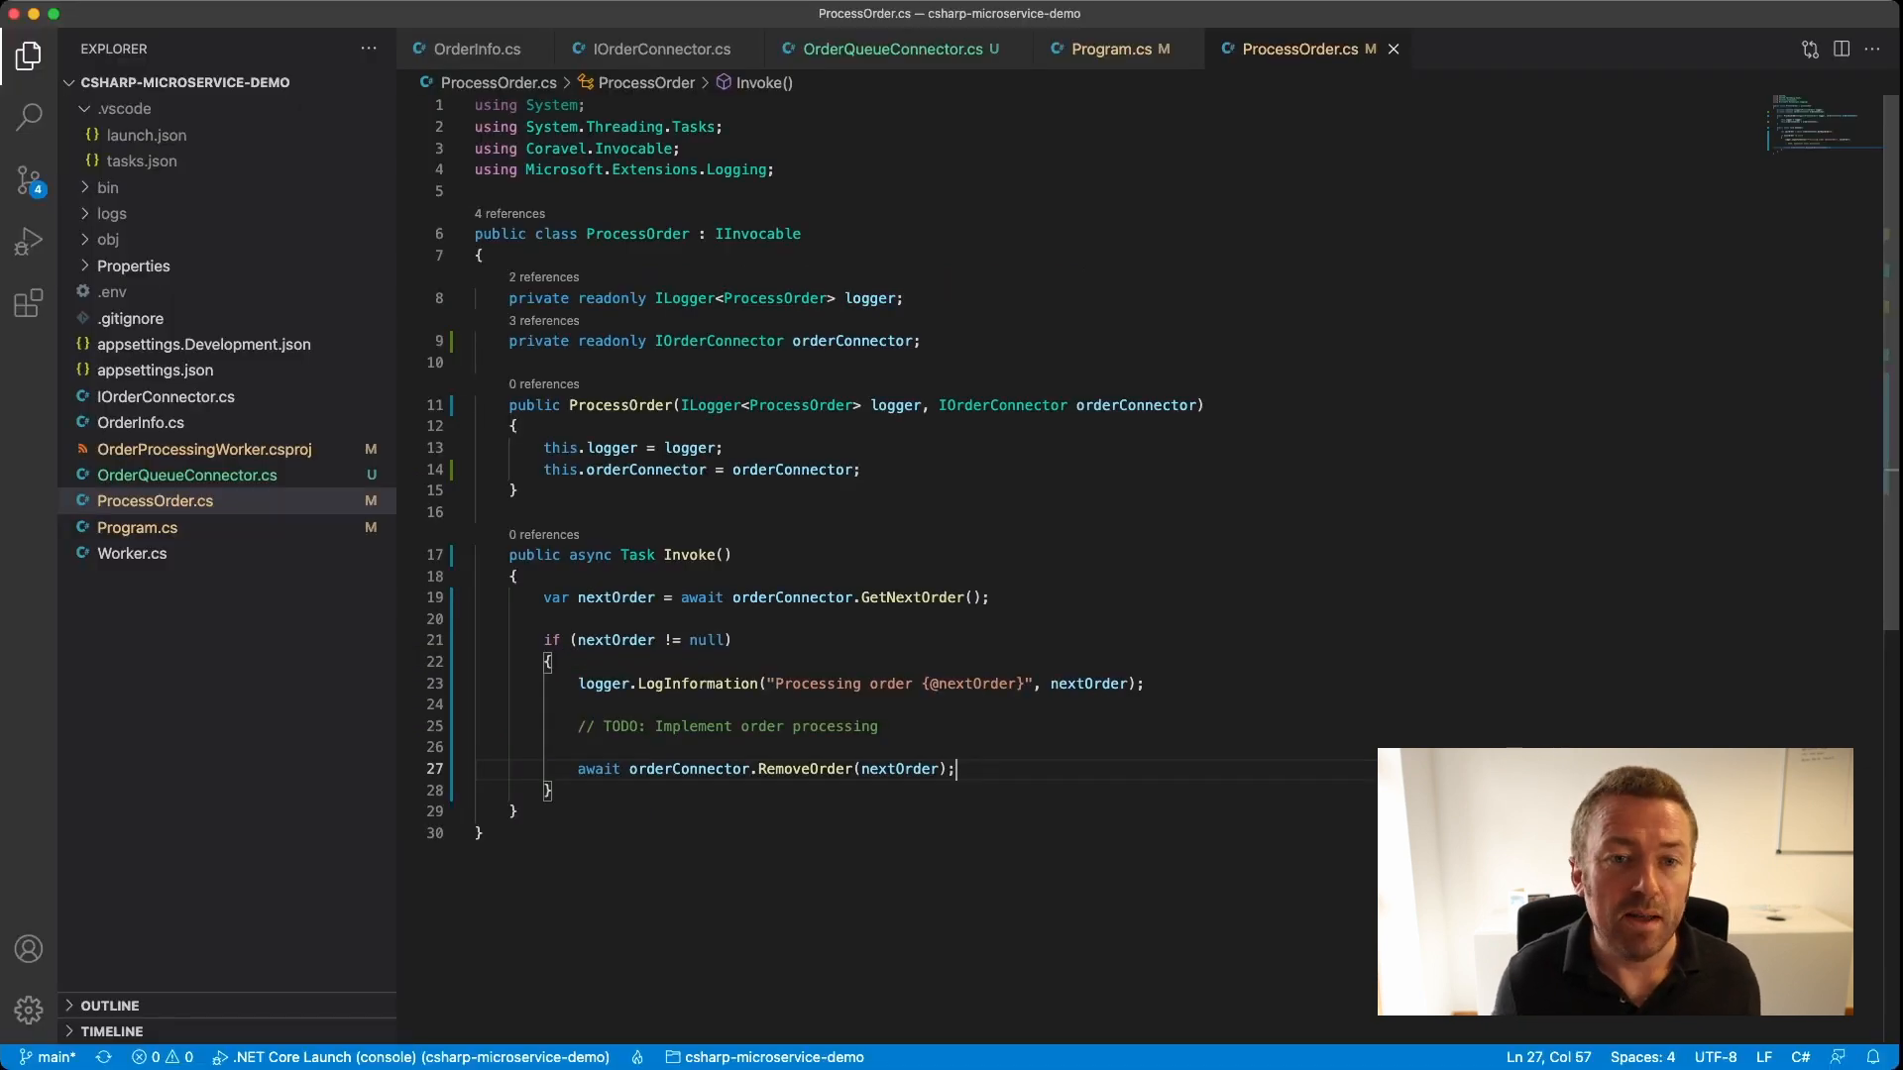
- Switch to OrderQueueConnector.cs to review the GetNextOrder and RemoveOrder implementations
left_click(890, 48)
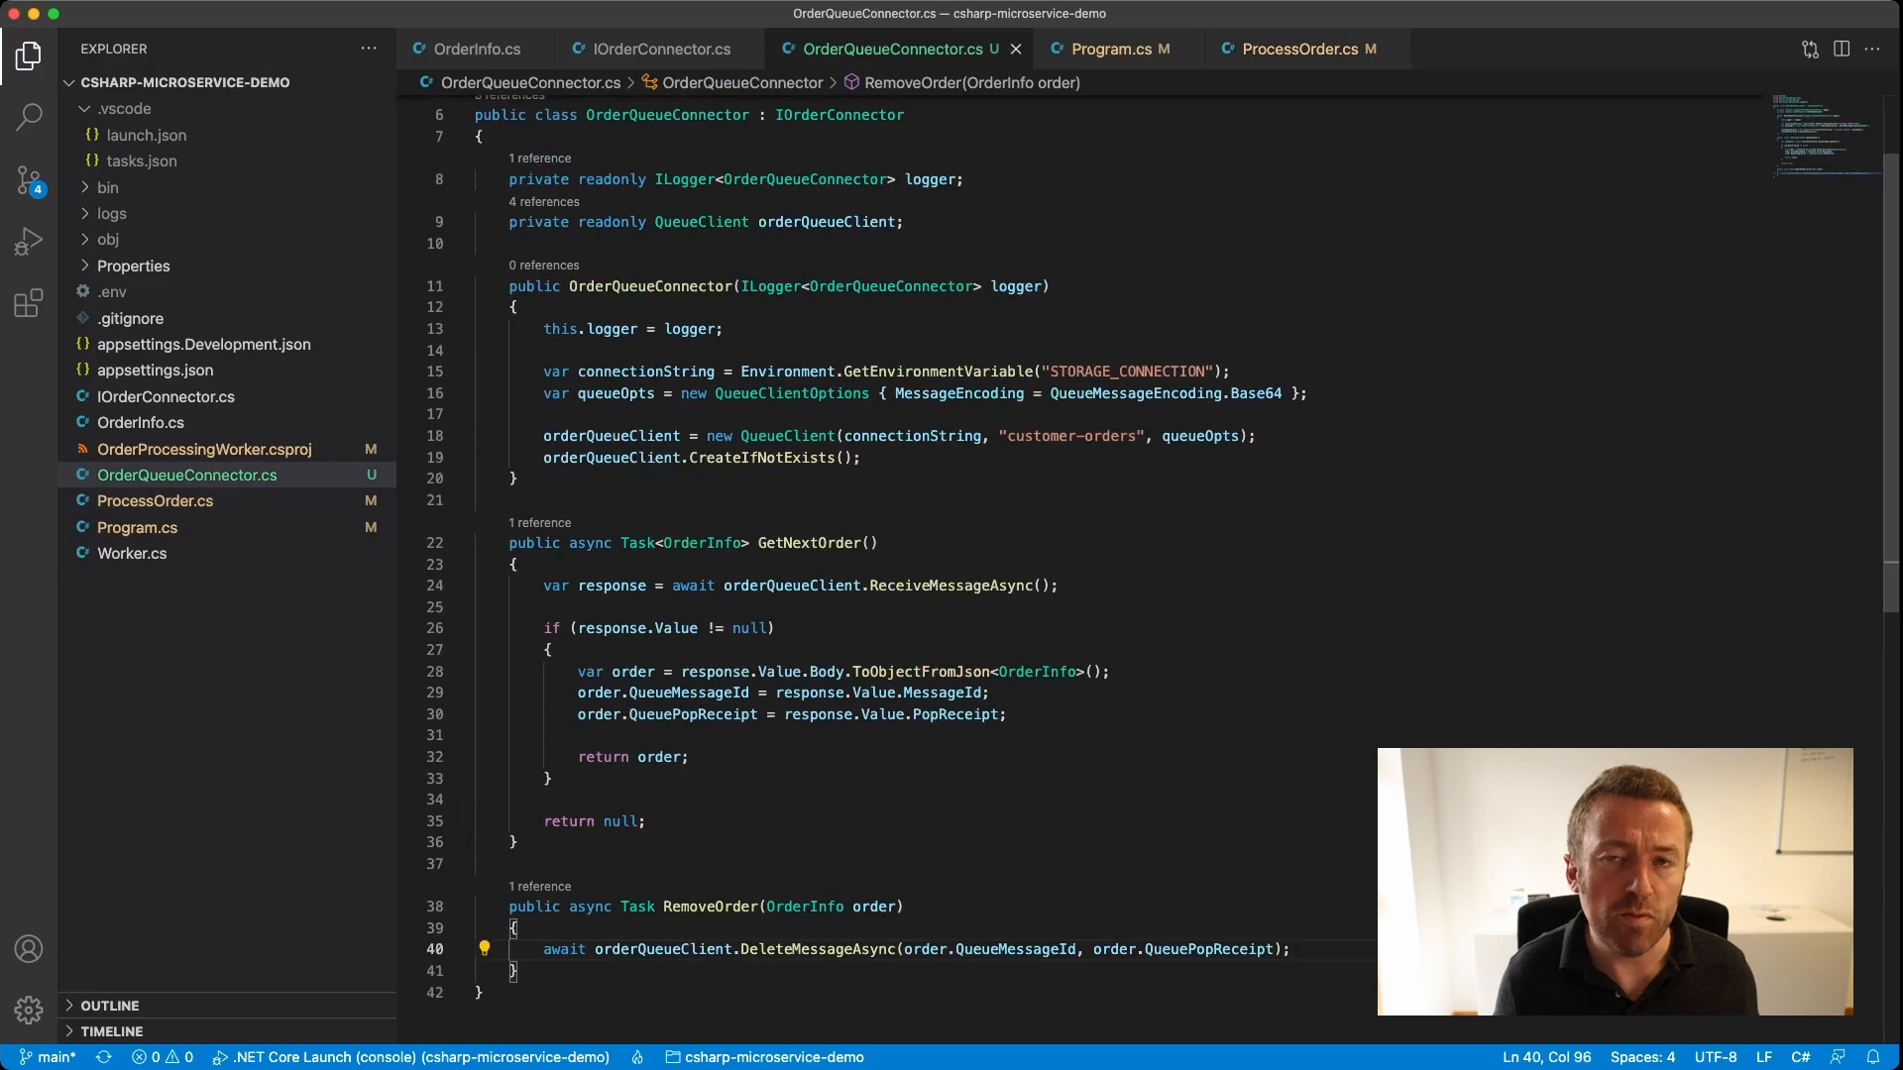
mouse_move(789, 437)
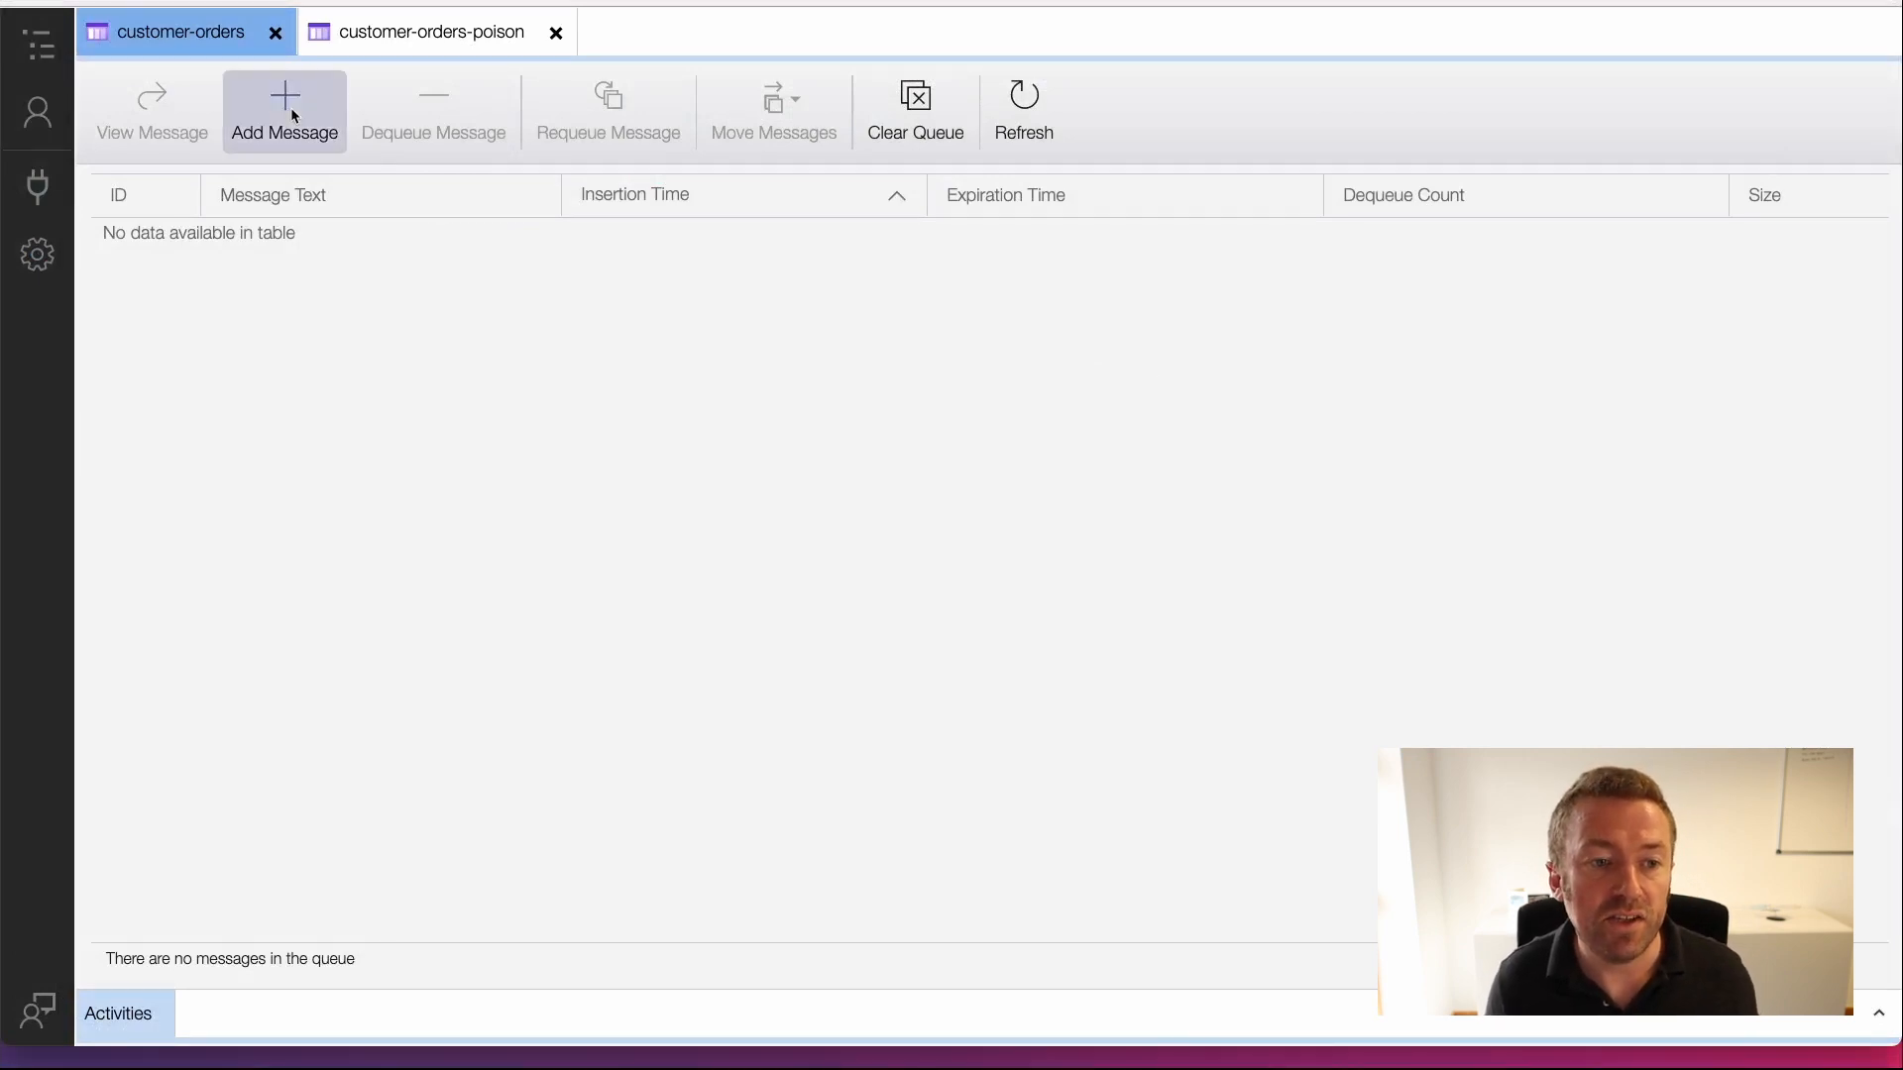
left_click(283, 109)
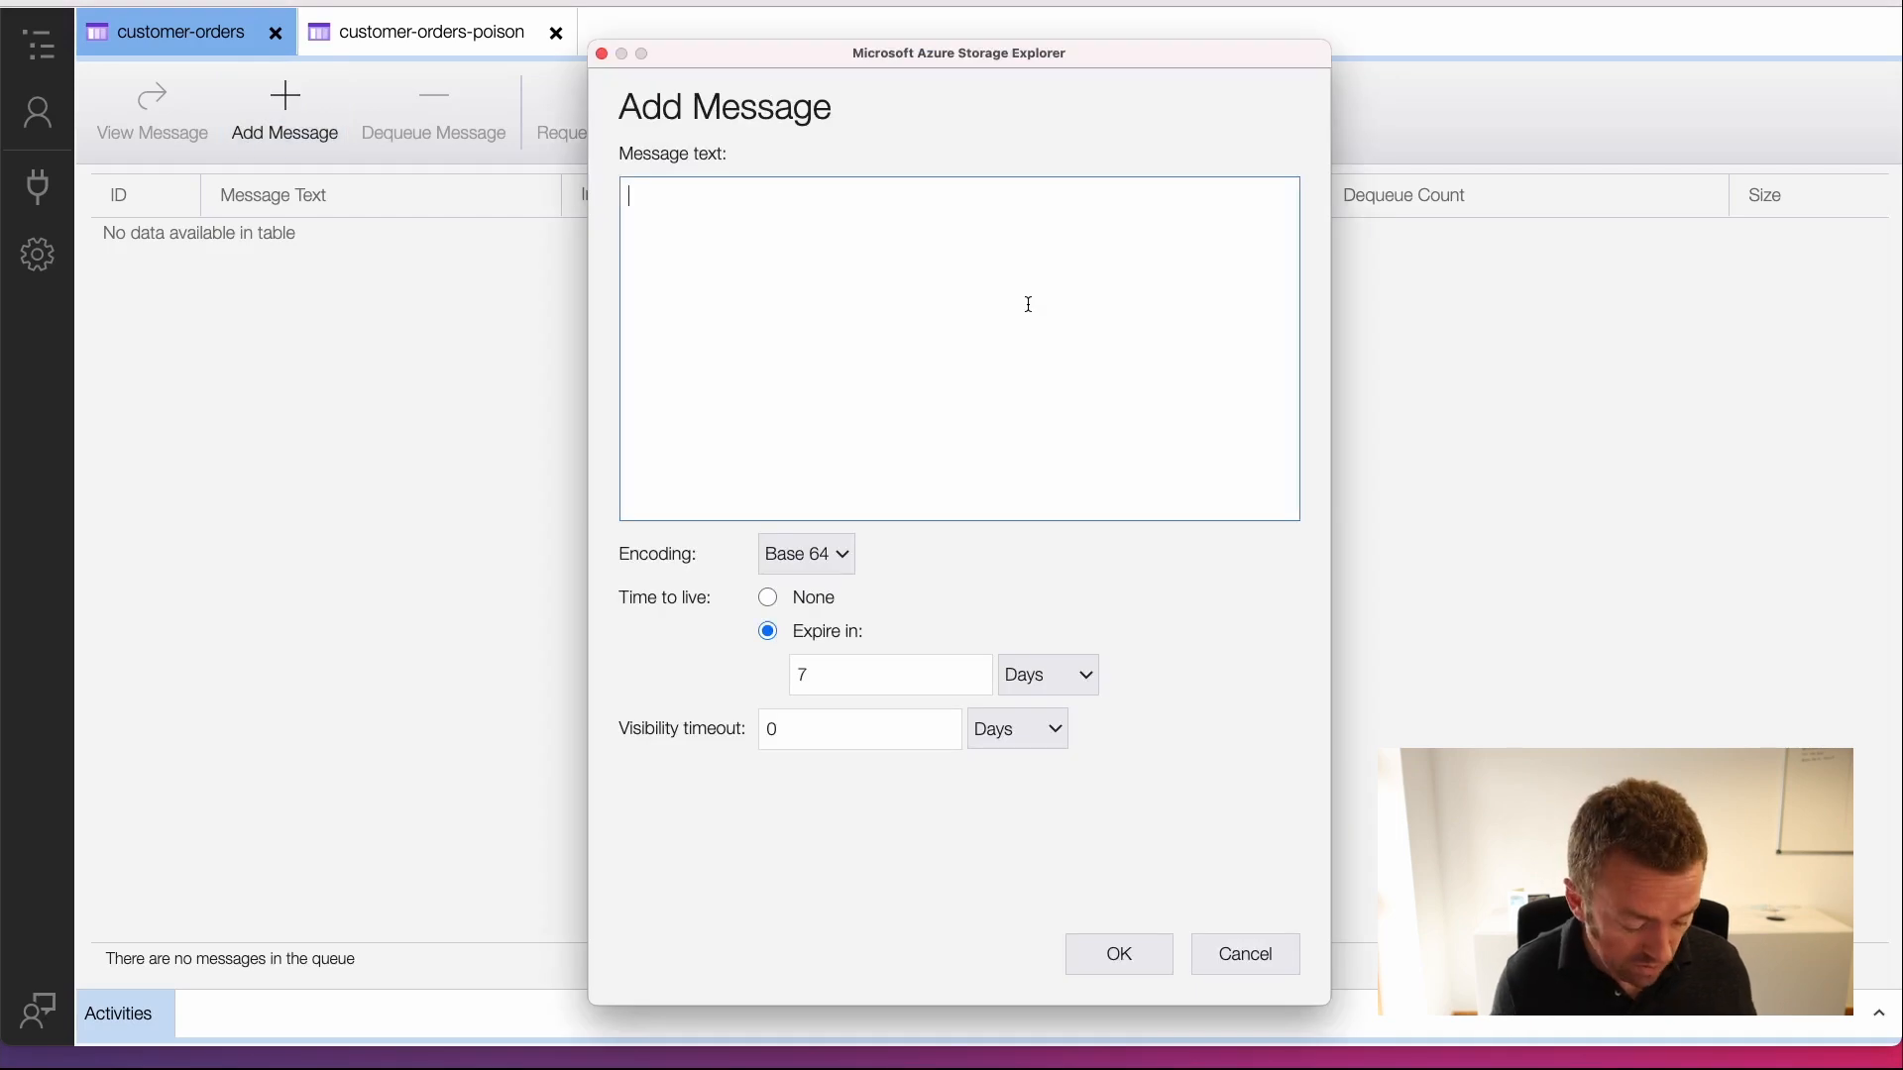
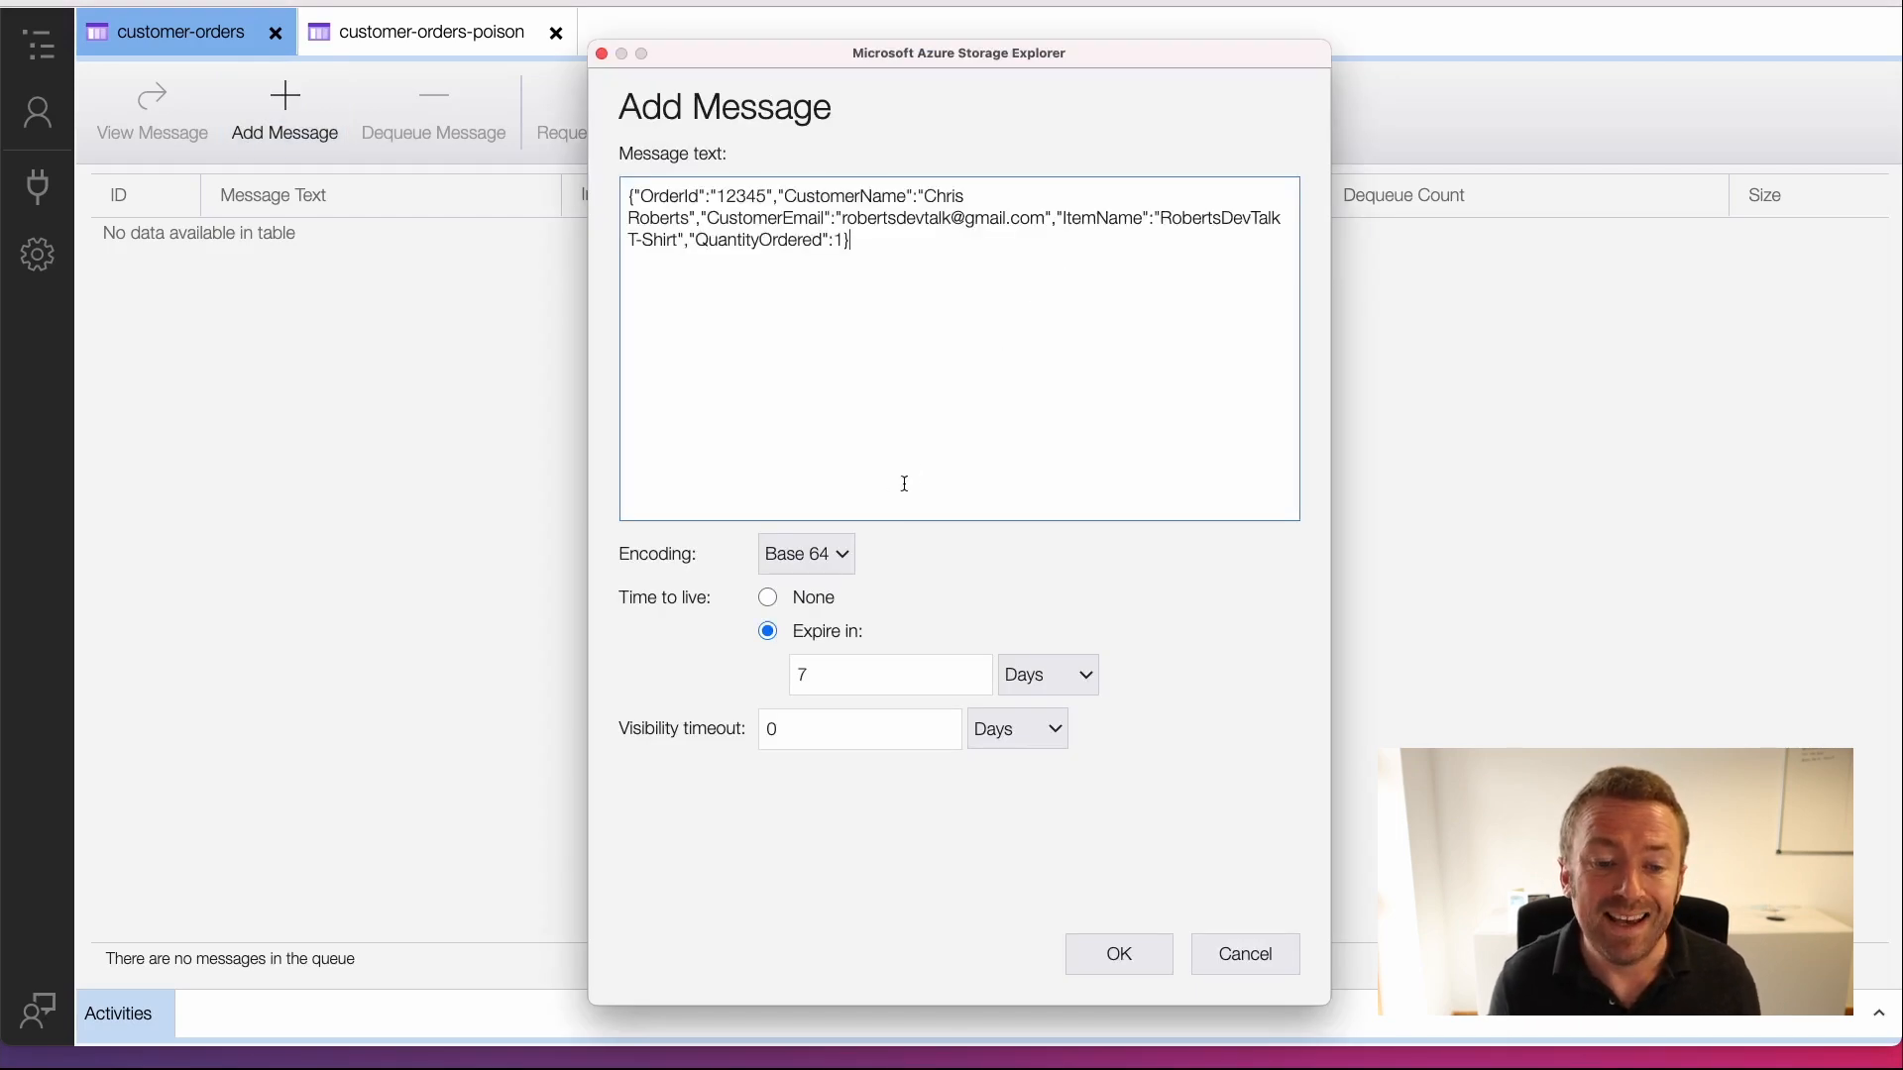
left_click(805, 553)
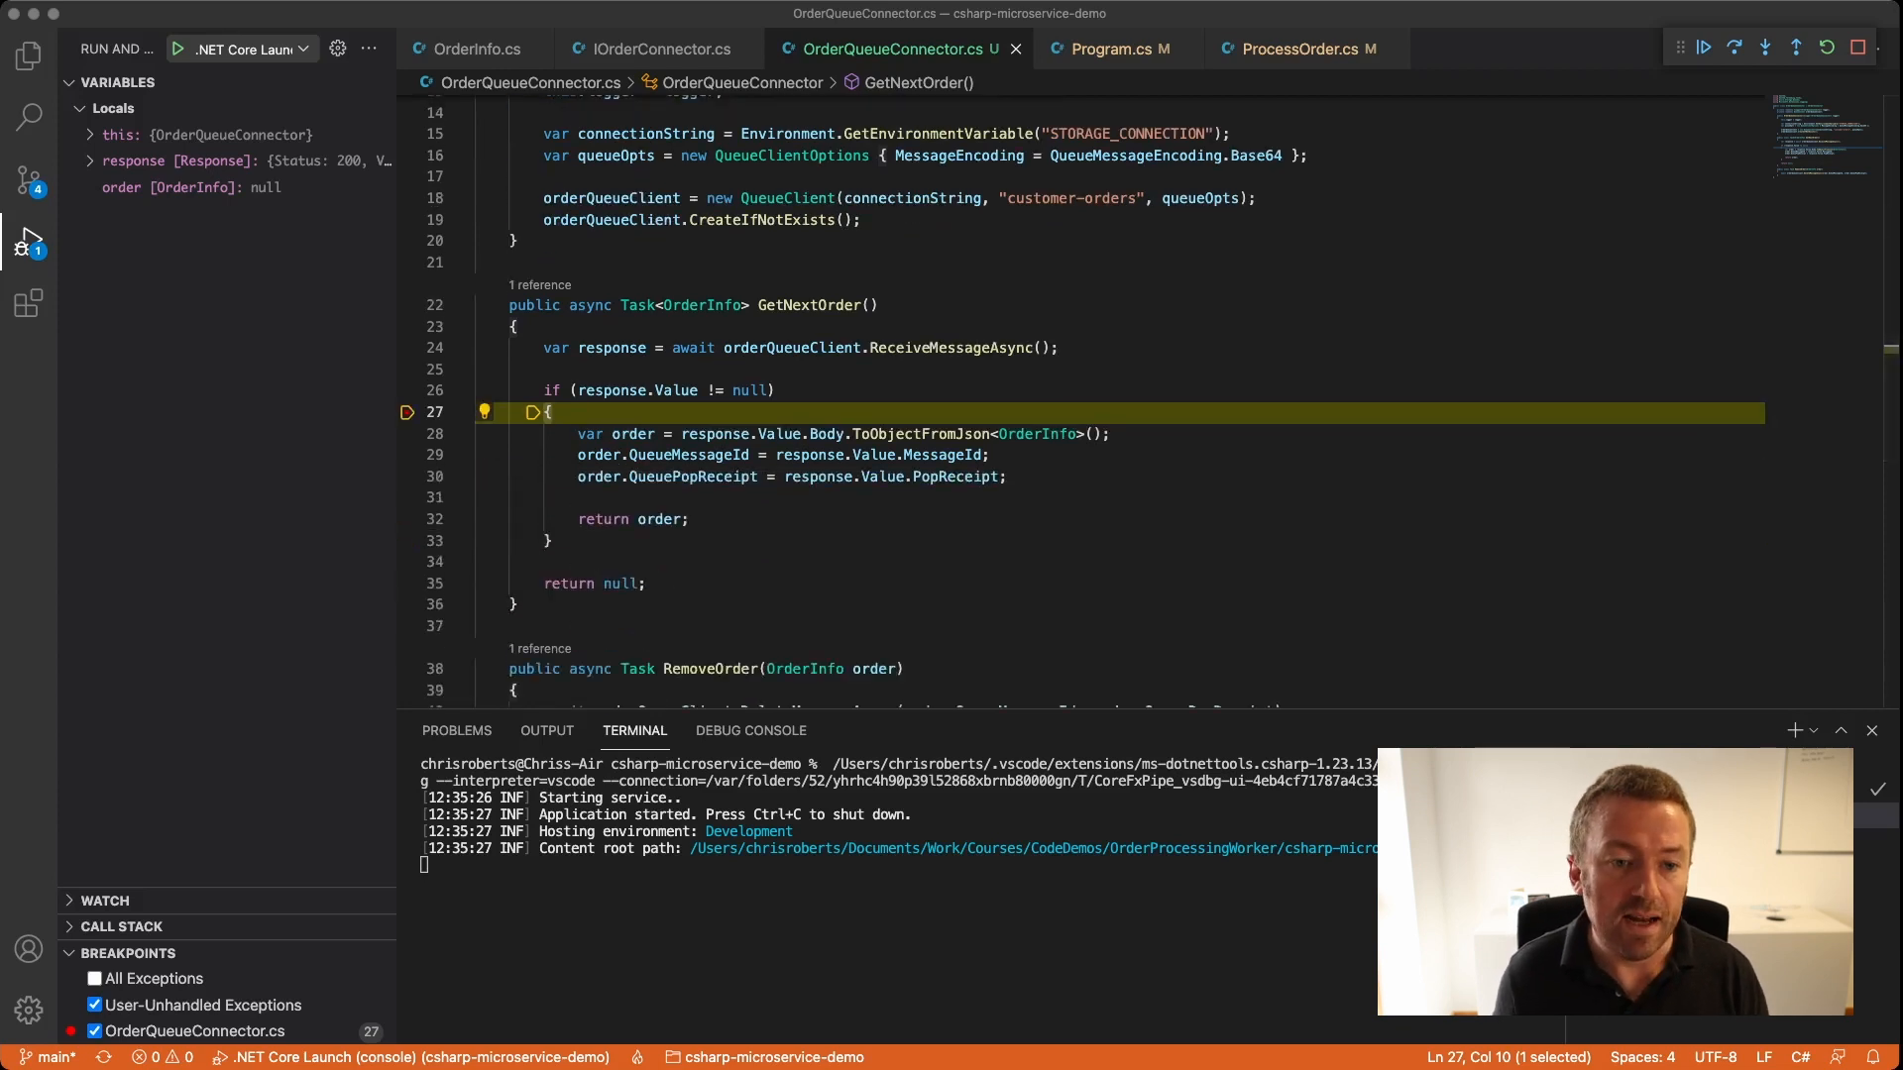
- Step over the deserialization until order 12345 is returned, then let the worker continue running
key("F10")
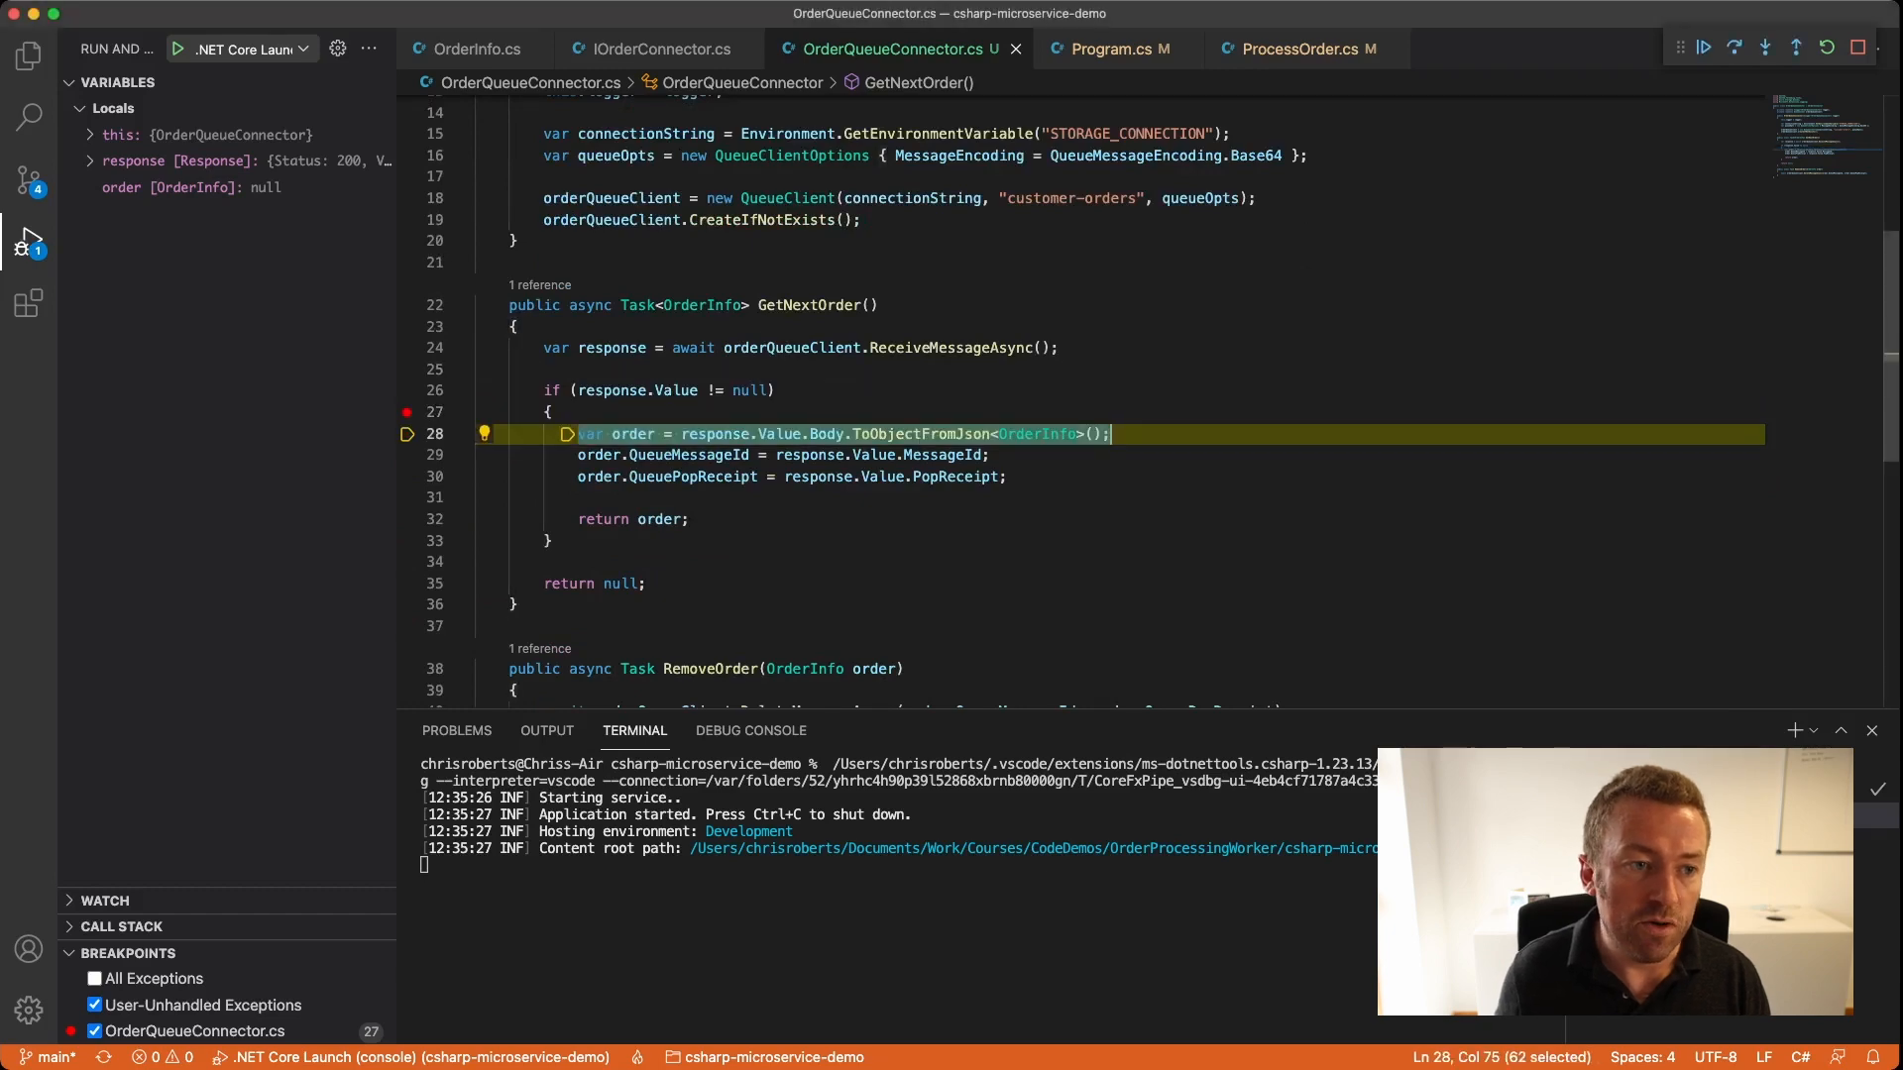
key("F10")
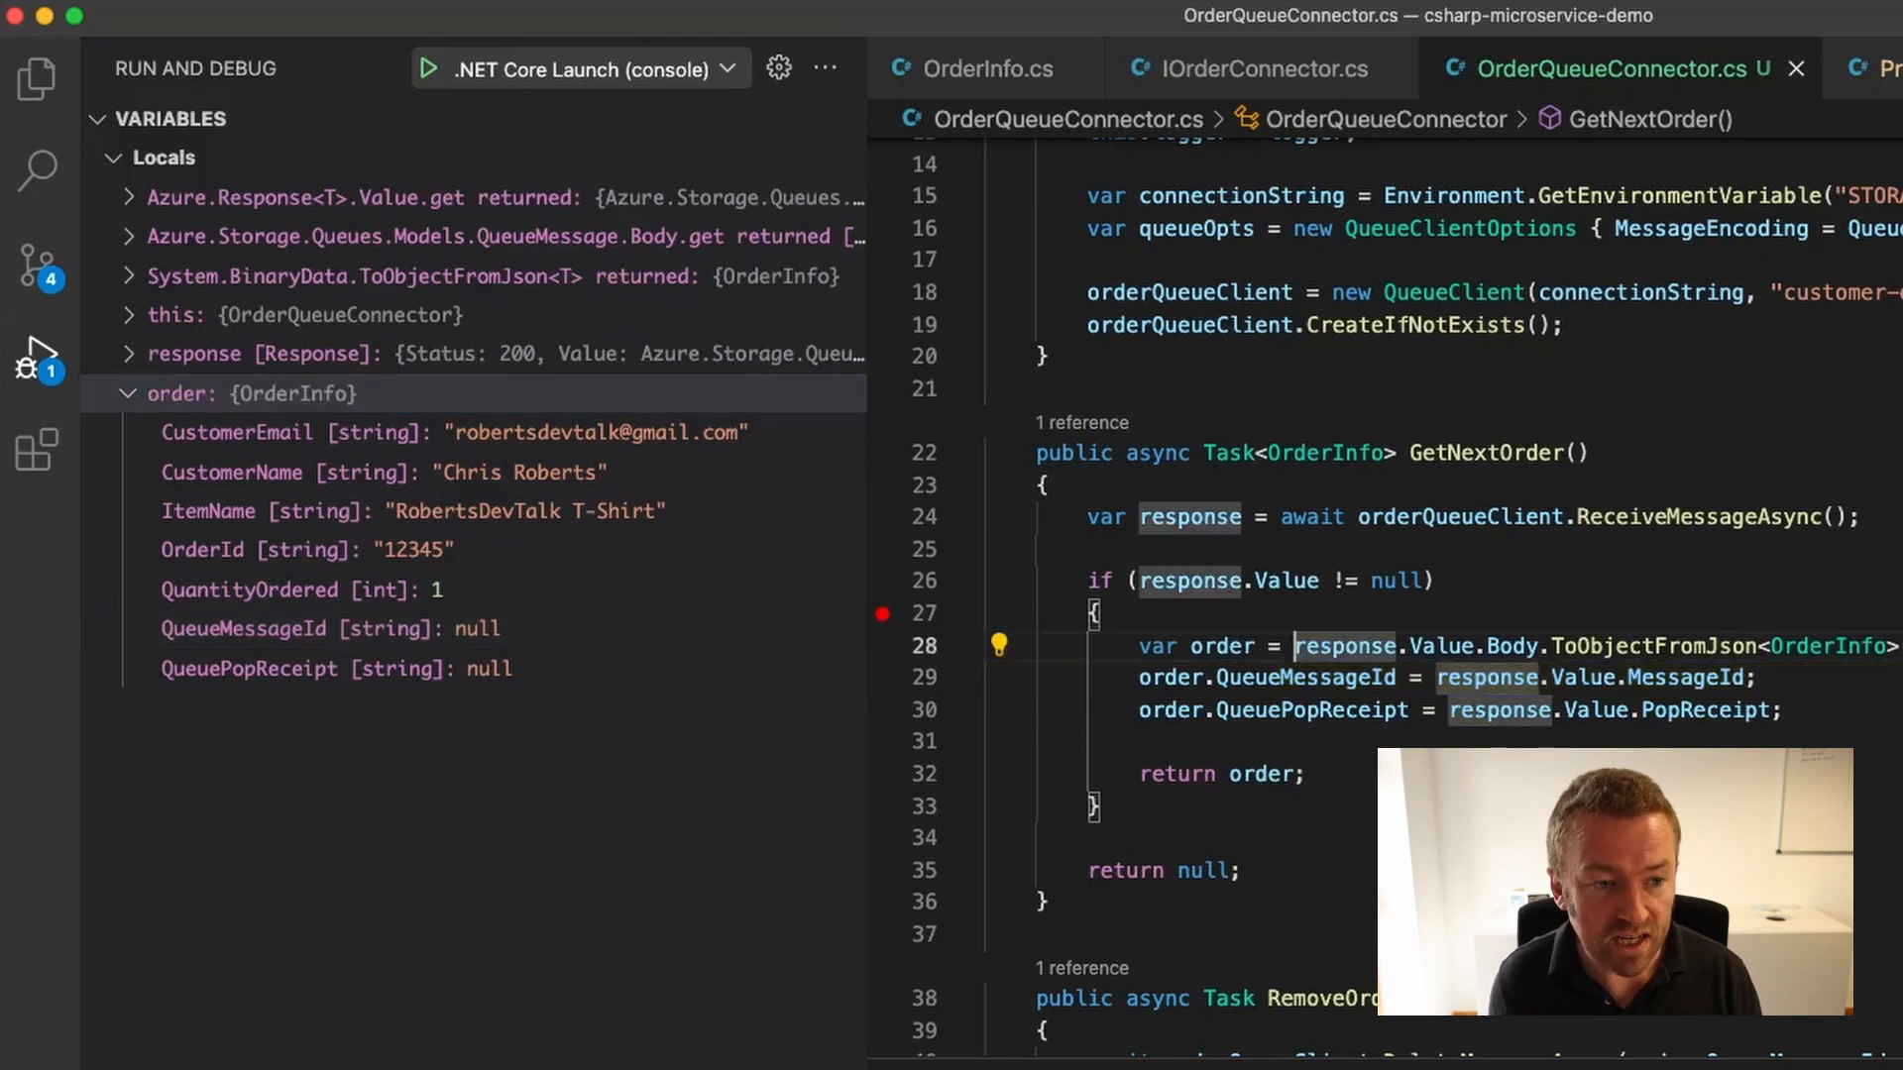
key("F10")
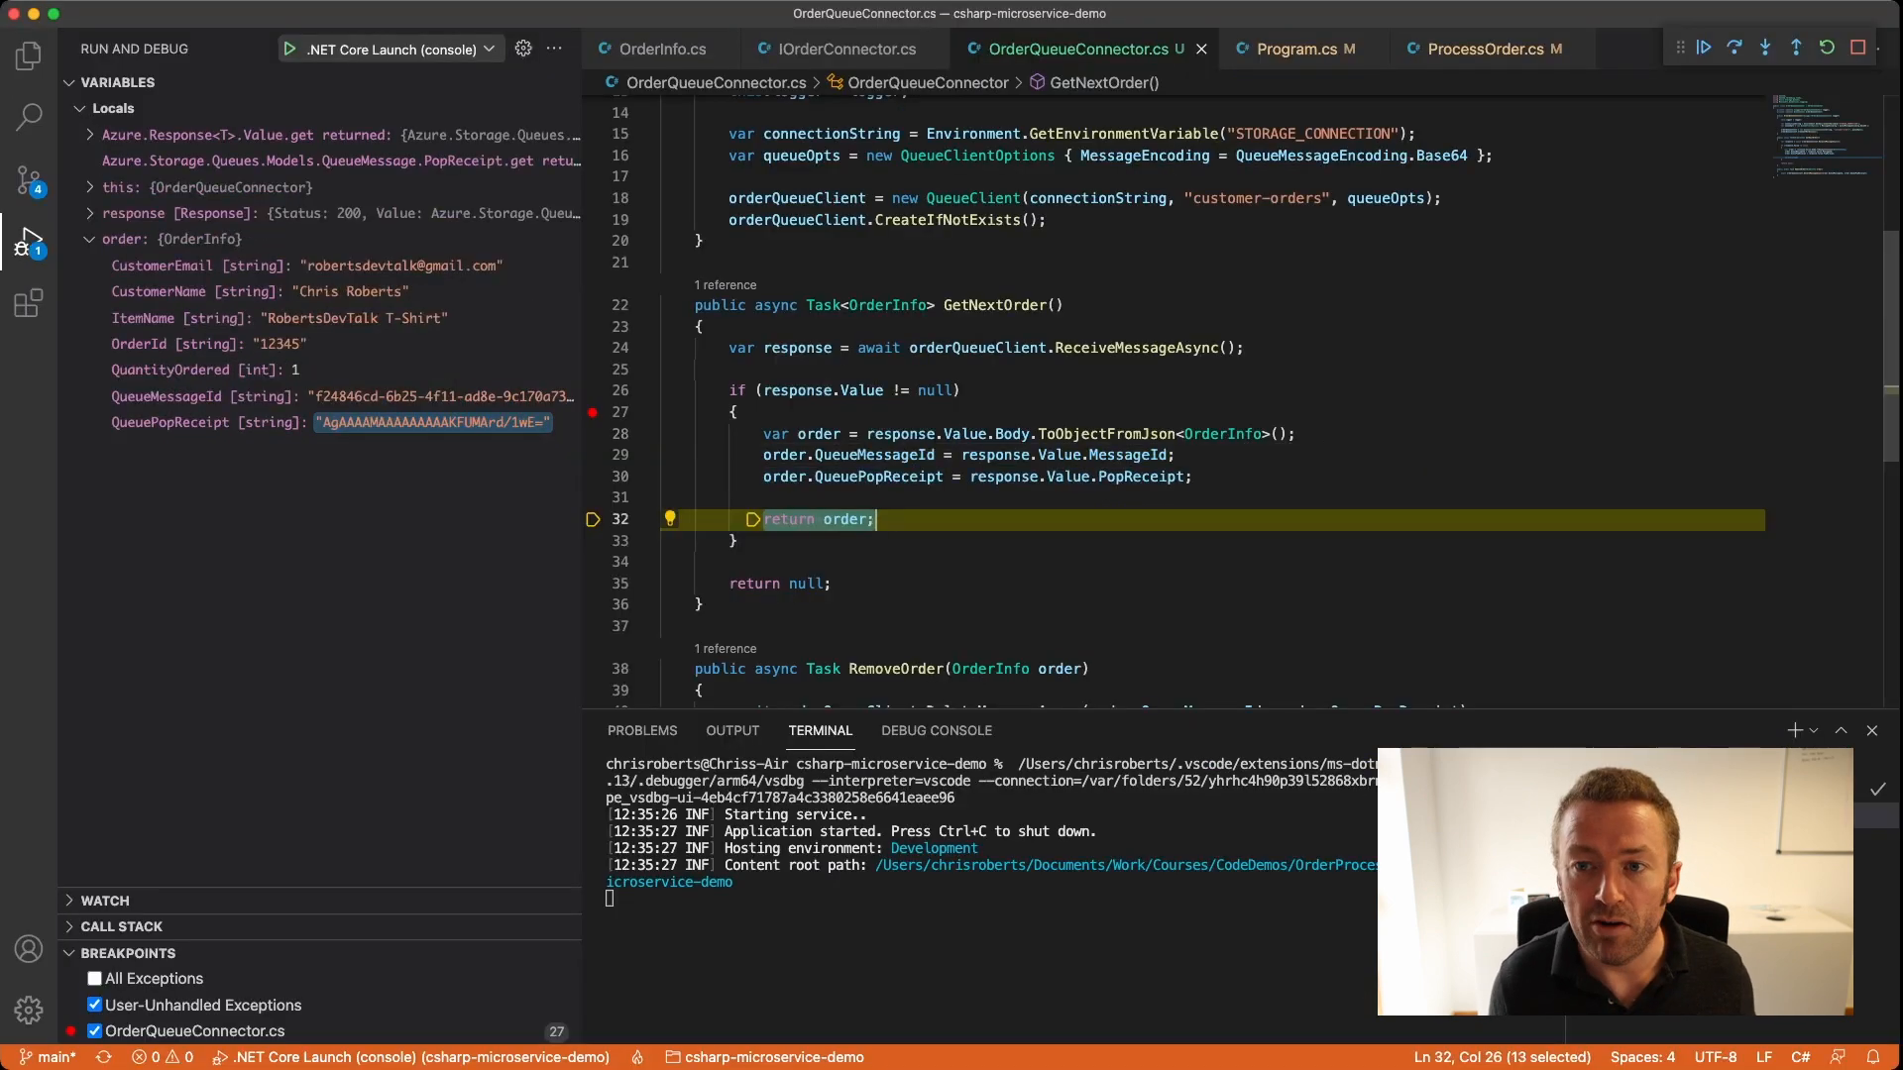
left_click(1703, 48)
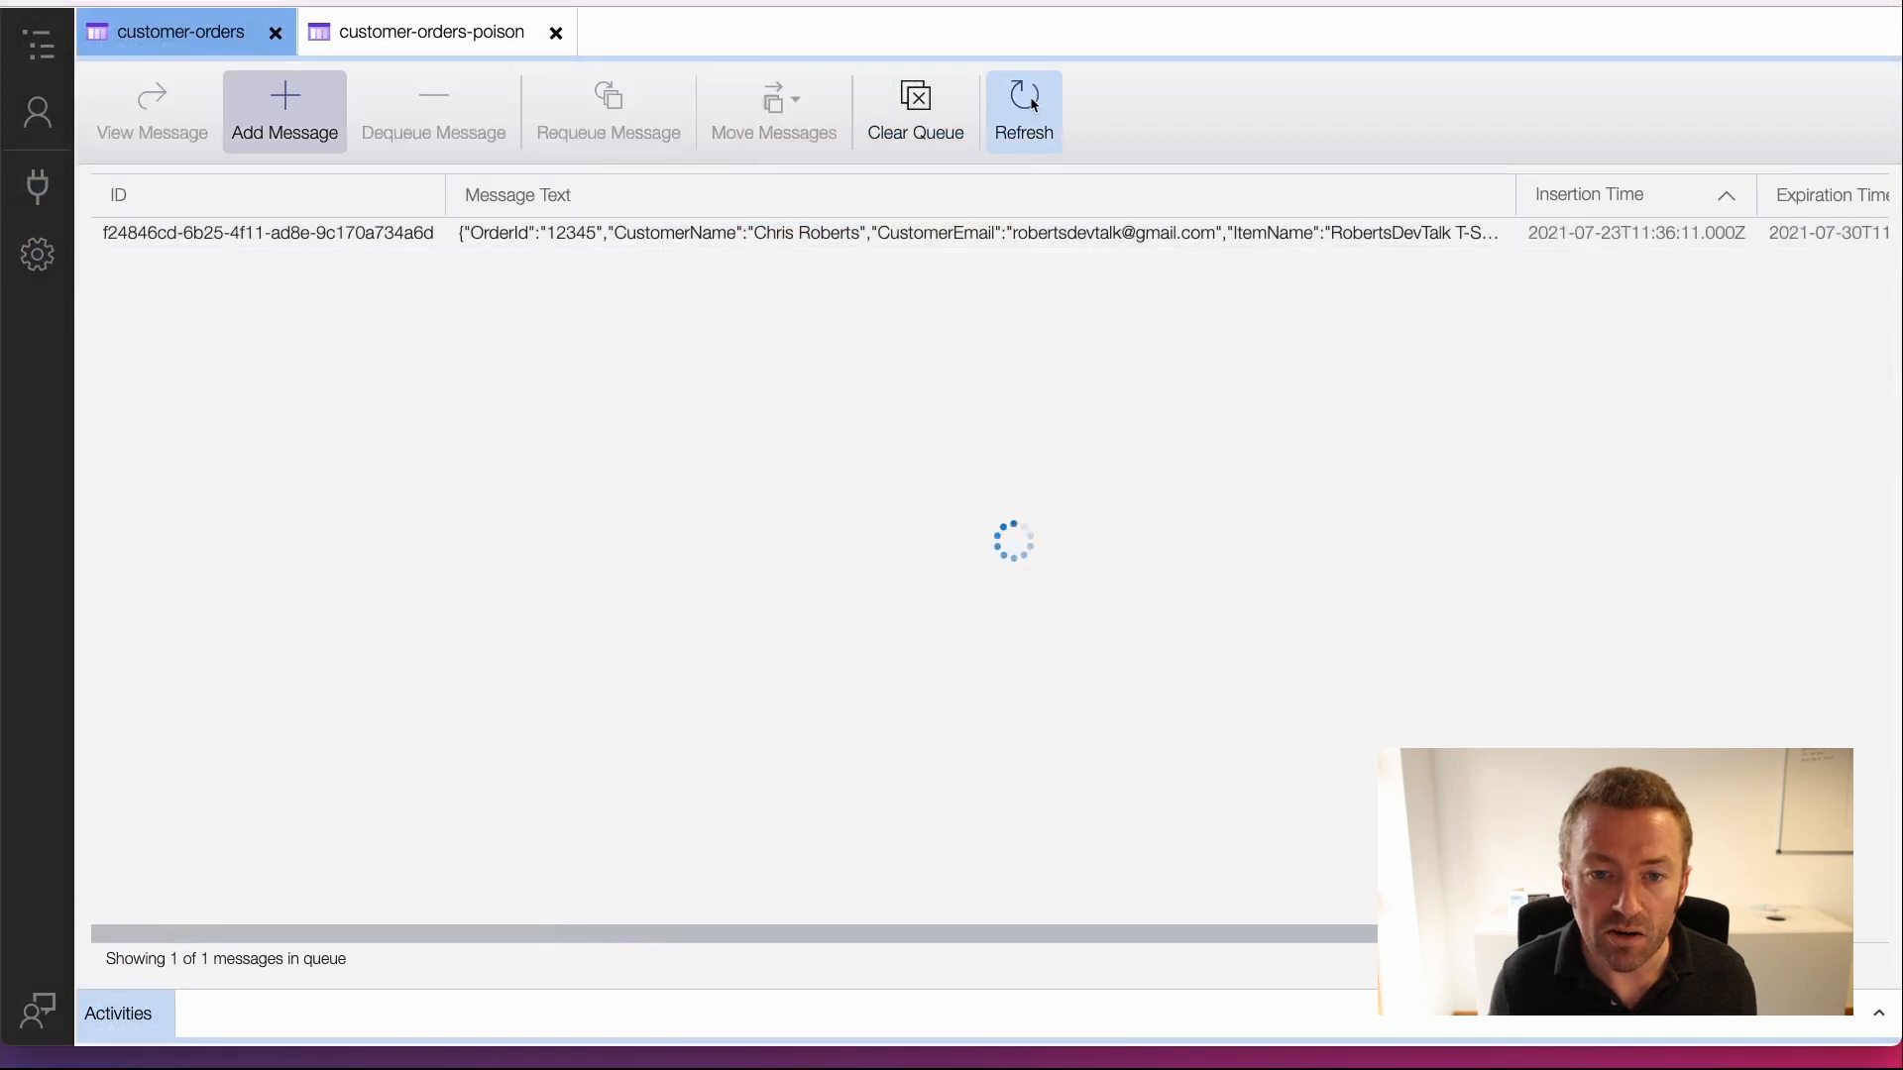
- Refresh the customer-orders queue to see the processed message is gone
left_click(1023, 104)
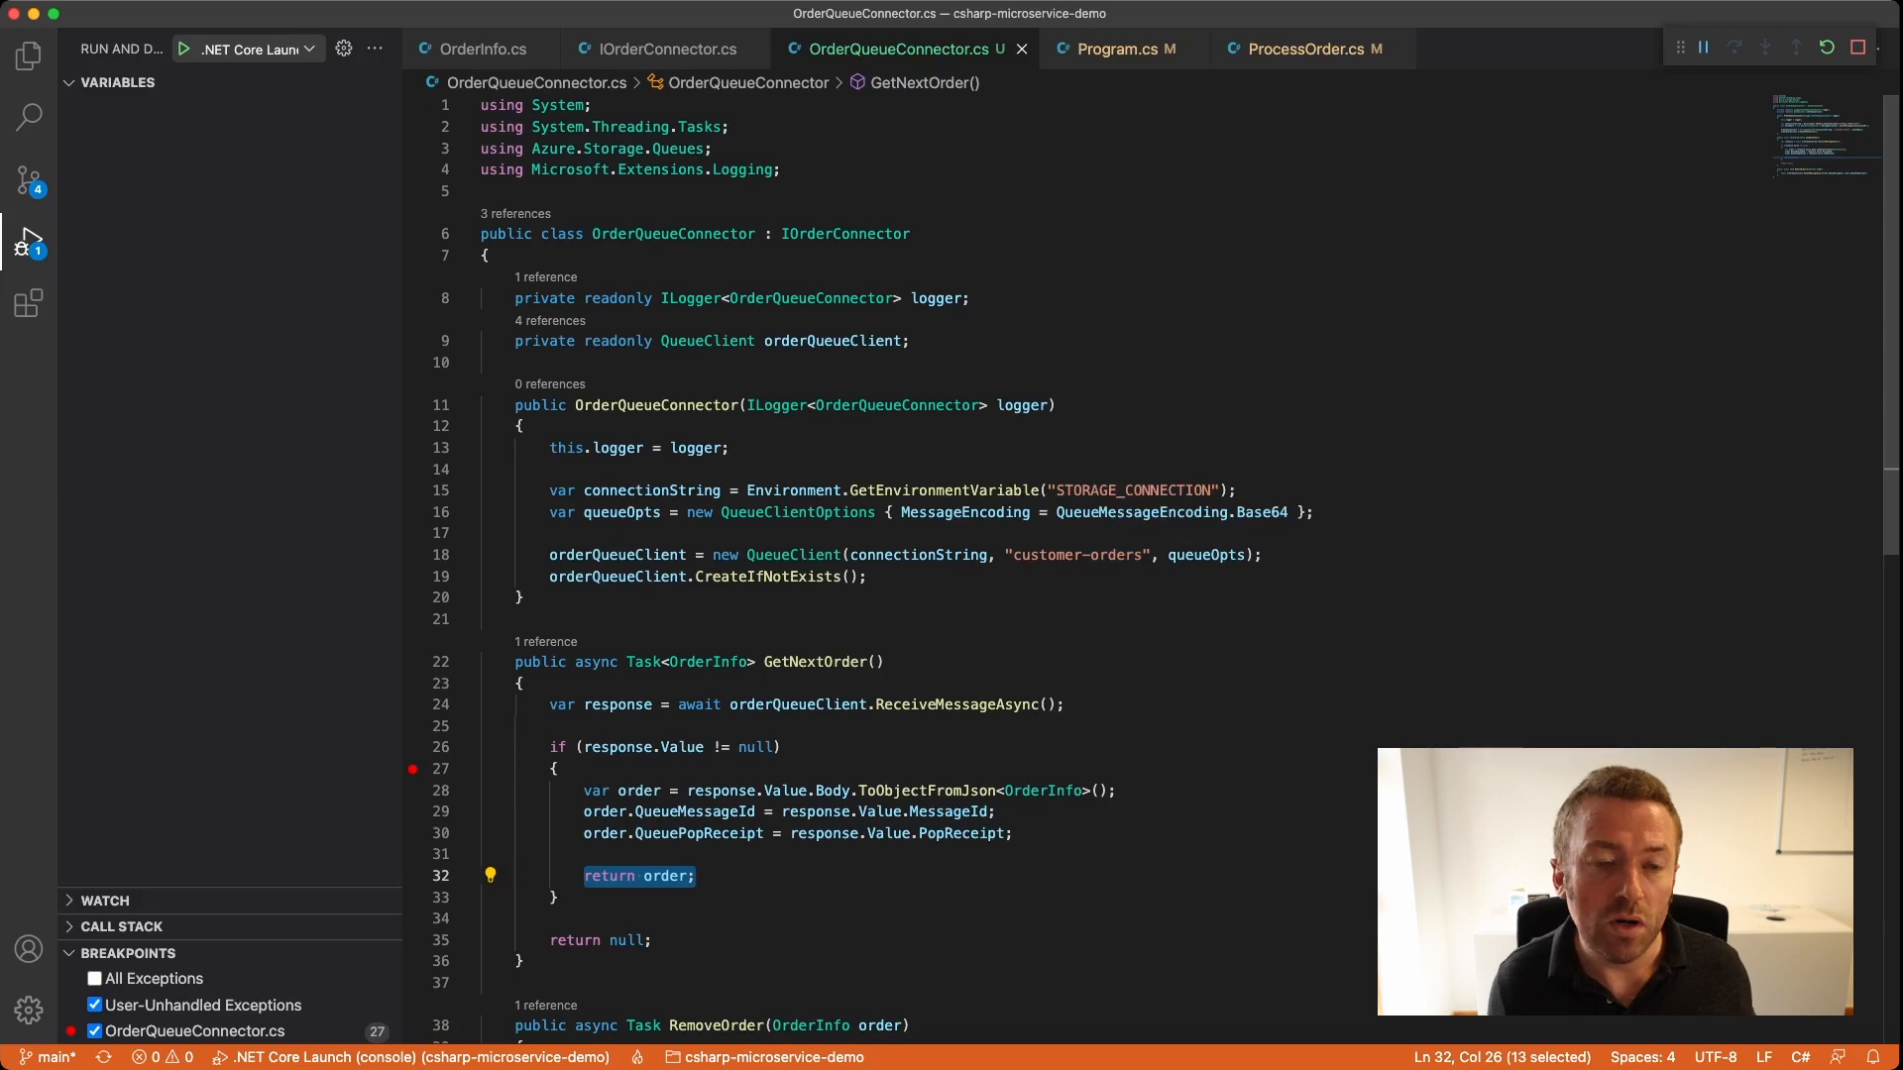
- Declare poisonOrderQueueClient as a new QueueClient for "customer-orders-poison" with connectionString and queueOpts
type("private readonly QueueClient poisonOrderQueueClient;")
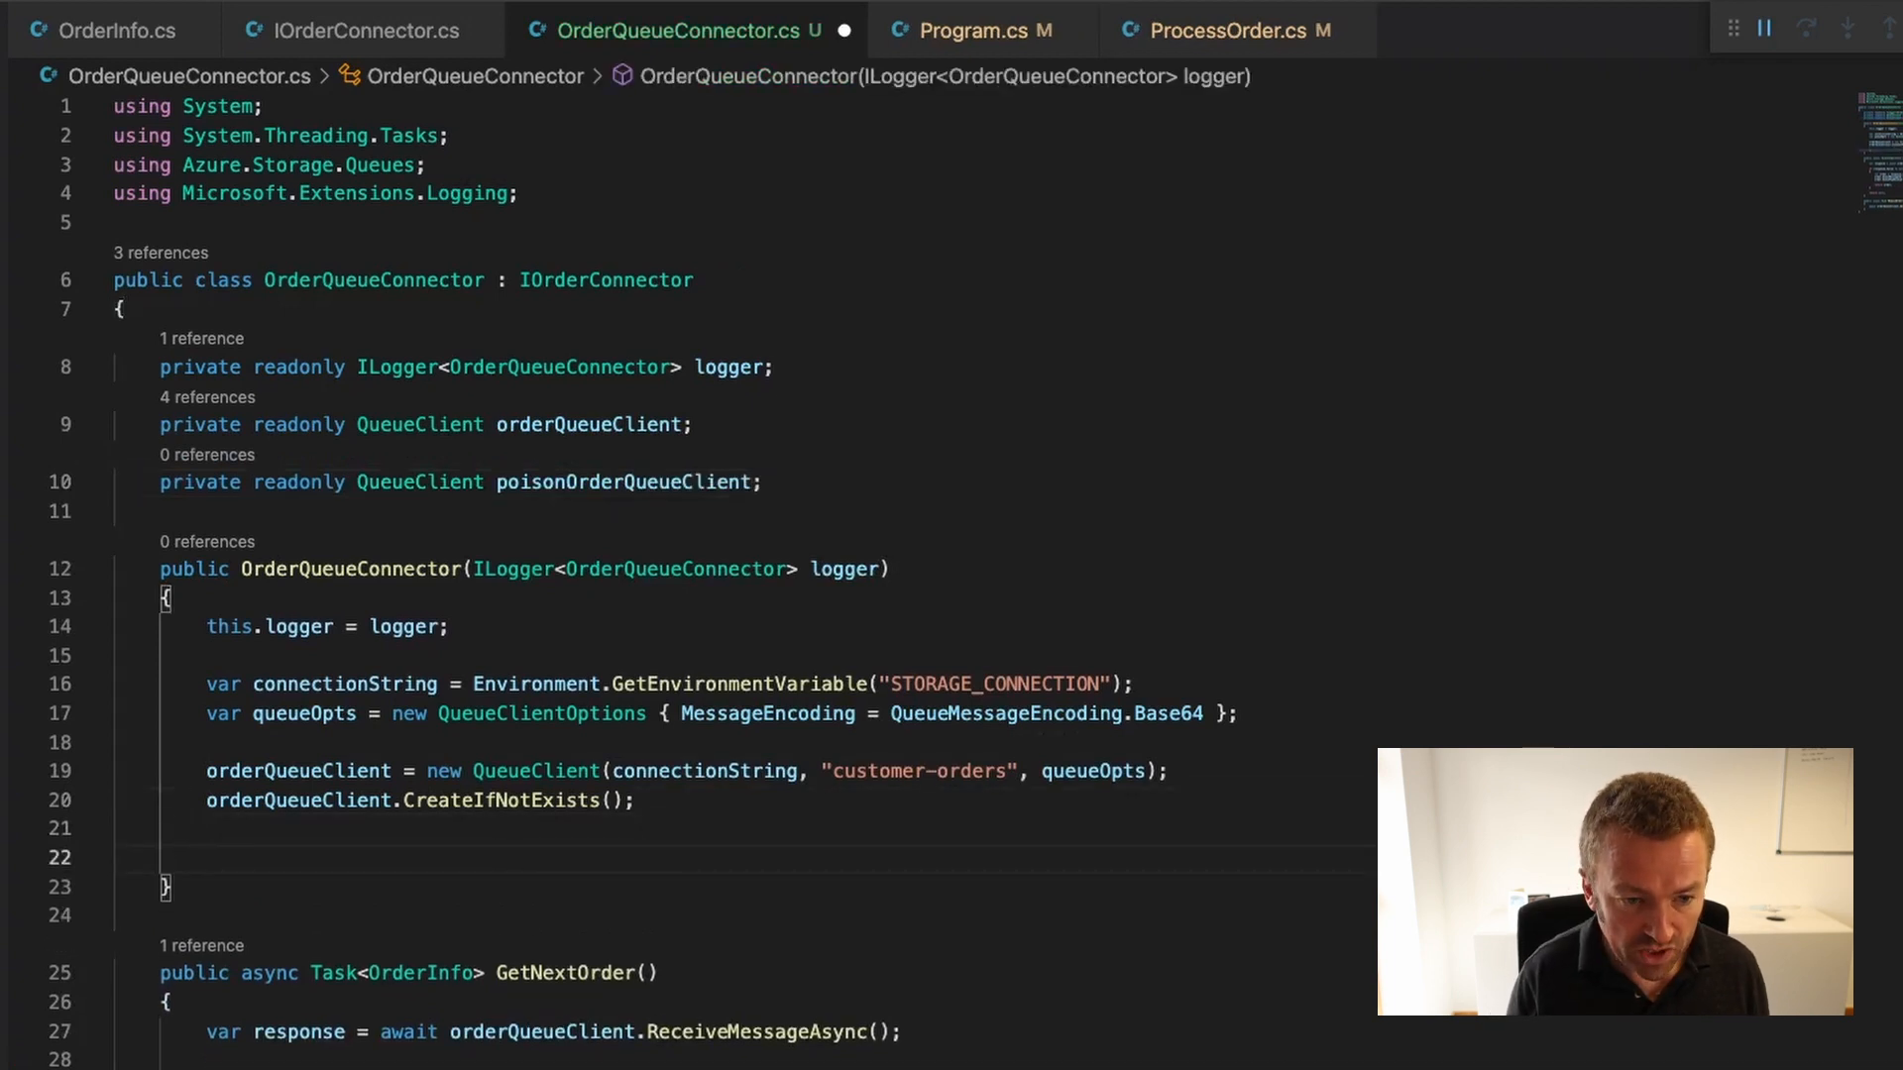
type("poisonOrderQueueClient = new QueueClient(co")
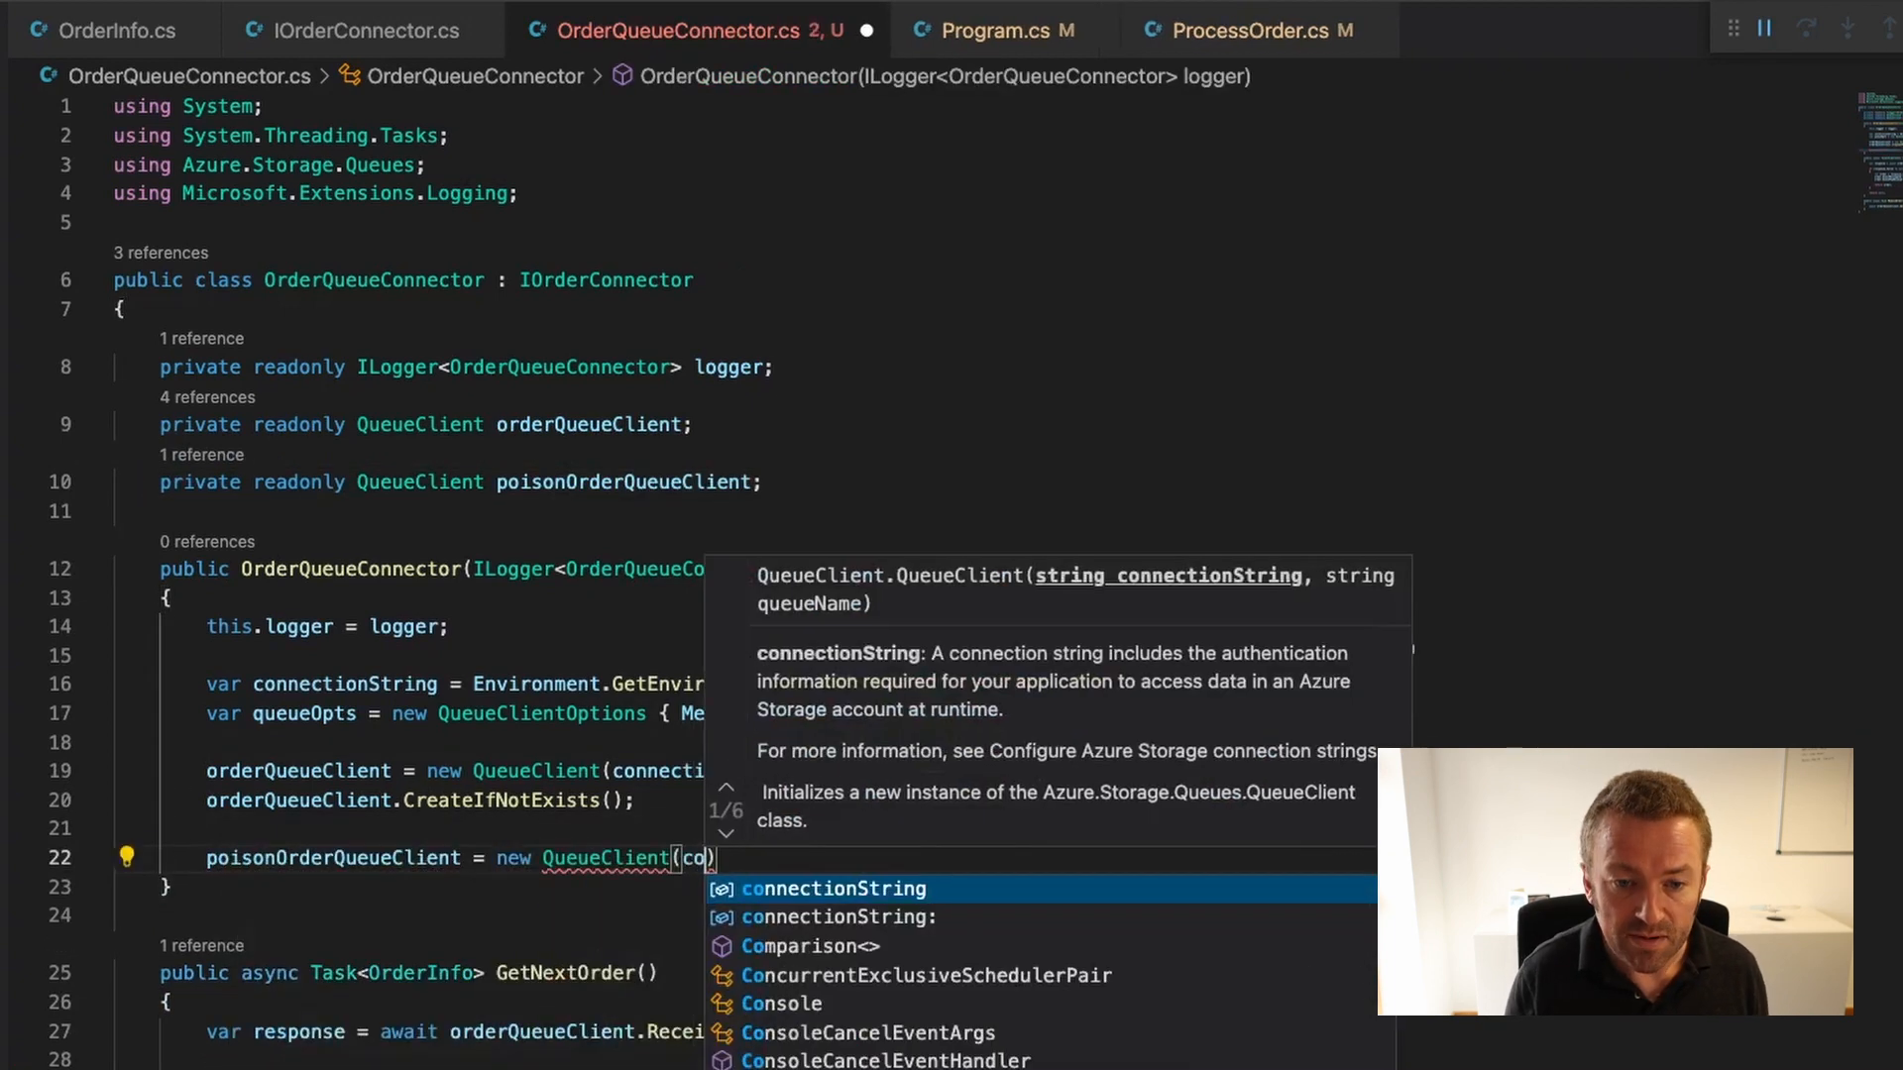
type("connectionString,")
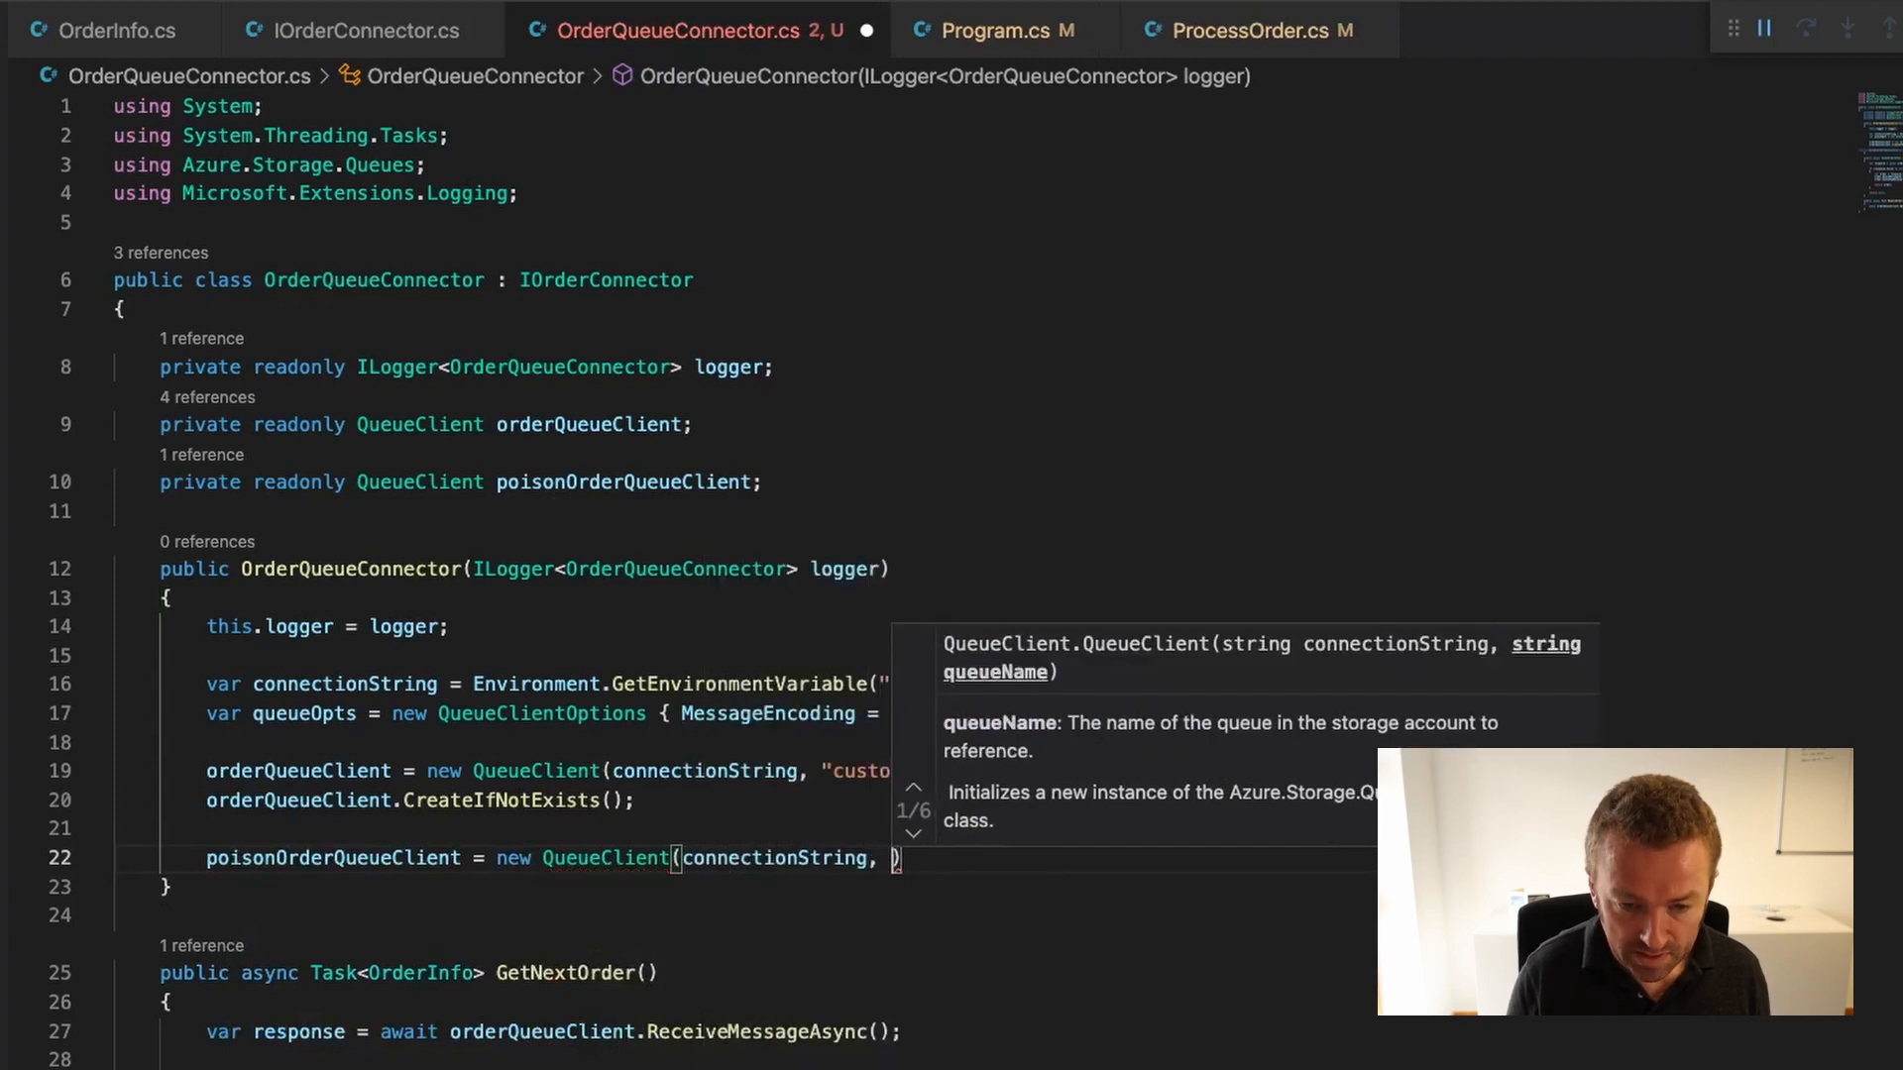
type("customer-orders-poison\", q")
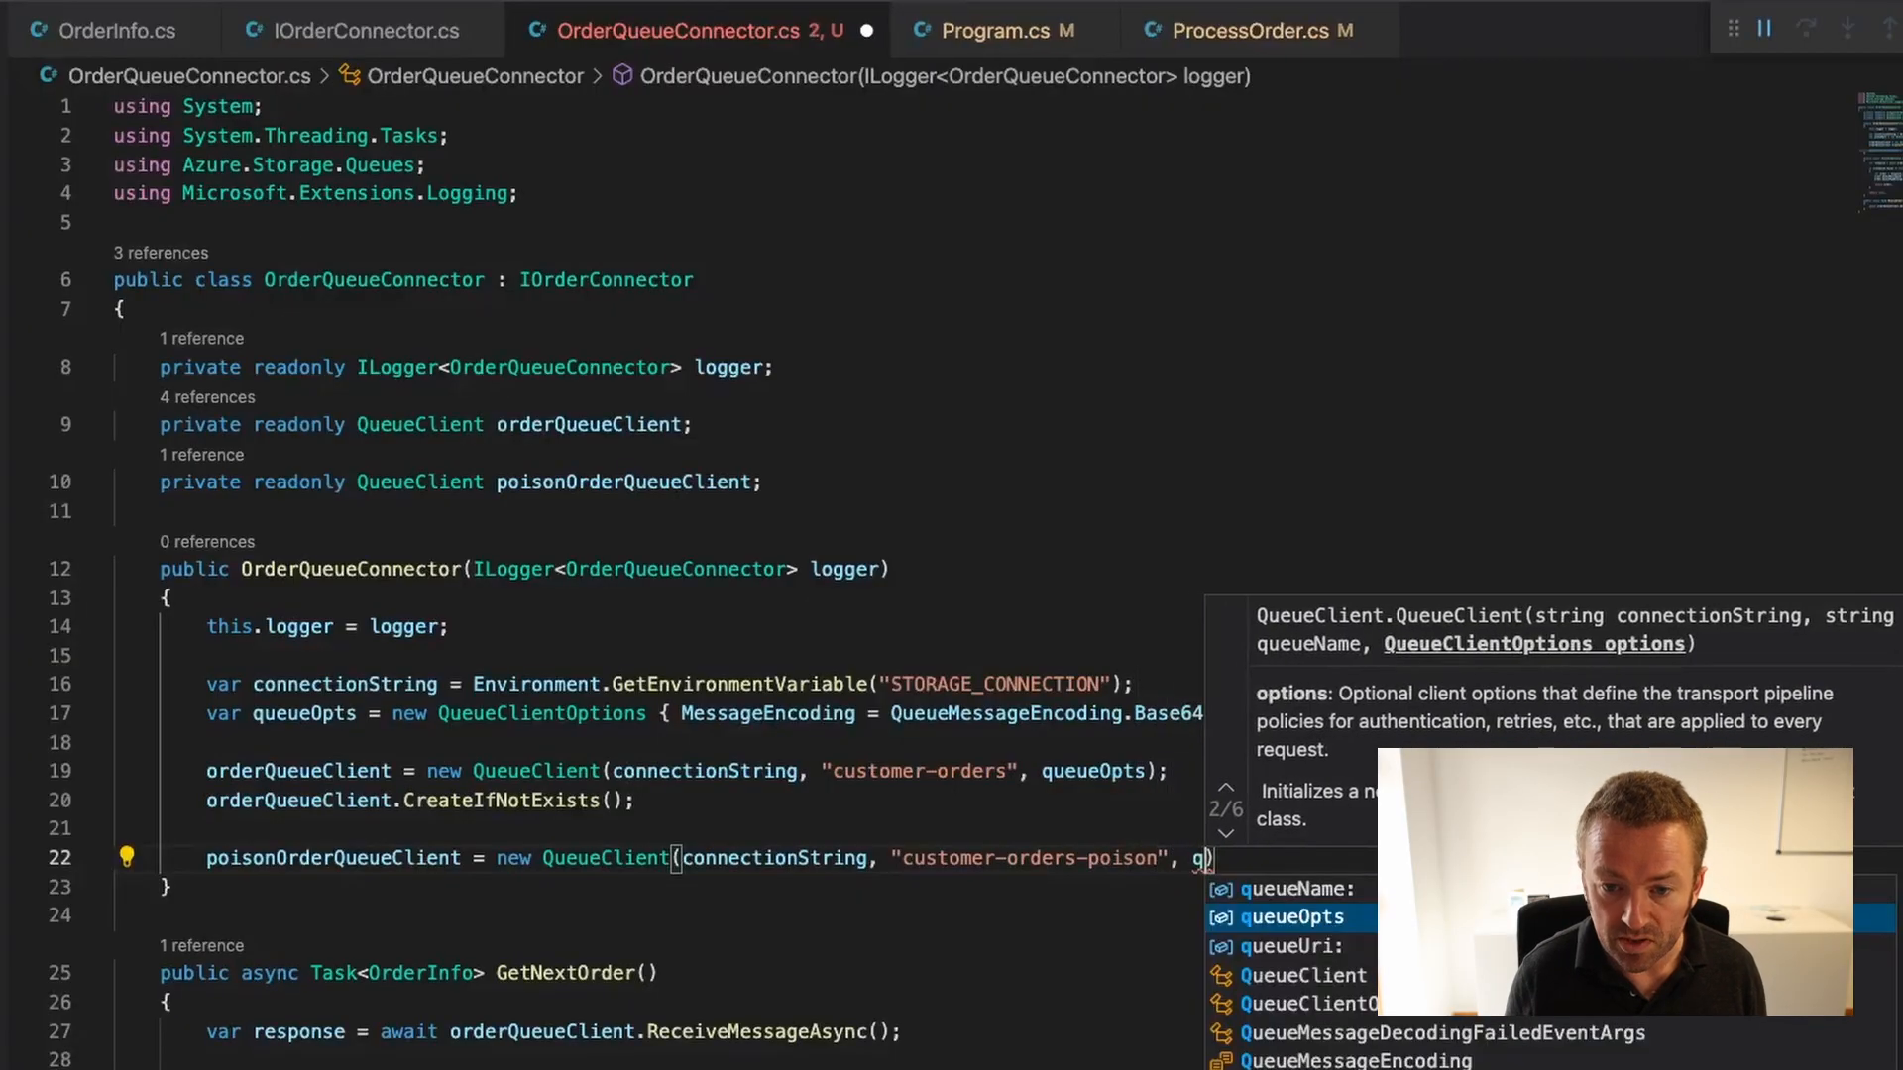
key("Tab")
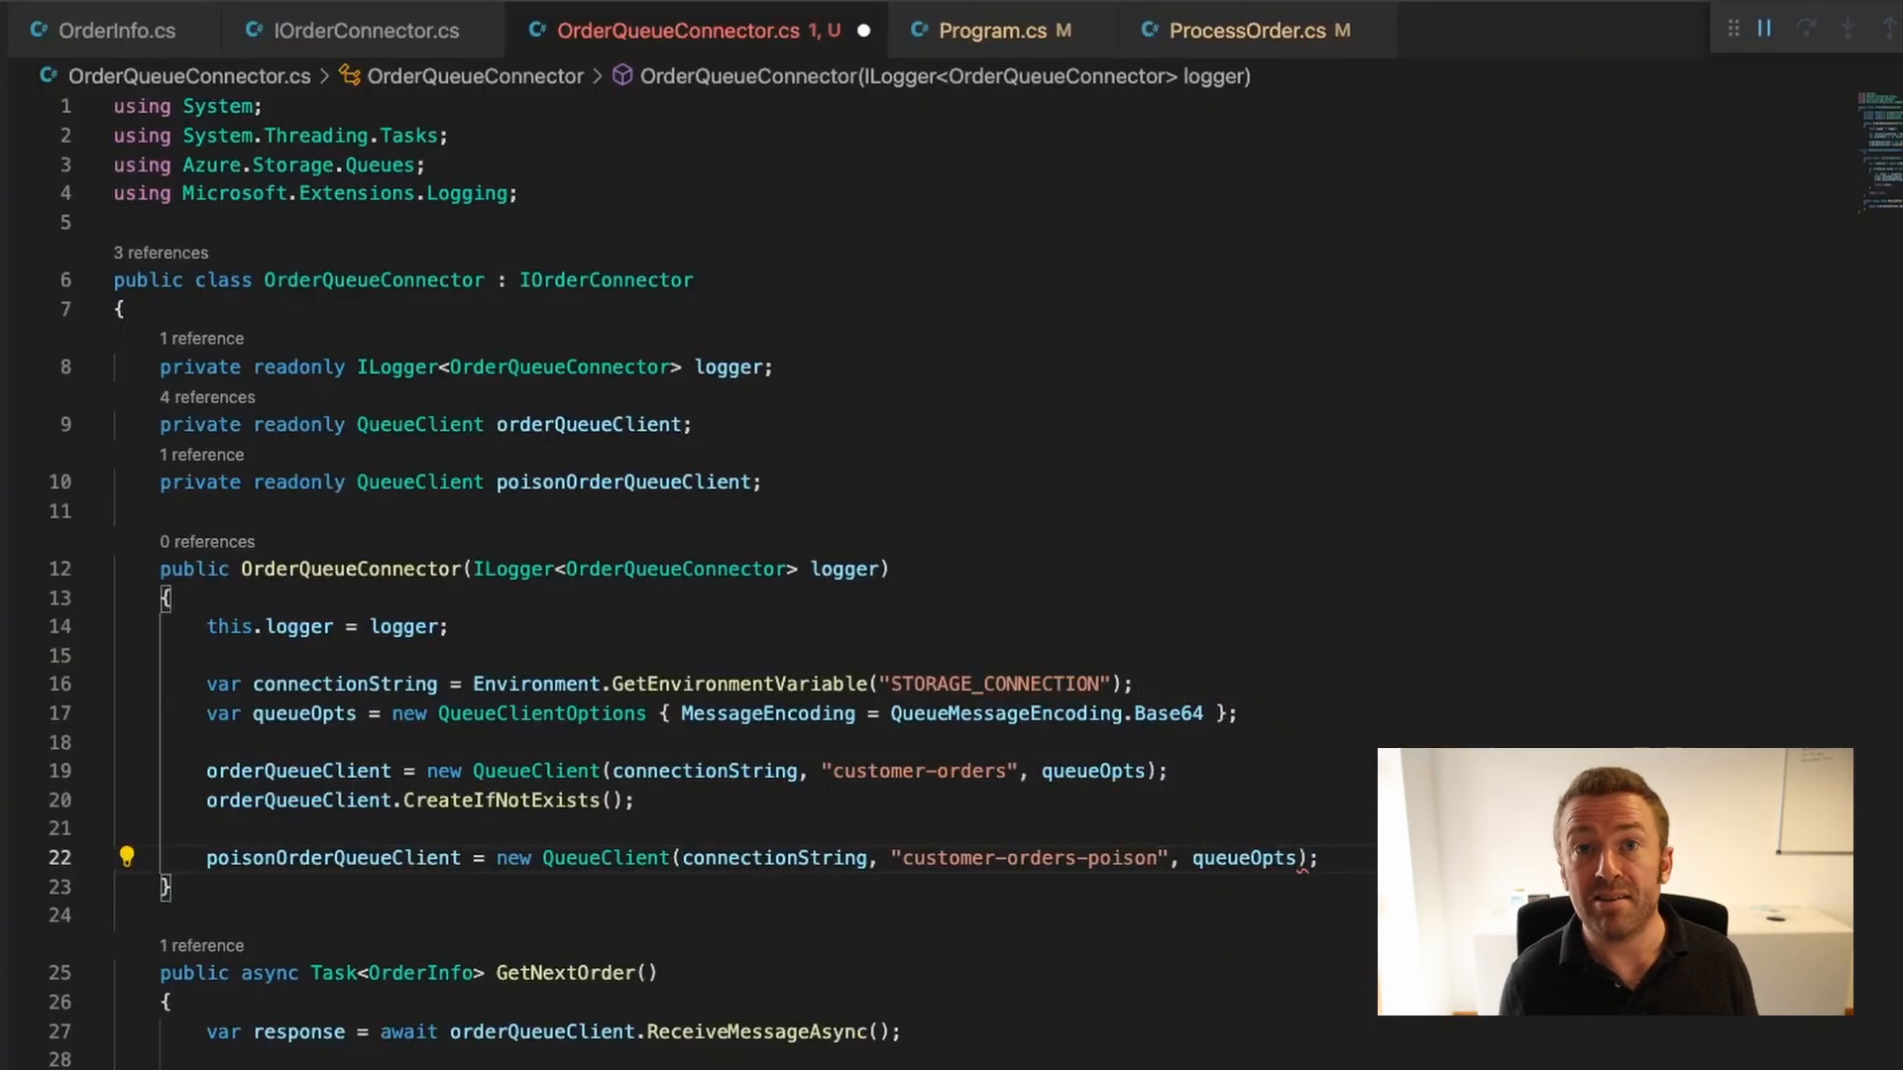
- Call poisonOrderQueueClient.CreateIfNotExists() so the poison queue is created when missing
type("p")
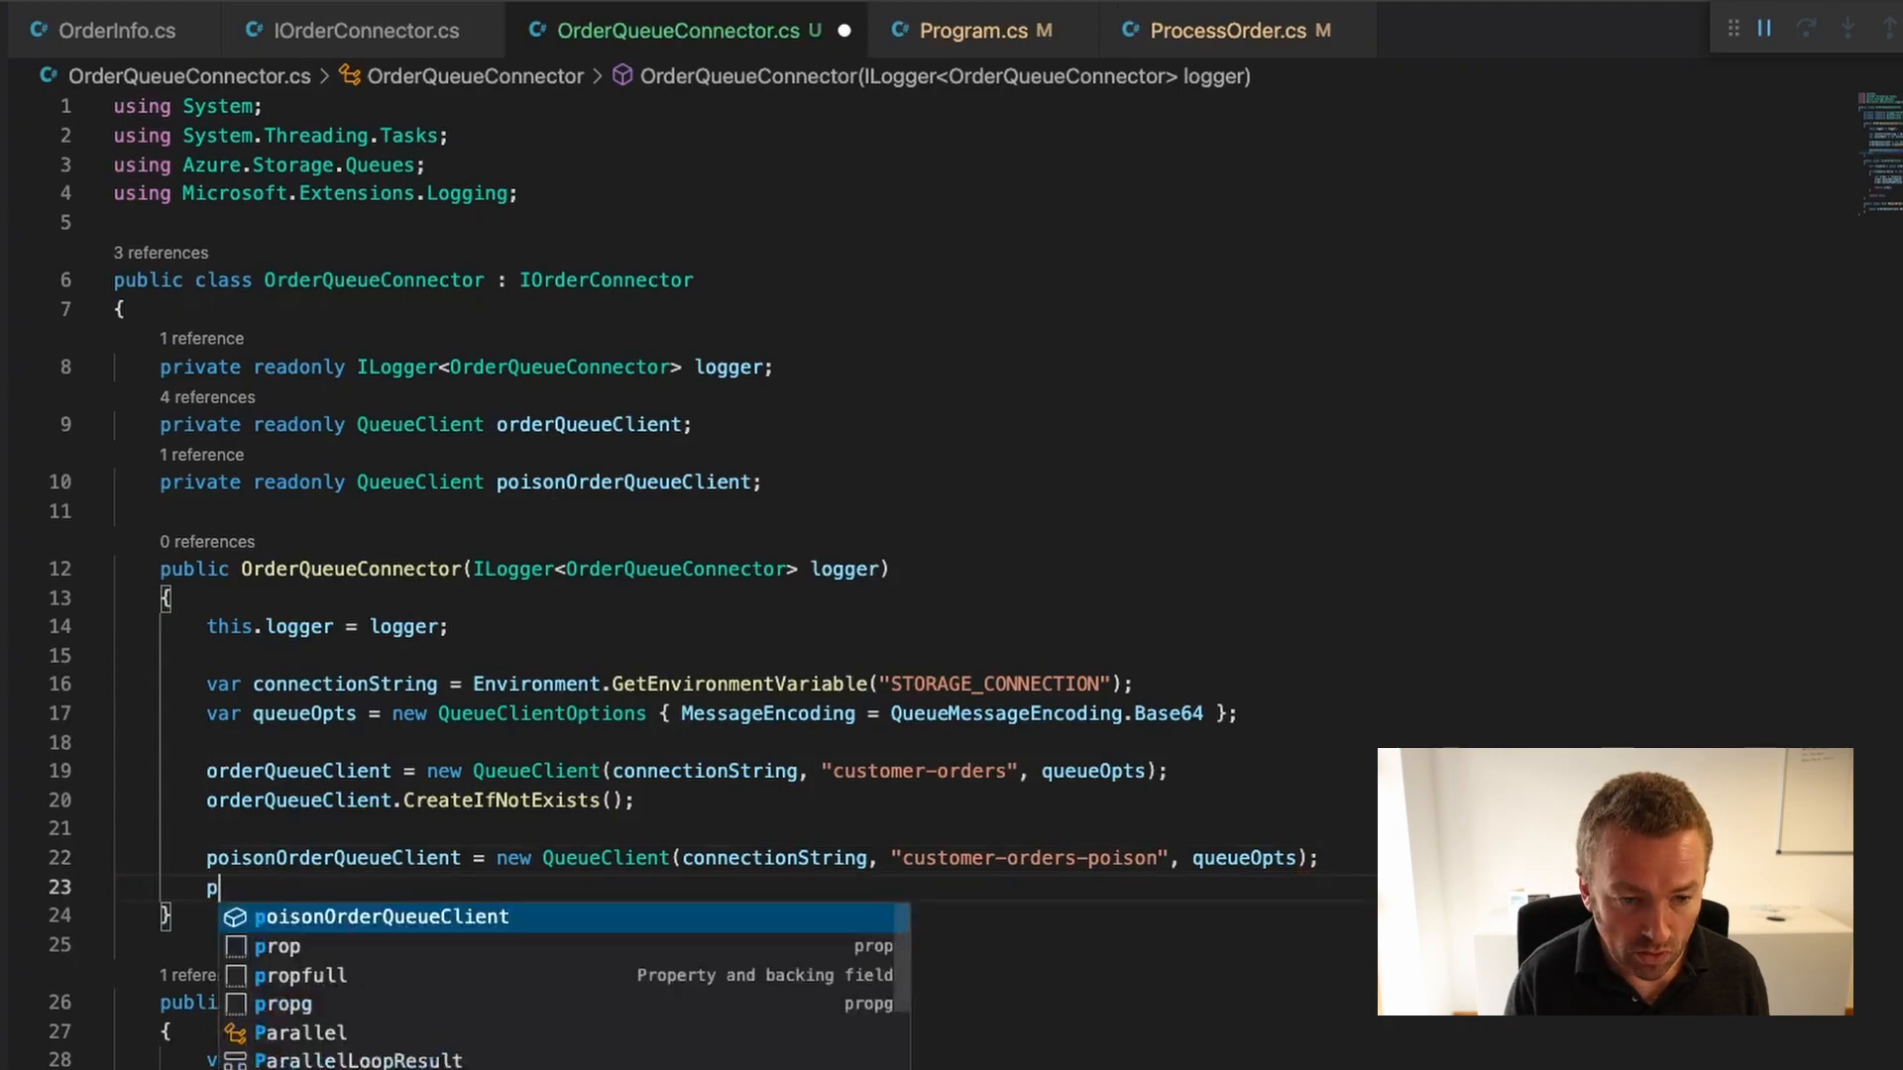
type("oisonOrderQueueClient.C")
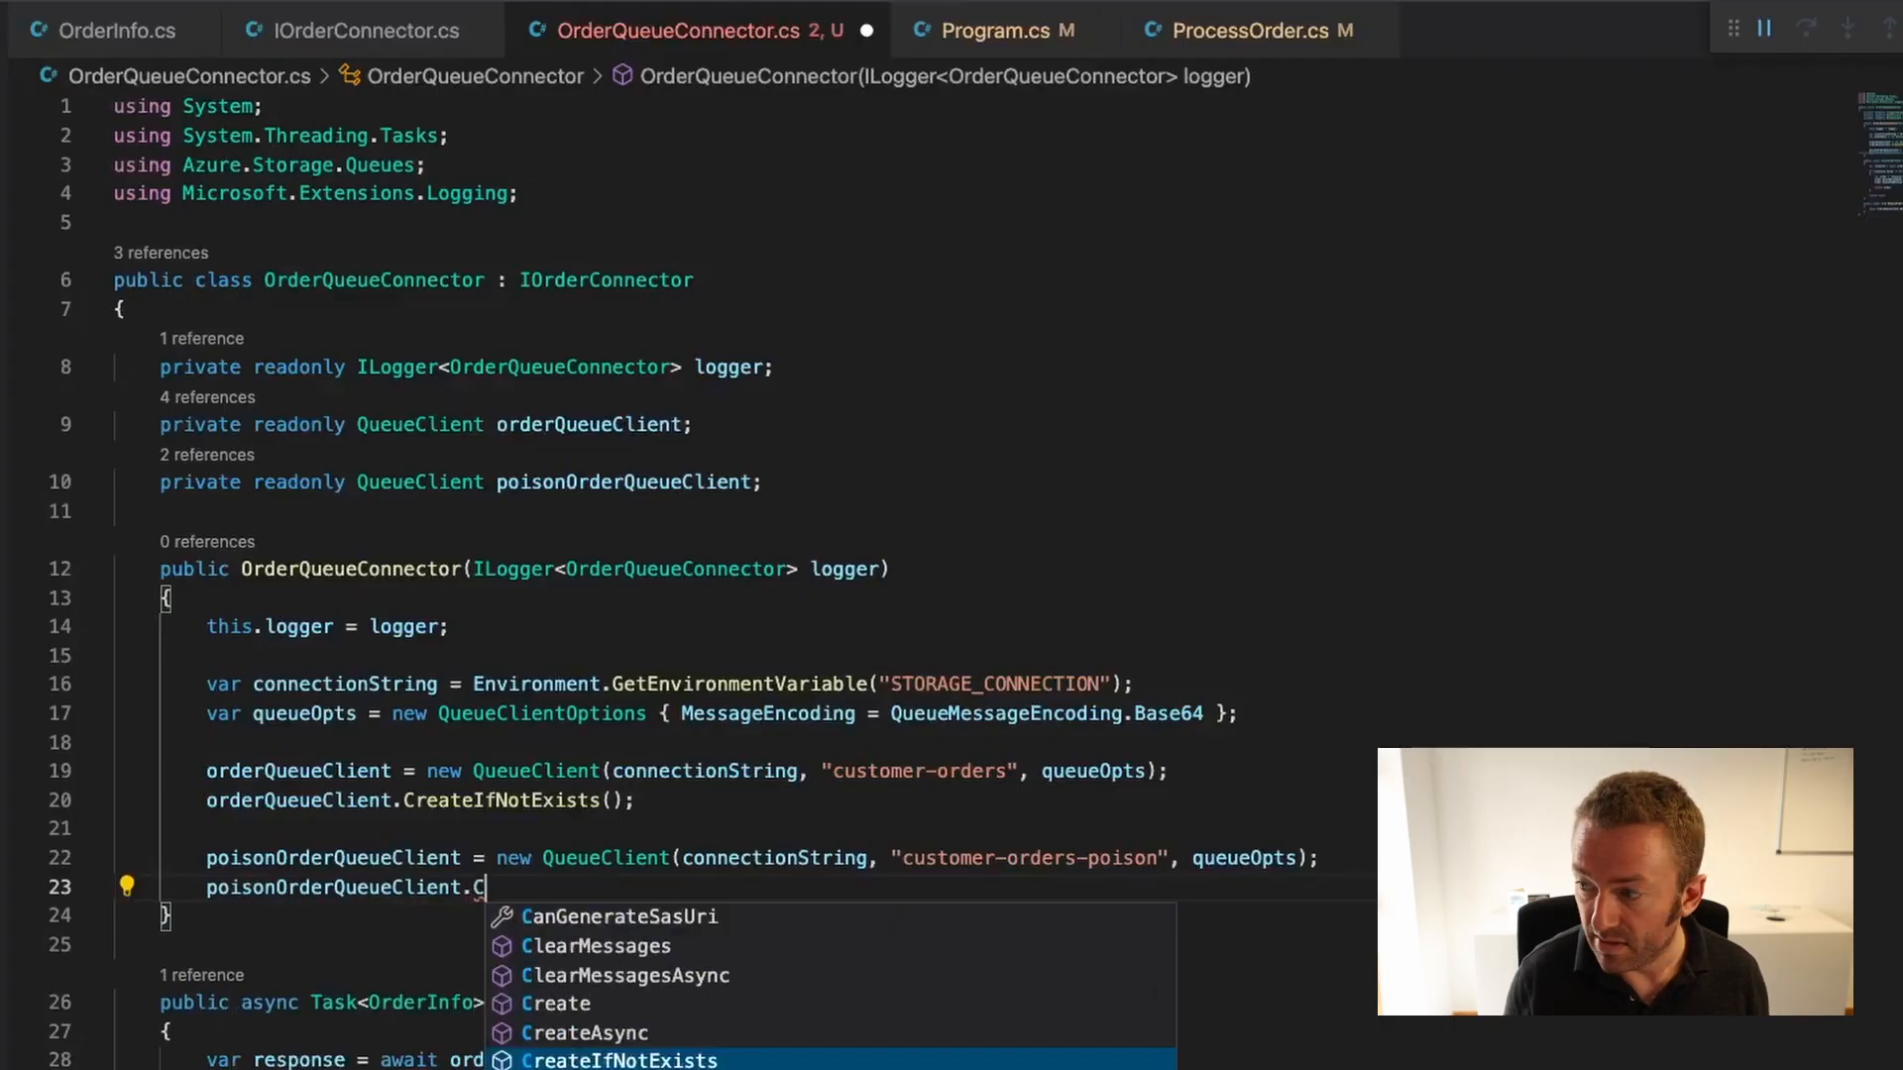
key("Tab")
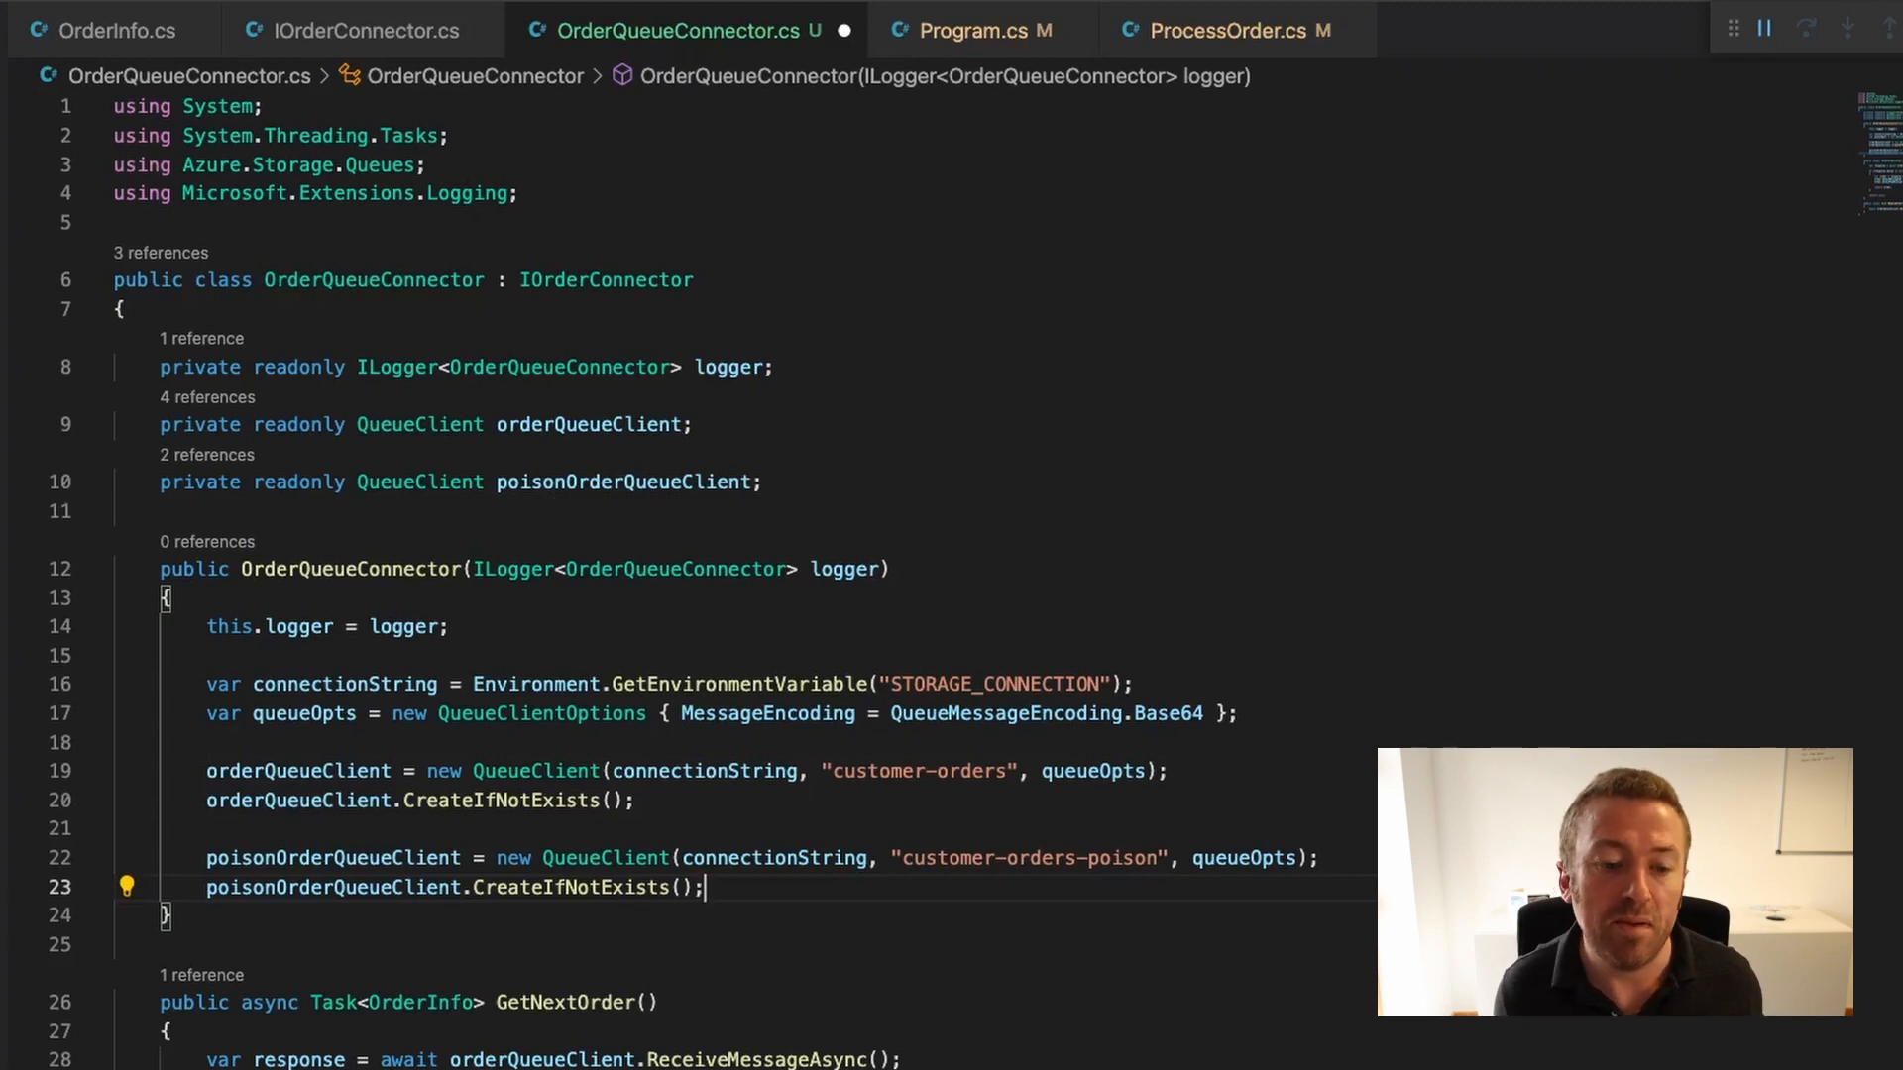
scroll("down", 3)
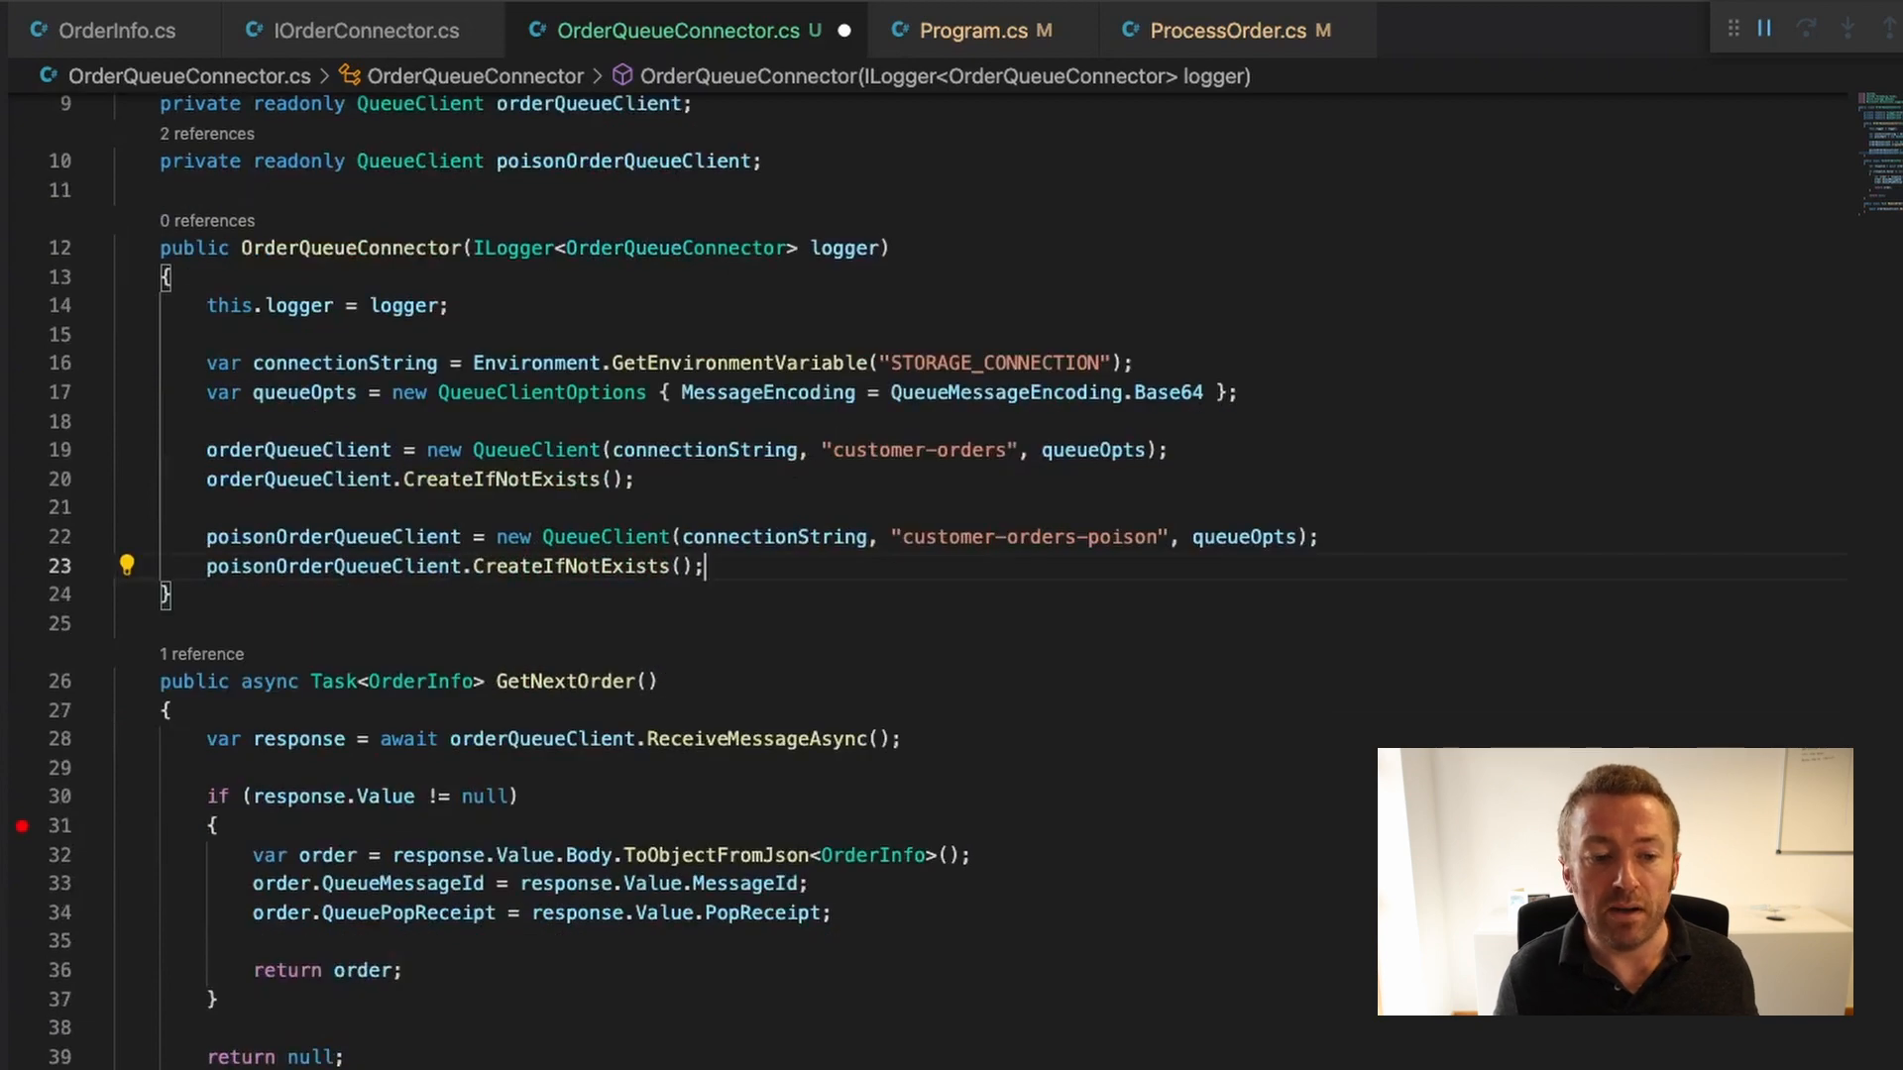
- Wrap the deserialization in try/catch and log the exception with "Error deserializing message" and response.Value
left_click(214, 824)
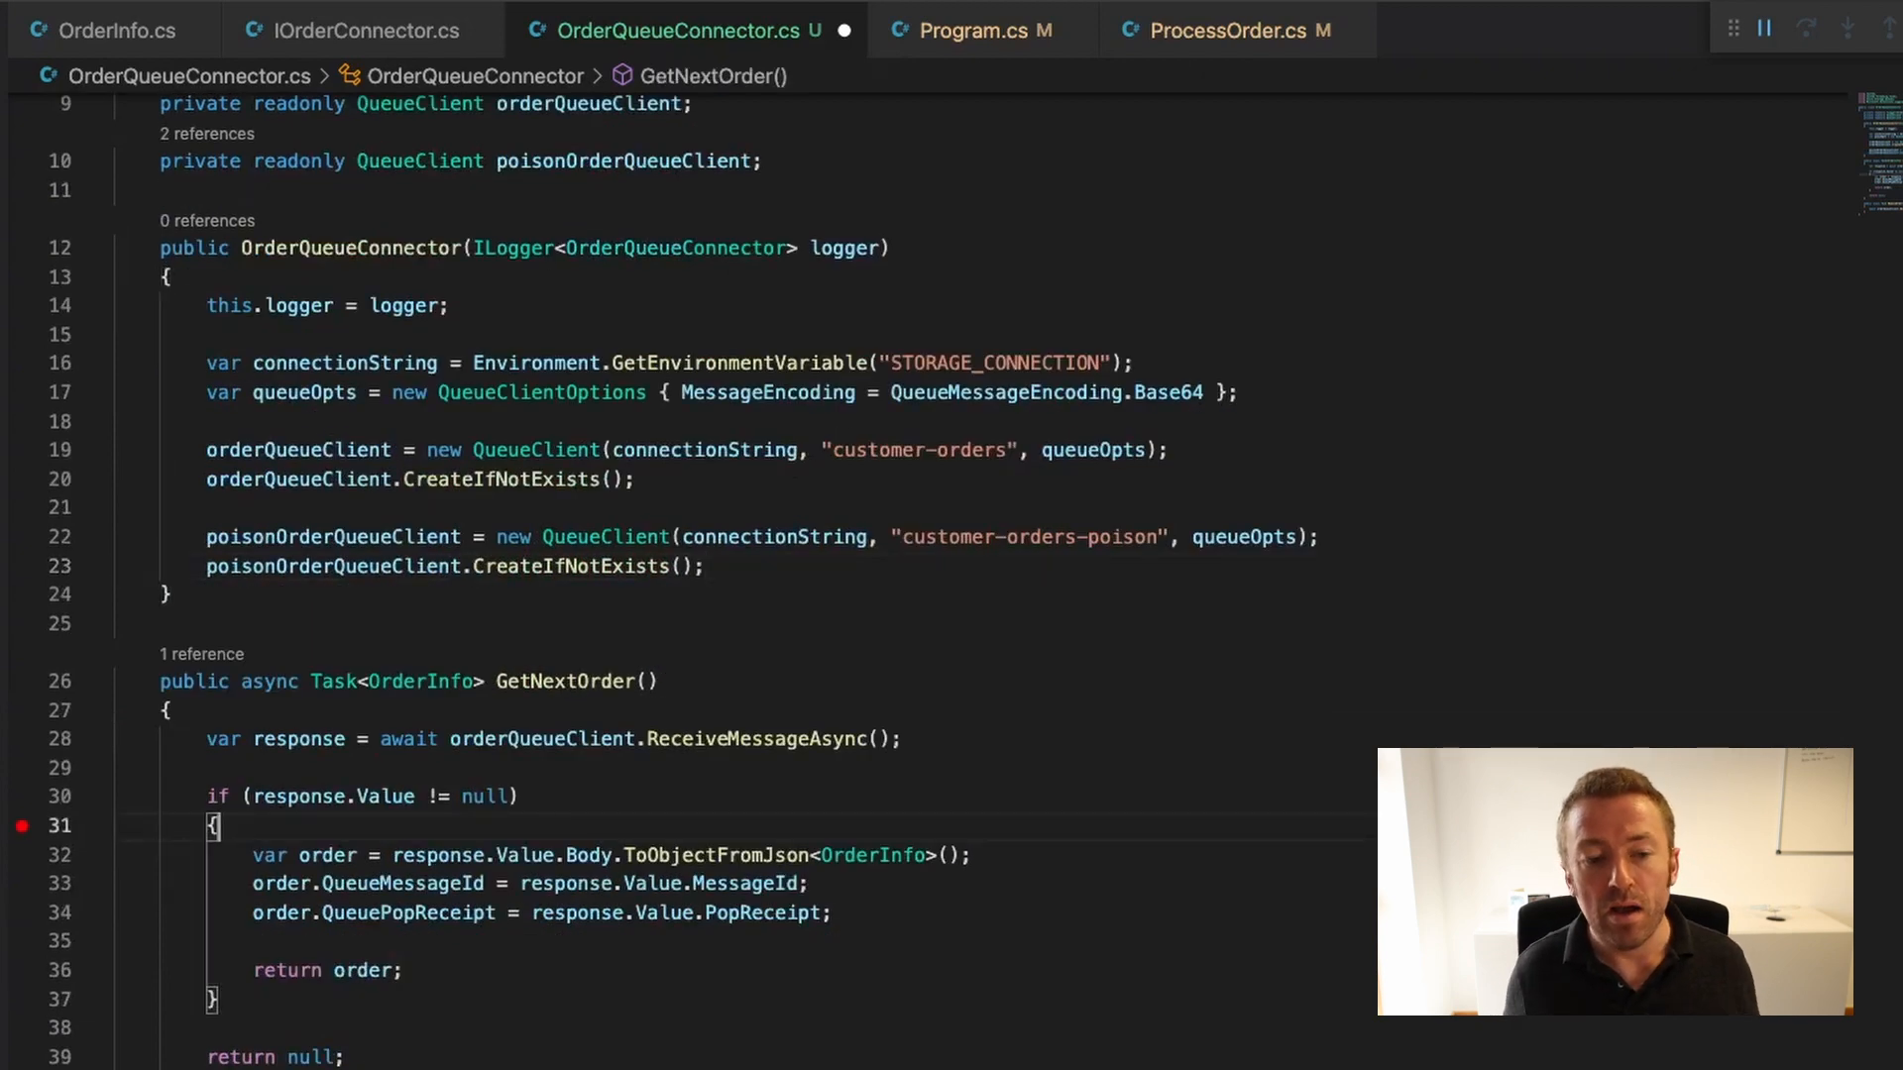
type("tr")
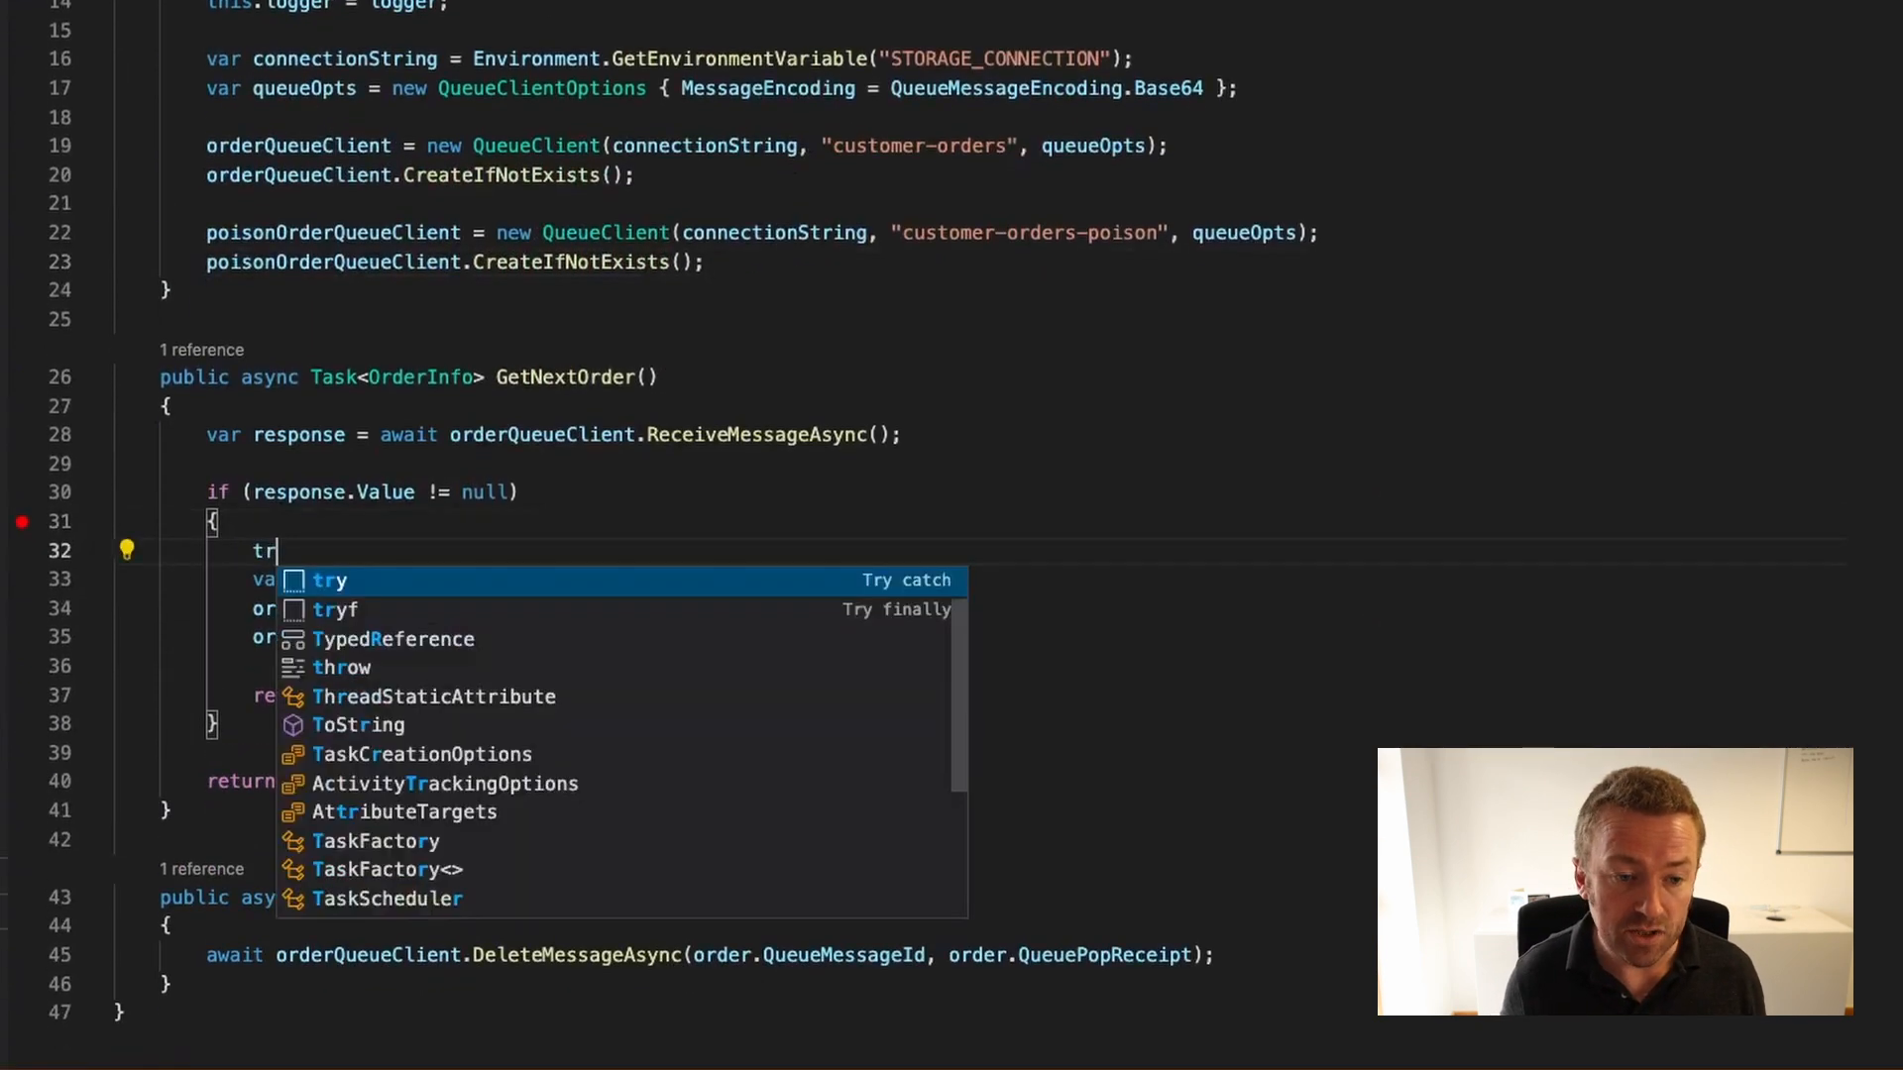
key("Tab")
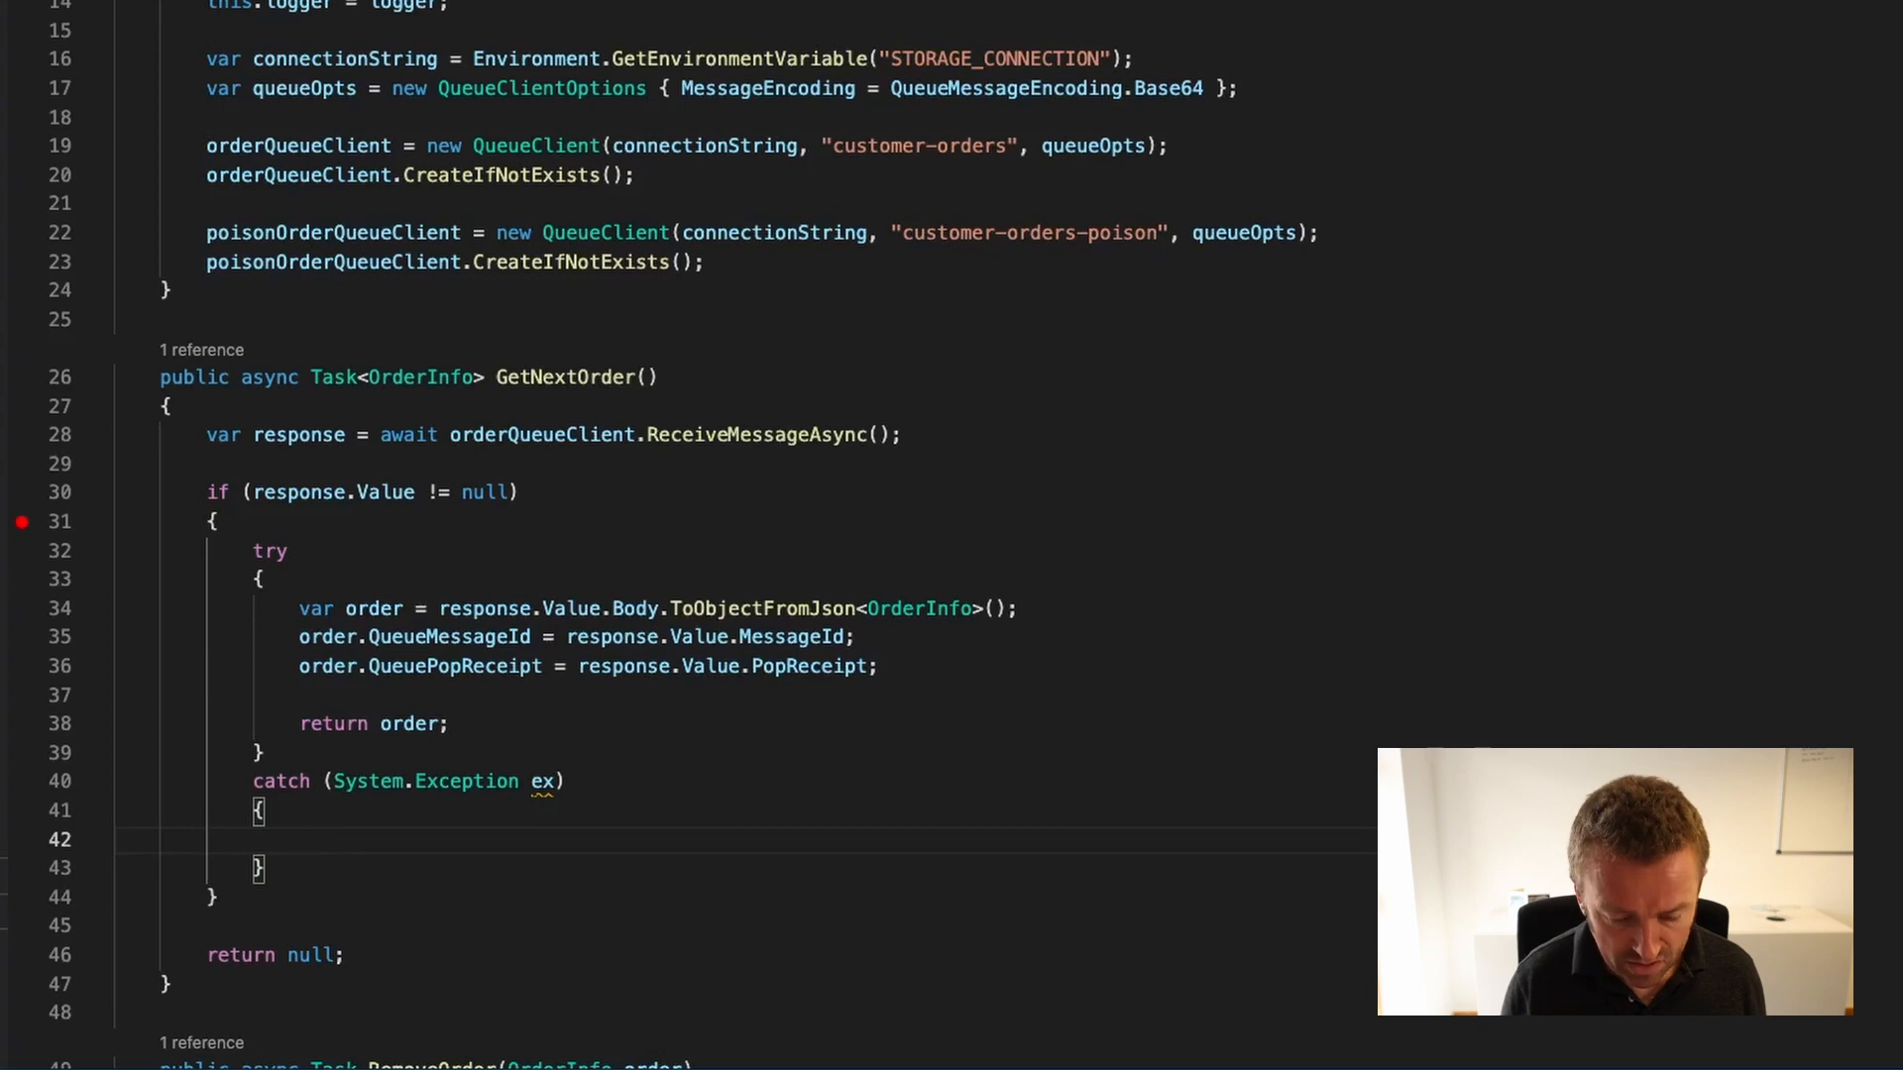
type("logger.LogError(ex, \"Error deserializing message\",")
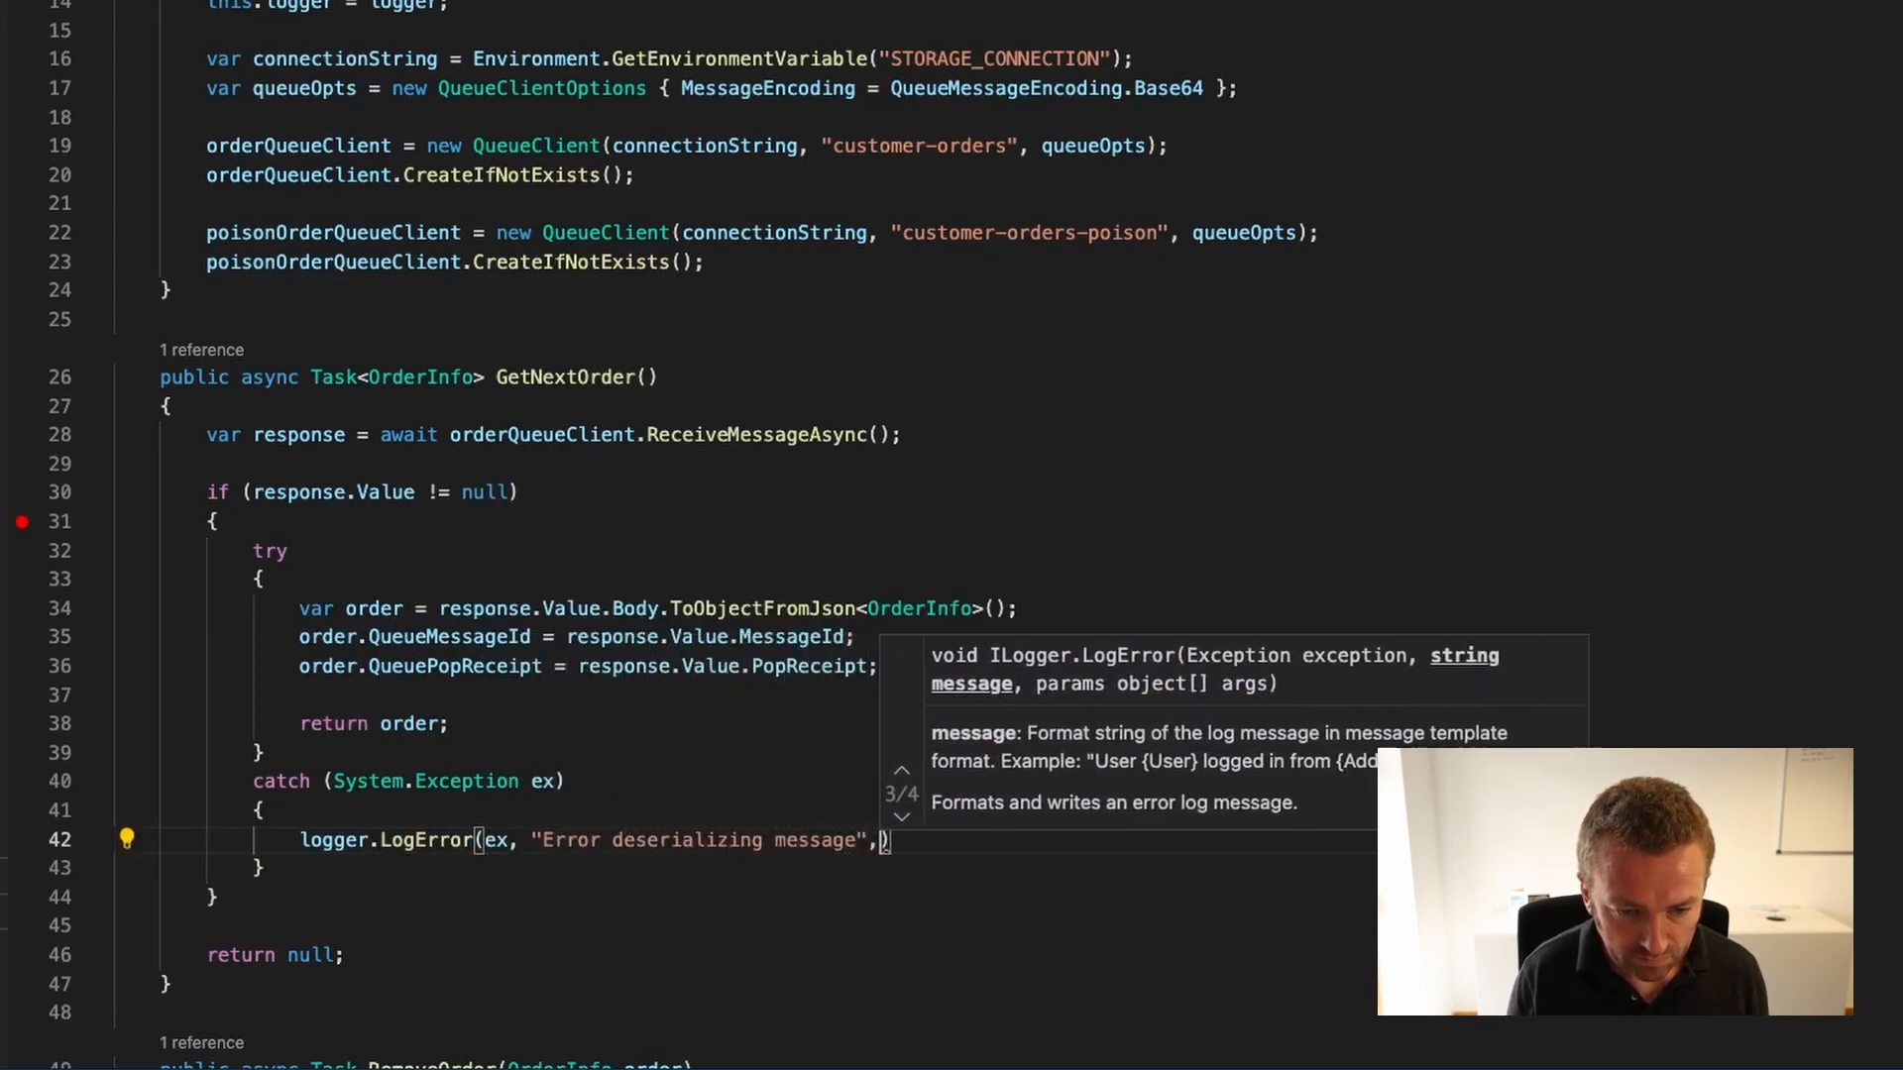
type("response.Value")
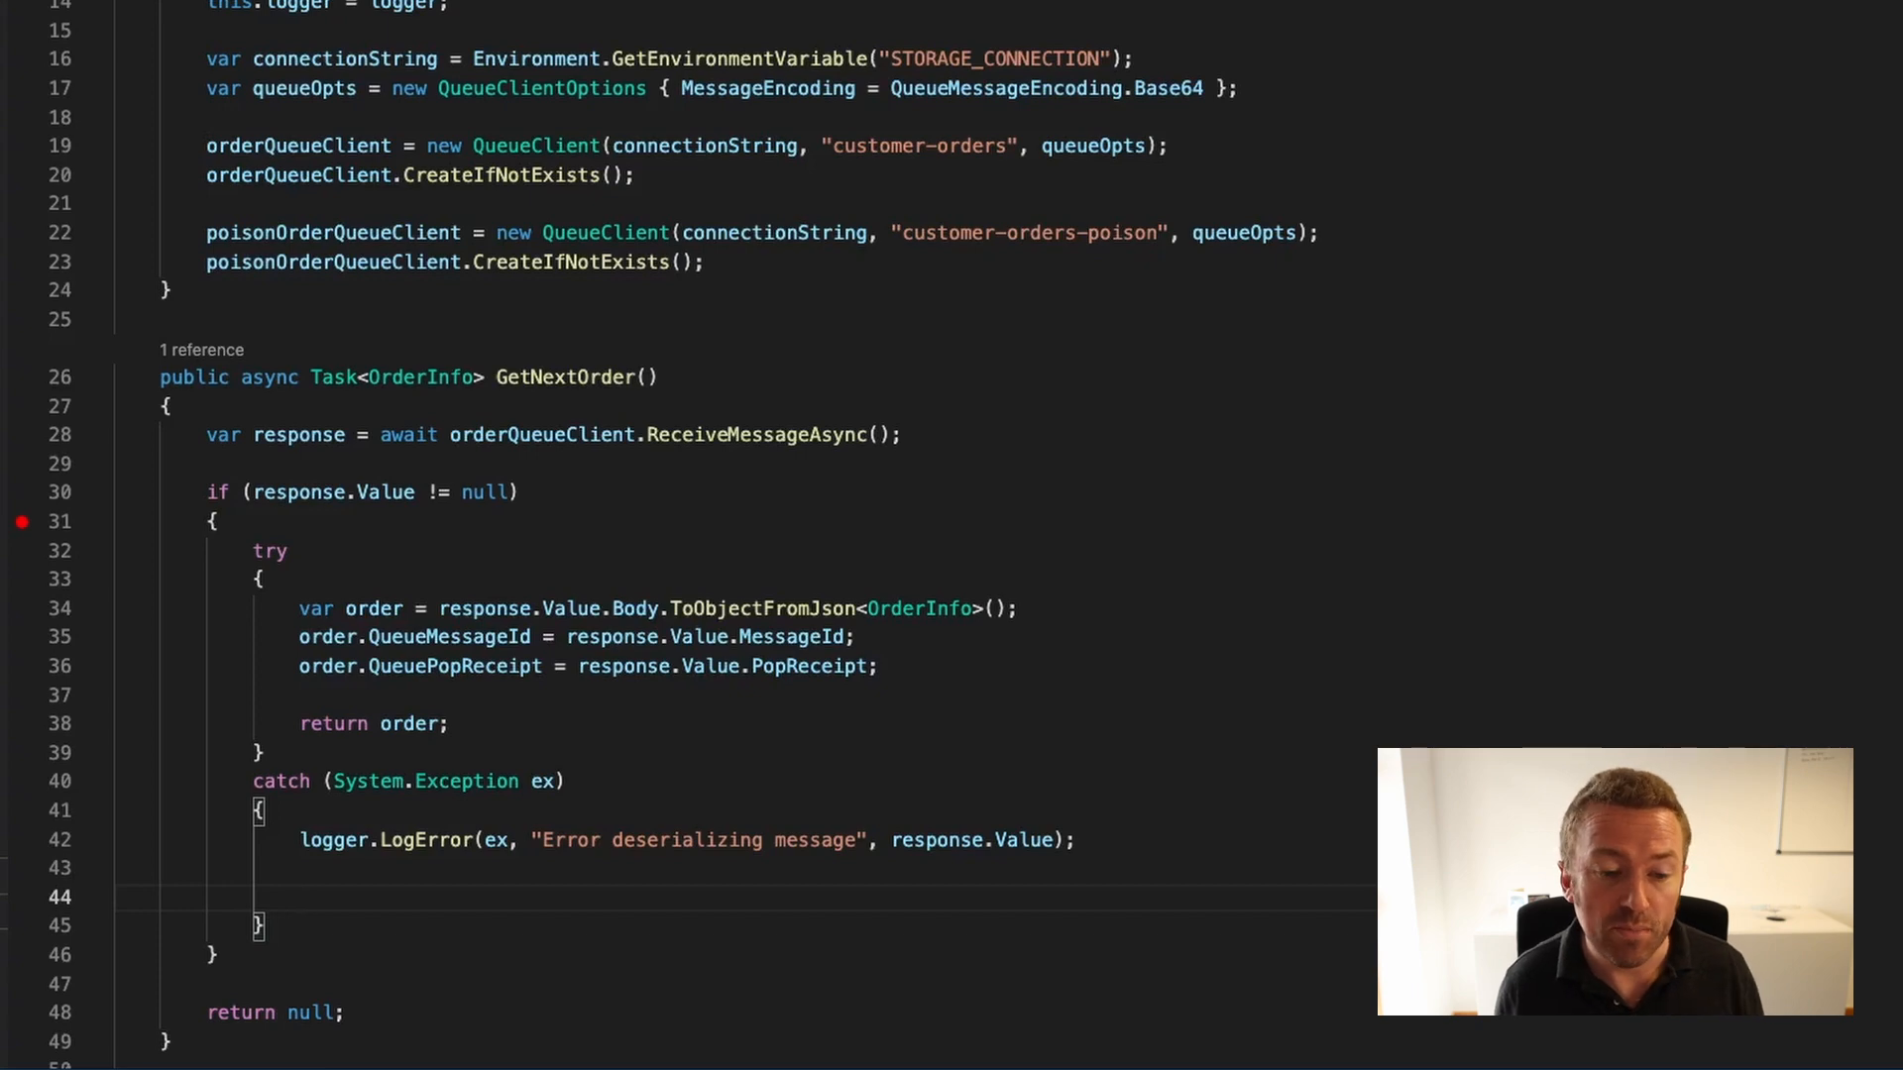
- Await poisonOrderQueueClient.SendMessageAsync to forward the message body to the poison queue
type("await")
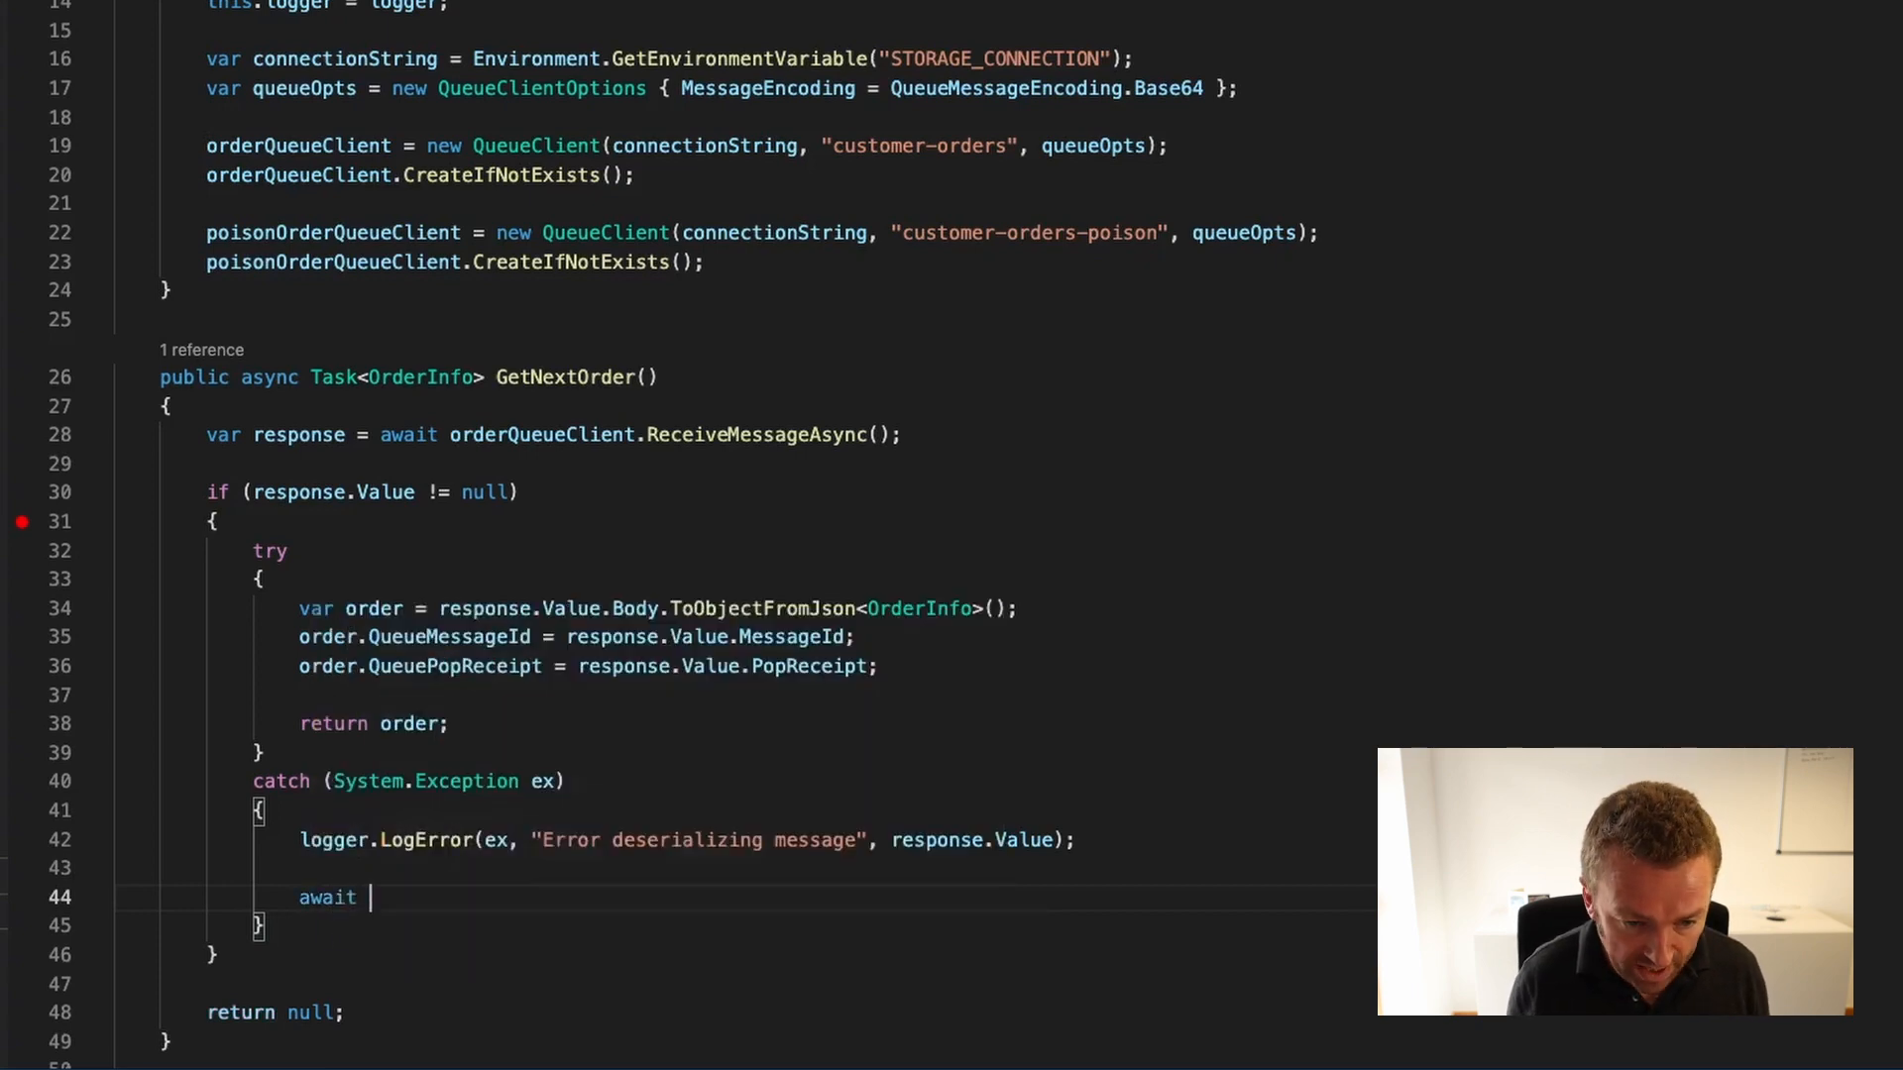
type("poisonOrderQueueClient")
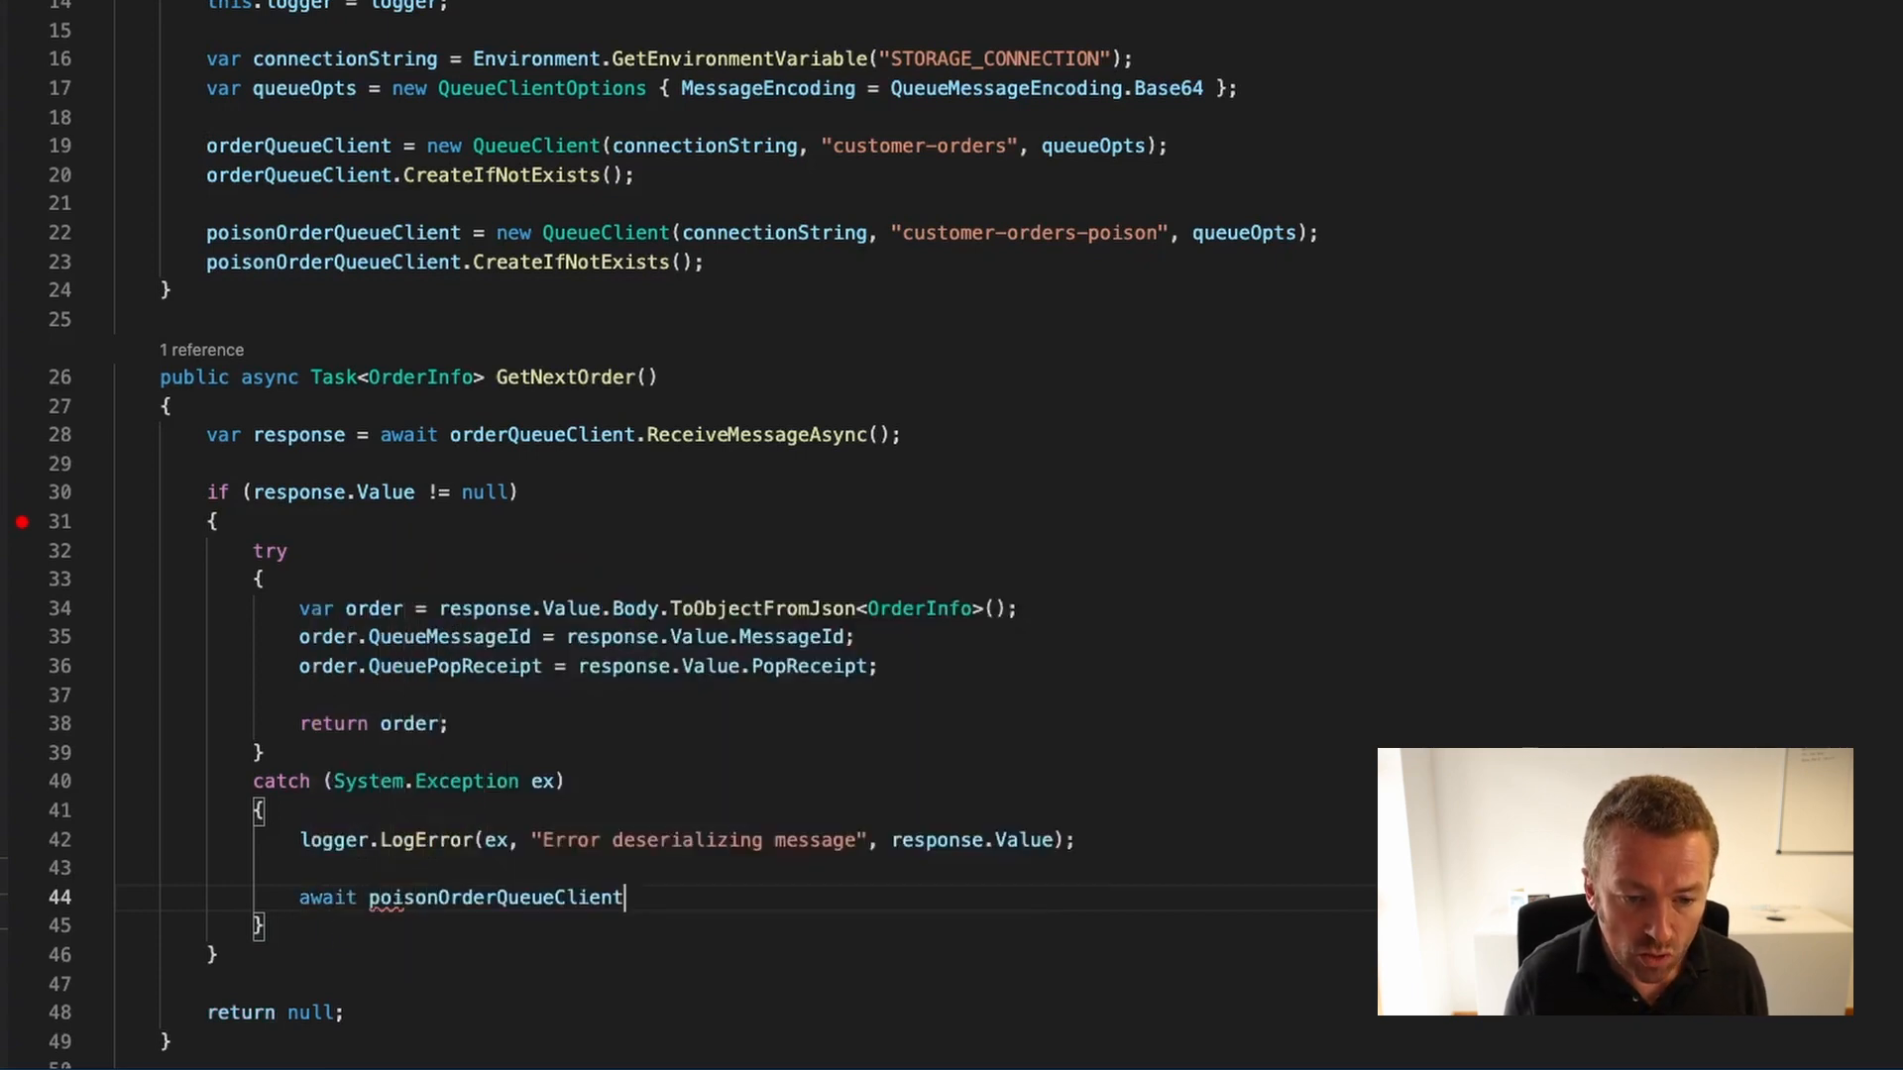
type(".Se")
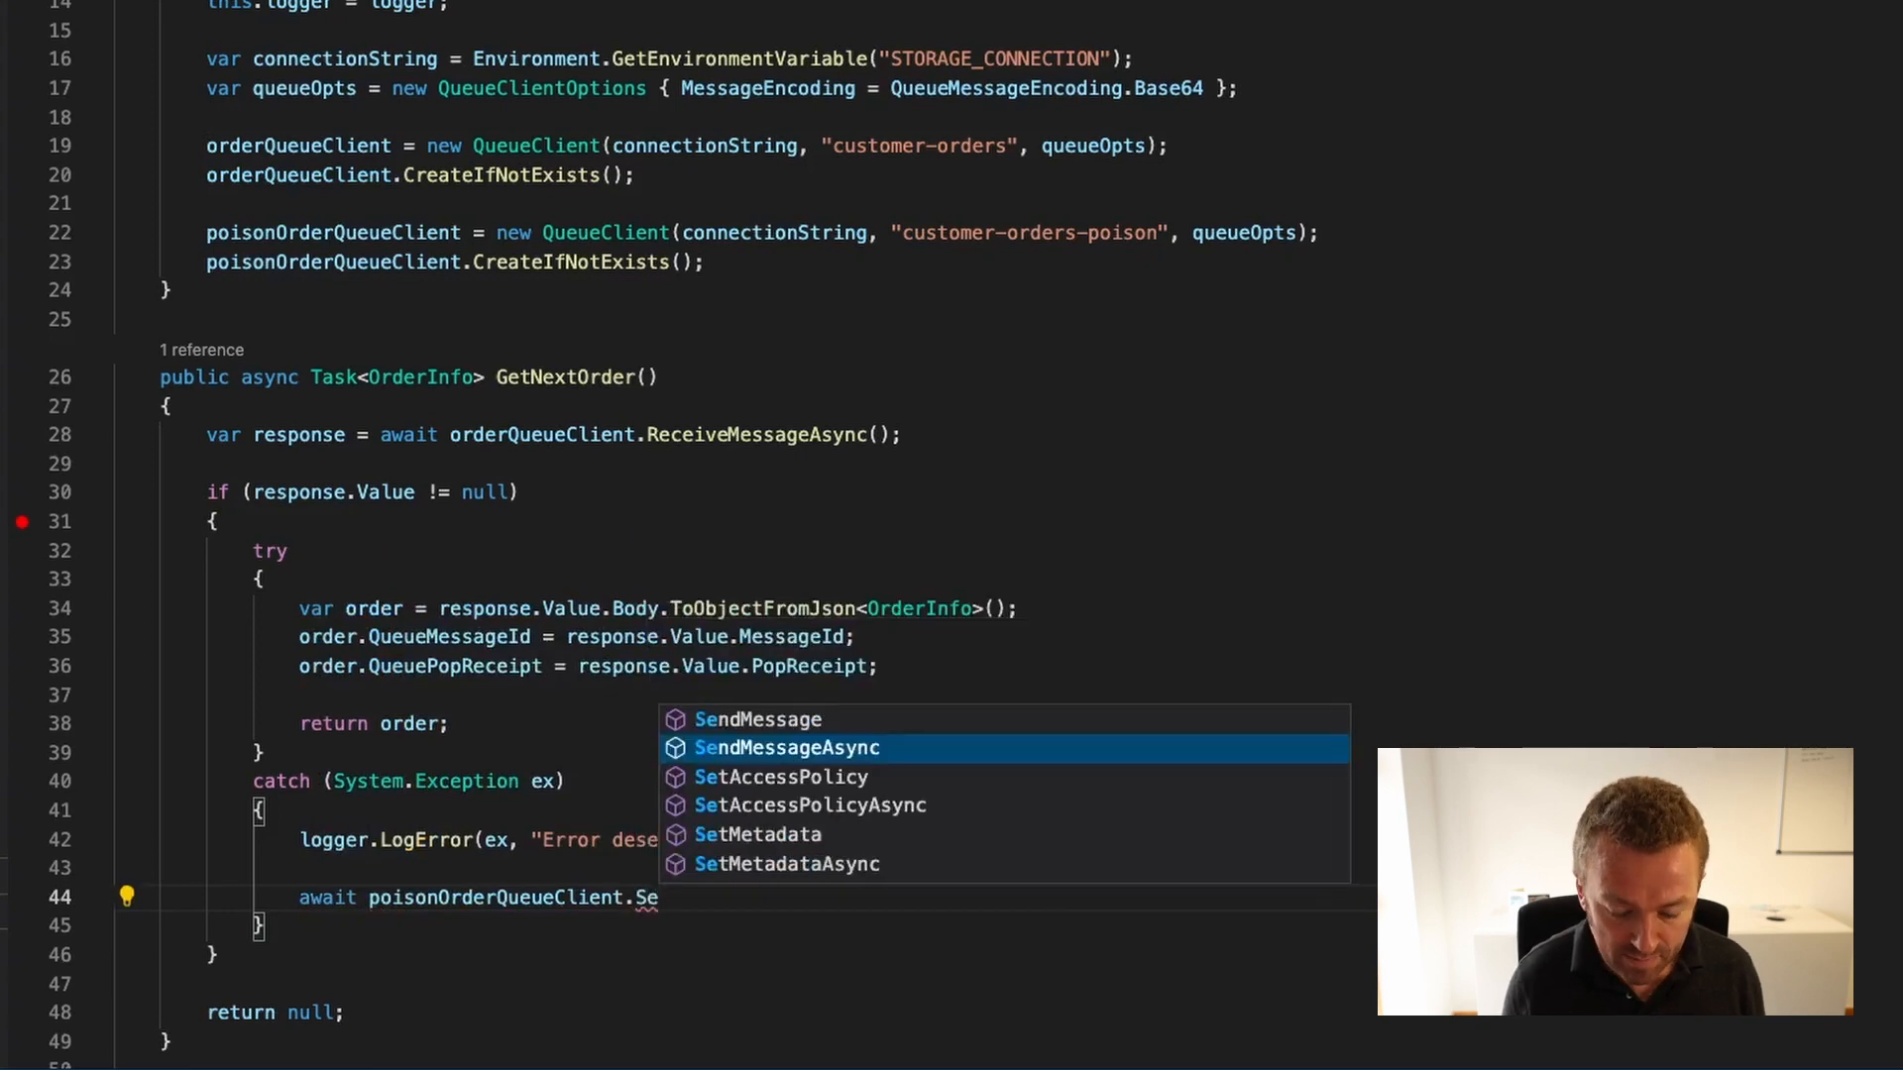
key("Tab")
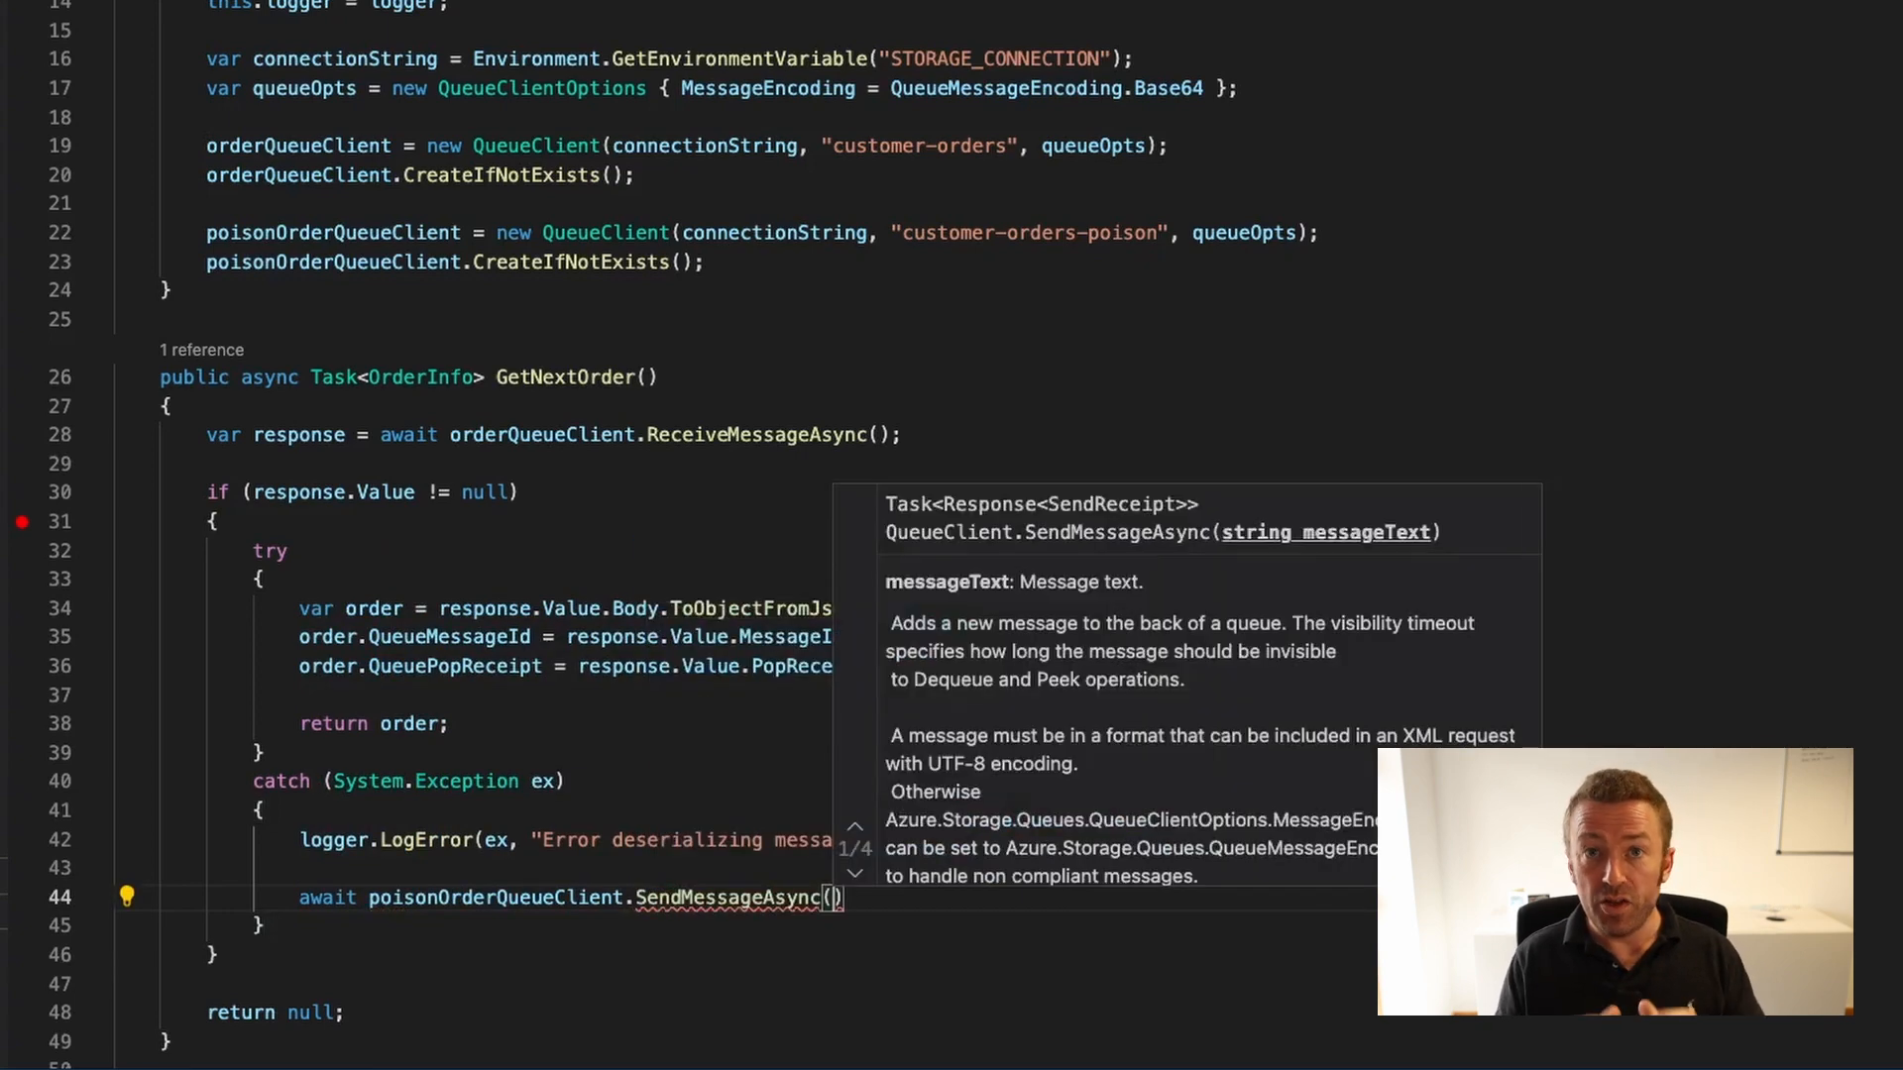
type("response.Value.Body")
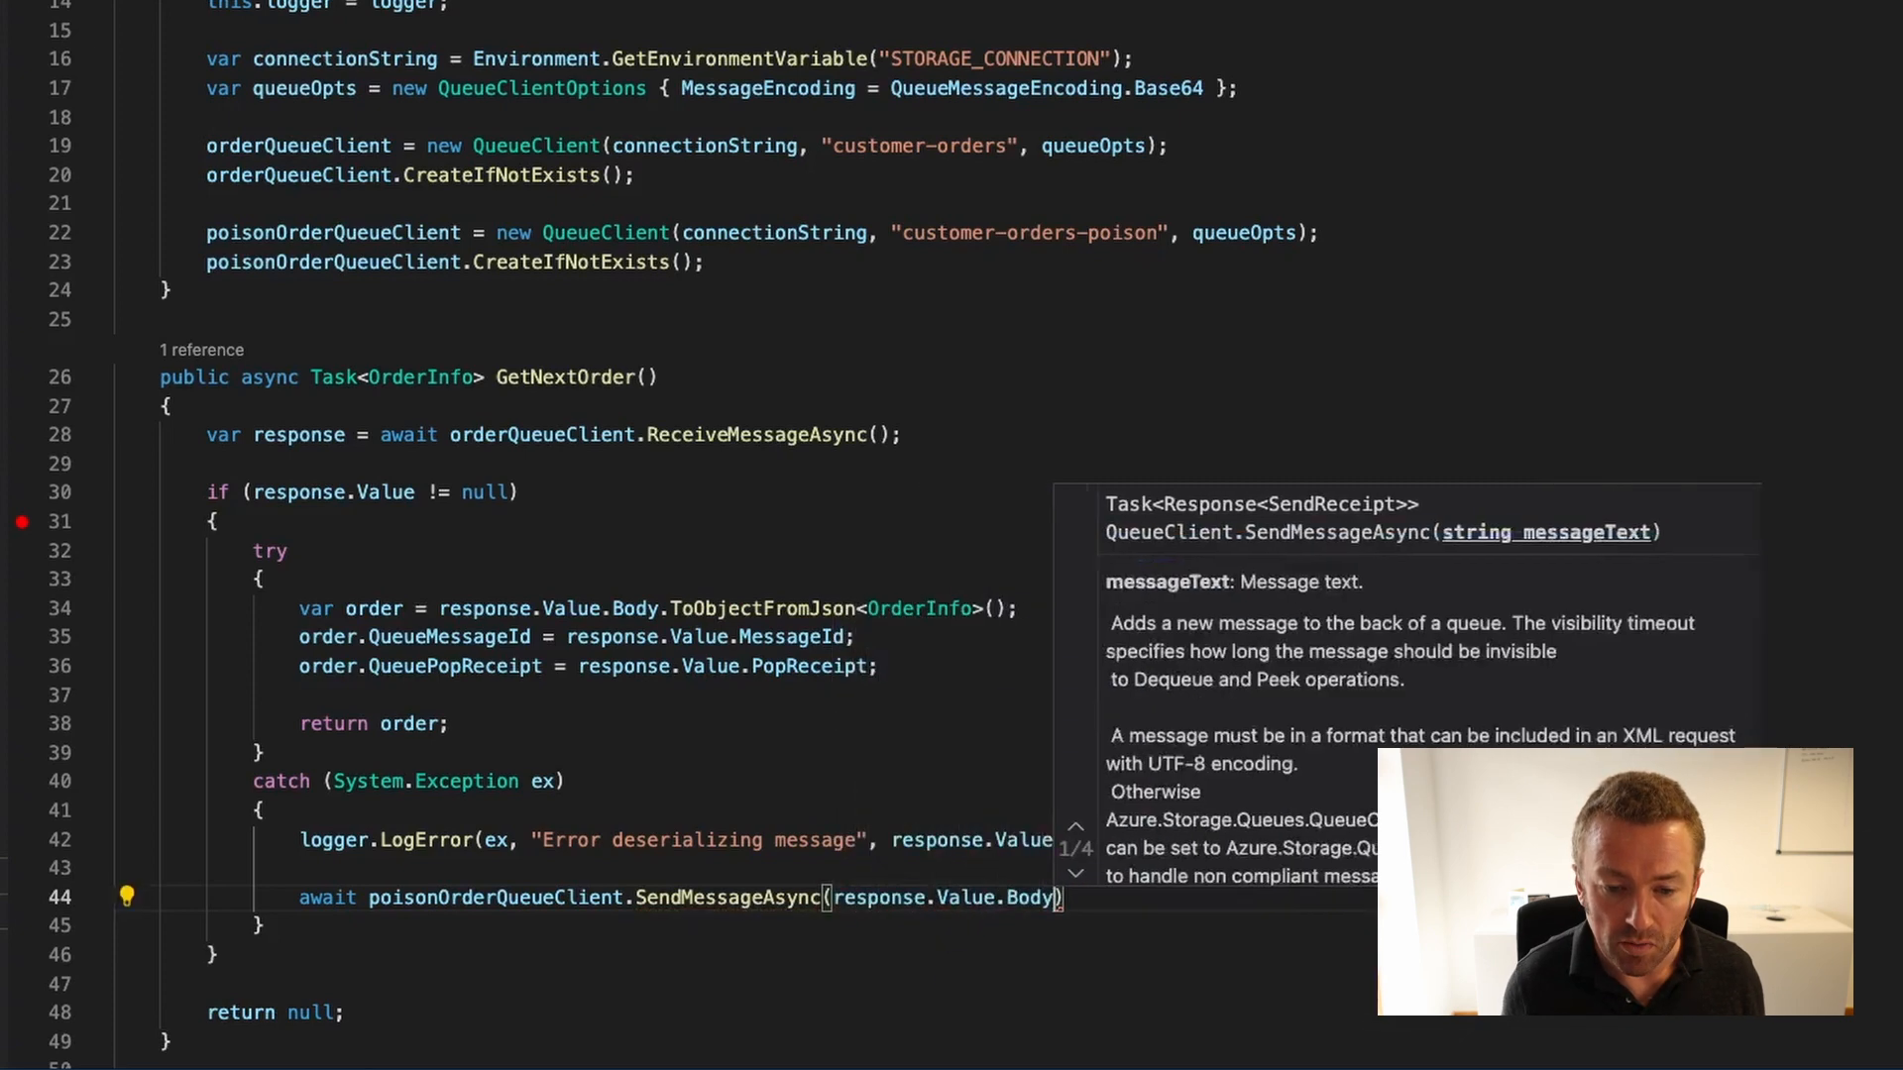
key("enter")
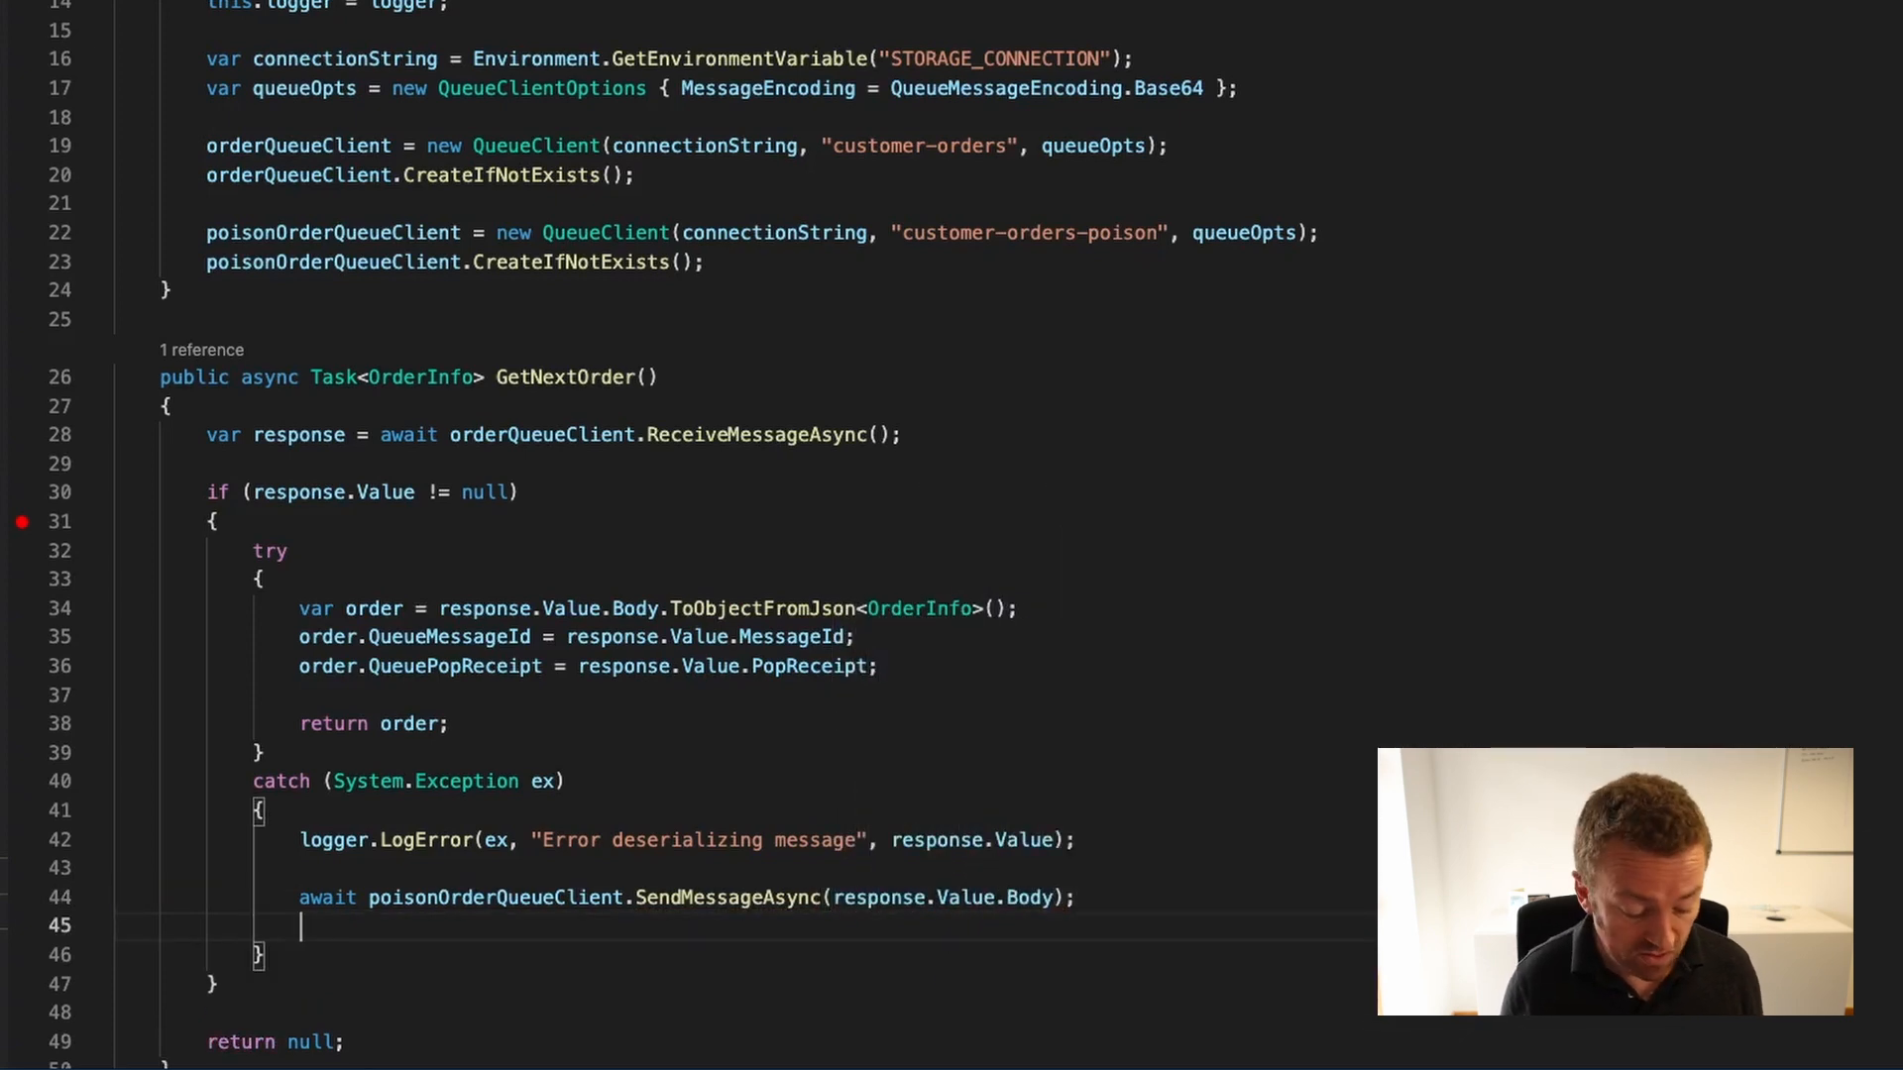
- Await orderQueueClient.DeleteMessageAsync with the message id and response.Value.PopReceipt to remove the original
type("await orderQueueClient.DeleteMessageAsync")
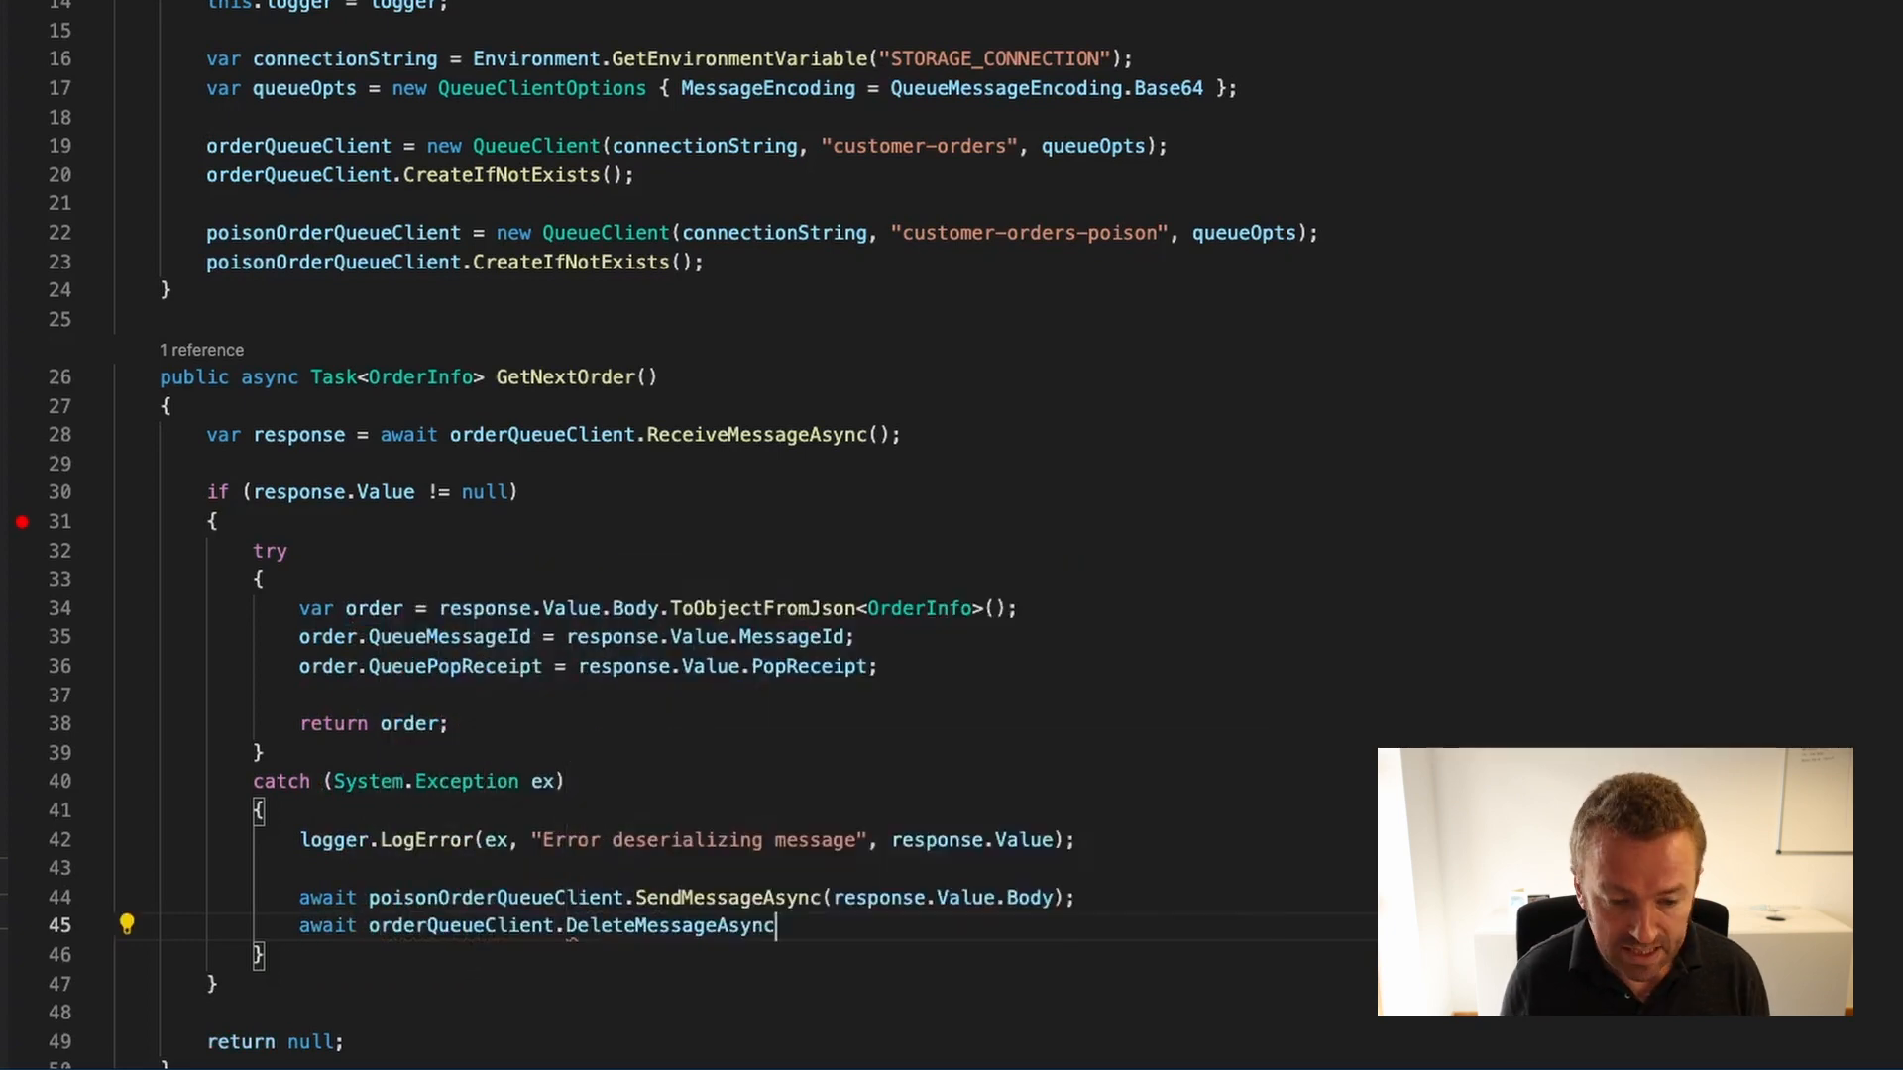
type("(response.Value.MessageId,")
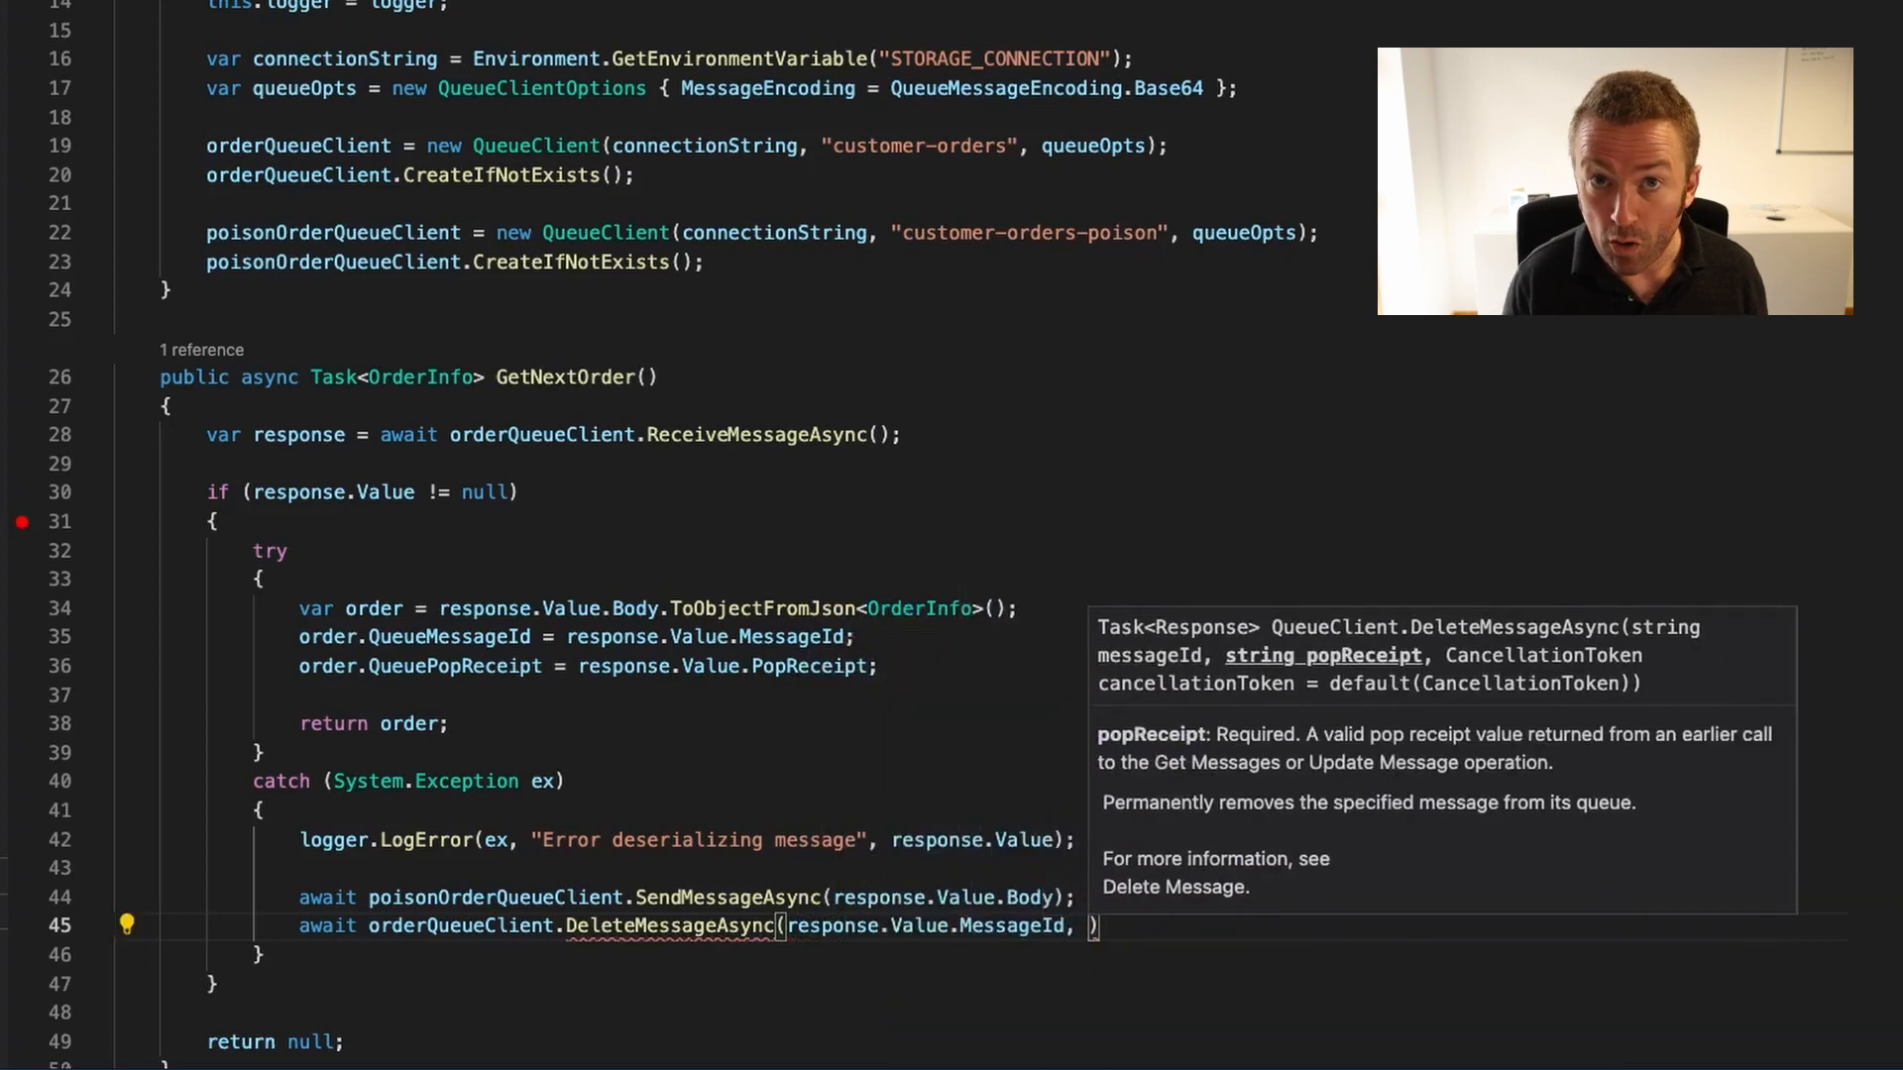
type("response.Value.PopReceipt")
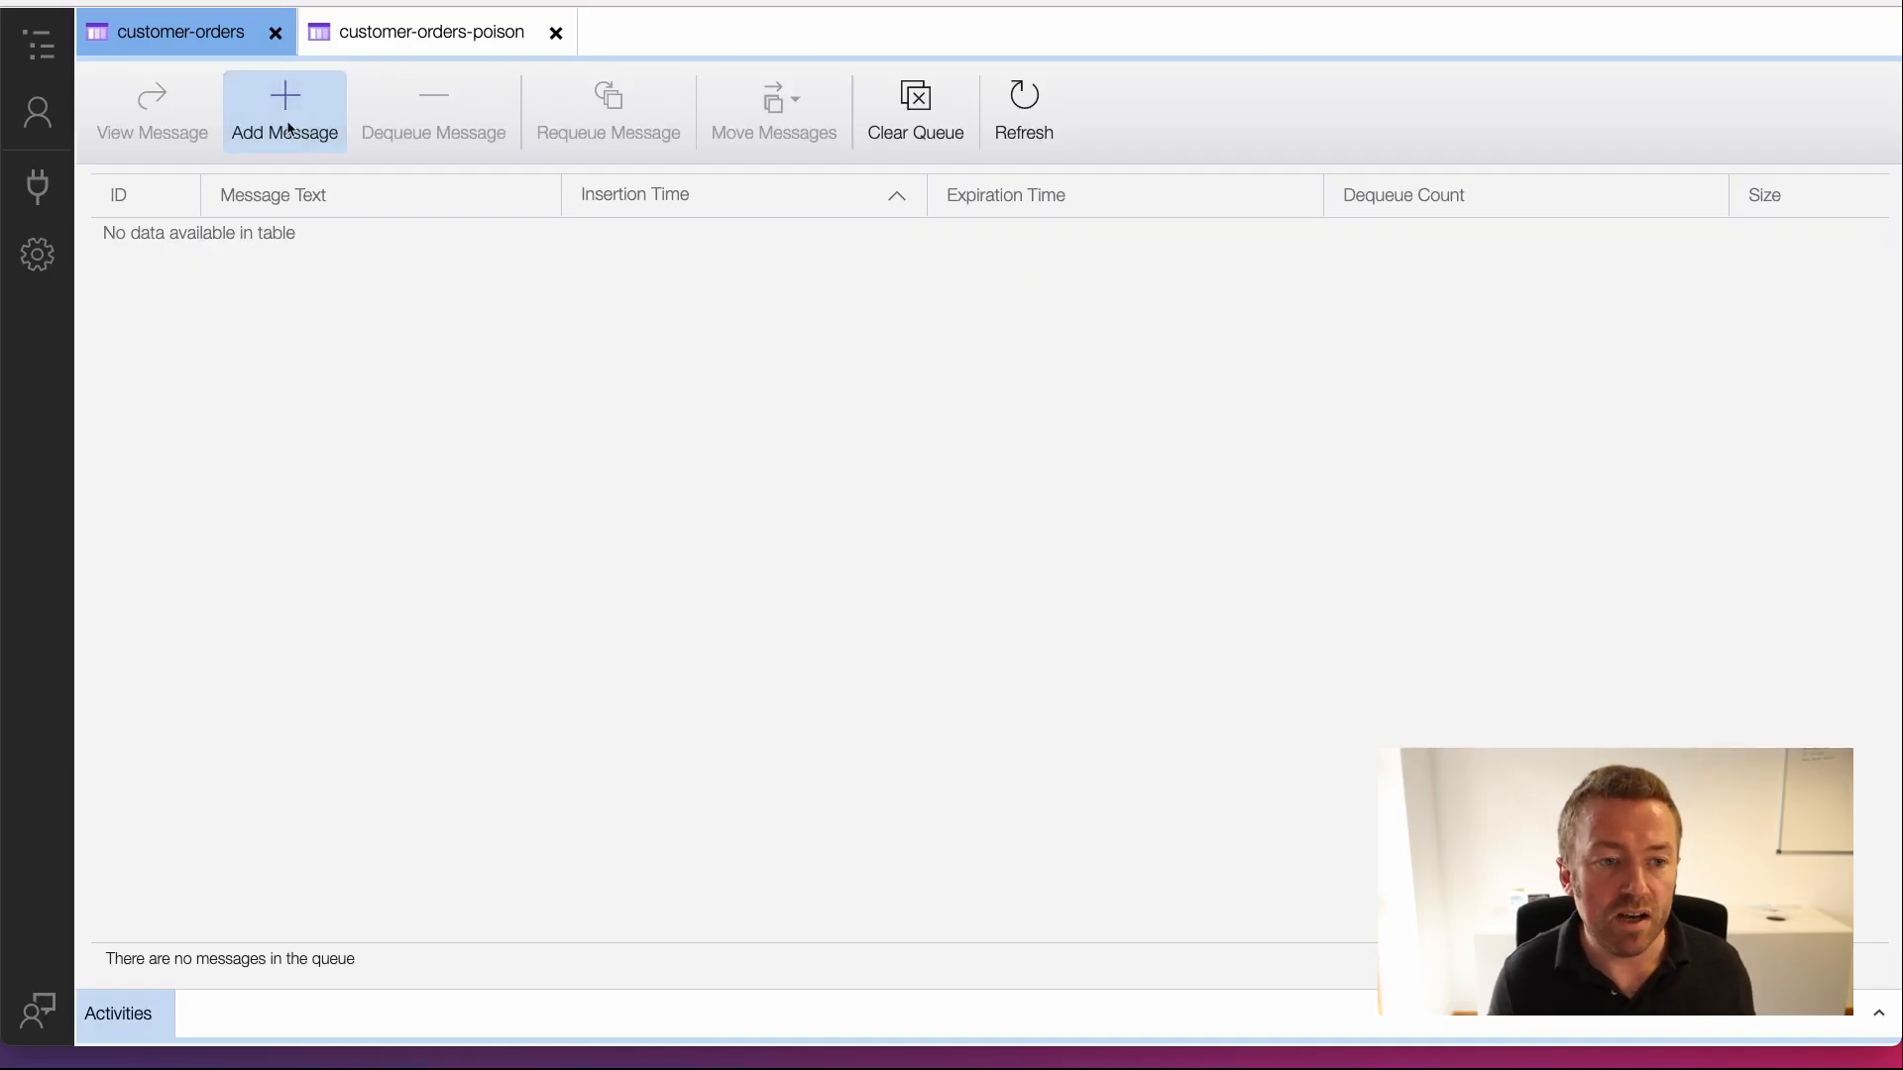
- Add a message reading bad json! to the customer-orders queue
left_click(284, 109)
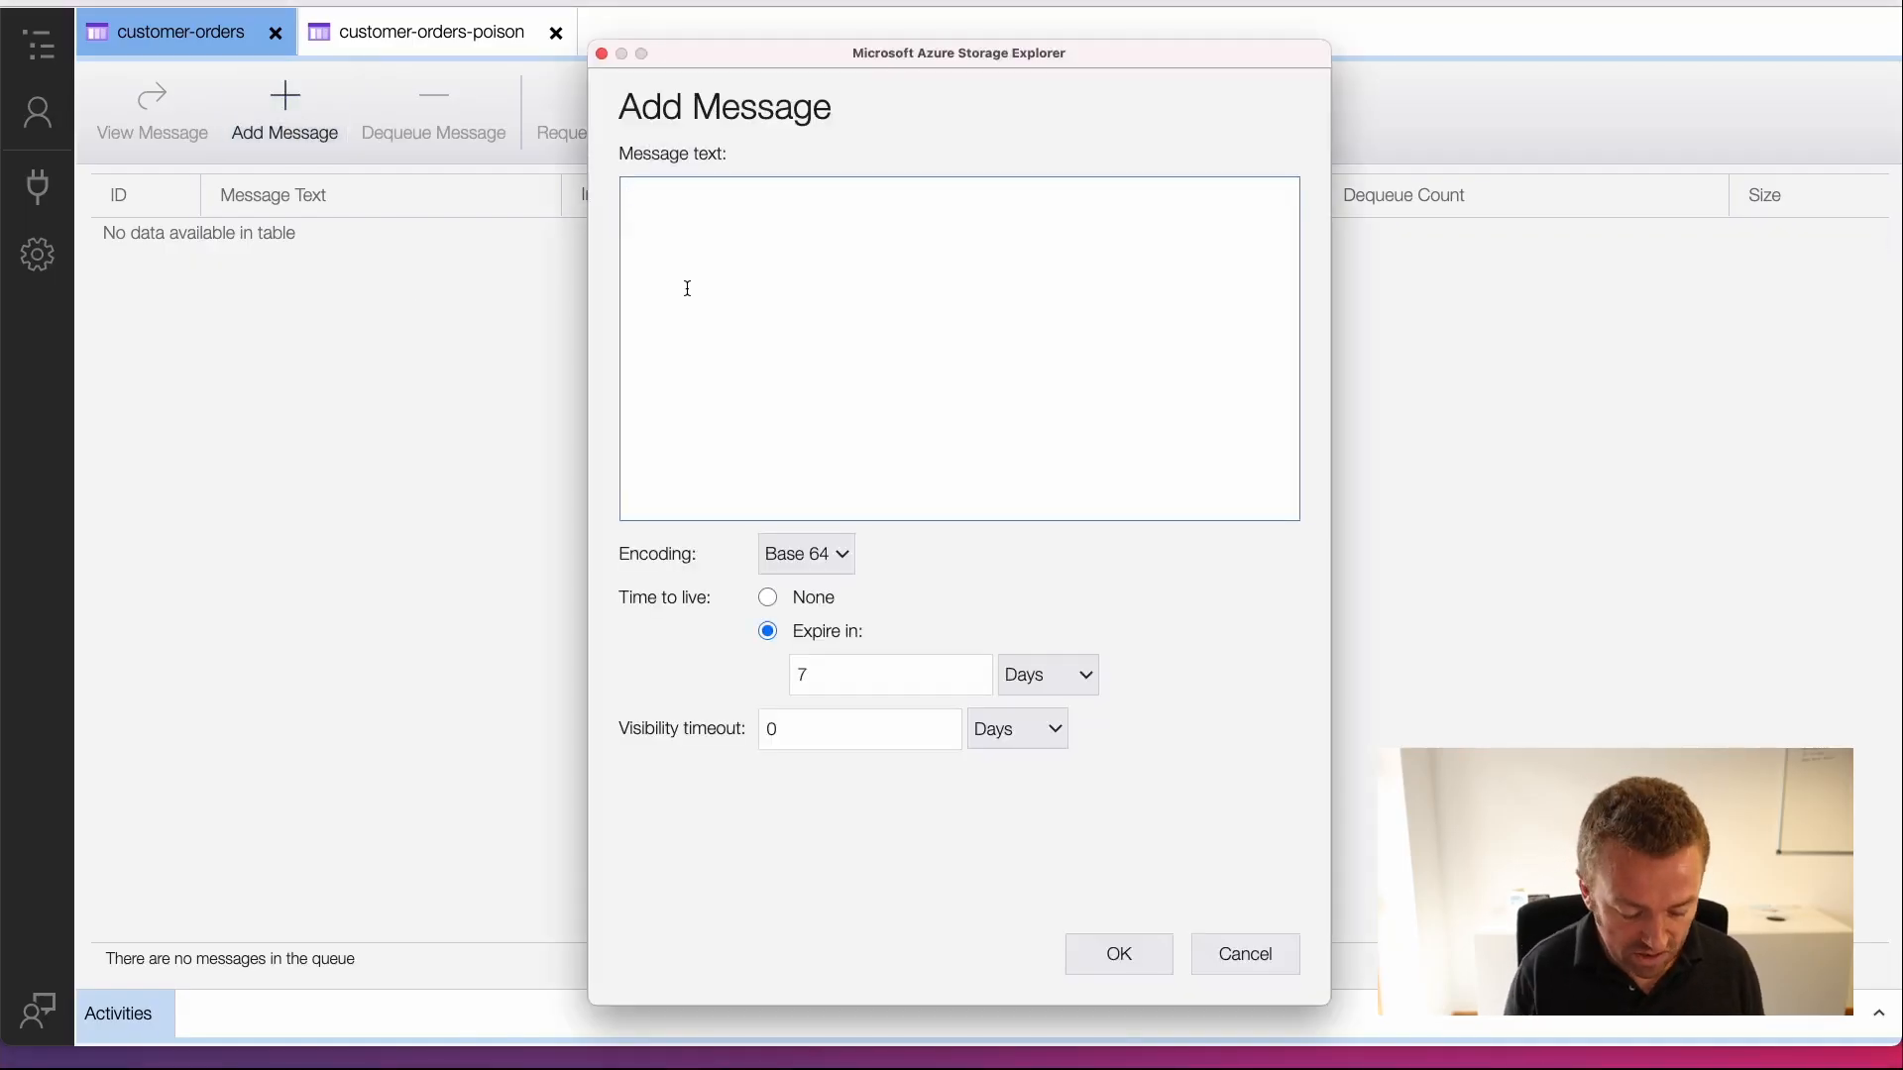
type("bad json!")
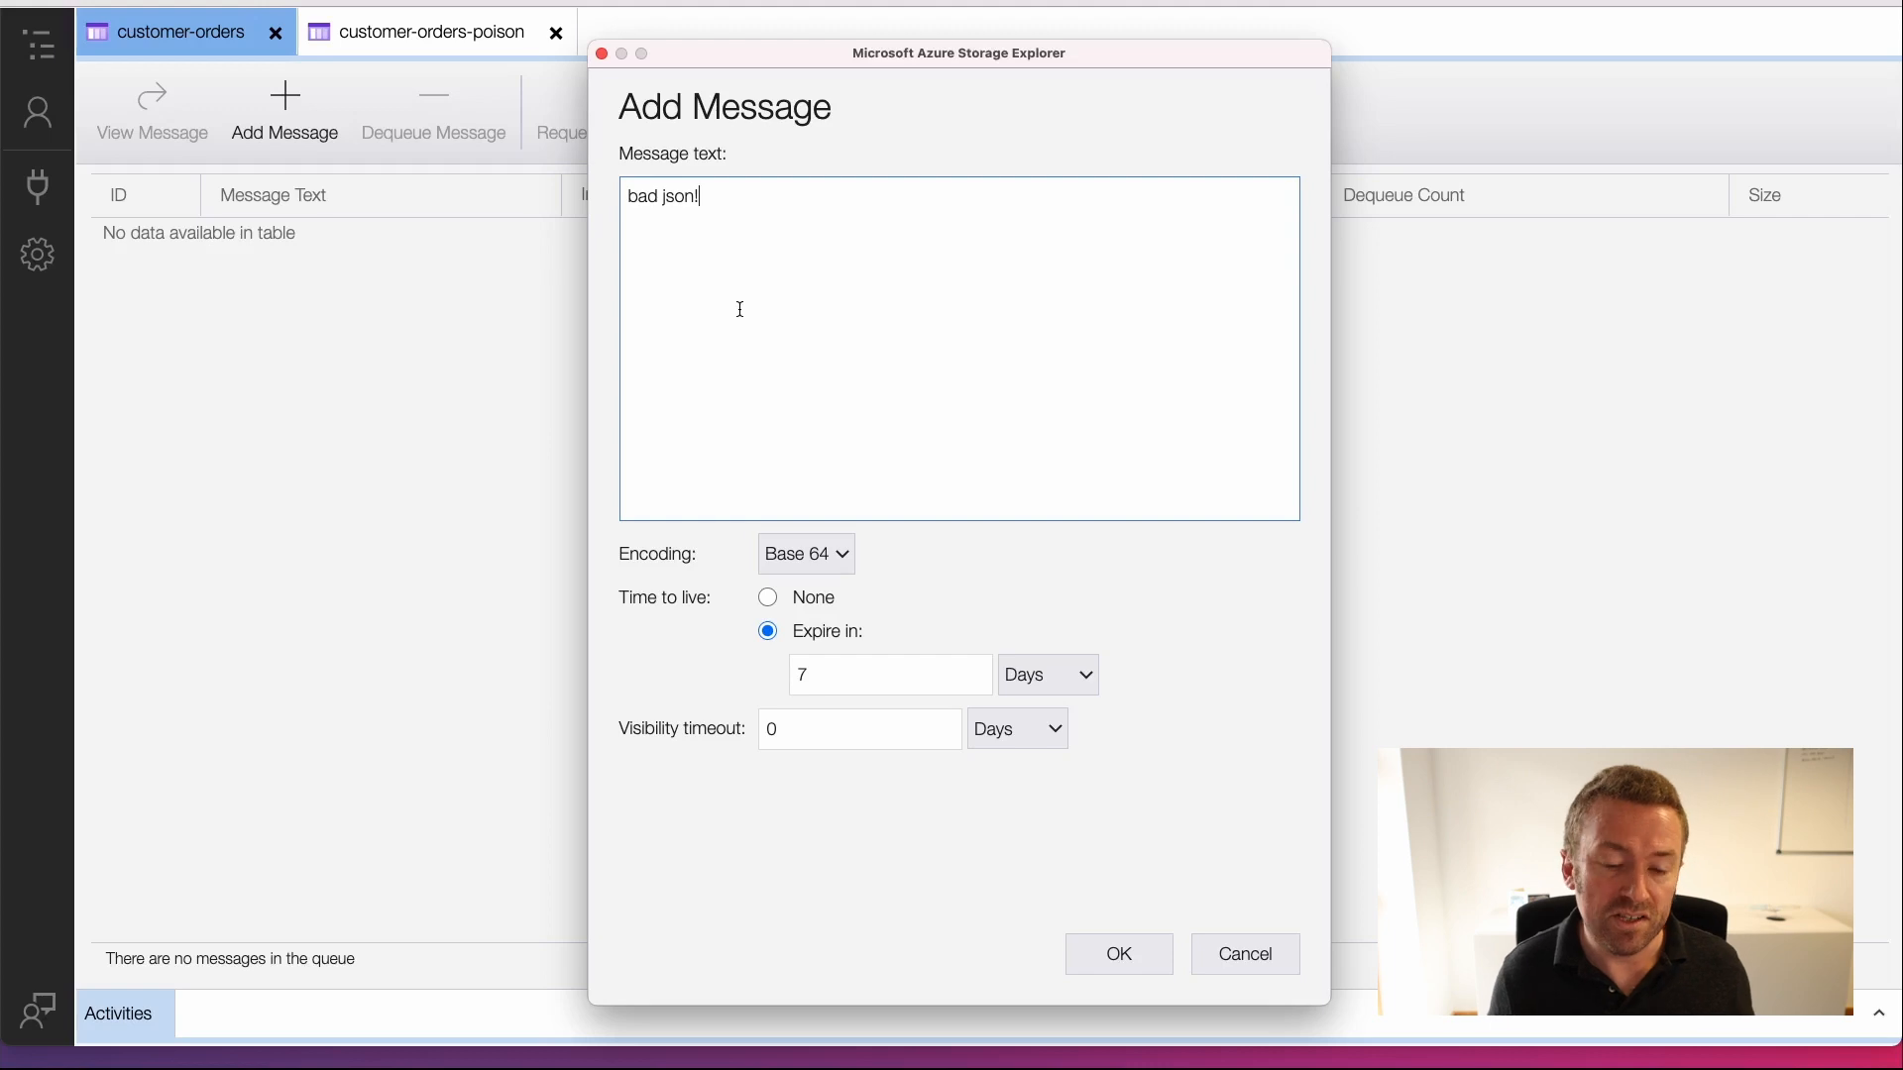
left_click(1116, 954)
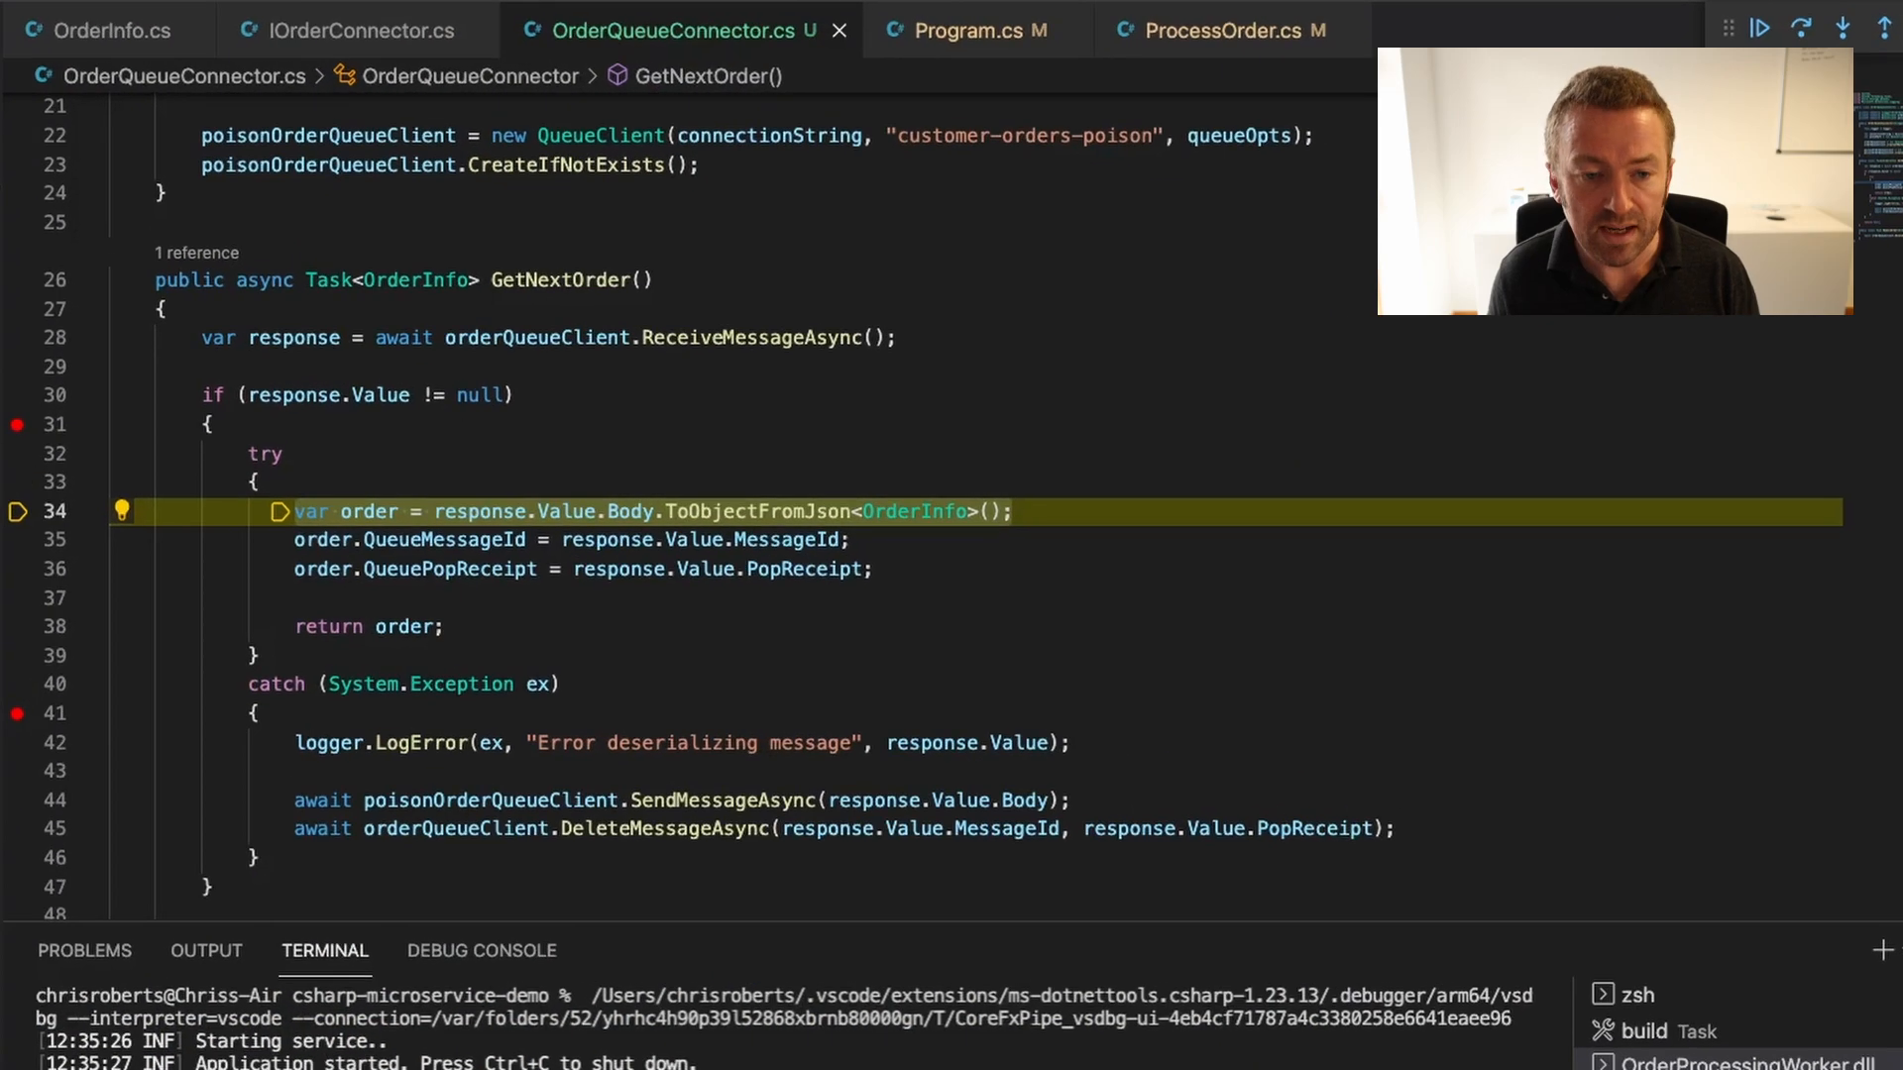
- Step through the catch block so the bad message is logged, sent to the poison queue and deleted
key("F10")
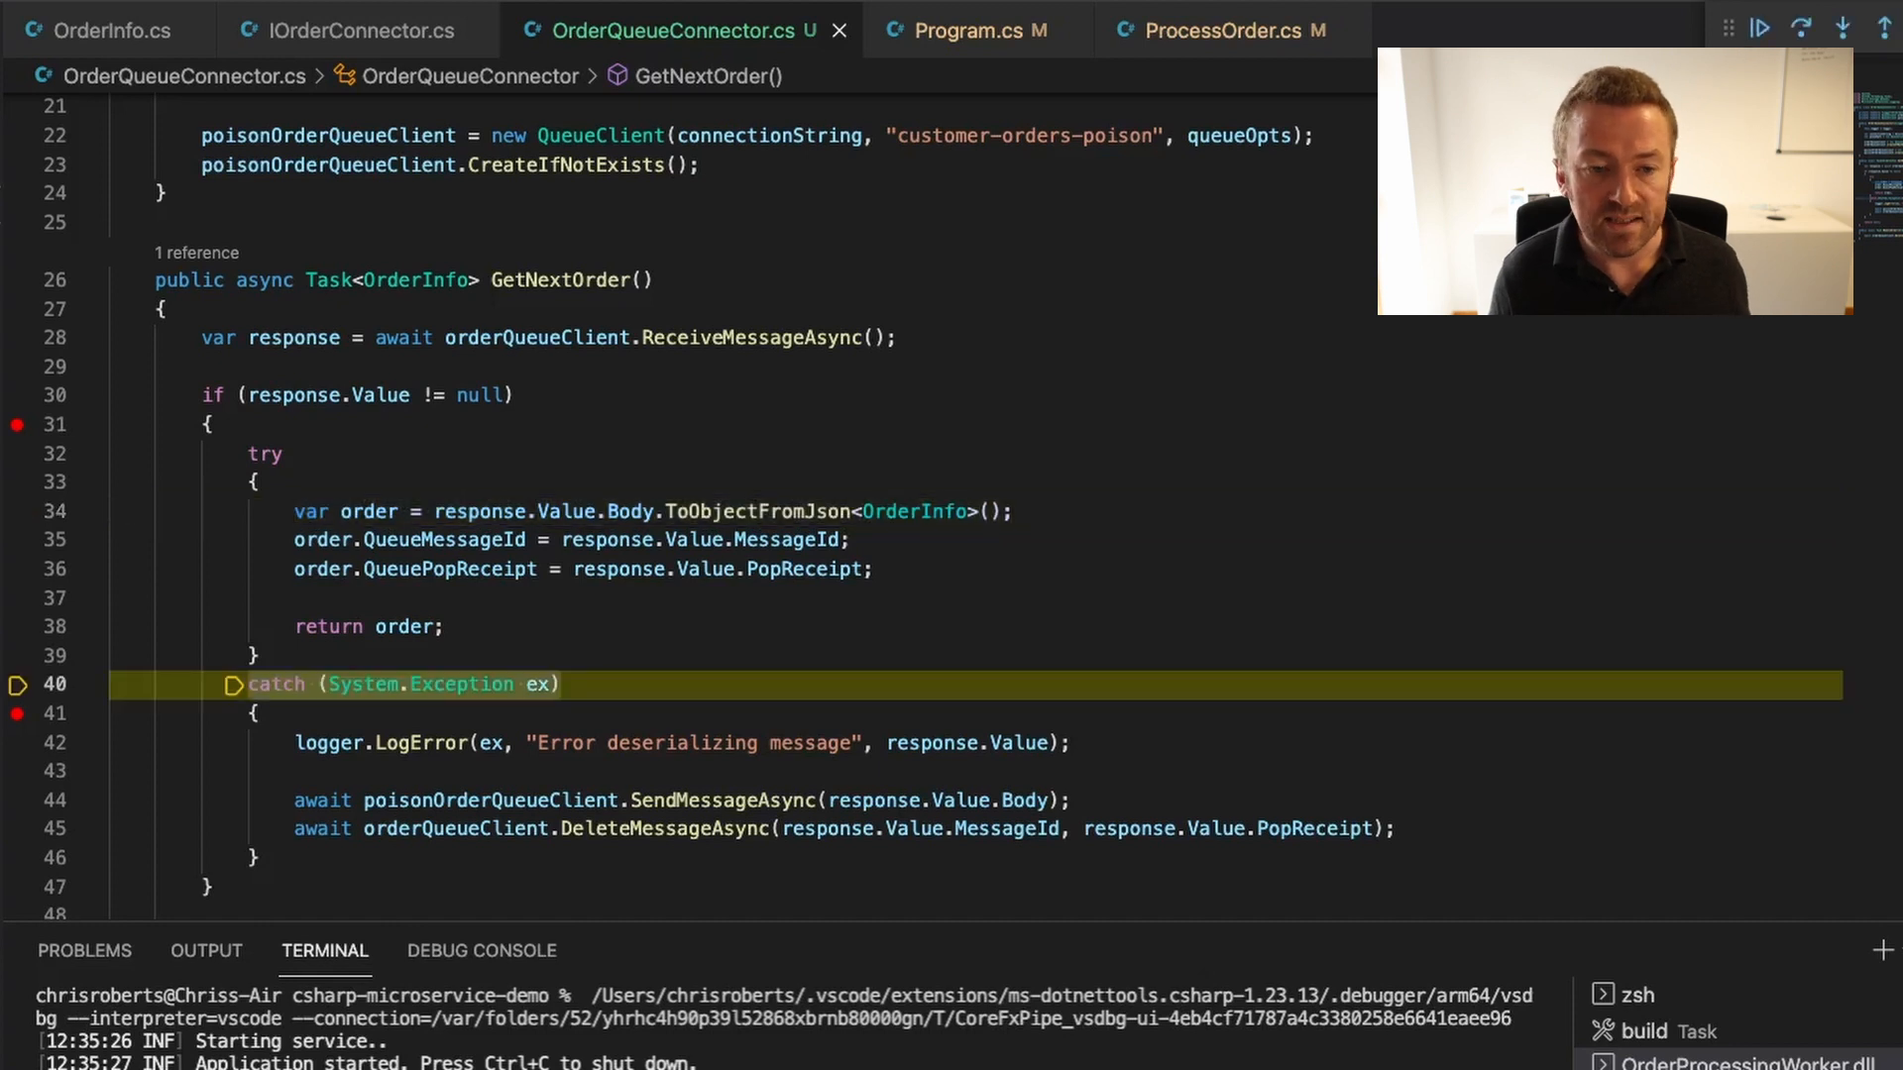
key("F10")
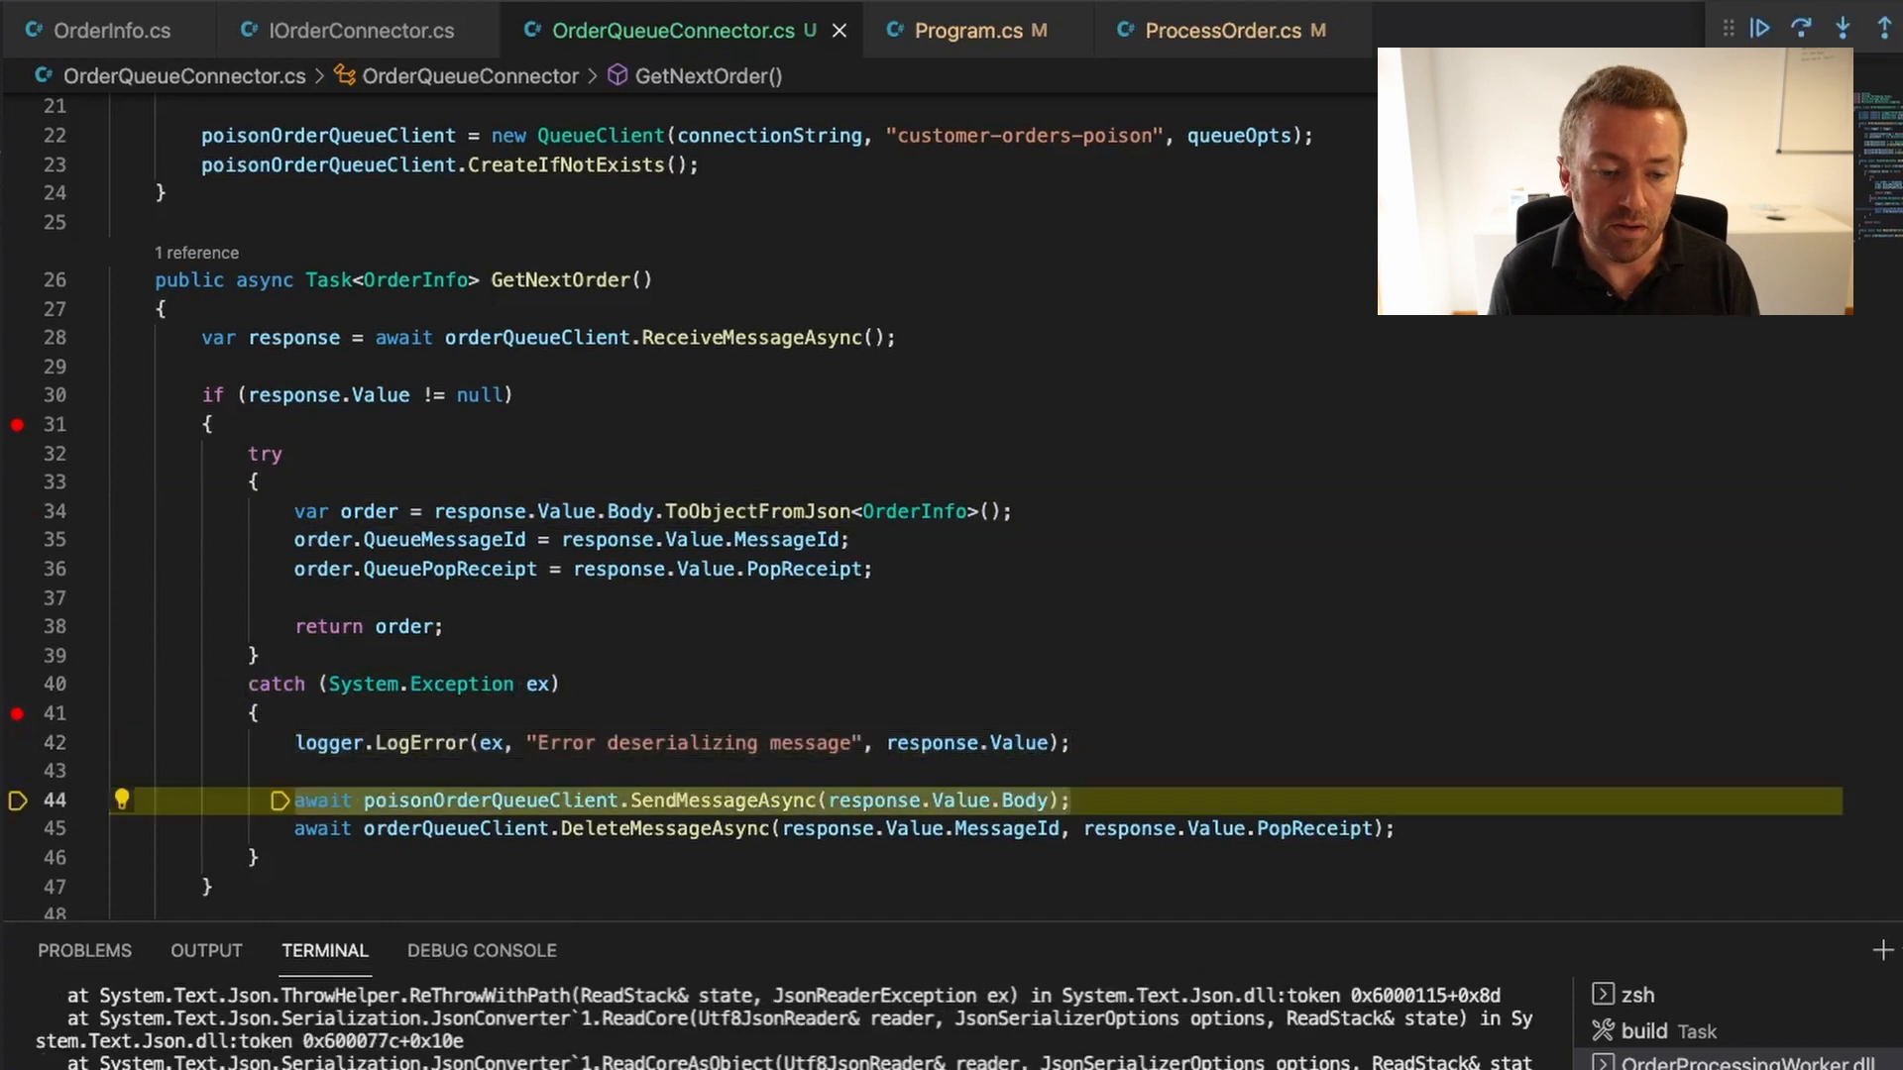
key("F10")
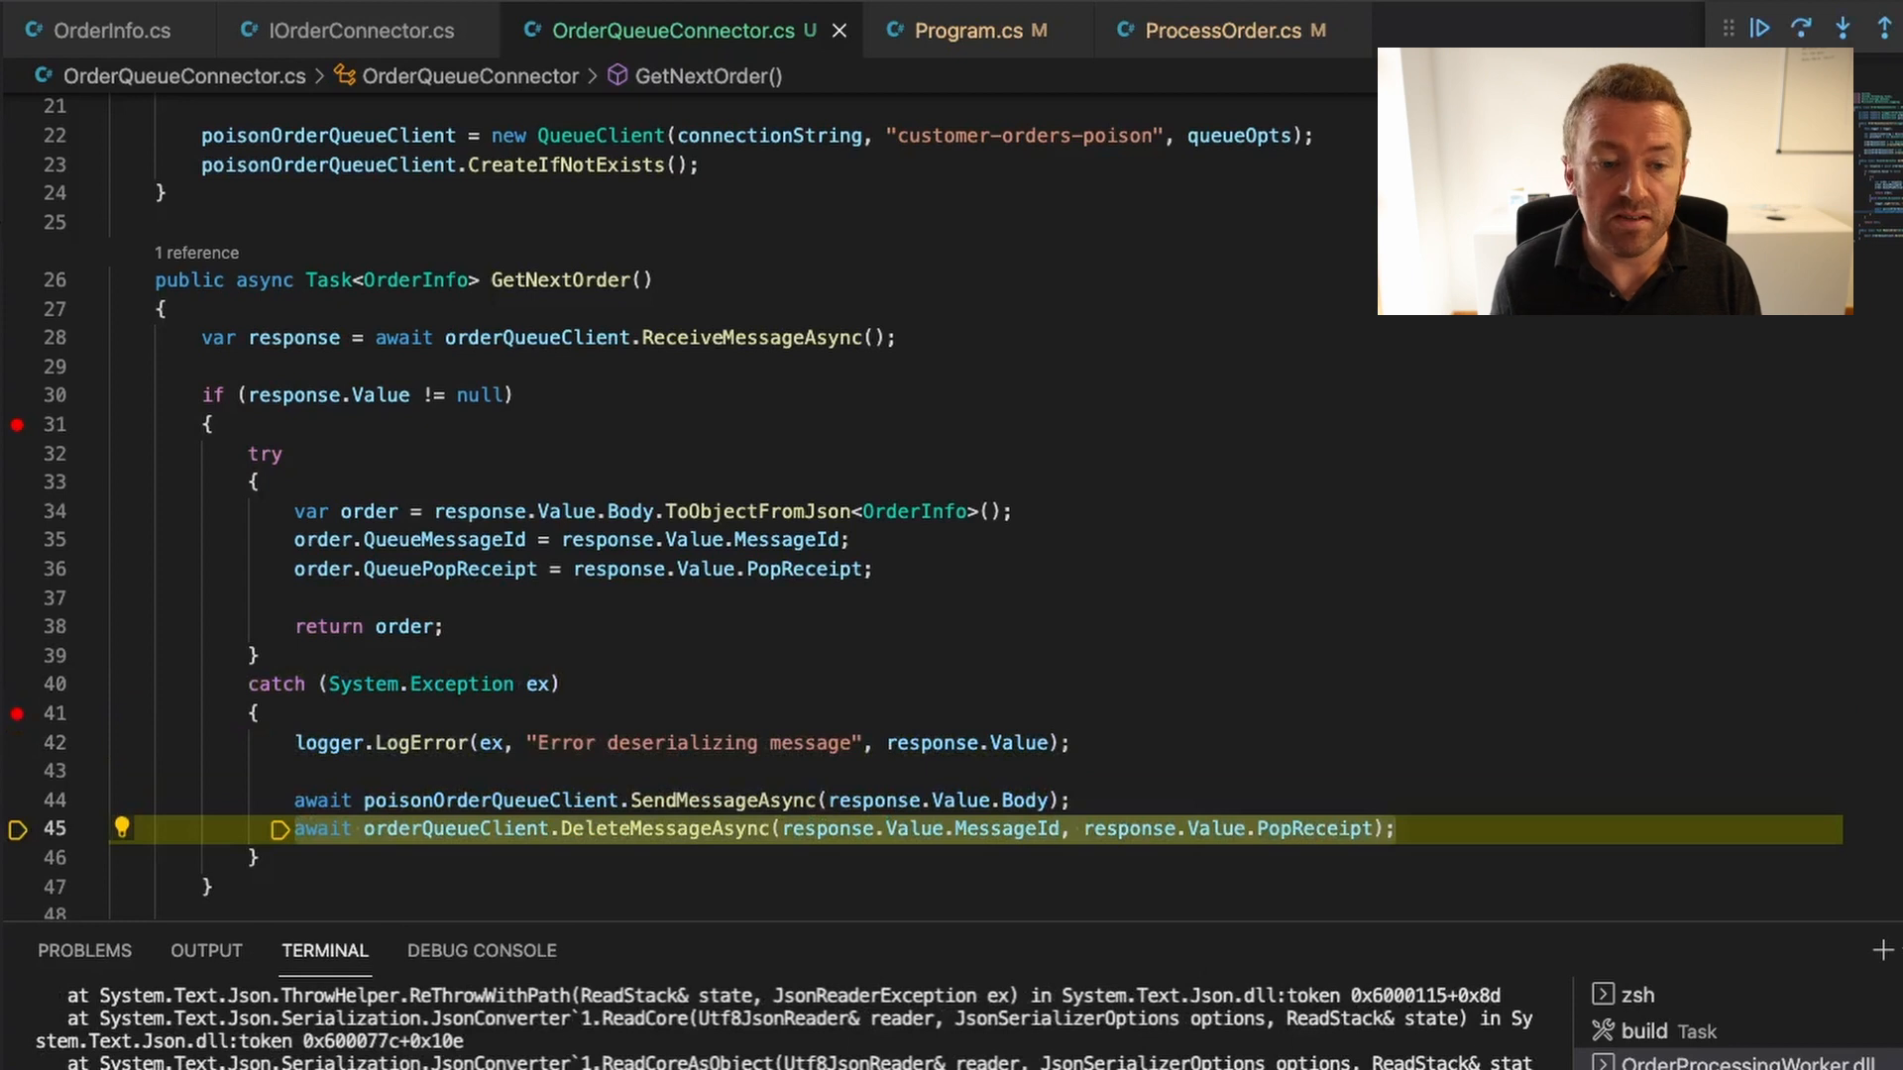
key("F10")
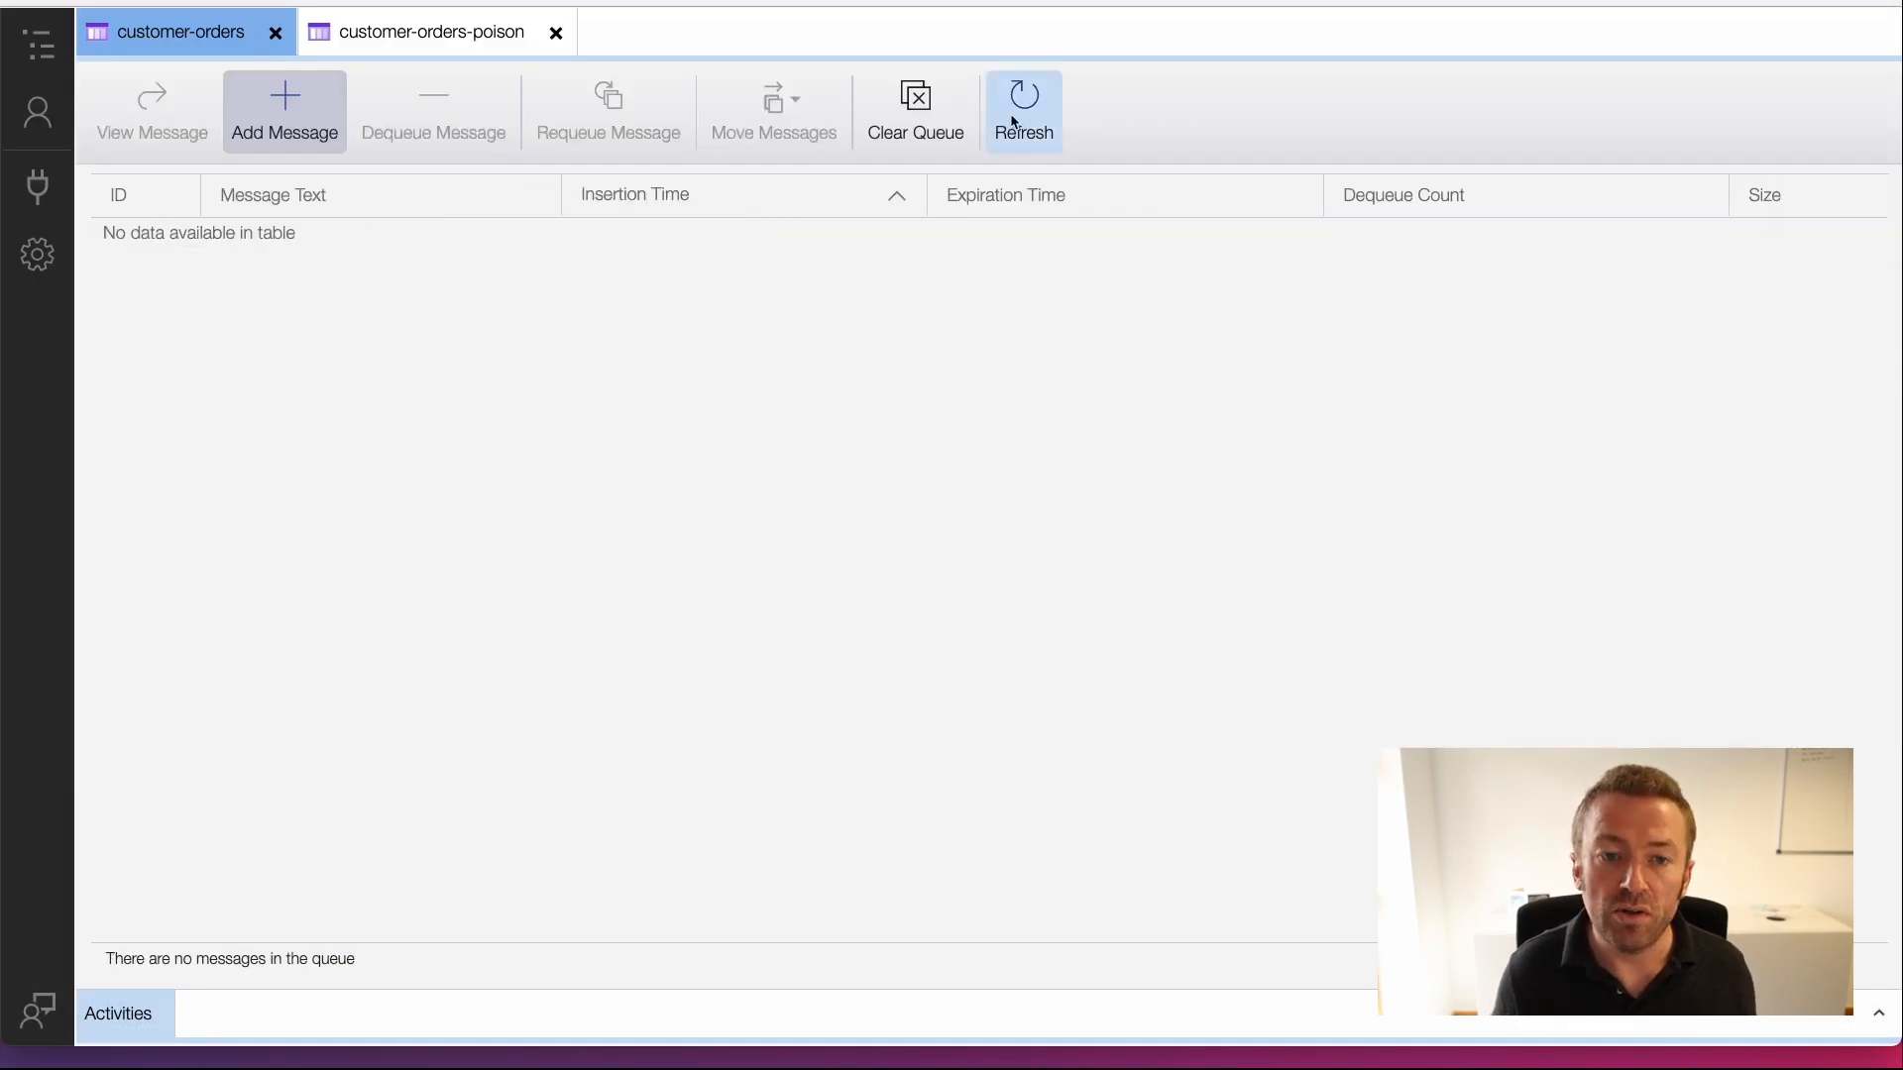
mouse_move(1023, 109)
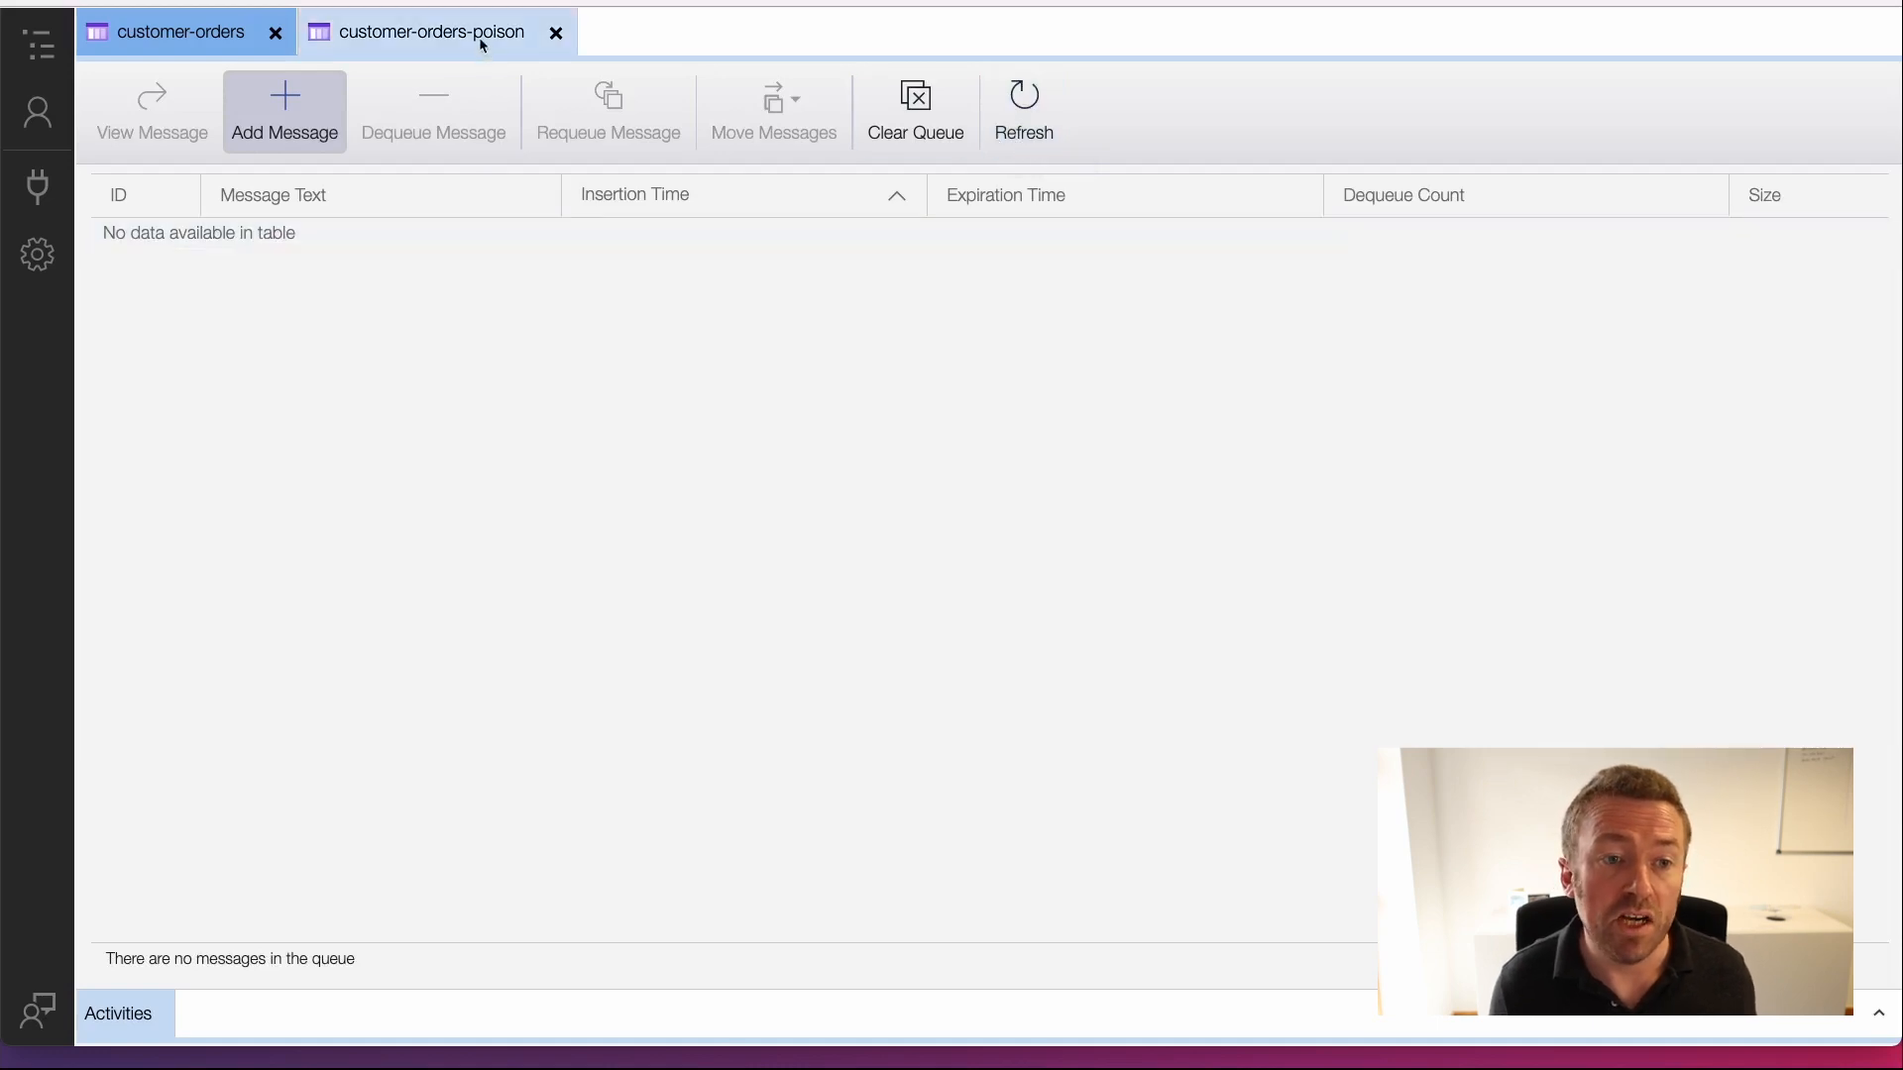
- Show the customer-orders-poison queue listing the bad json! message with dequeue count zero
left_click(1023, 109)
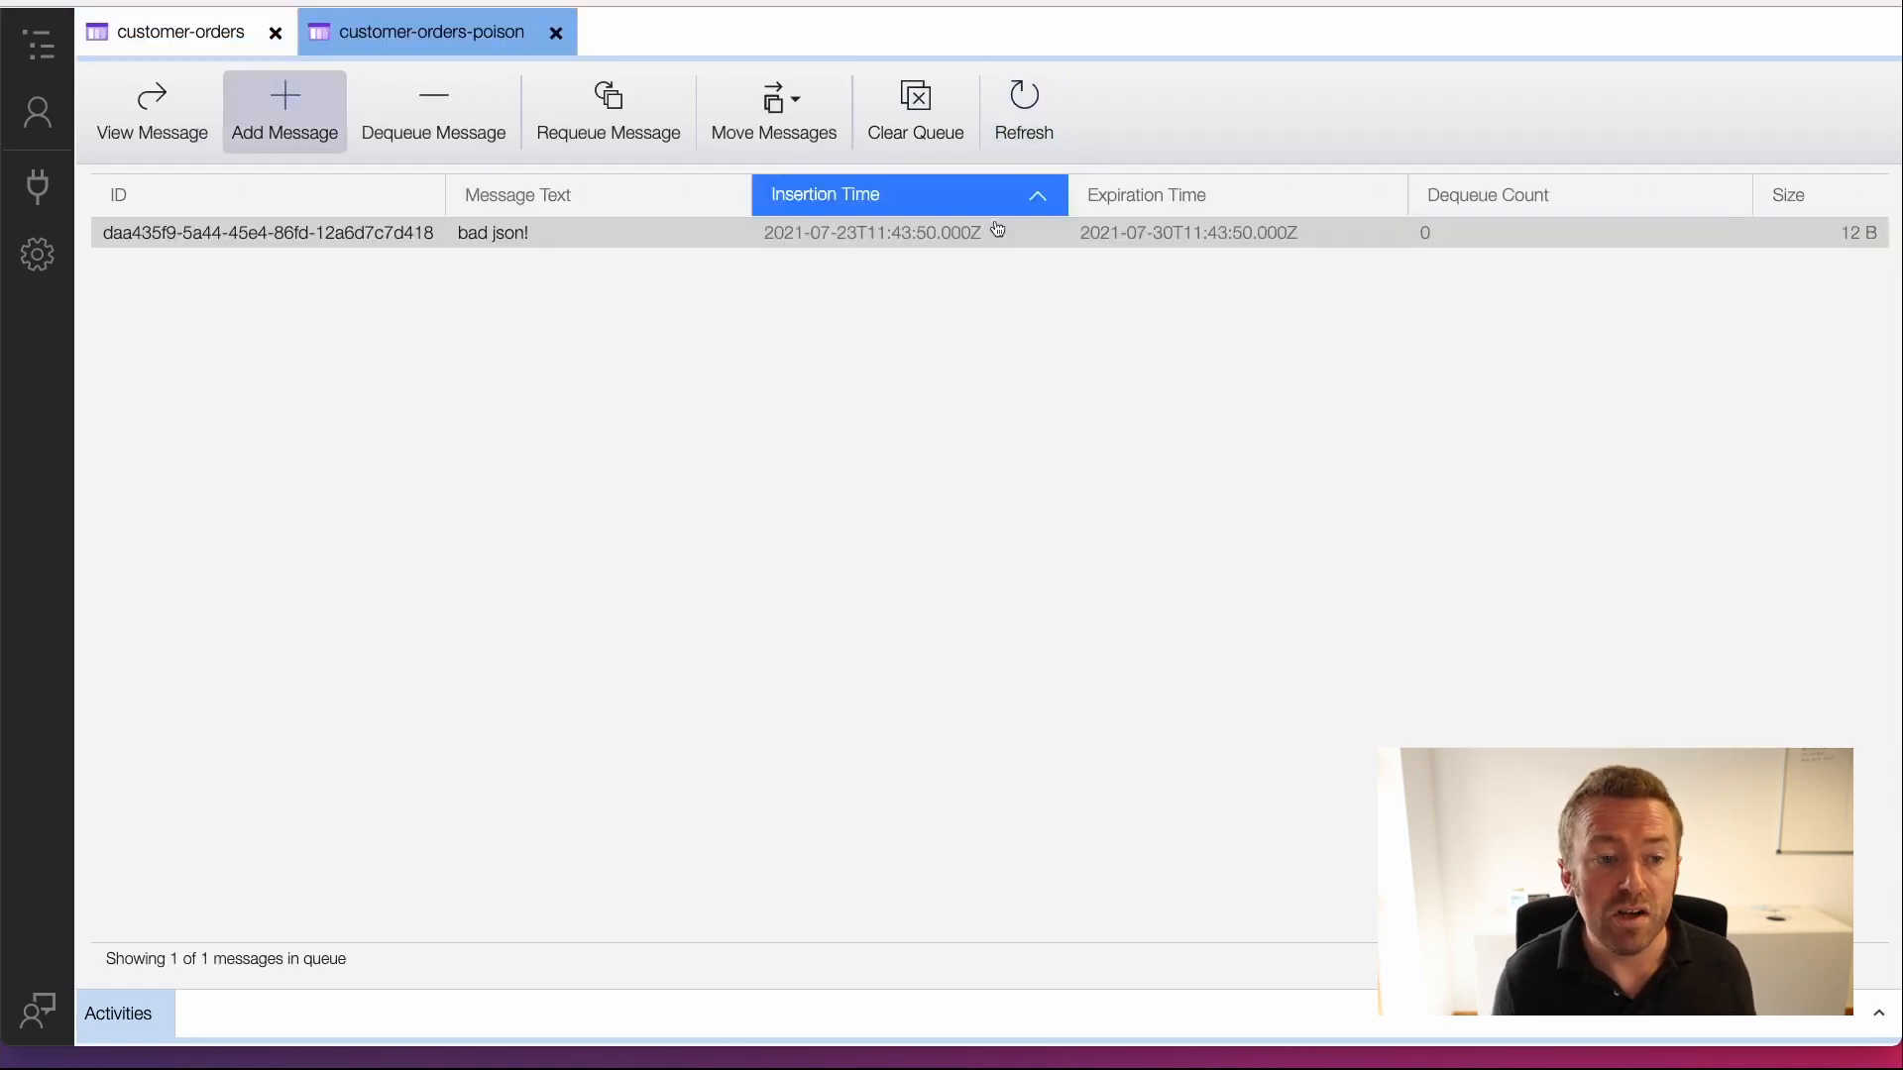